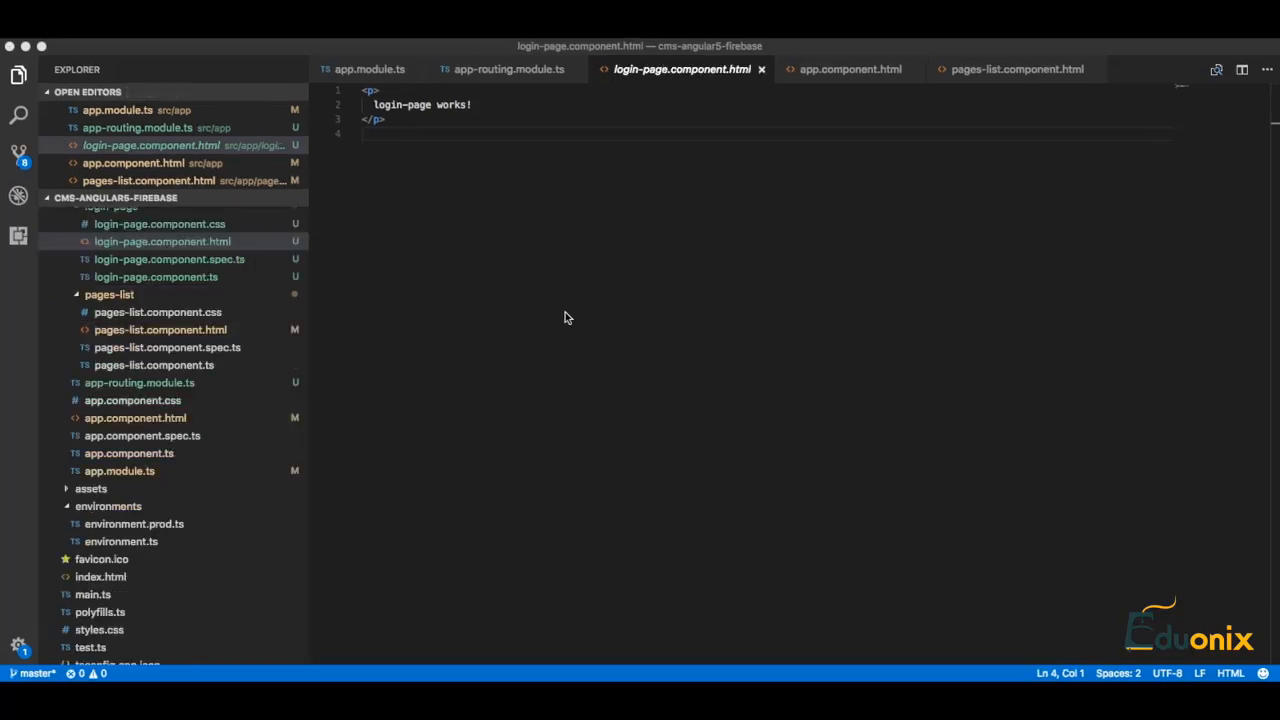
pyautogui.moveTo(544, 300)
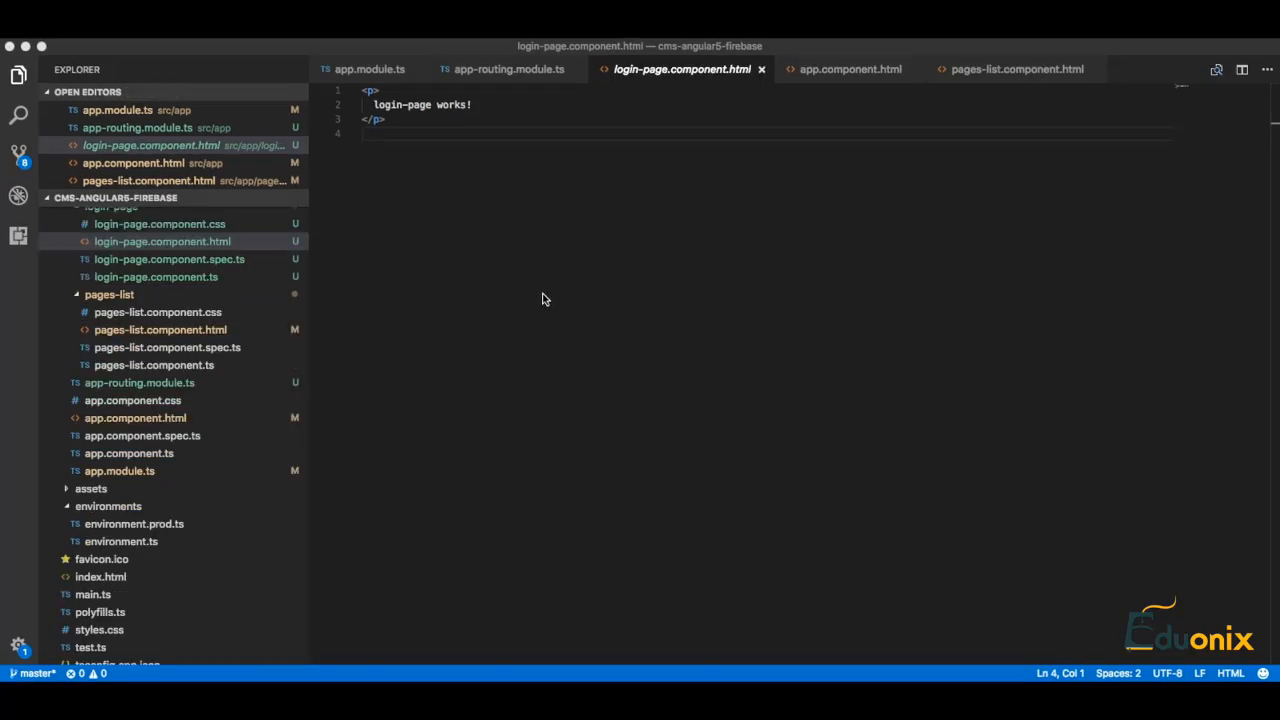
# Show the View menu entries, including Integrated Terminal
pyautogui.click(160, 240)
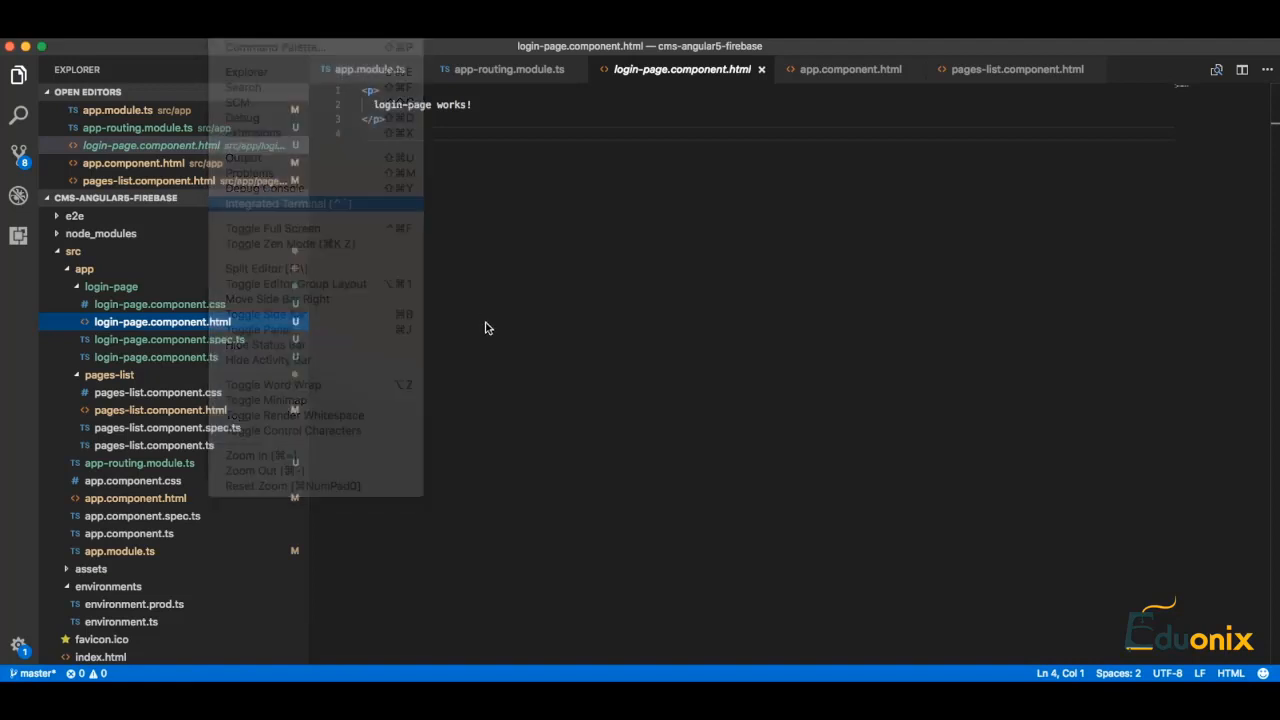
# Run 'ng g service providers/af' in the terminal and expand the new providers folder
pyautogui.click(288, 204)
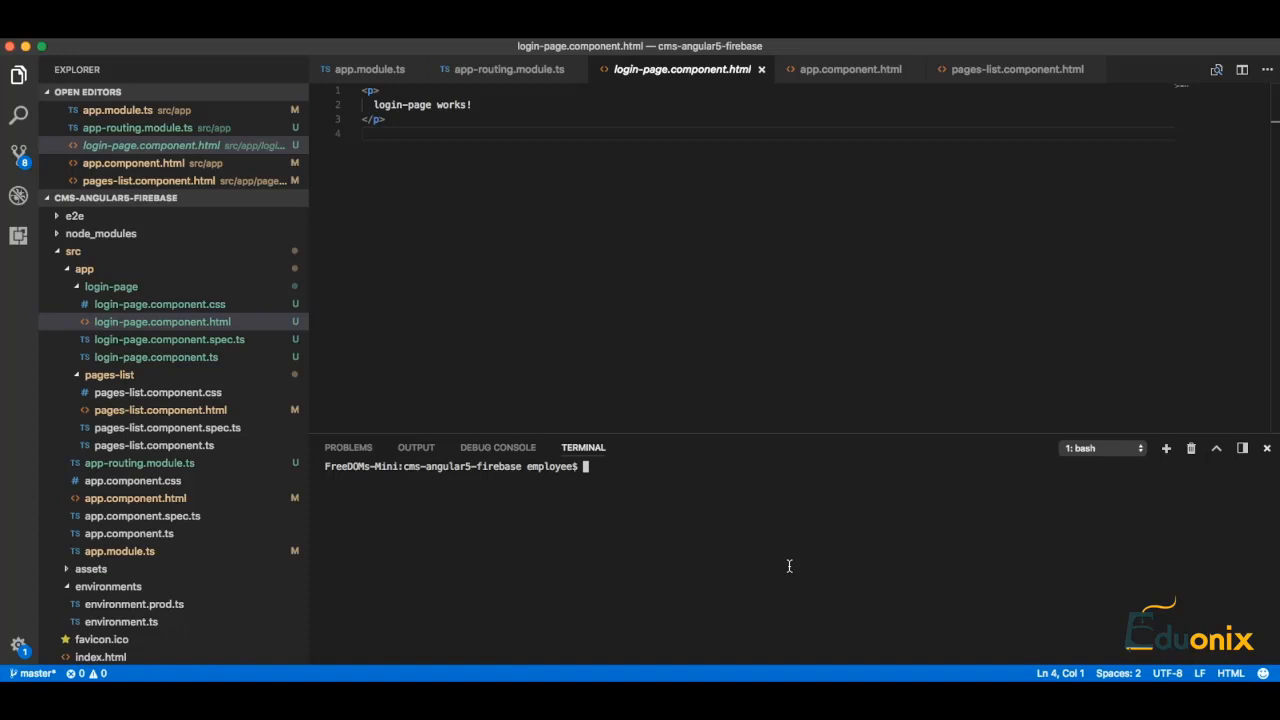
pyautogui.write('ng g serv')
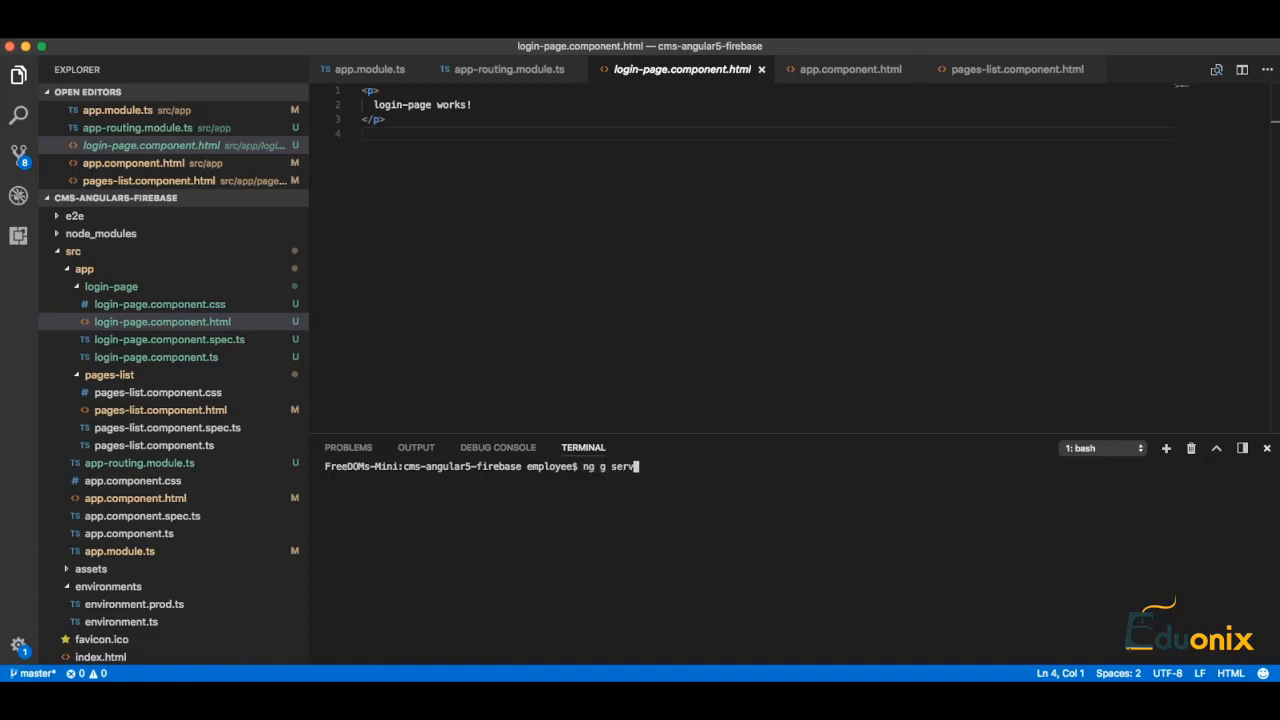
pyautogui.write('ice')
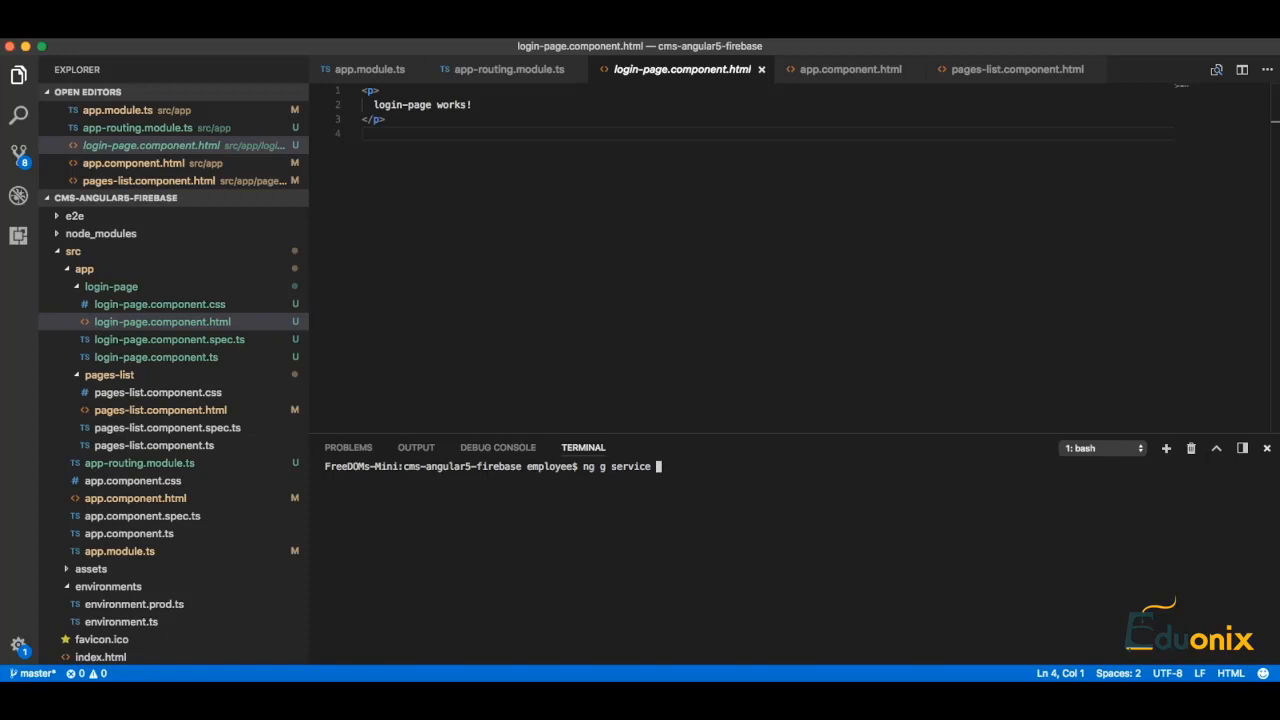
pyautogui.write('p')
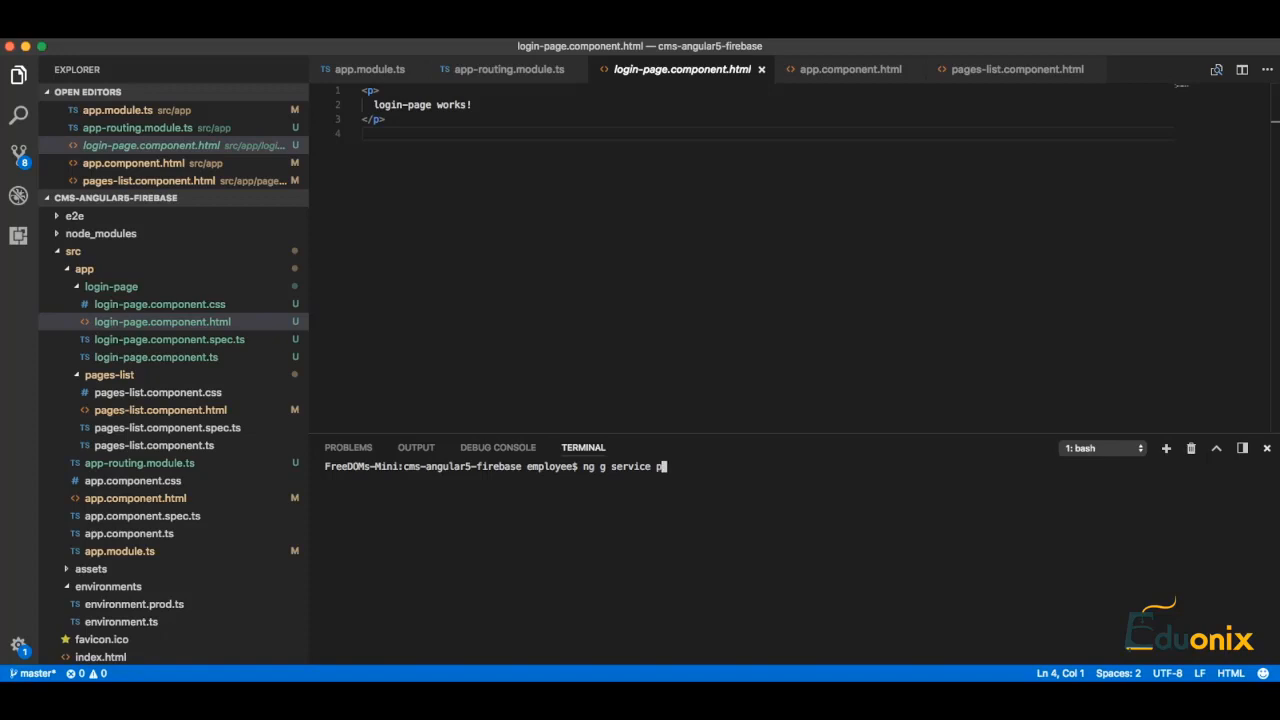
pyautogui.write('roviders')
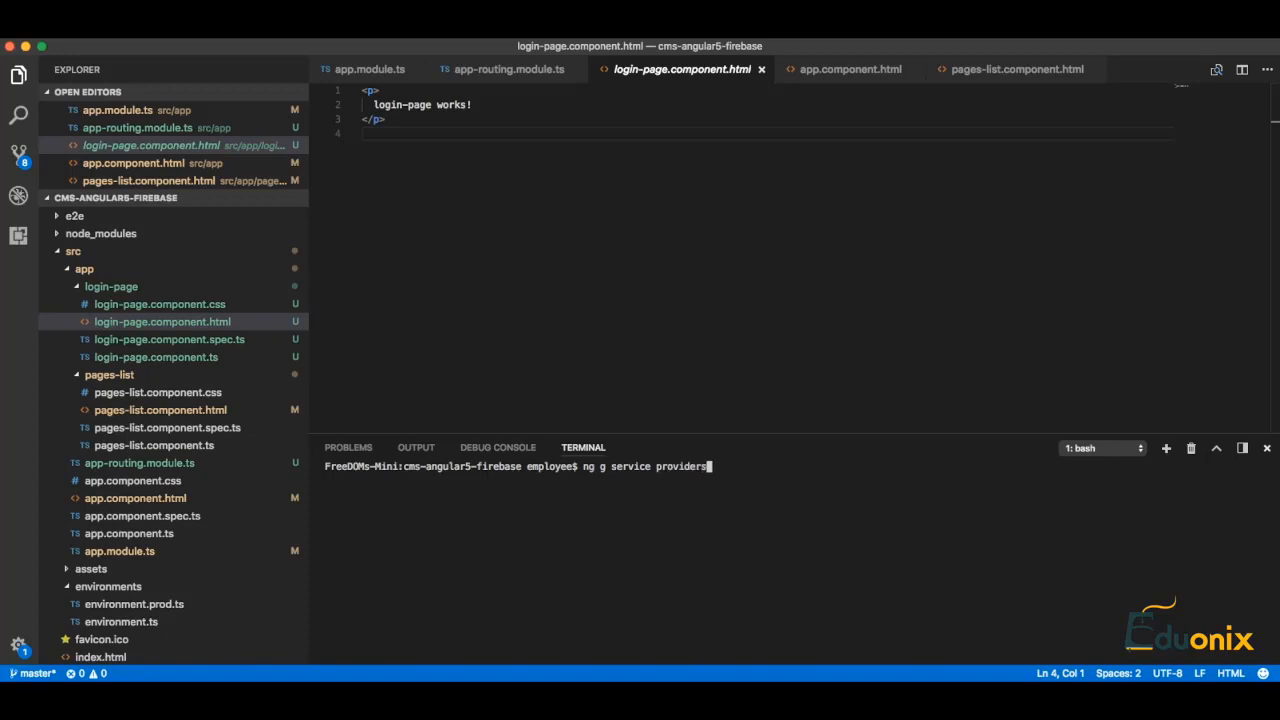
pyautogui.write('/')
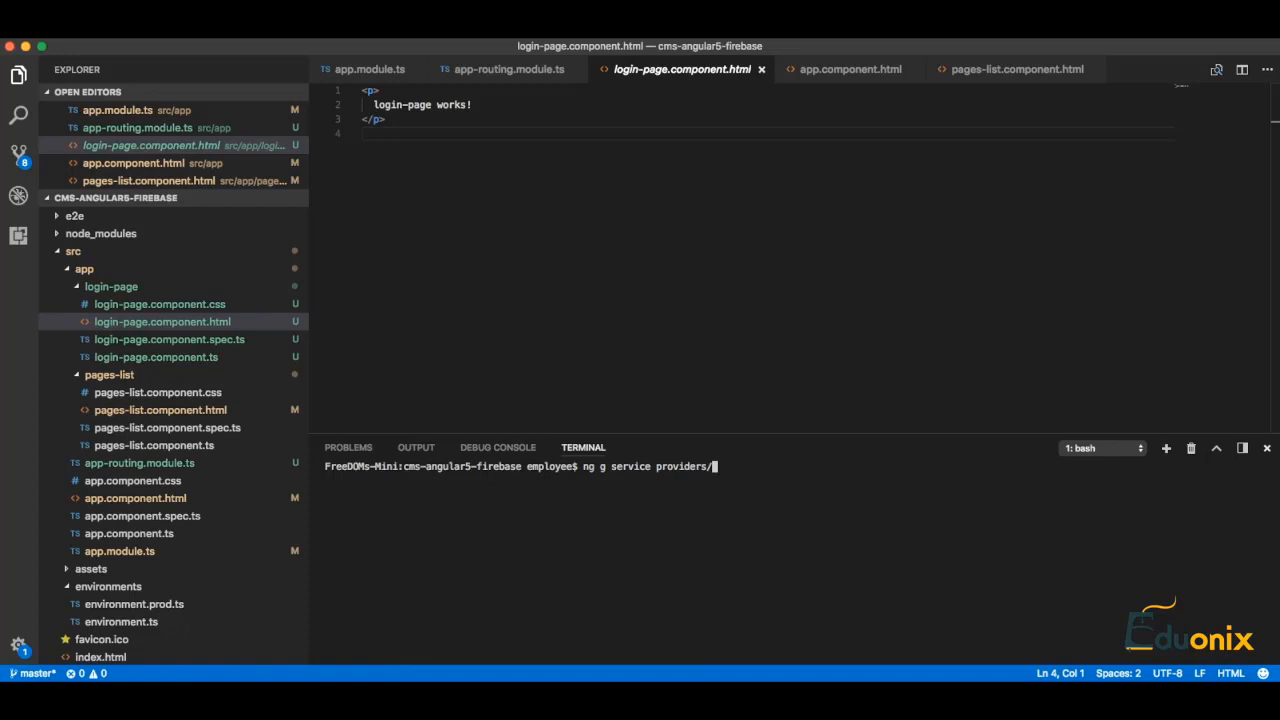
pyautogui.write('af')
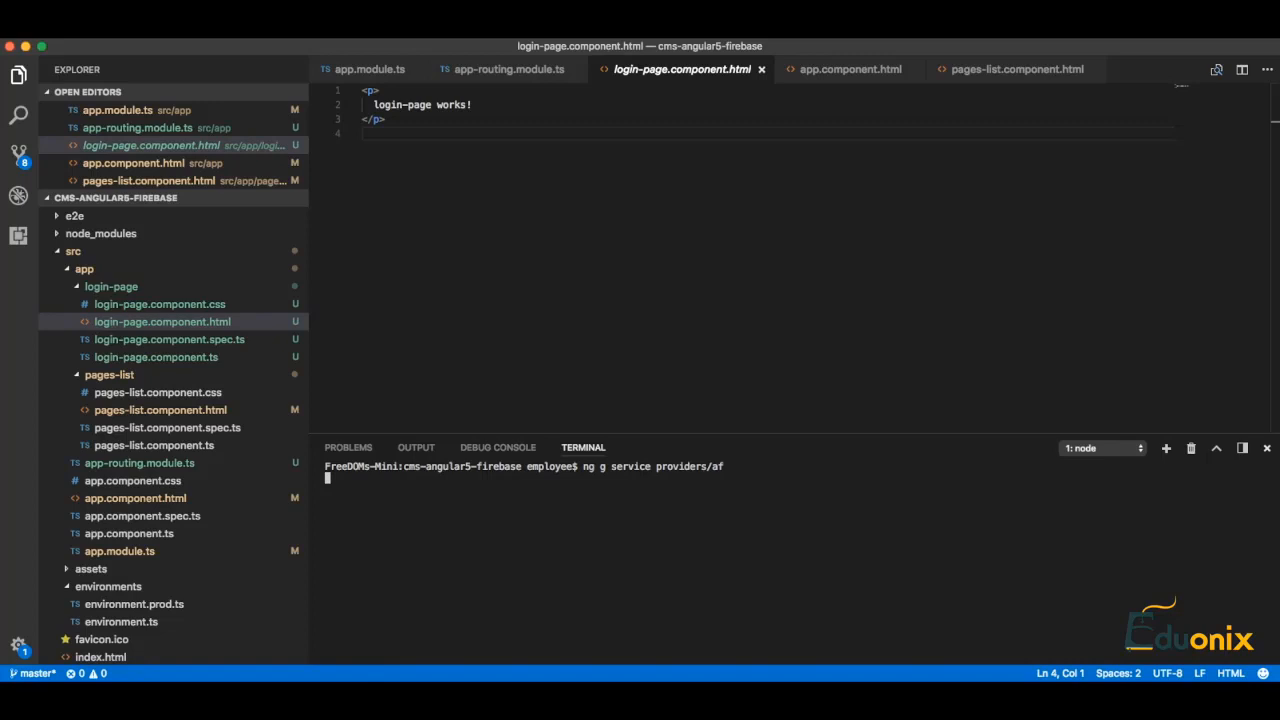
pyautogui.press('enter')
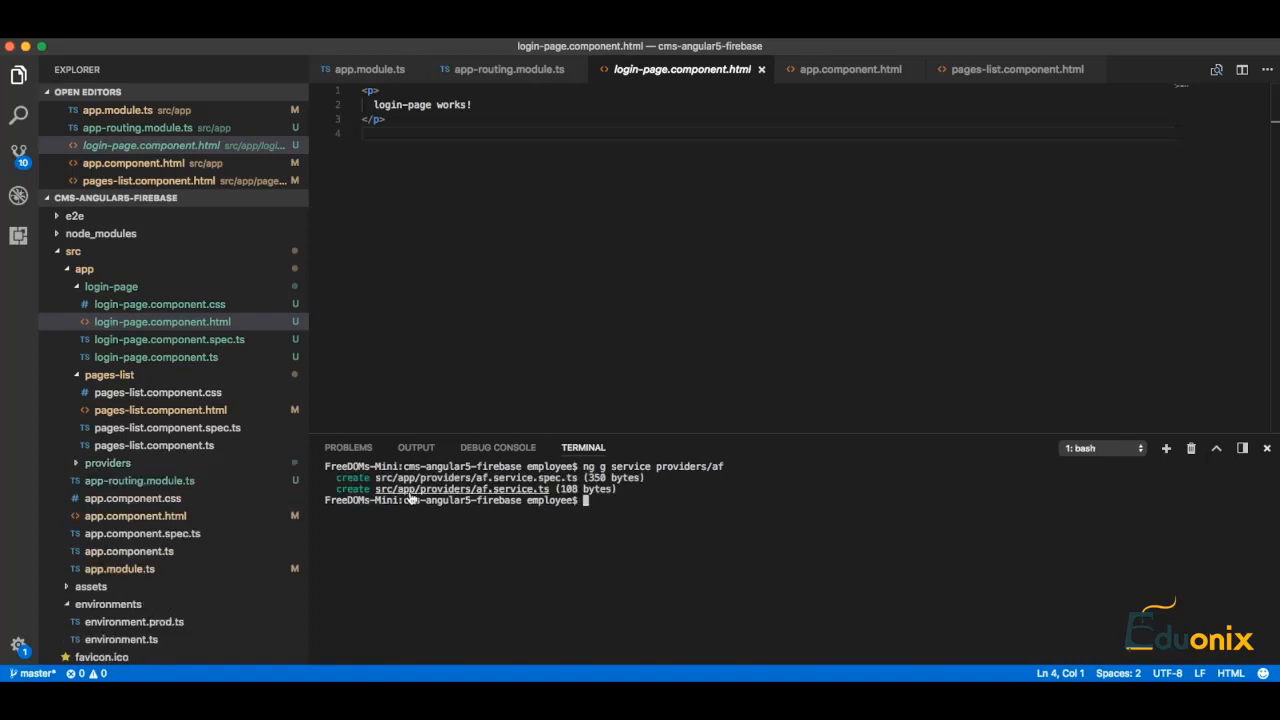
pyautogui.click(108, 462)
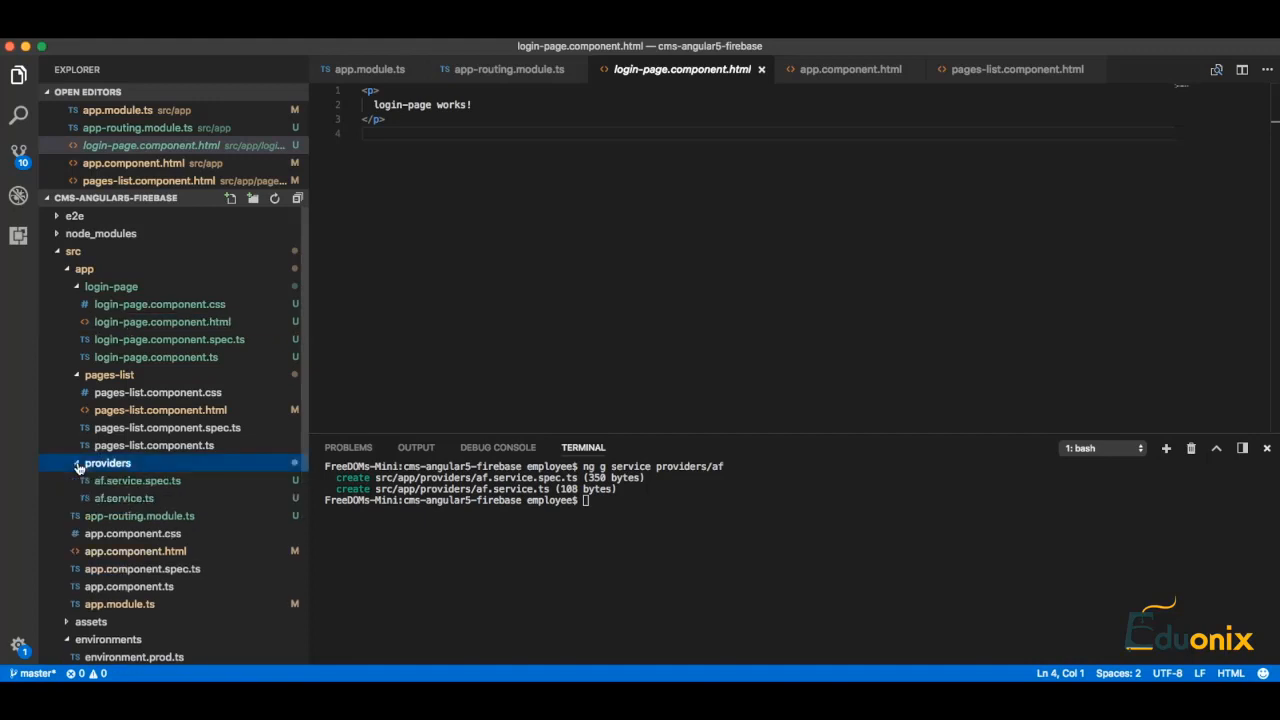
pyautogui.moveTo(124, 498)
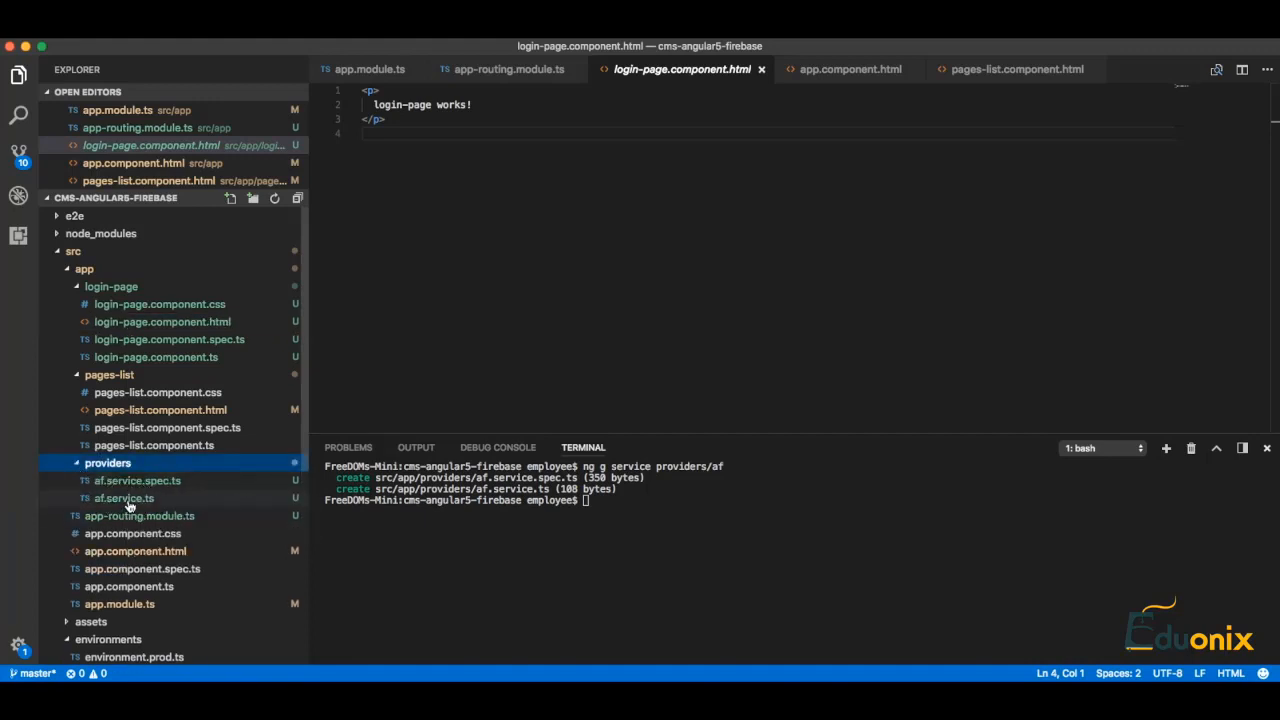
# In af.service.ts, import AngularFireAuth from 'angularfire2/auth'
pyautogui.click(124, 498)
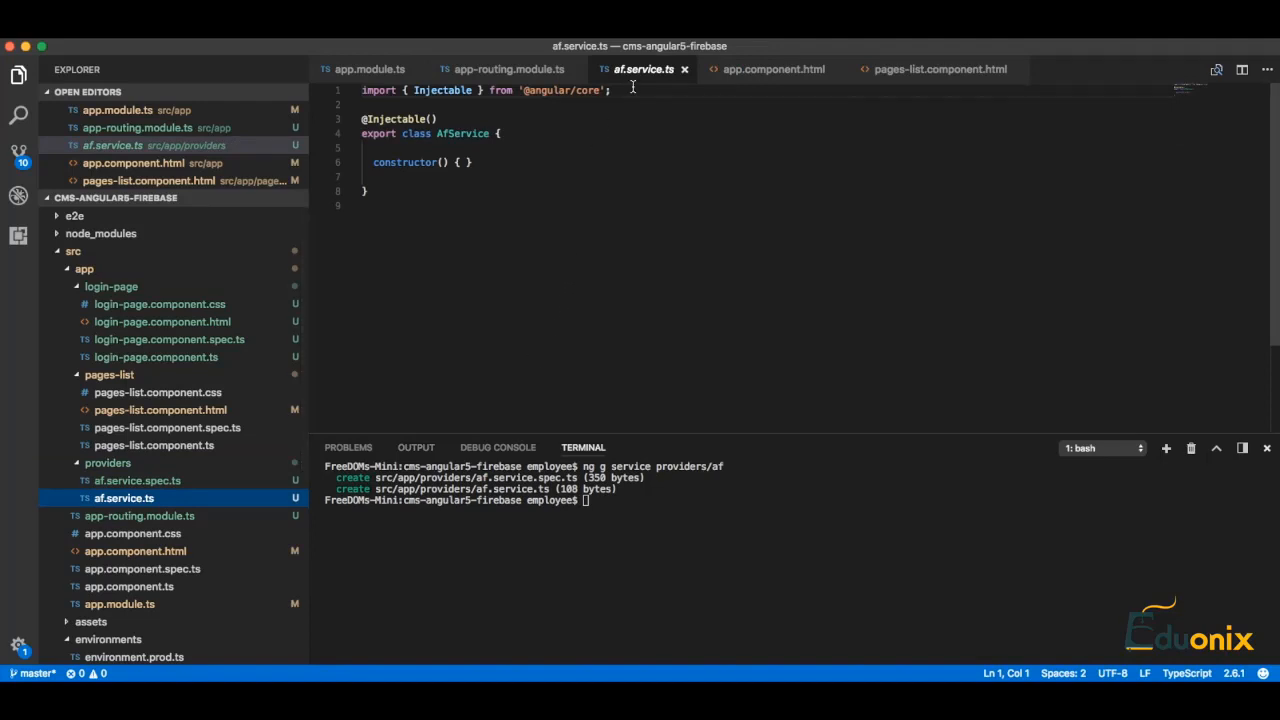
pyautogui.press('Enter')
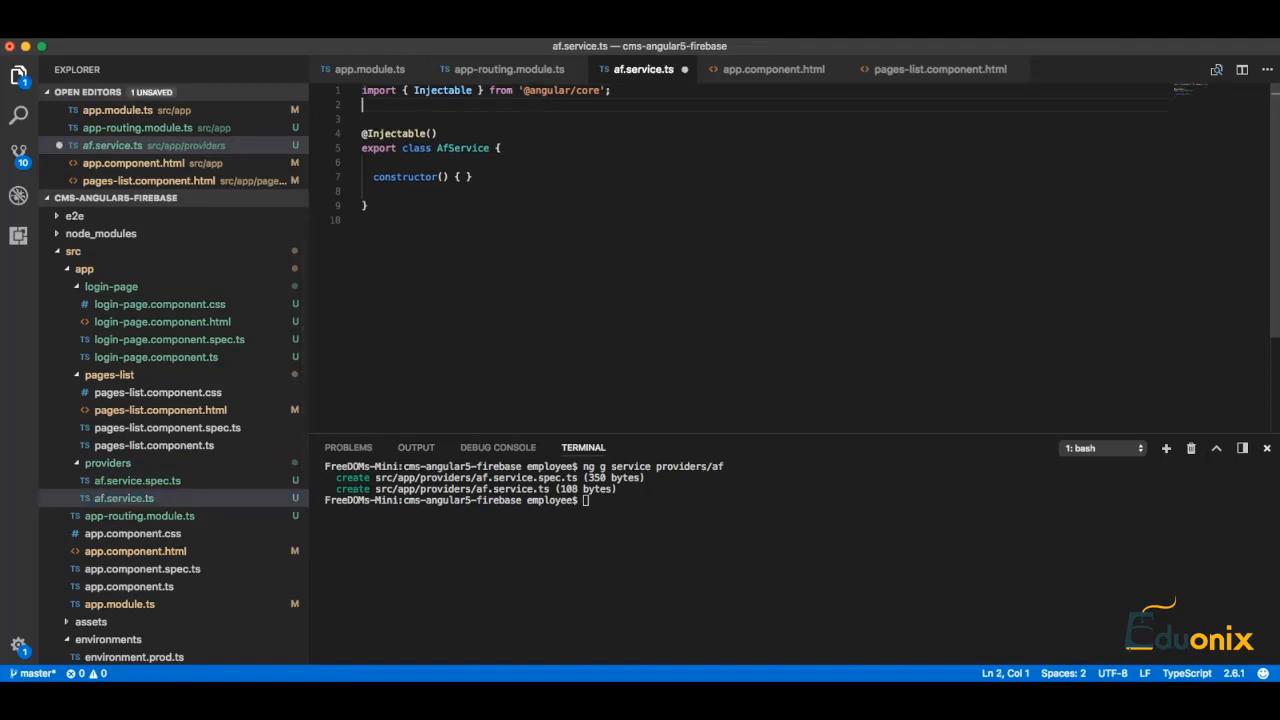
pyautogui.write('import {Angula')
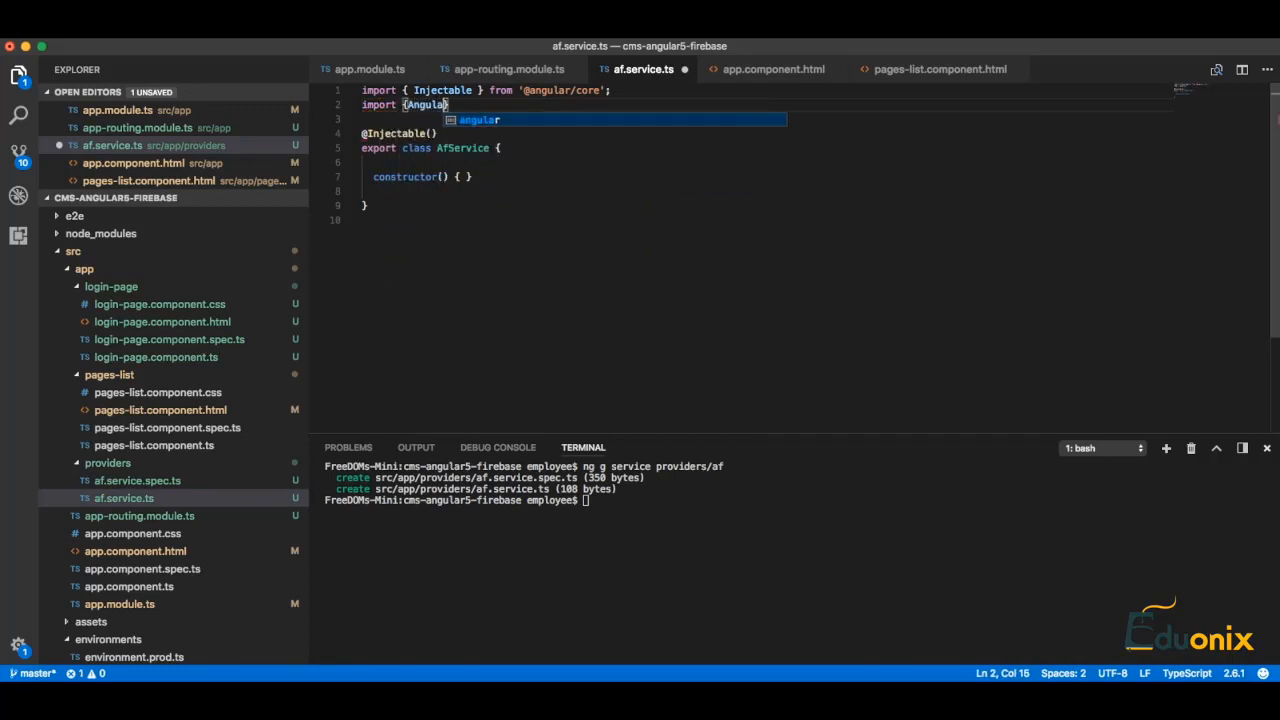
pyautogui.write('Fire')
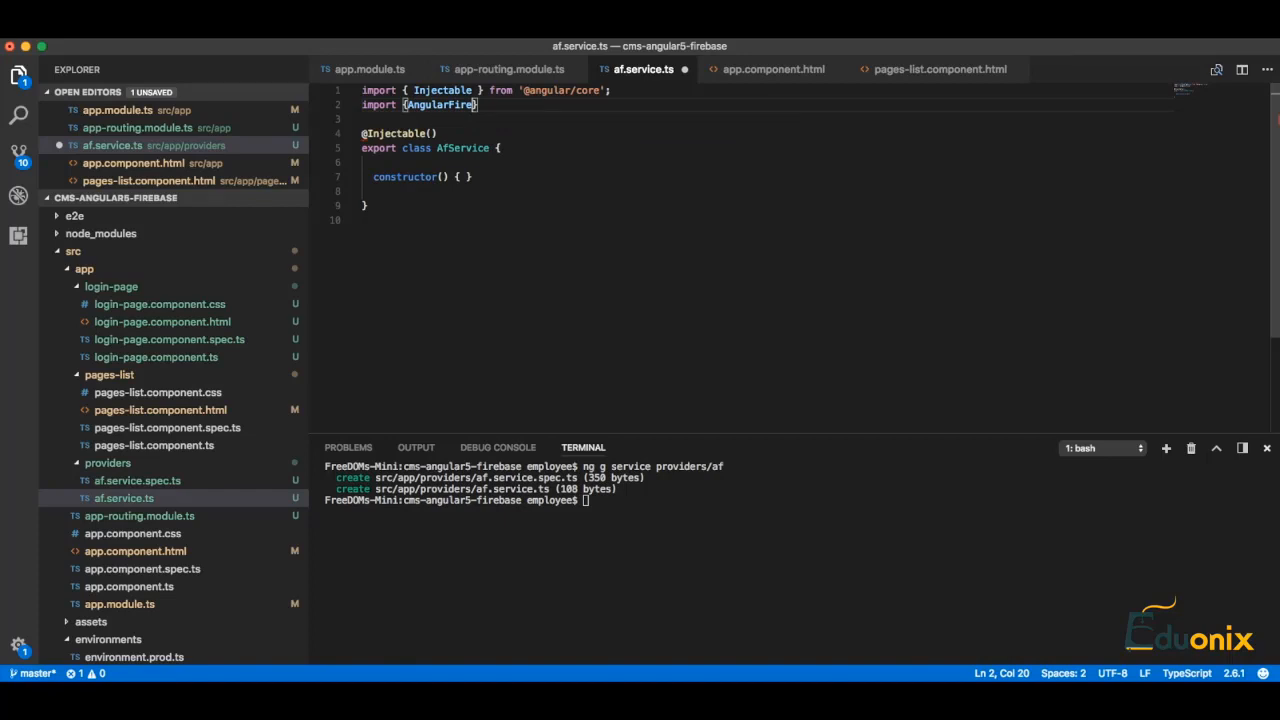
pyautogui.write('Auth')
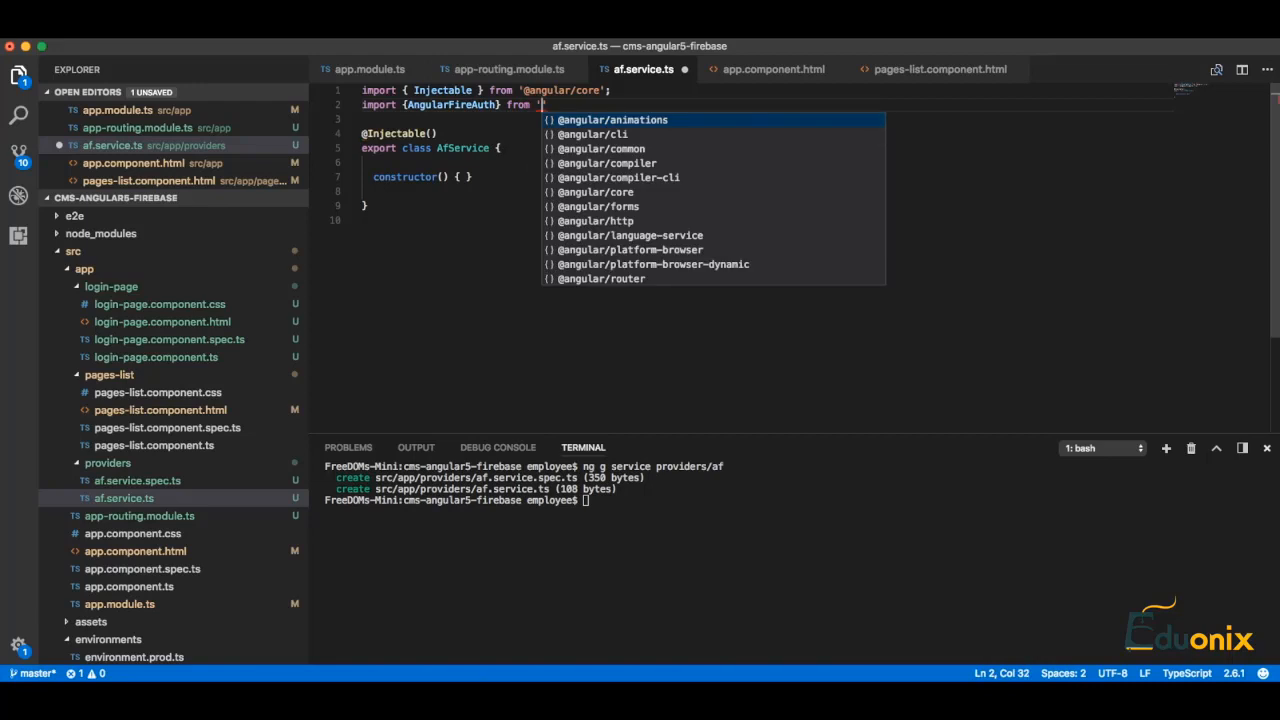
pyautogui.write("@angularfire2'")
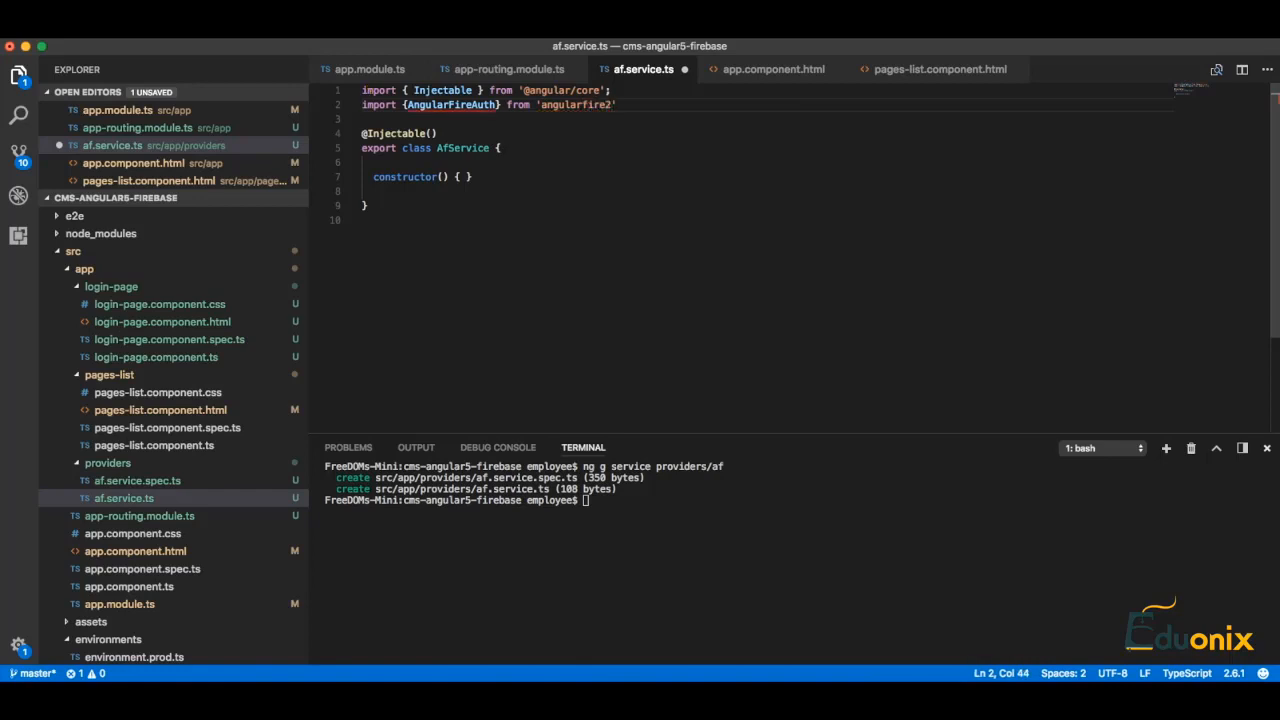
pyautogui.write('/auth')
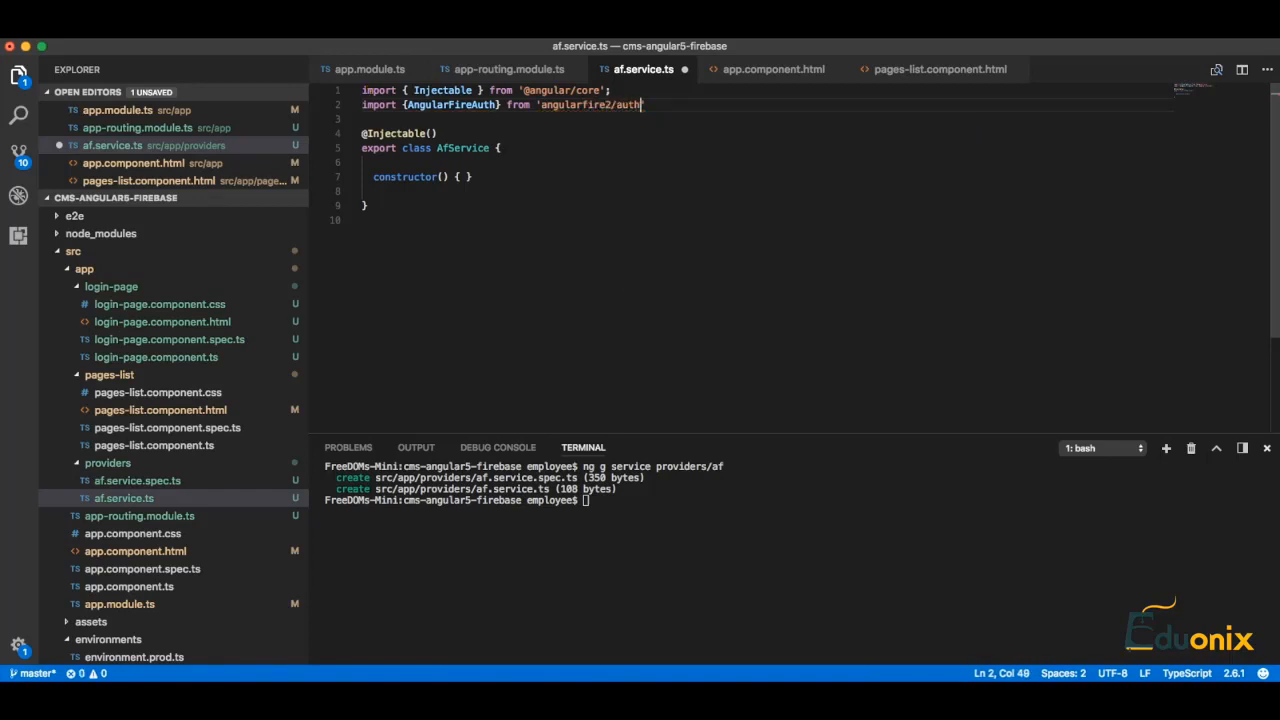
pyautogui.write(';')
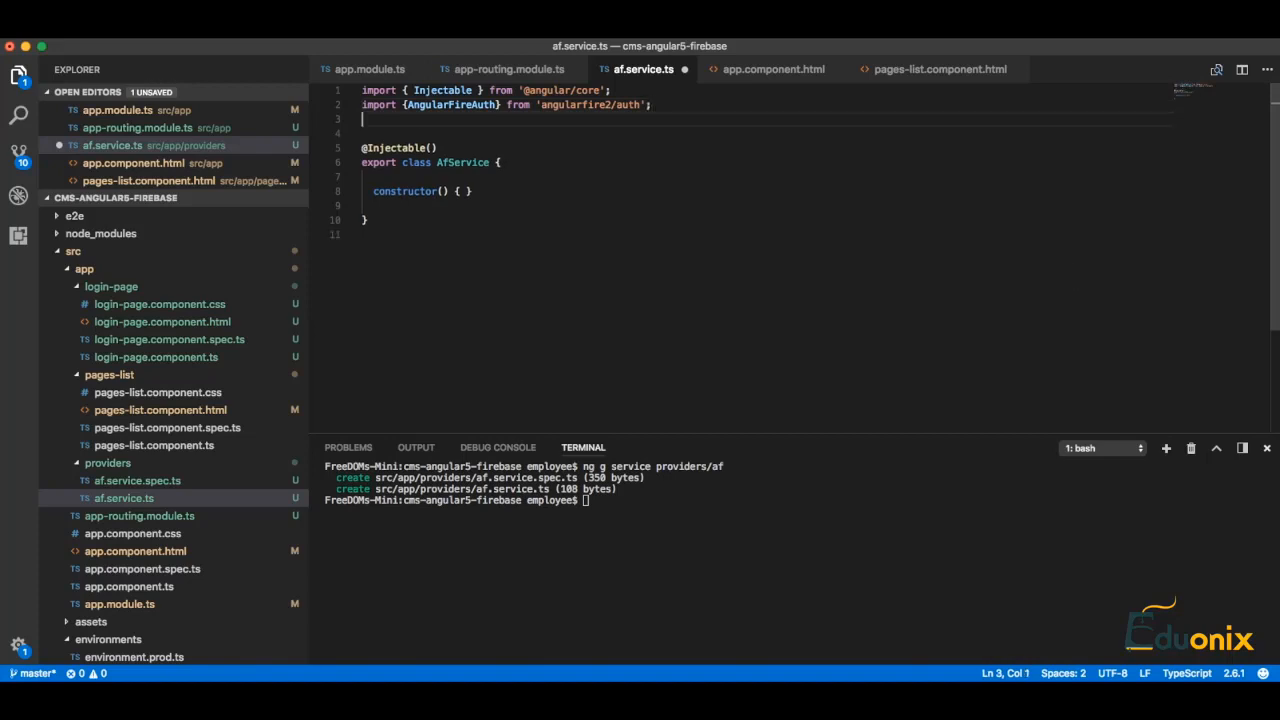
# Import Observable from 'rxjs/Observable'
pyautogui.write('import {')
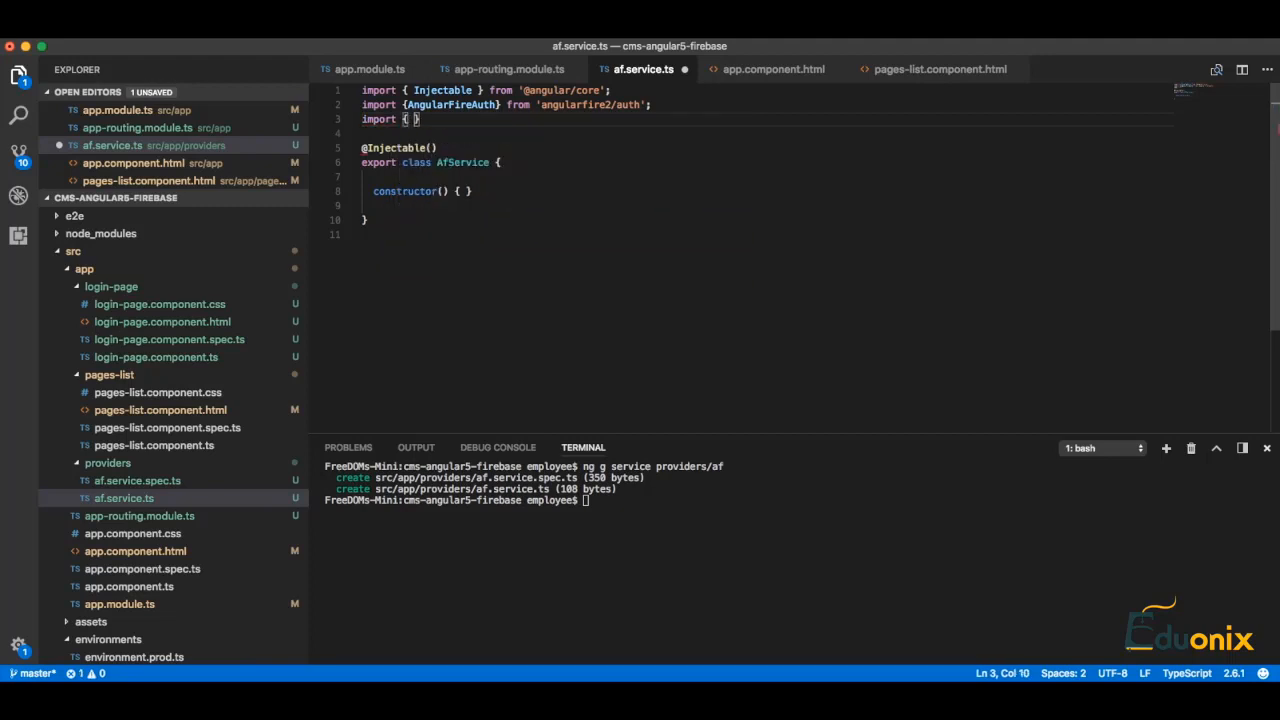
pyautogui.write('Observable}')
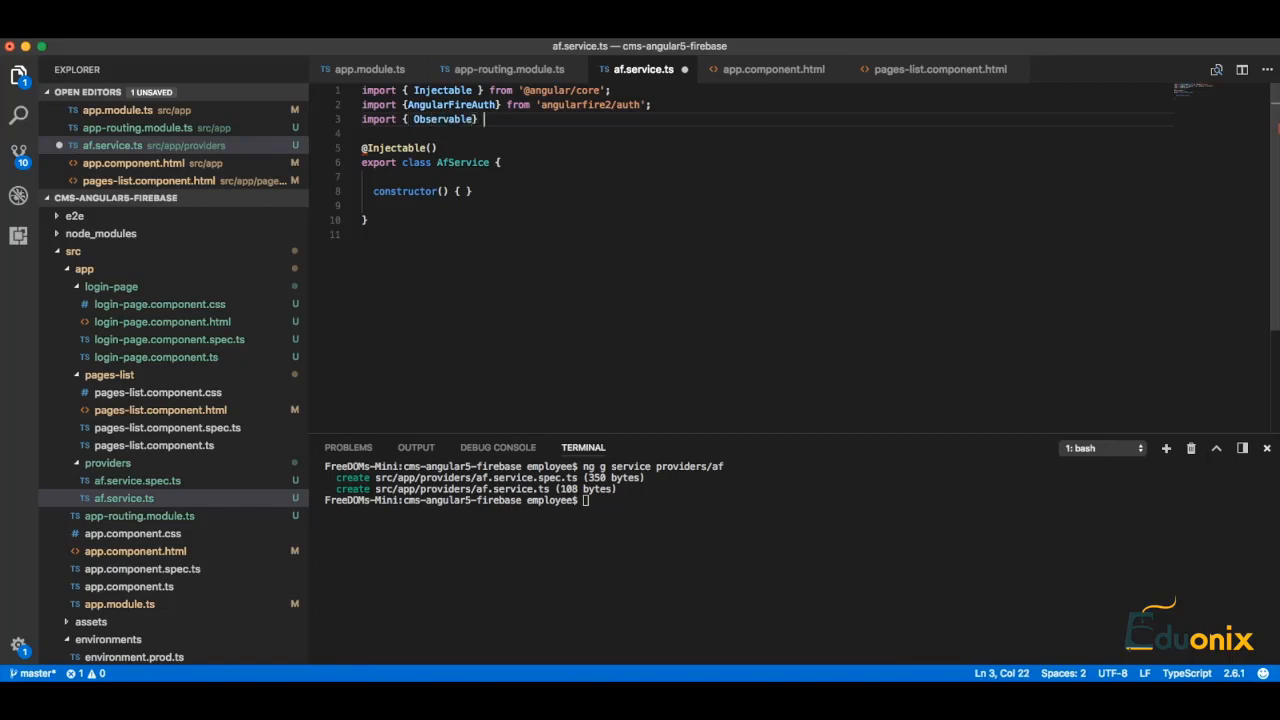
pyautogui.write("from '")
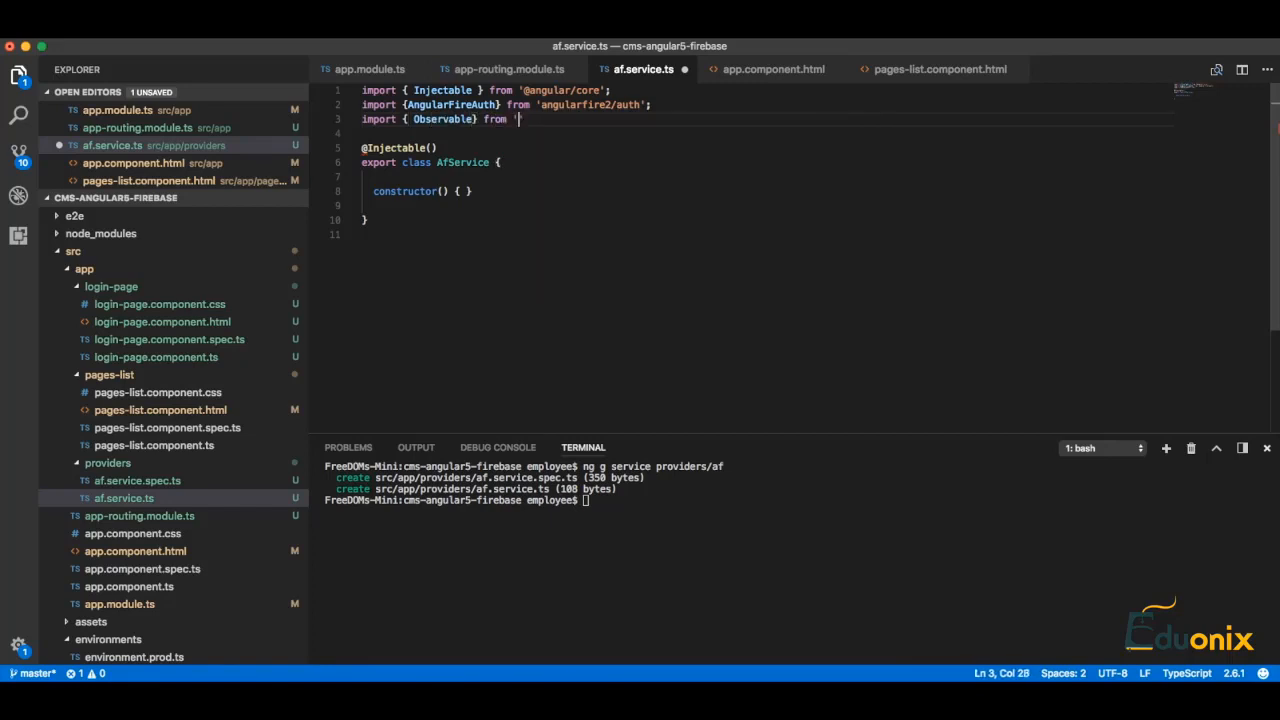
pyautogui.write('rxjs')
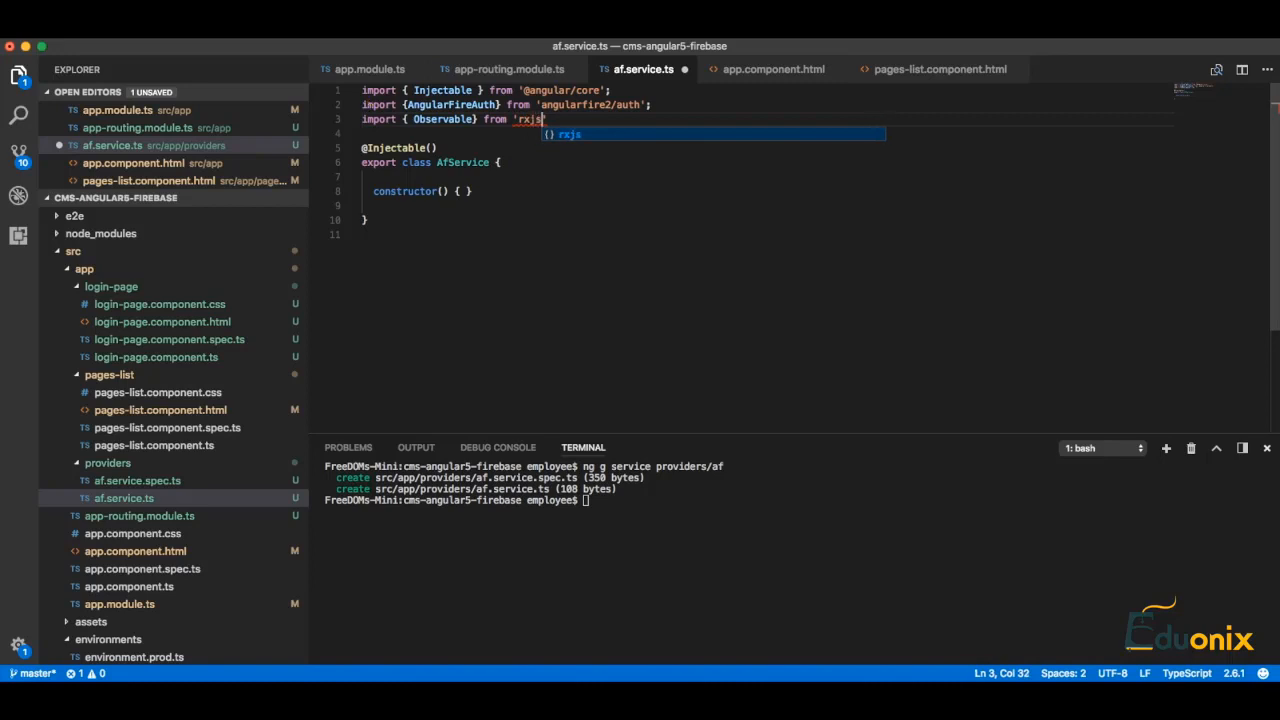
pyautogui.write('/Observable')
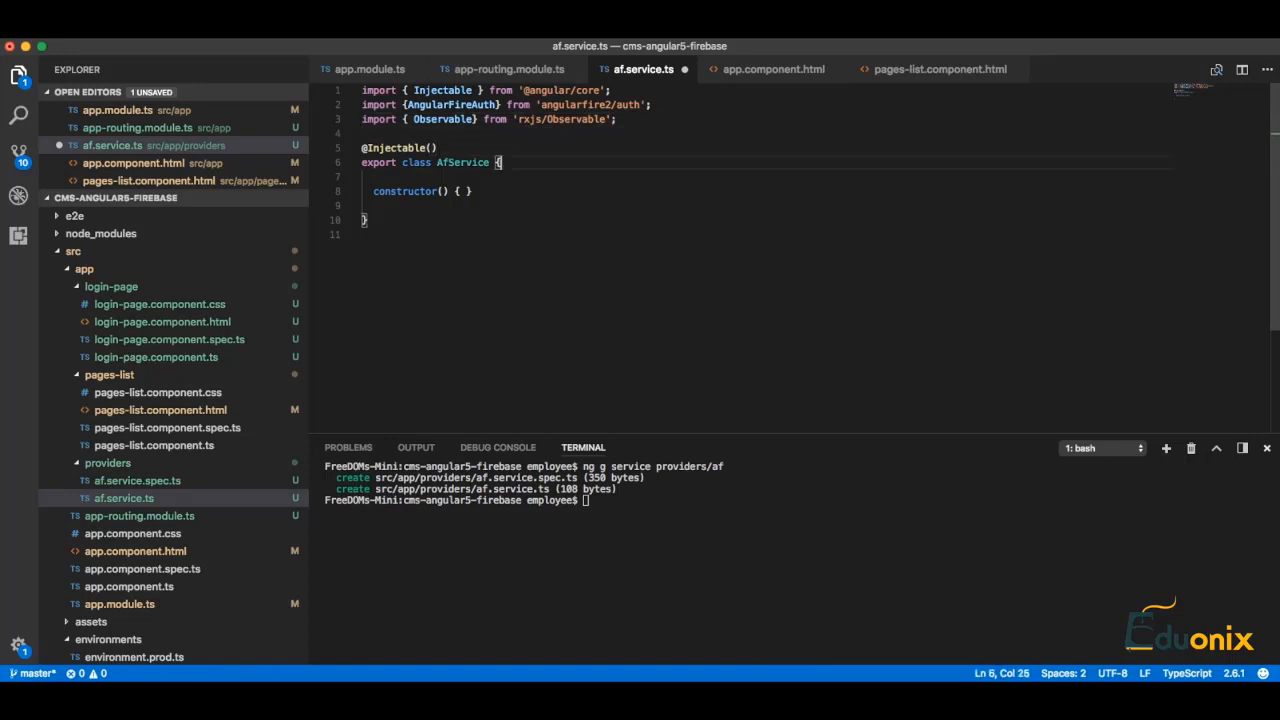
# Declare user as Observable<firebase.User> and import * as firebase from 'firebase/app'
pyautogui.press('Enter')
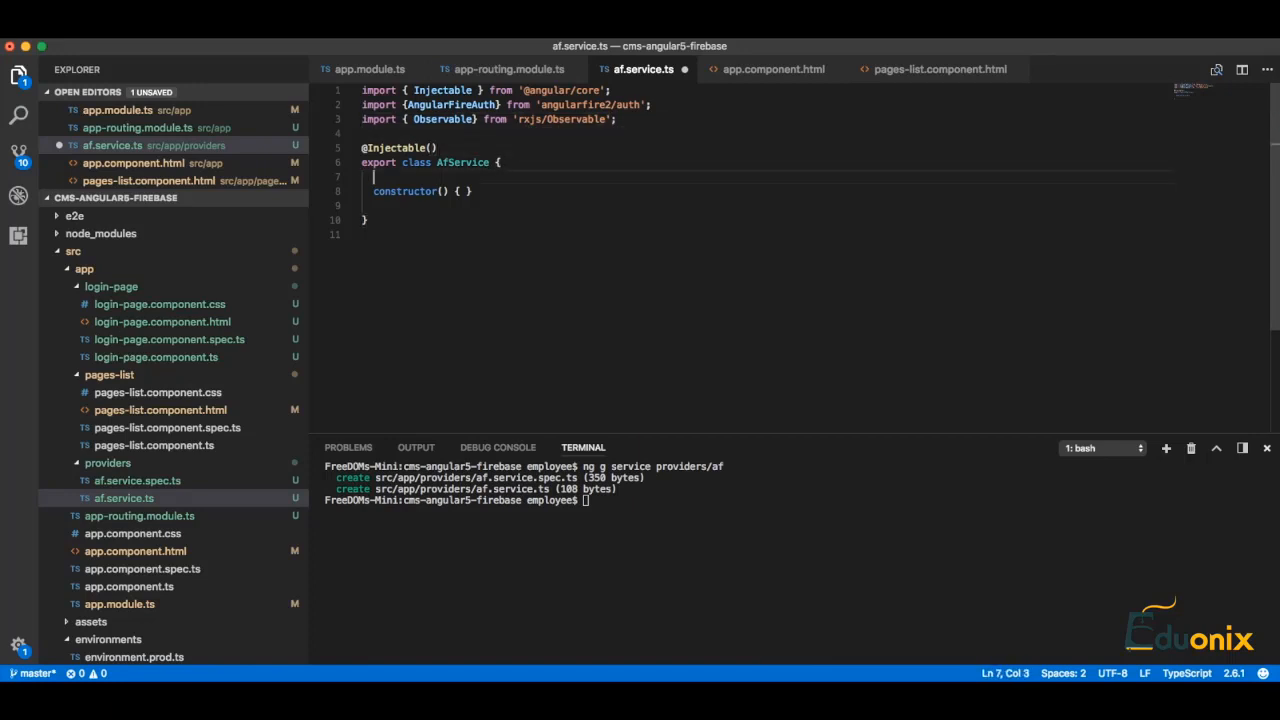
pyautogui.write('user:')
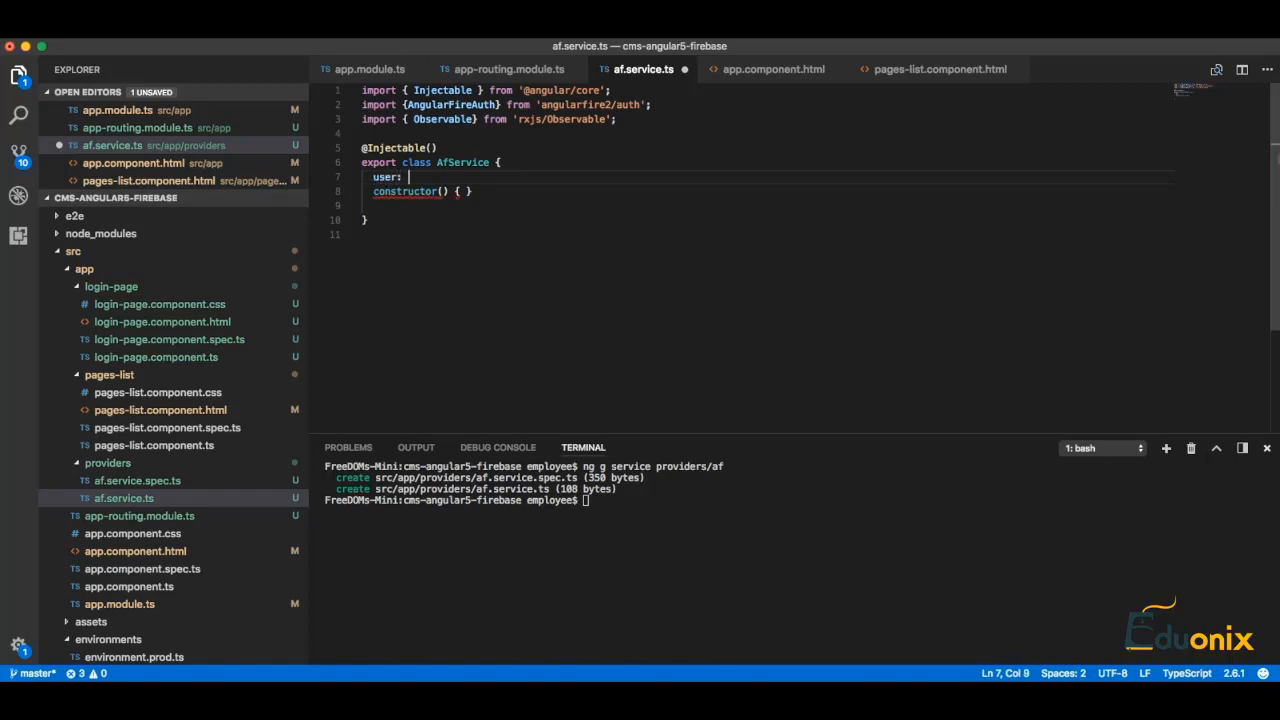
pyautogui.write('Observable')
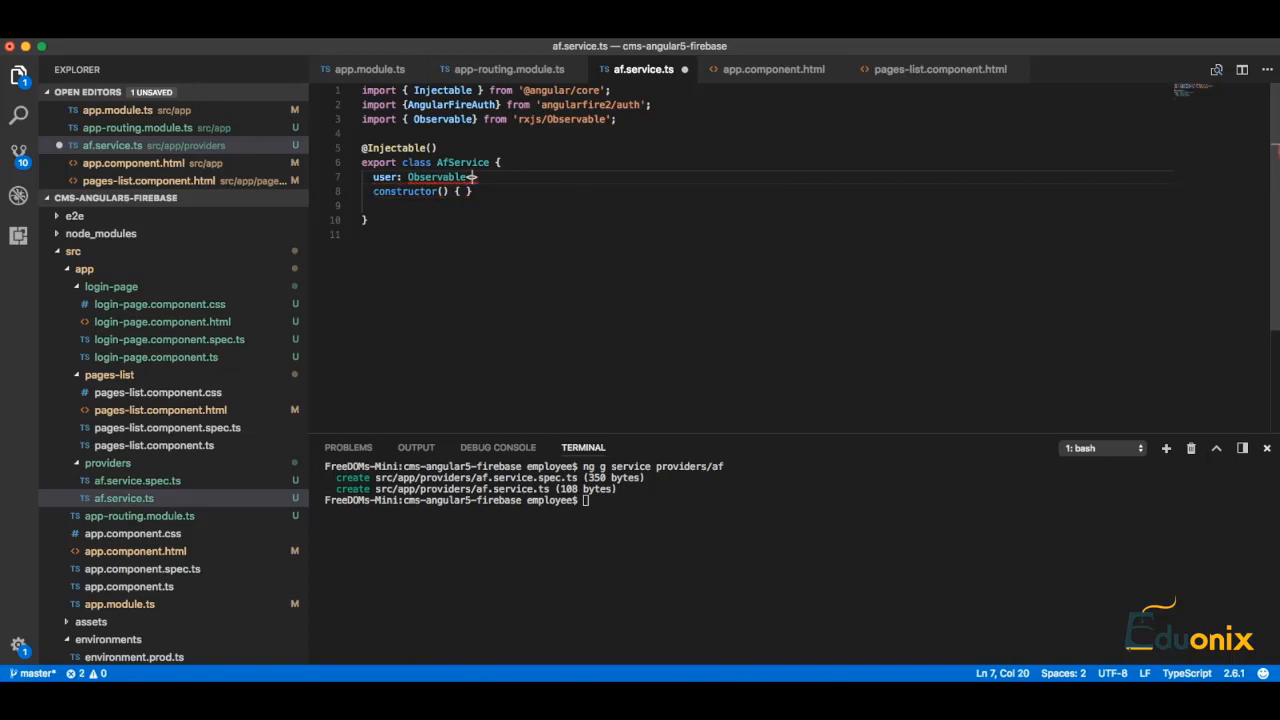
pyautogui.write('<fir')
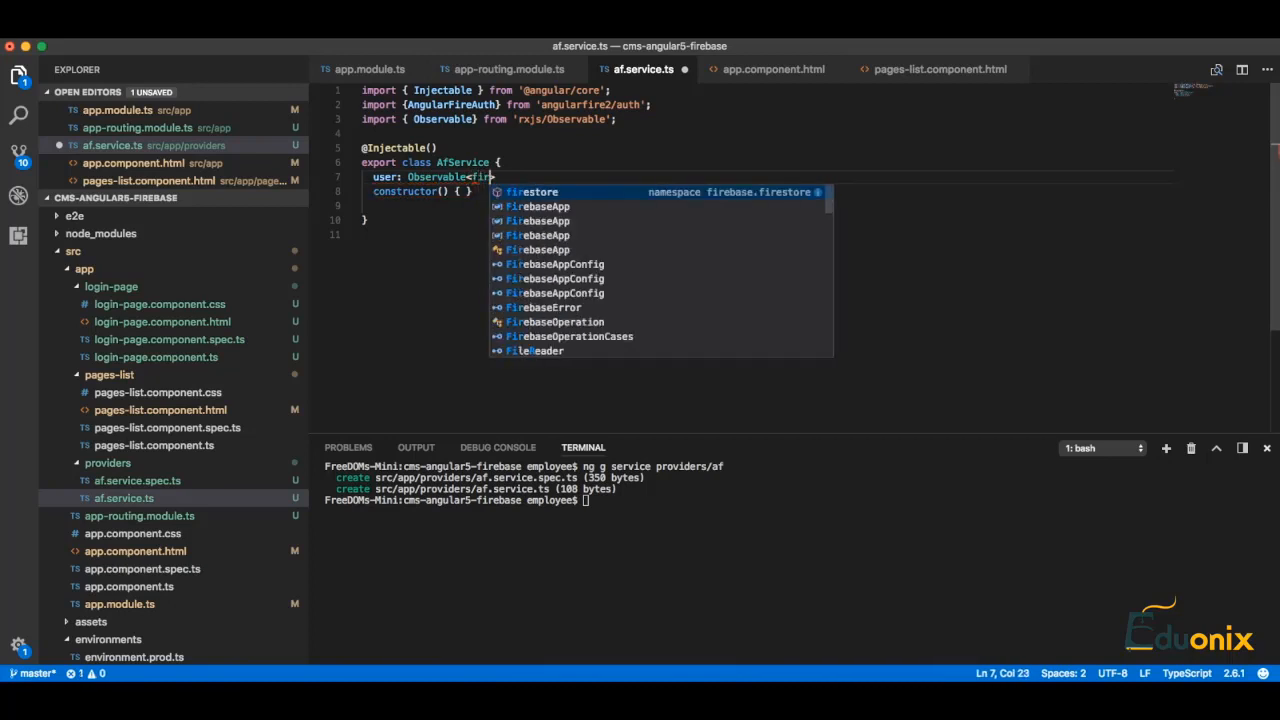
pyautogui.write('base')
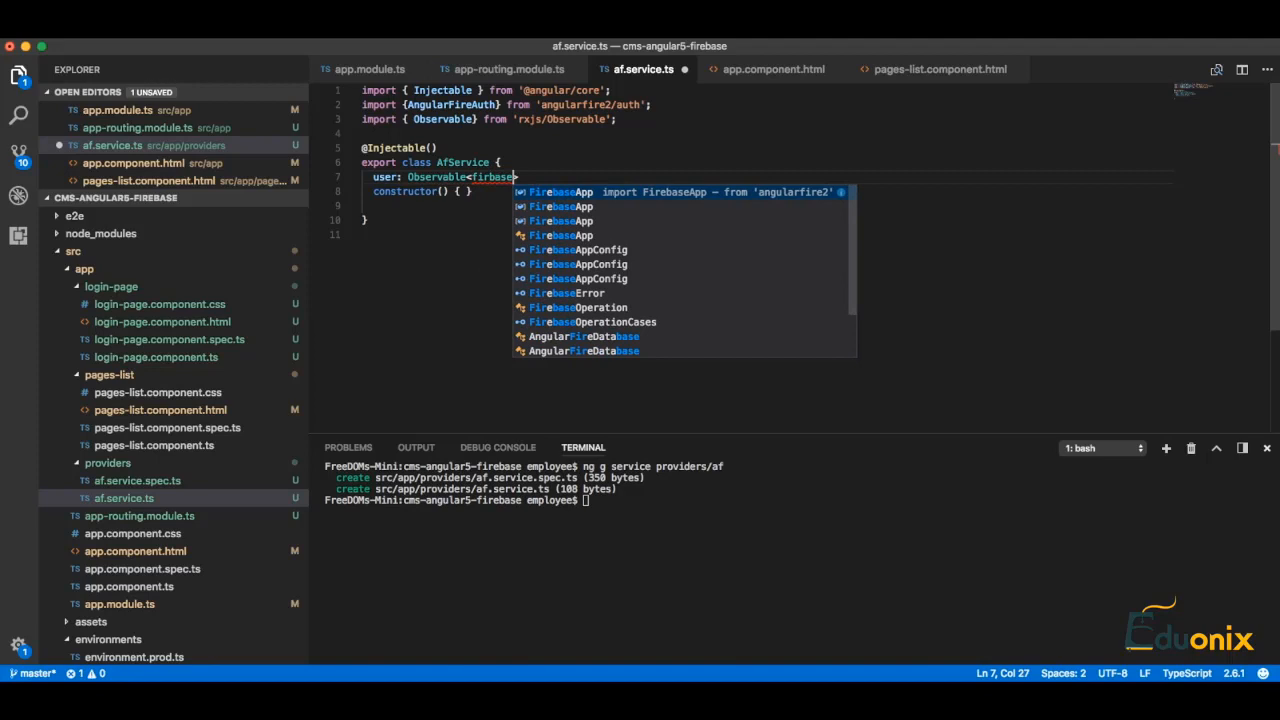
pyautogui.write('.user')
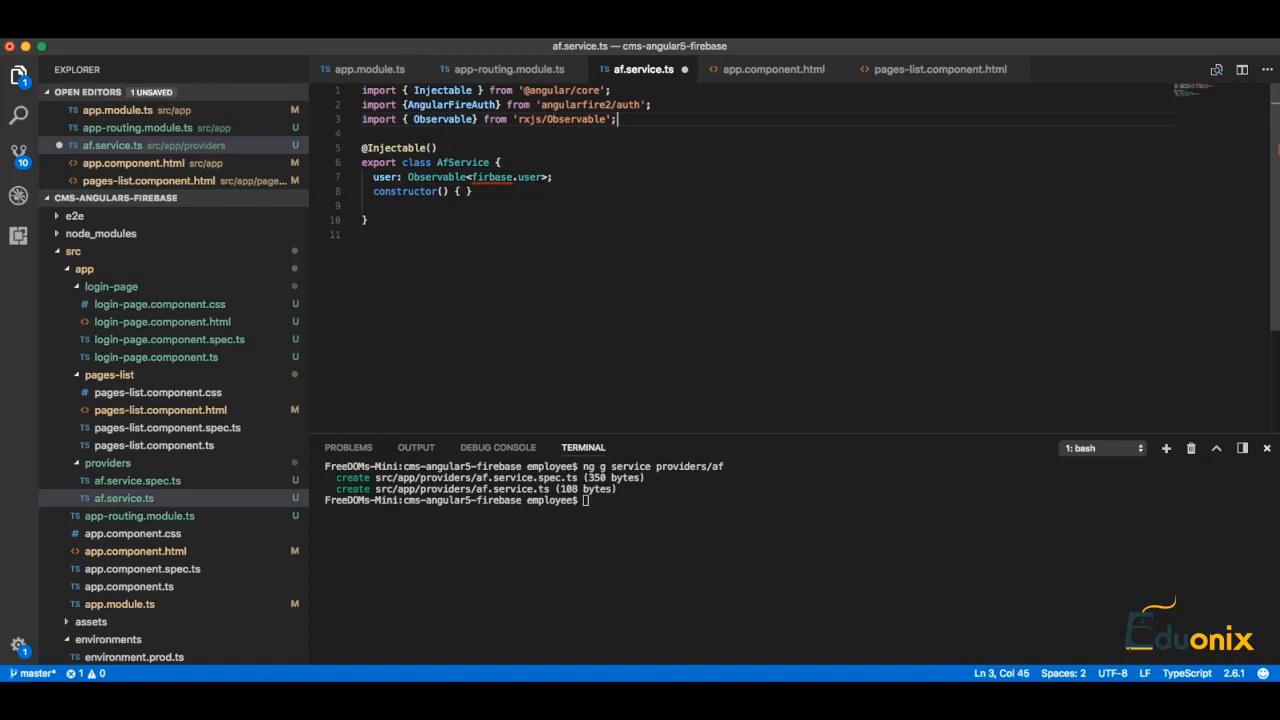
pyautogui.write('import * as')
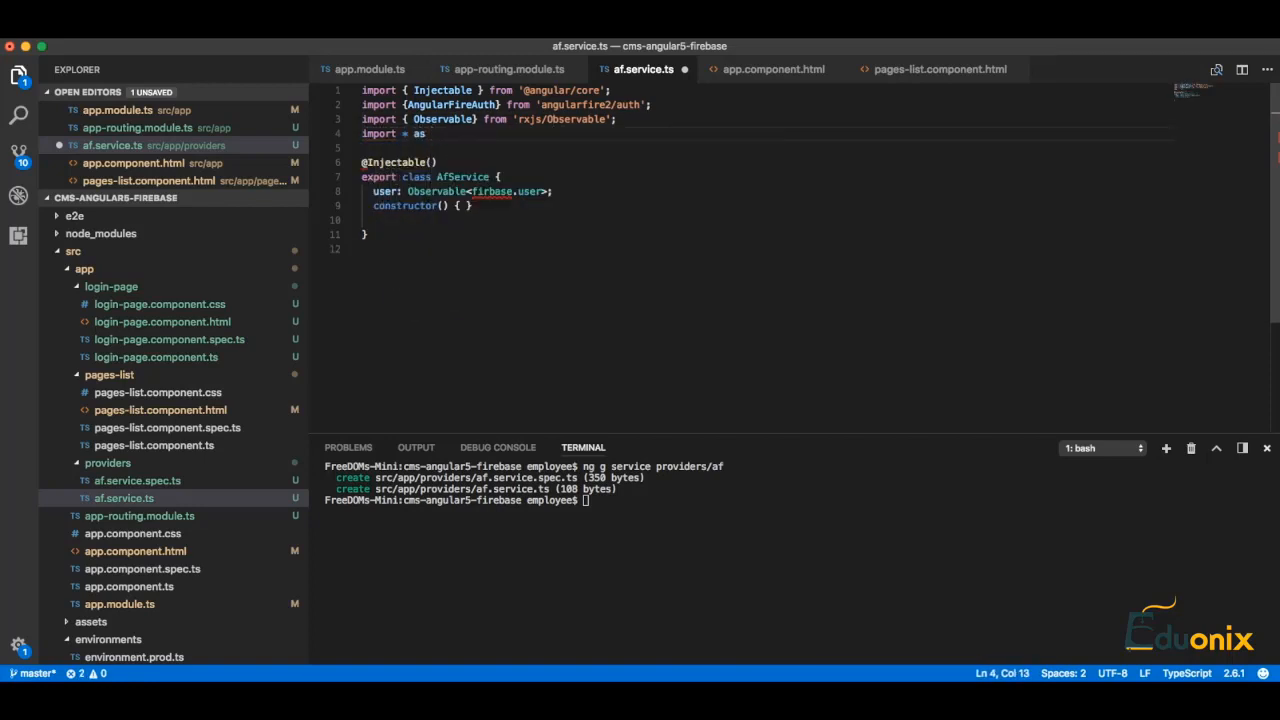
pyautogui.write("firebase from '")
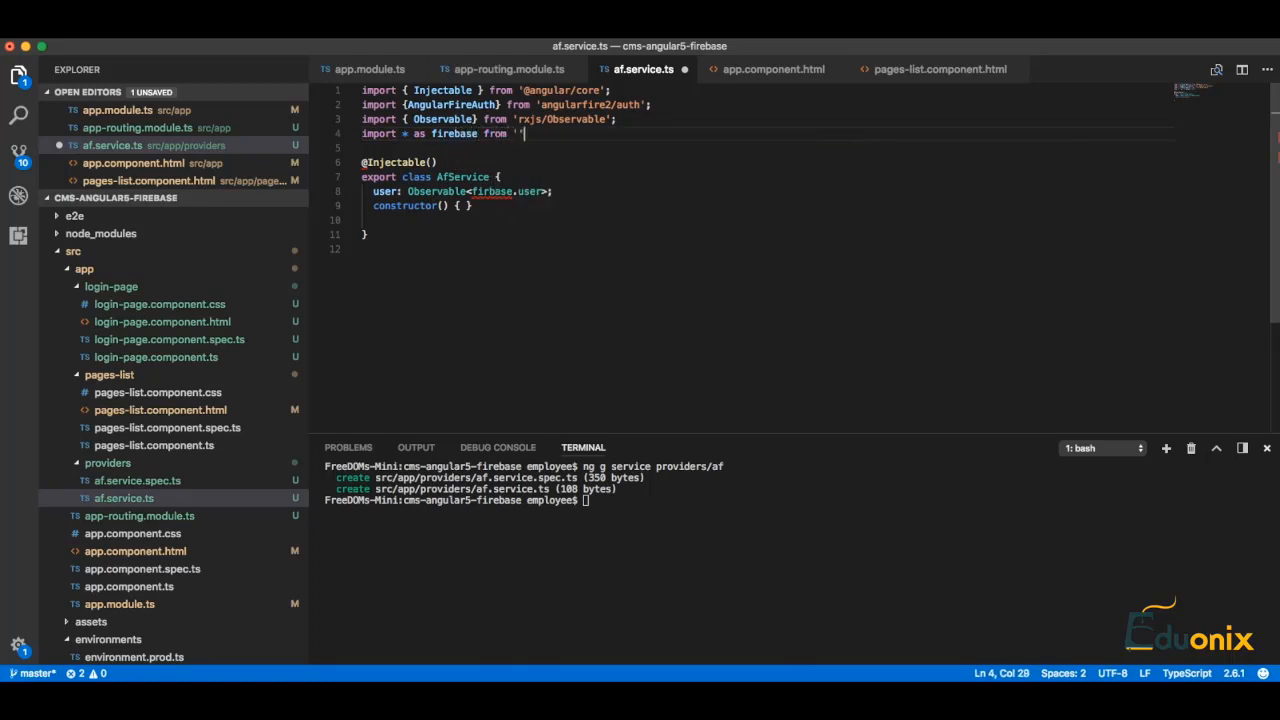
pyautogui.write('firebase/')
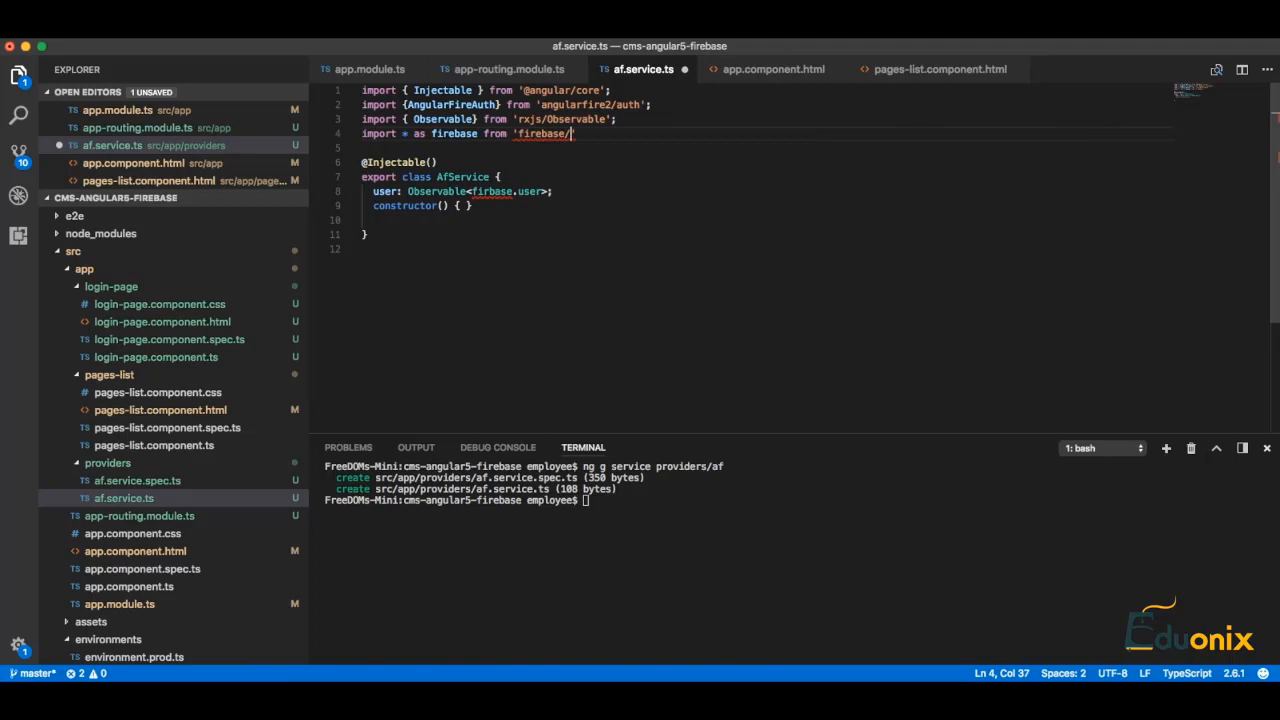
pyautogui.write("app';")
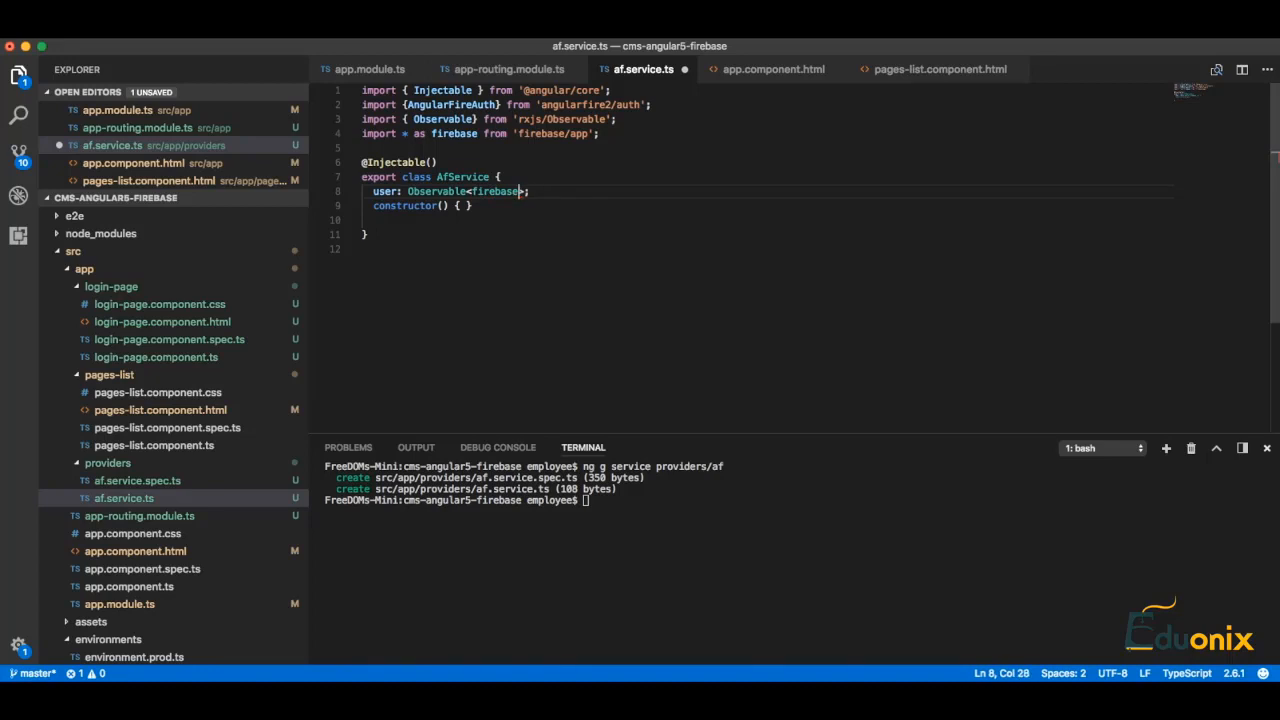
pyautogui.write('.User')
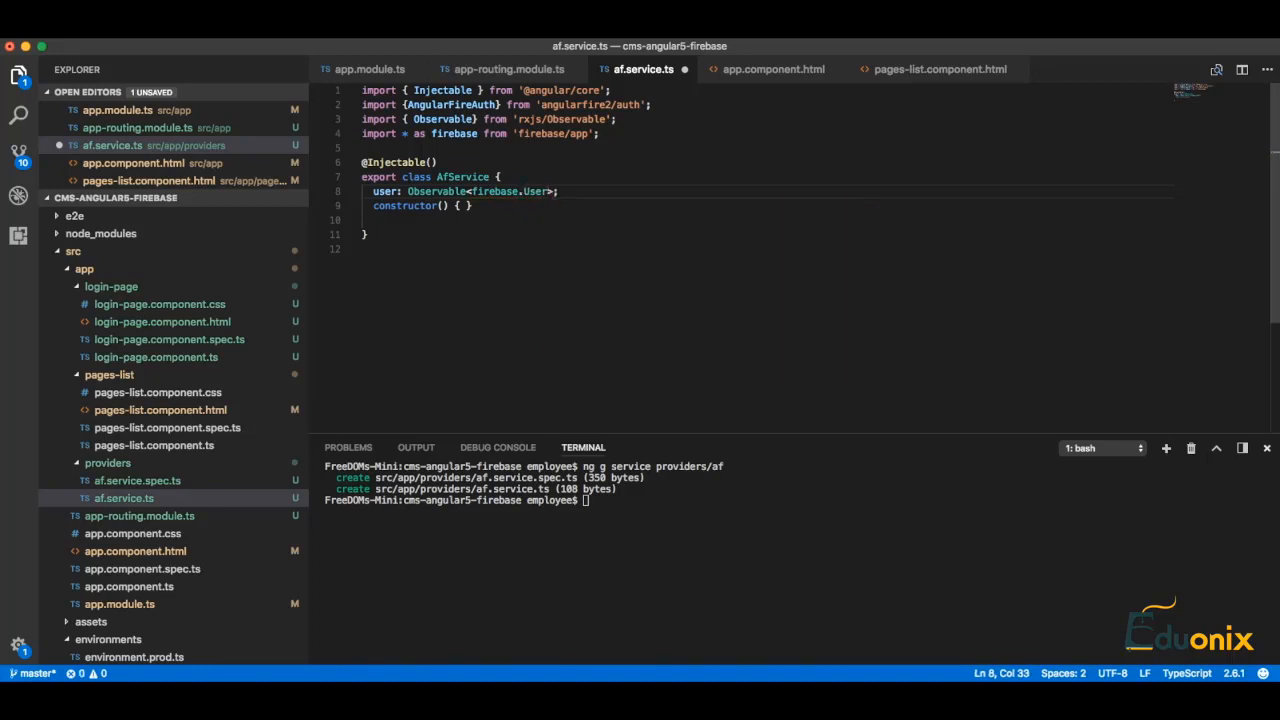
# Inject public afAuth: AngularFireAuth in the constructor and set this.user = afAuth.authState
pyautogui.click(444, 204)
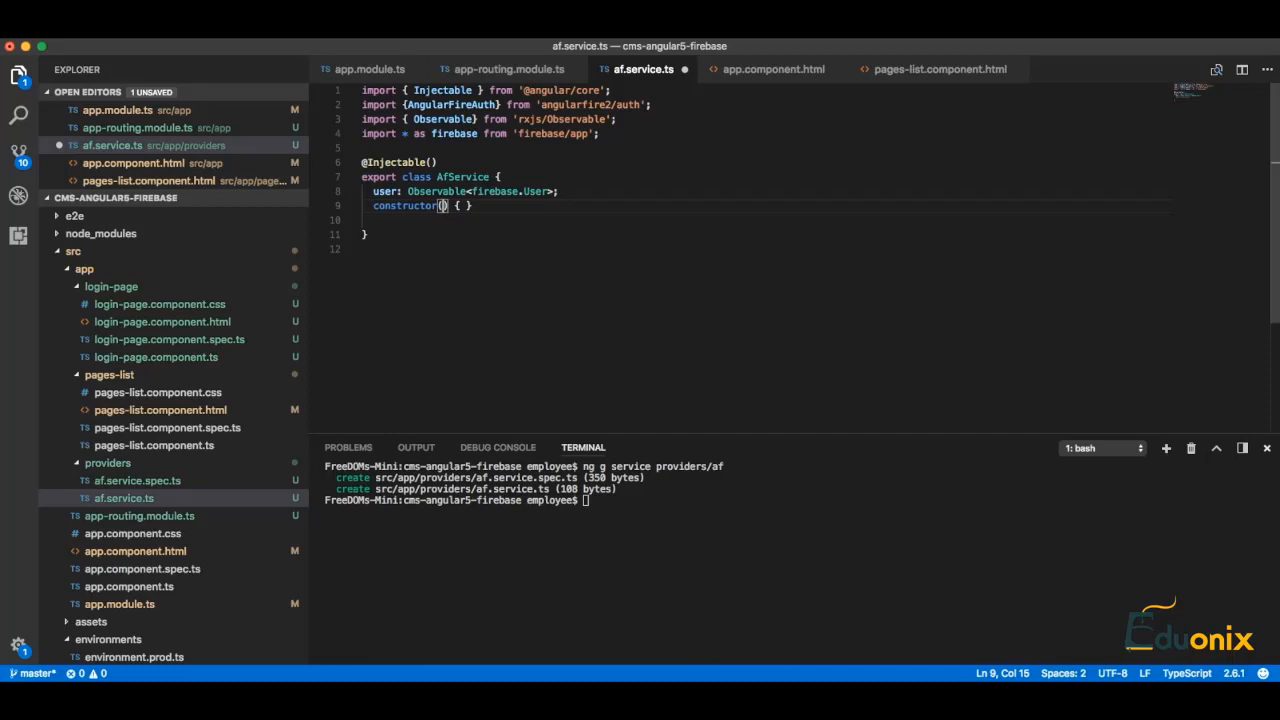
pyautogui.write('public')
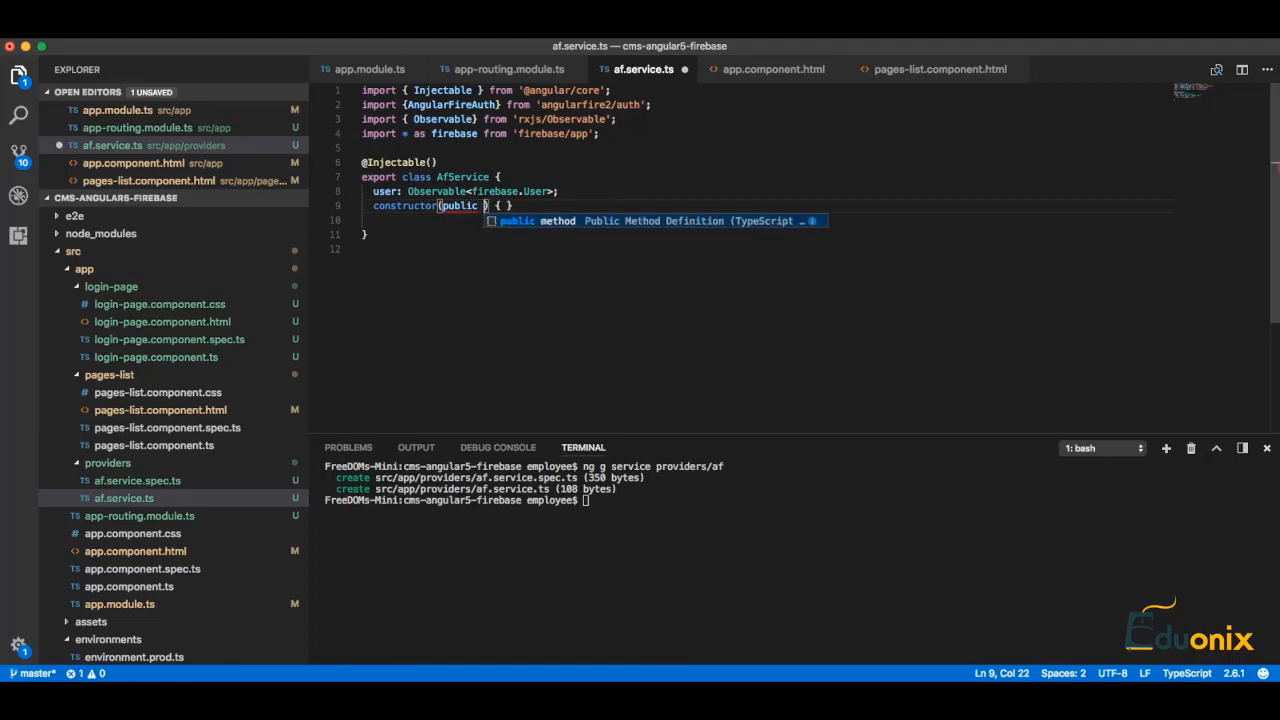
pyautogui.write('afAuth')
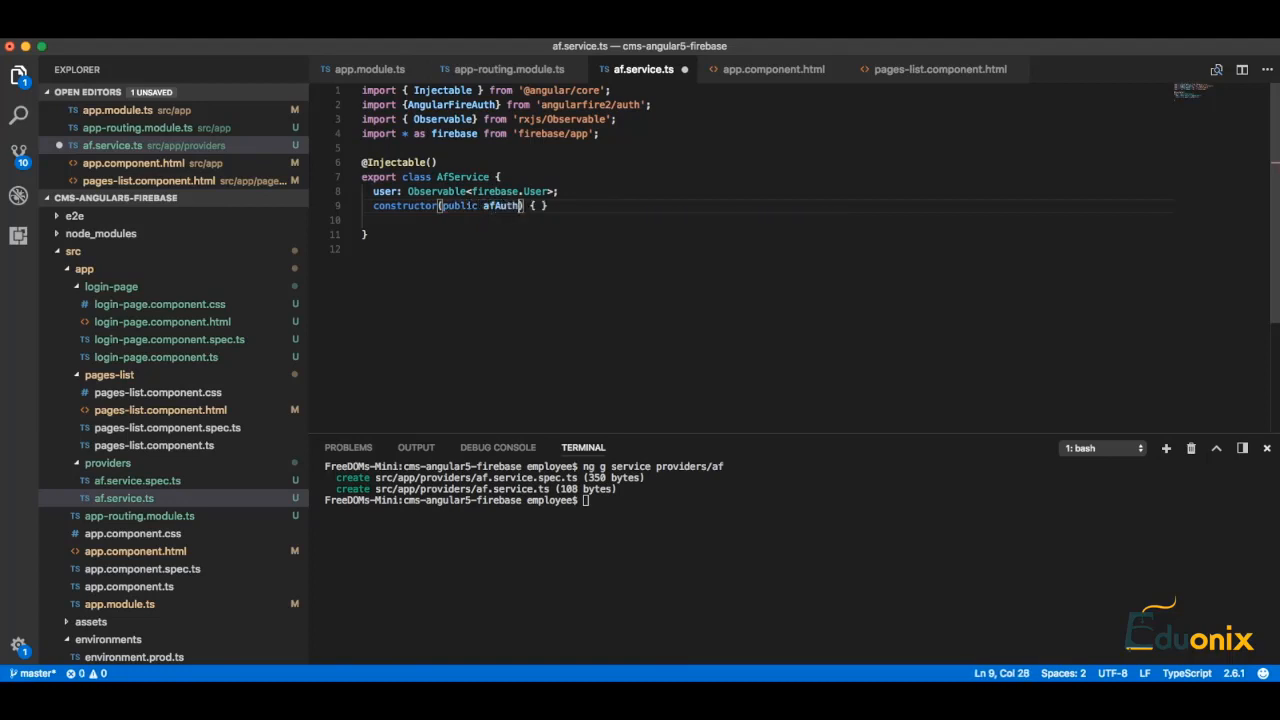
pyautogui.write(':')
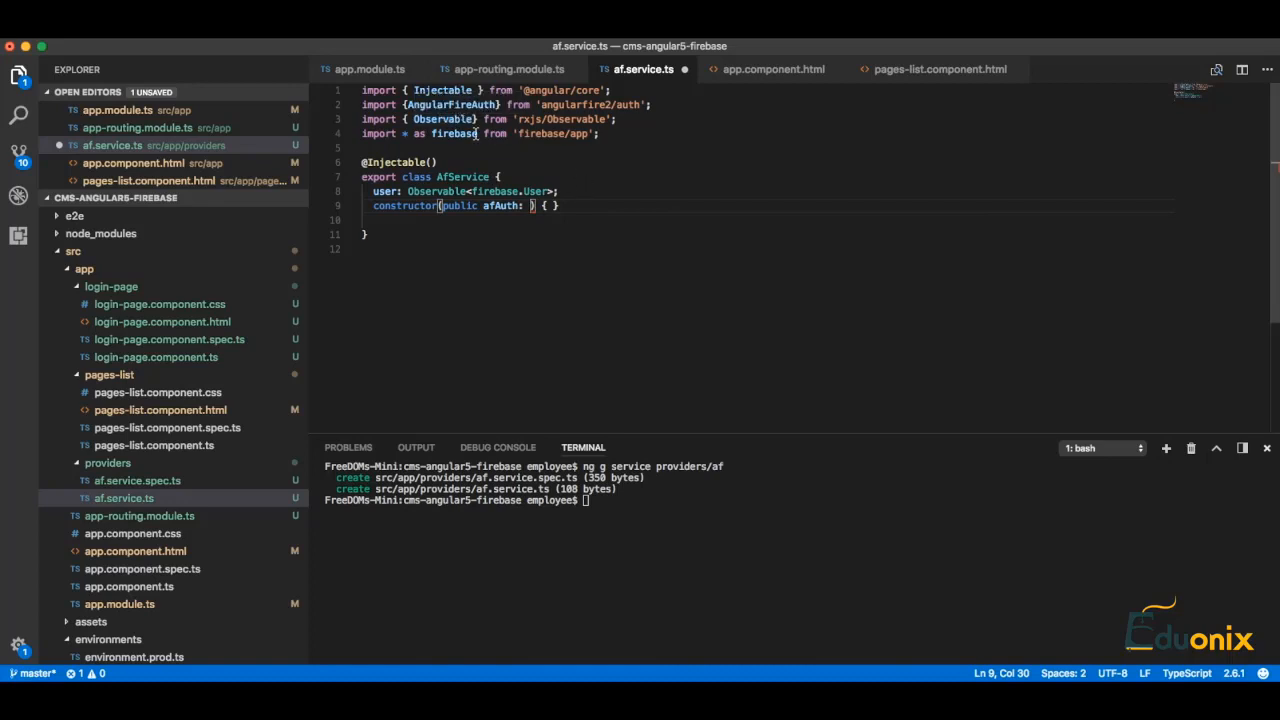
pyautogui.doubleClick(448, 104)
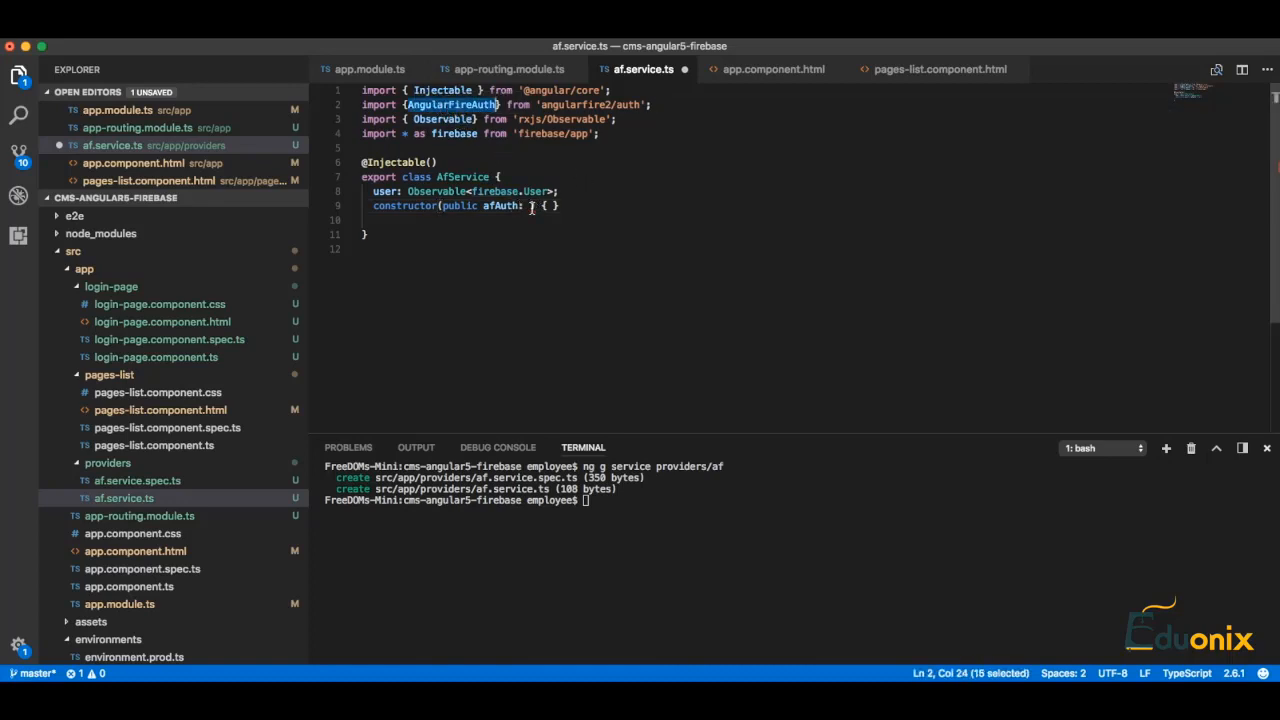
pyautogui.write('AngularFireAuth')
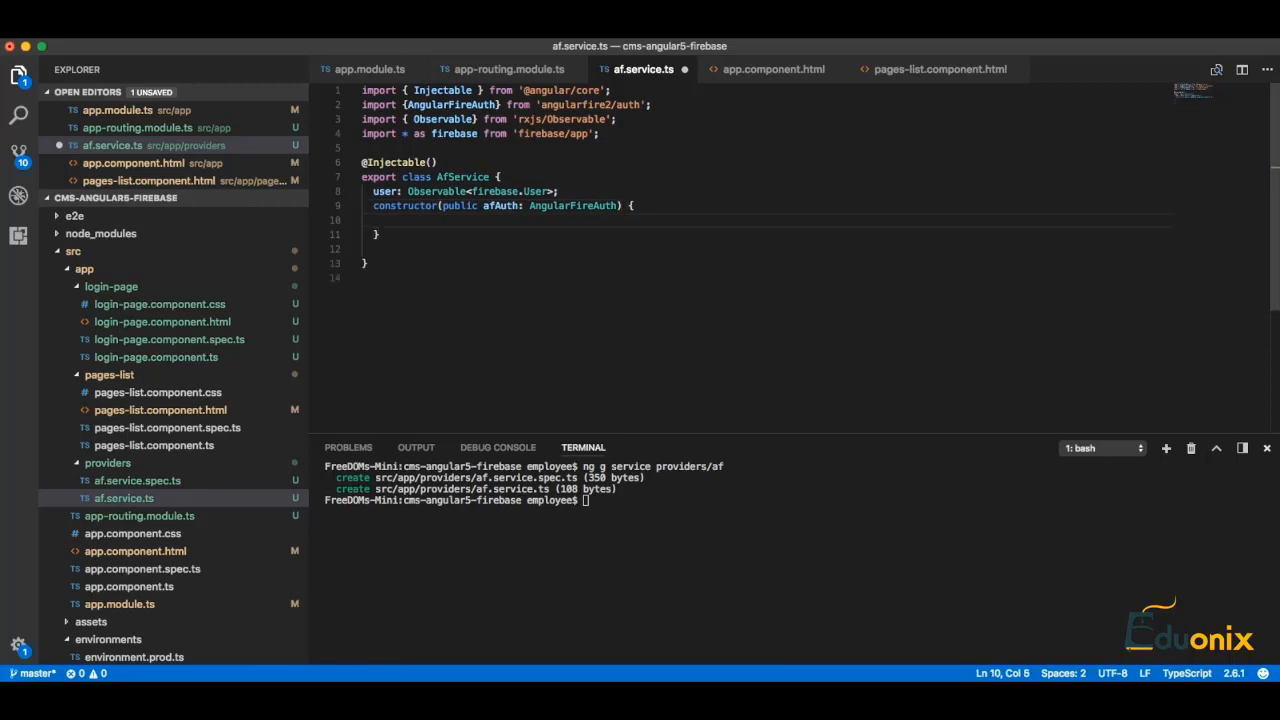
pyautogui.write('this.user =')
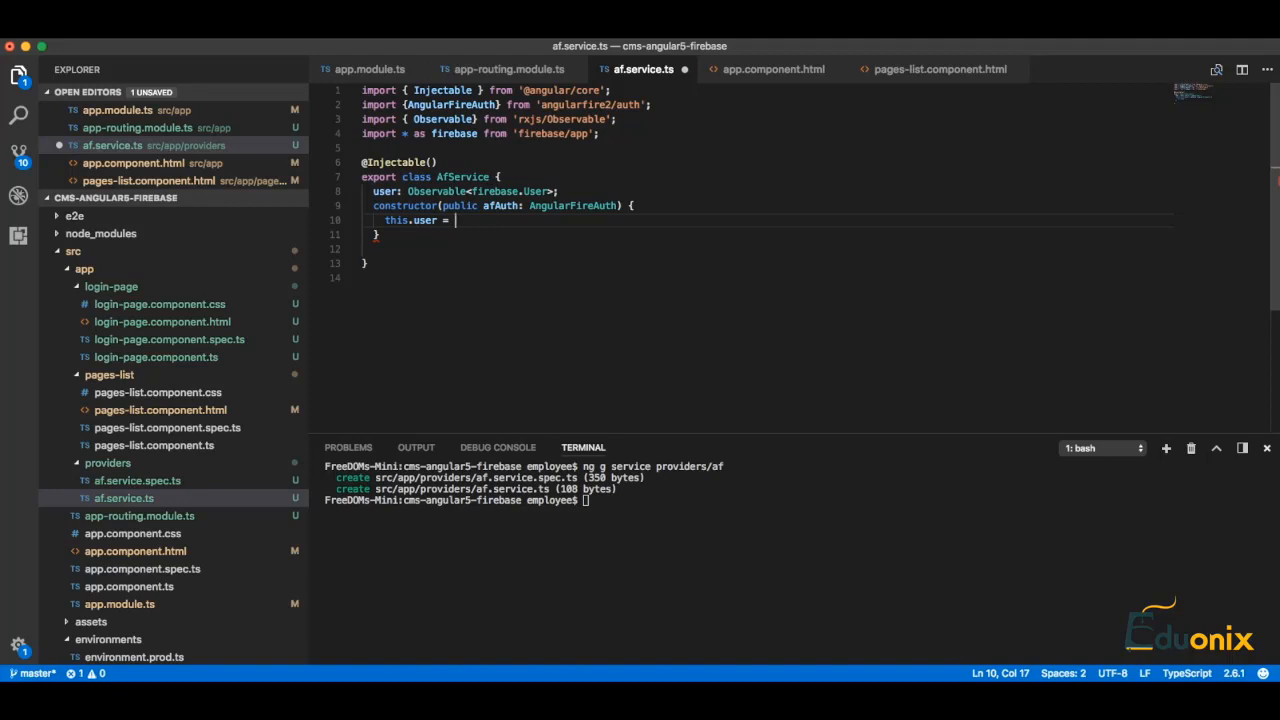
pyautogui.write('afAuth')
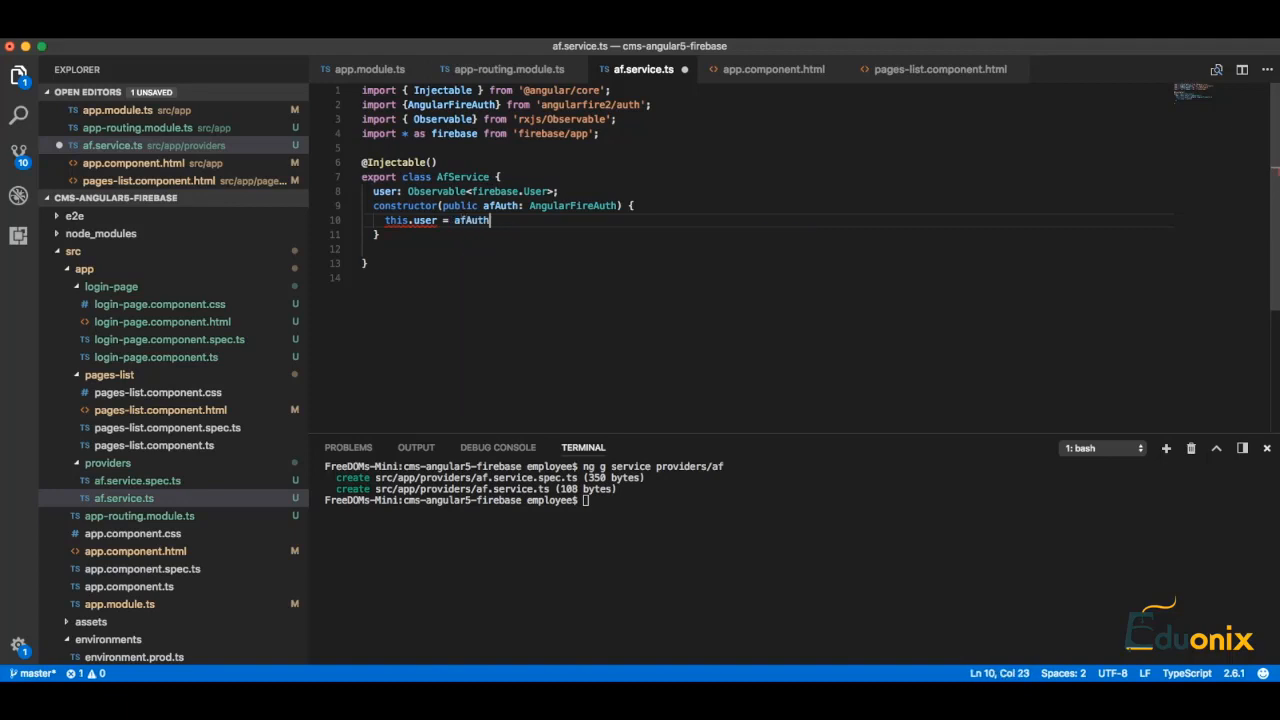
pyautogui.write('.authState;')
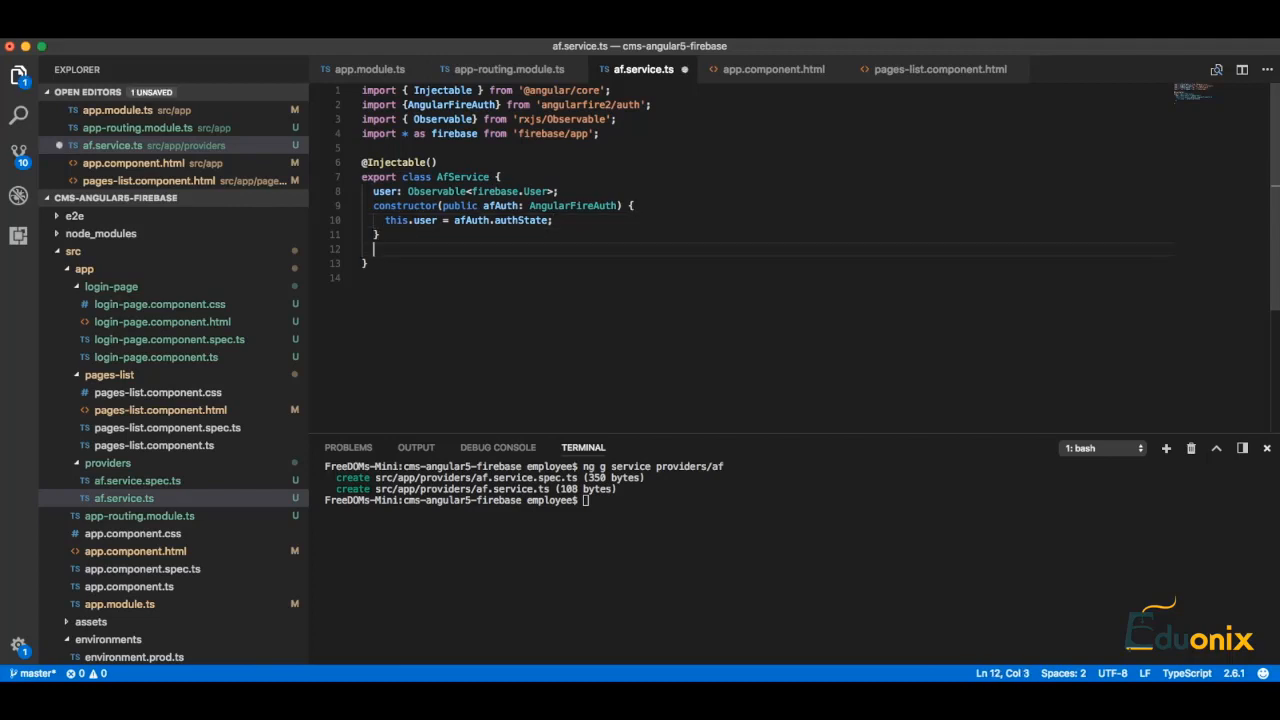
# Start loginWithGoogle() creating const provider = new firebase.auth.GithubAuthProvider()
pyautogui.write('l')
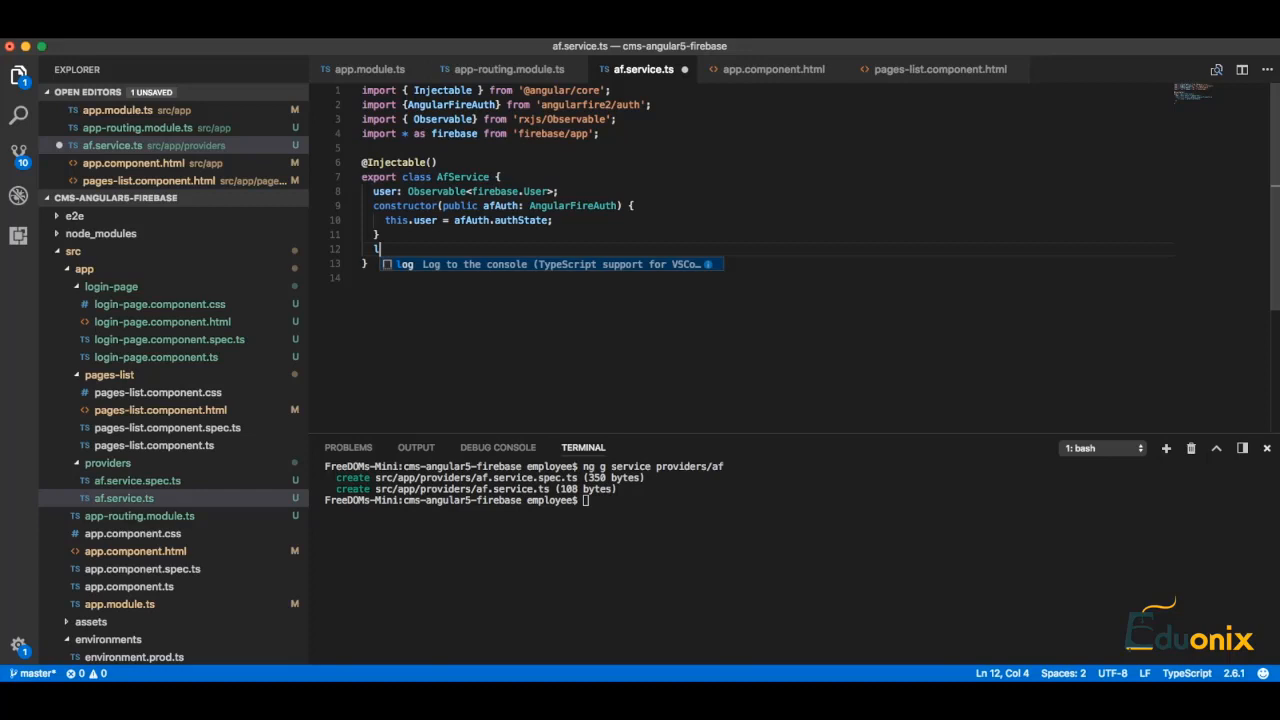
pyautogui.write('oginWithGoogle(){')
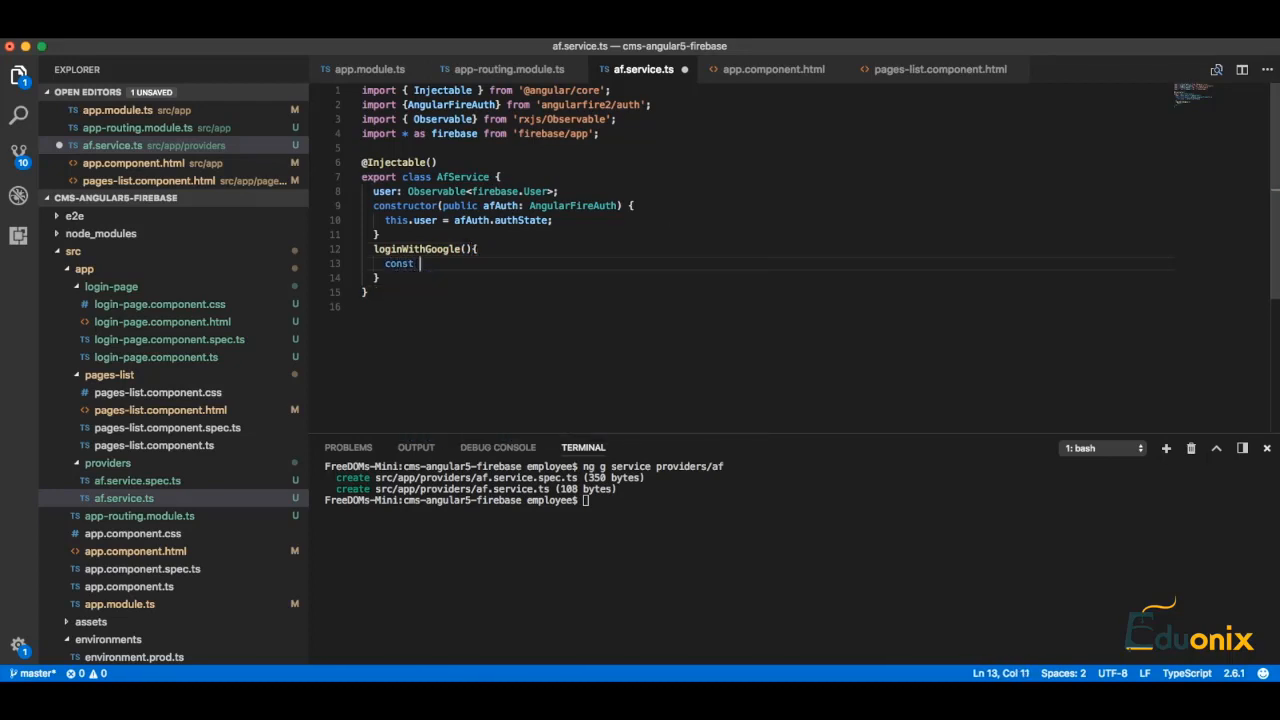
pyautogui.write('p')
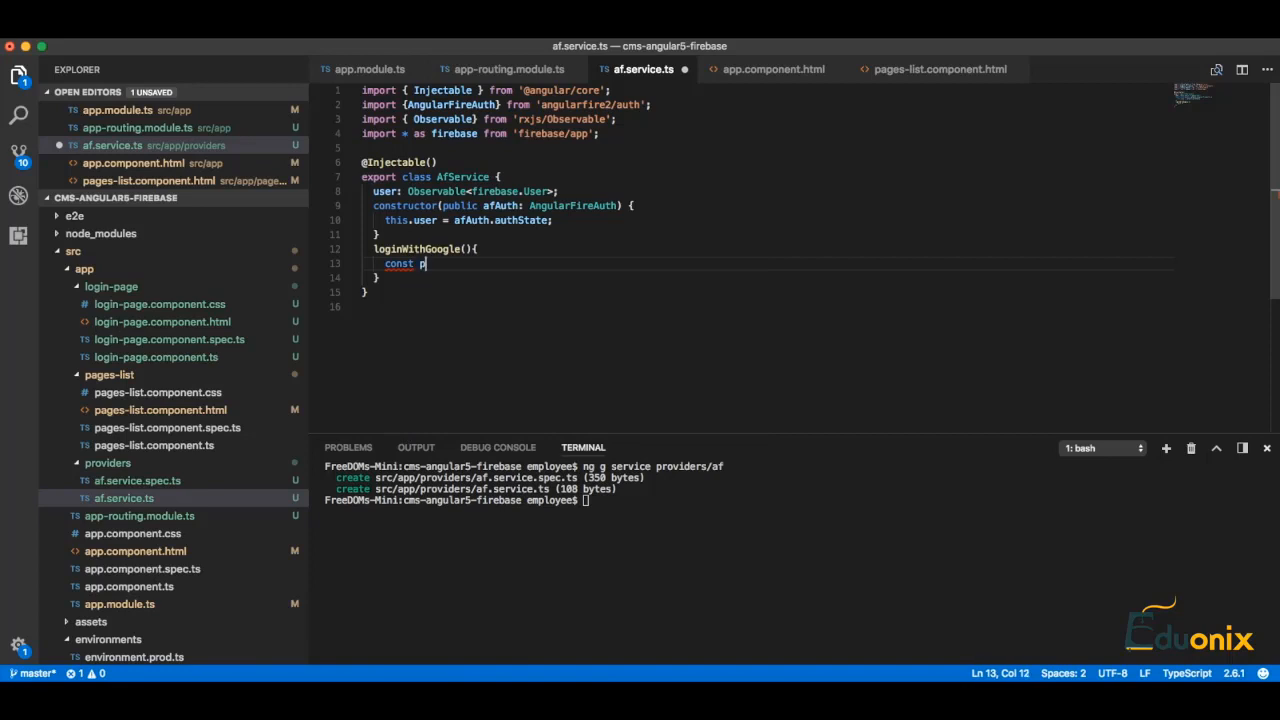
pyautogui.write('rovider')
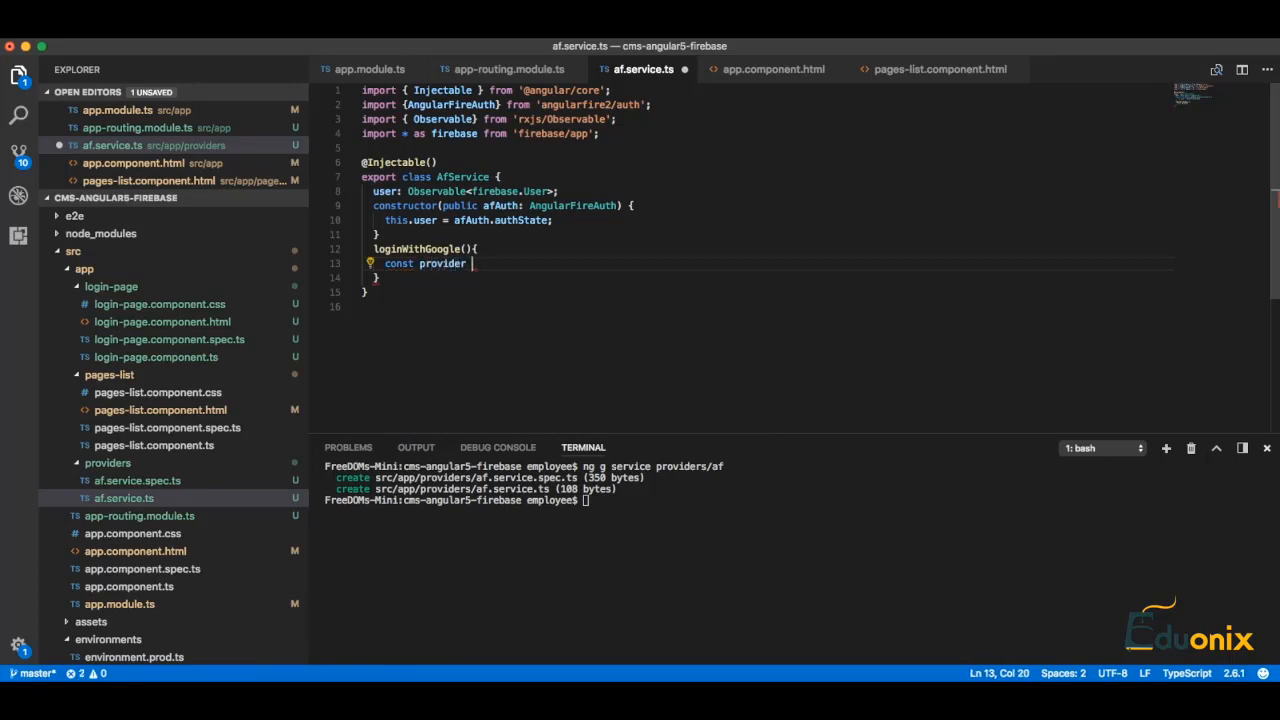
pyautogui.write('= new')
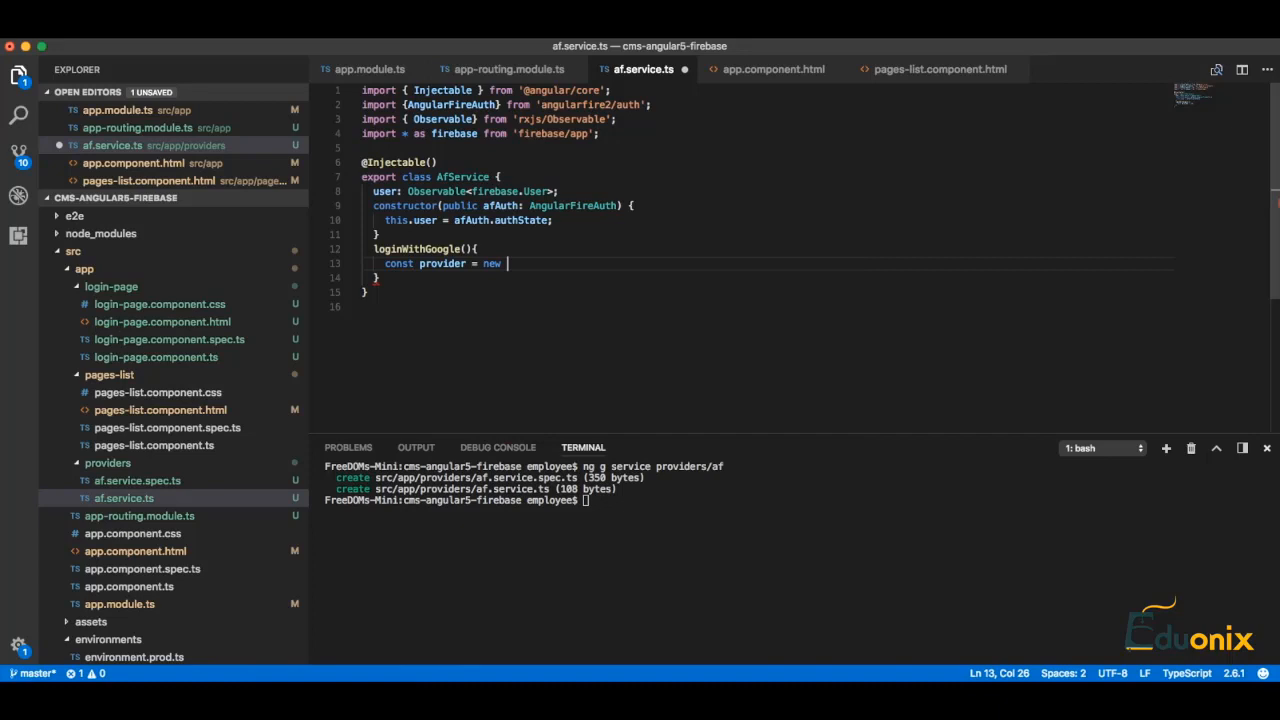
pyautogui.write('firebase')
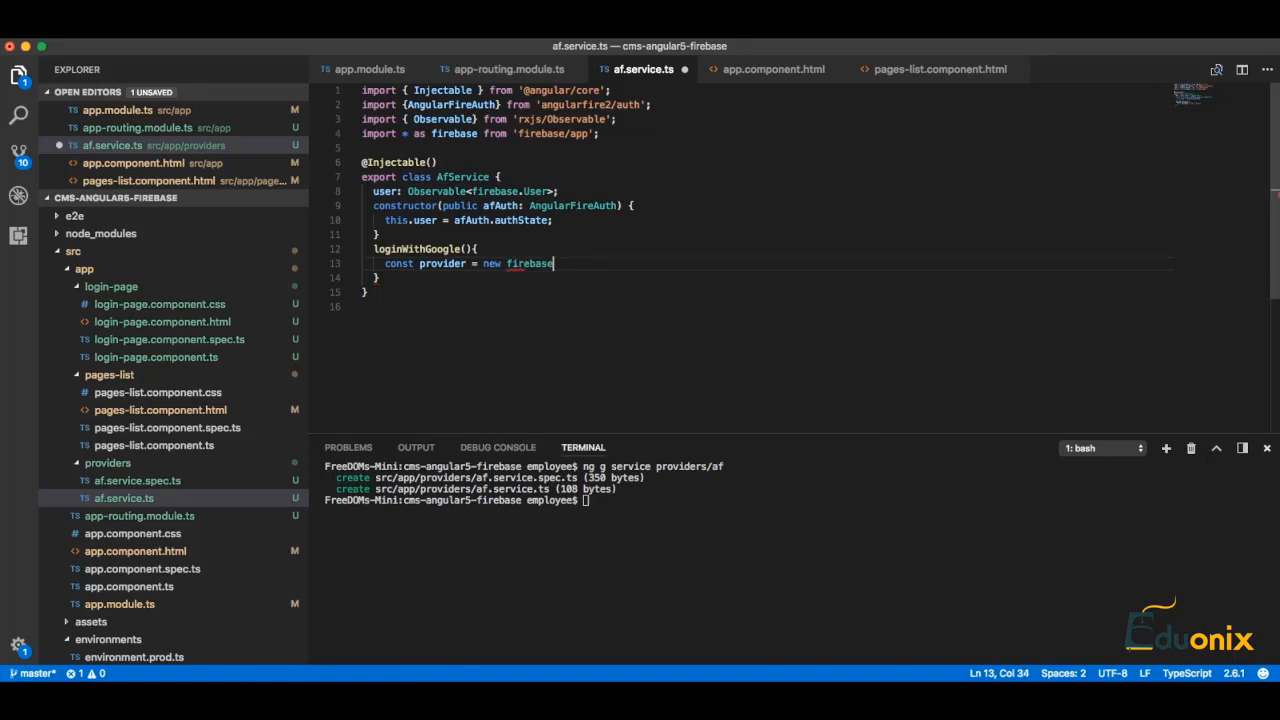
pyautogui.write('.auth.GithubAuthProvider();')
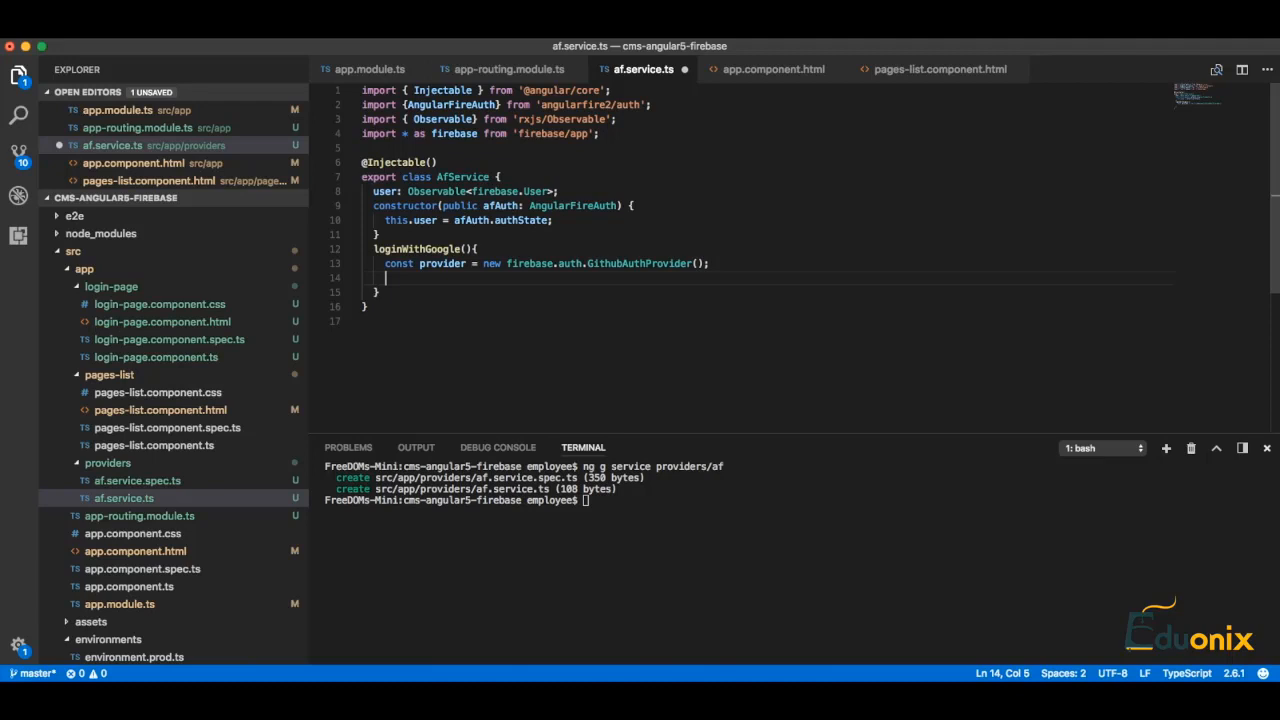
# Call this.afAuth.auth.signInWithPopup(provider) and begin the logout method
pyautogui.write('this')
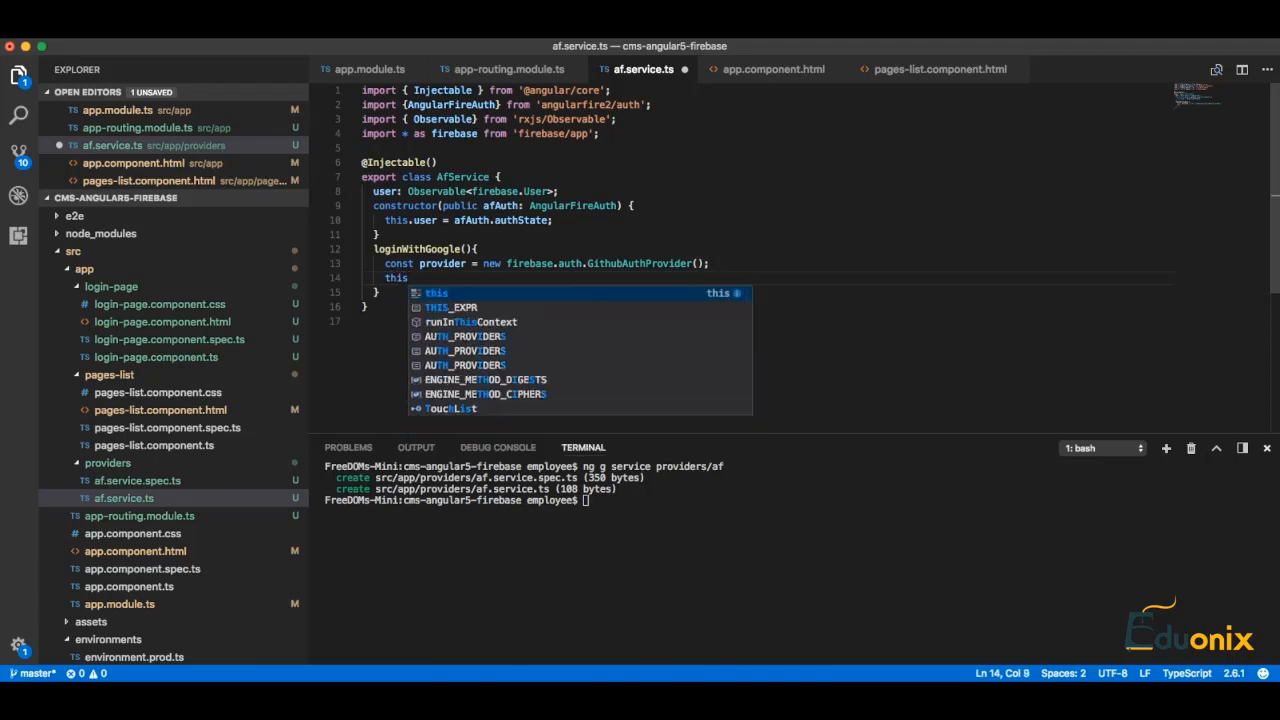
pyautogui.write('.afAuth.')
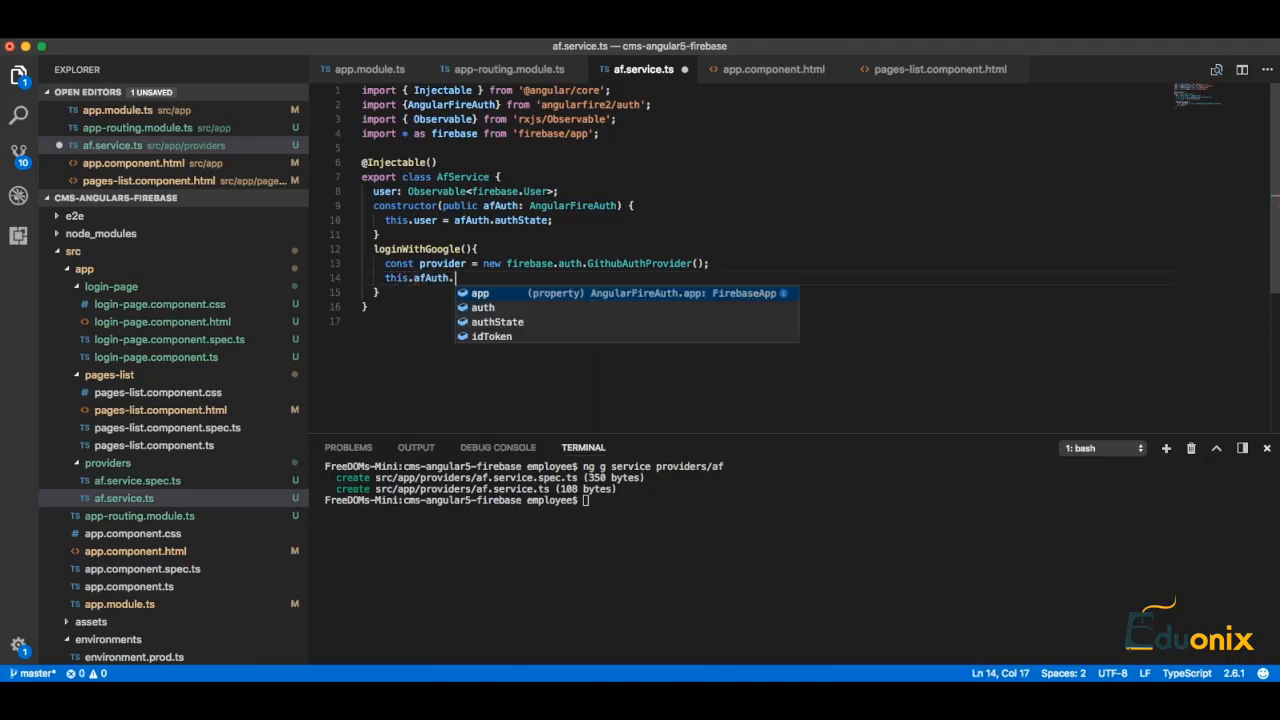
pyautogui.write('auth')
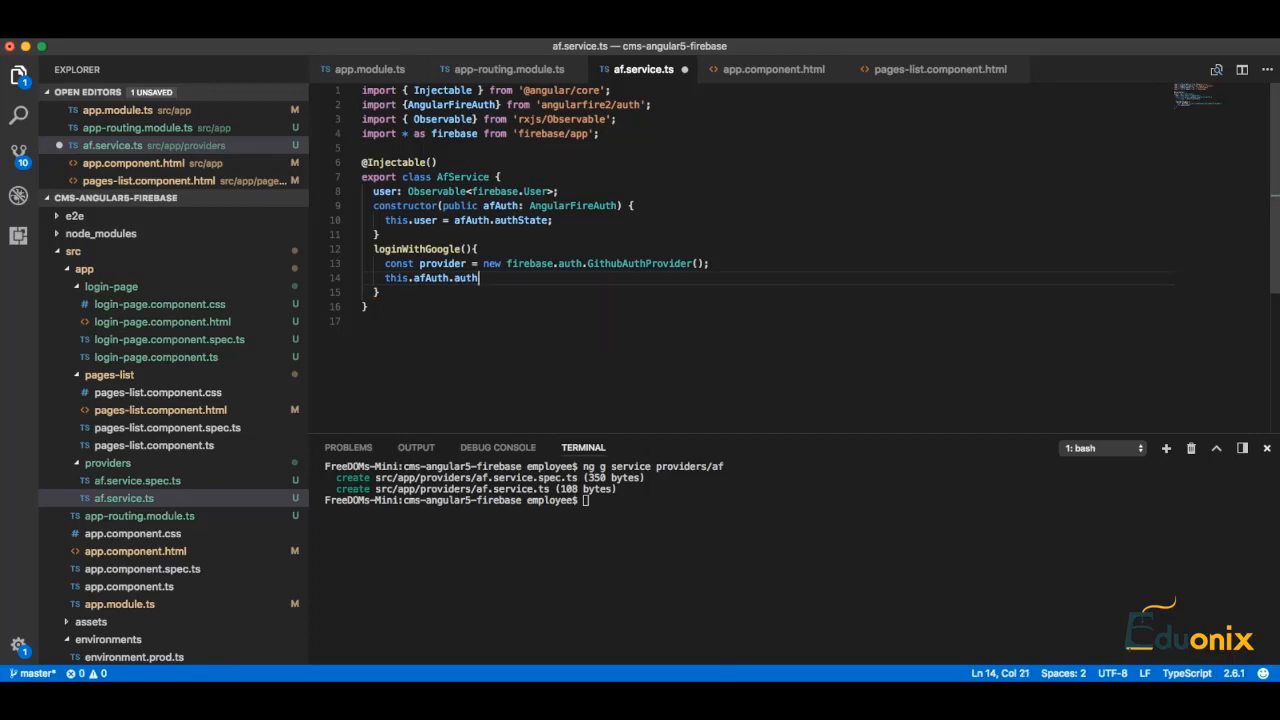
pyautogui.write('signInWithPopup')
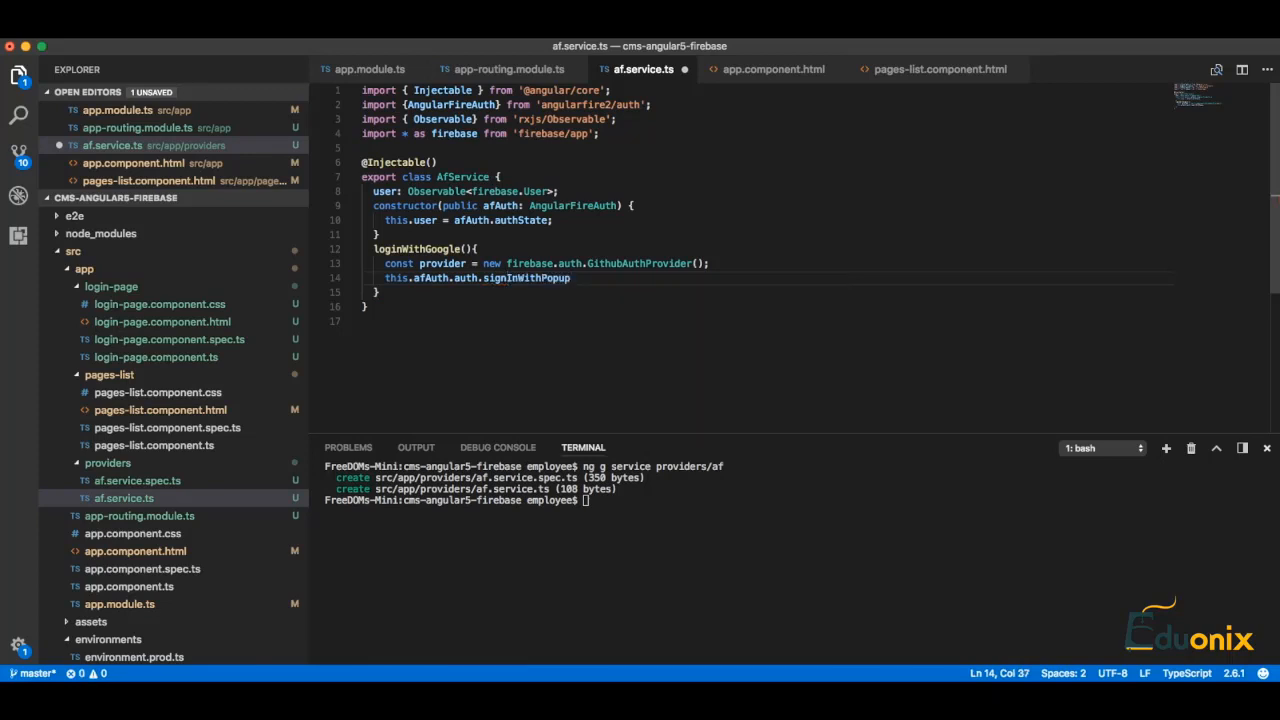
pyautogui.write('(provider);')
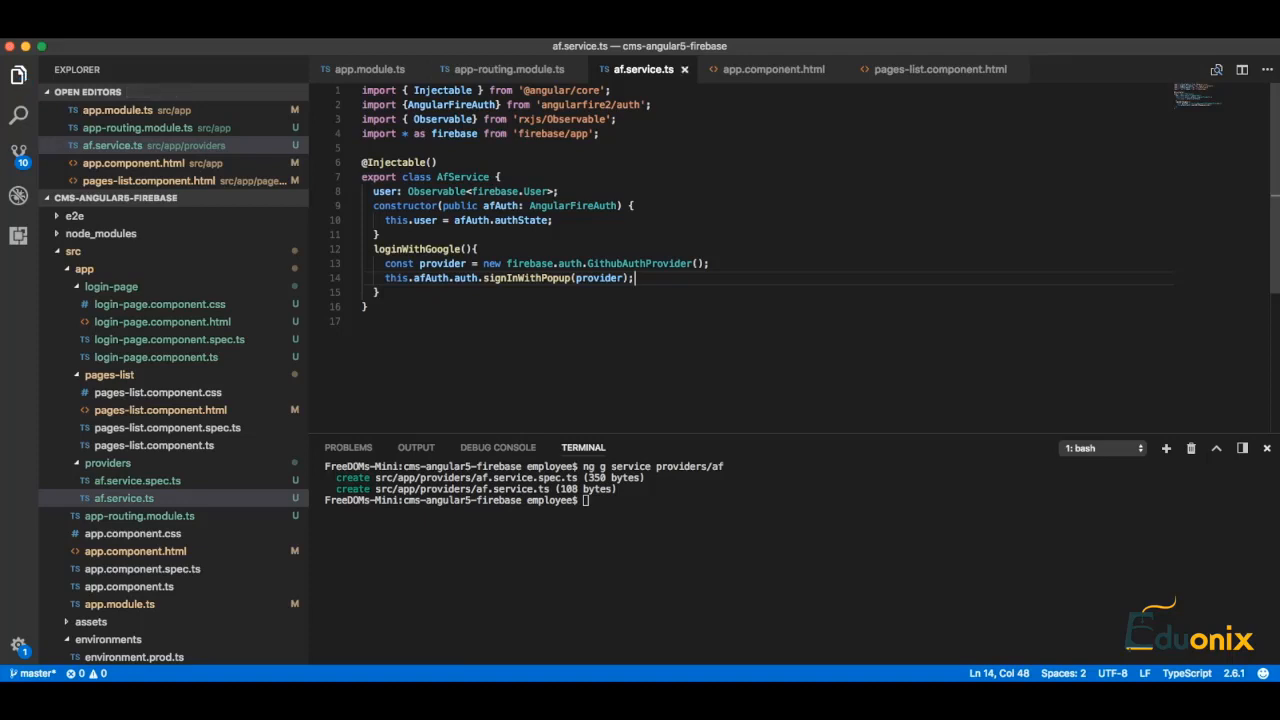
pyautogui.write('lo')
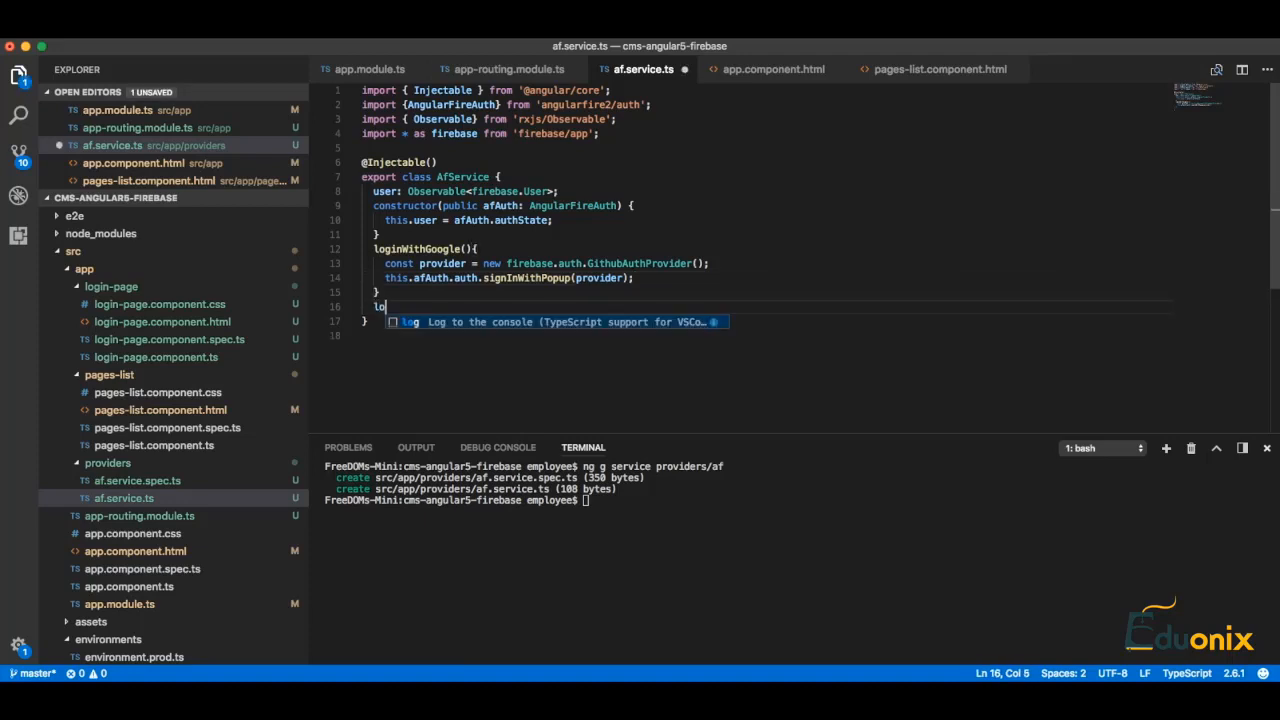
# Complete logout() with this.afAuth.auth.signOut();
pyautogui.write('gout()')
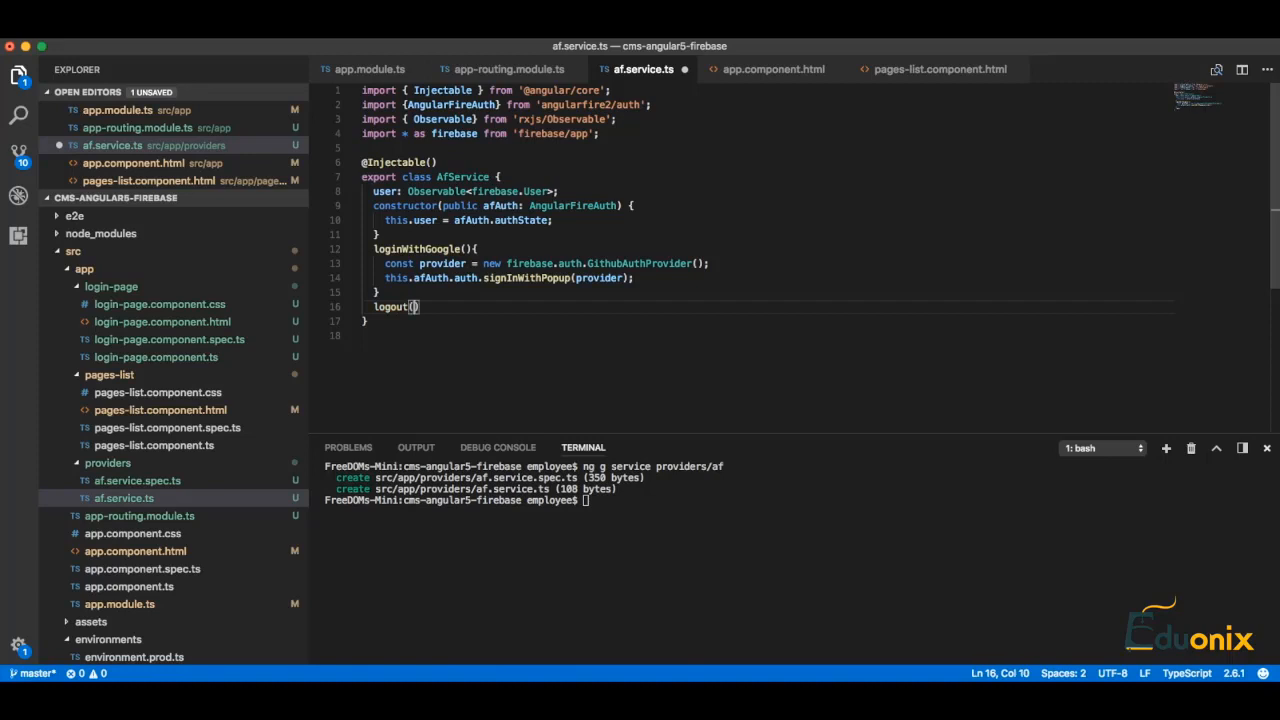
pyautogui.write('{')
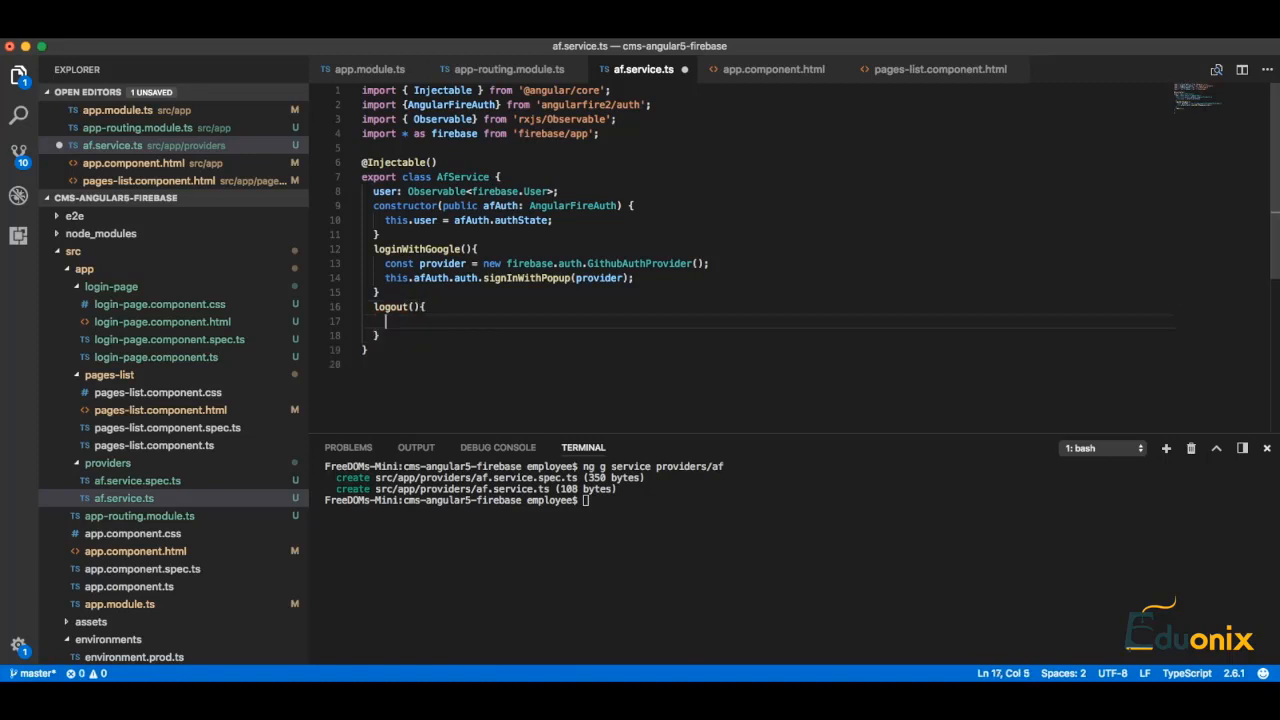
pyautogui.write('this.af')
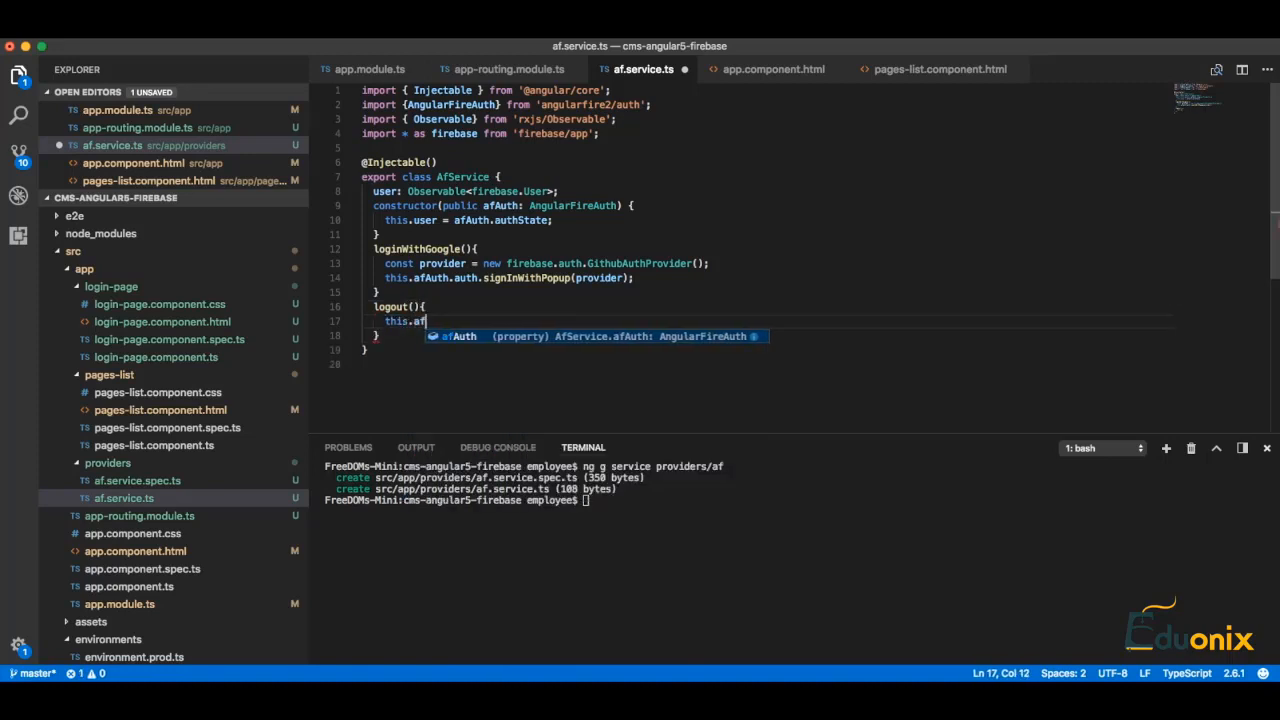
pyautogui.write('Auth.auth.')
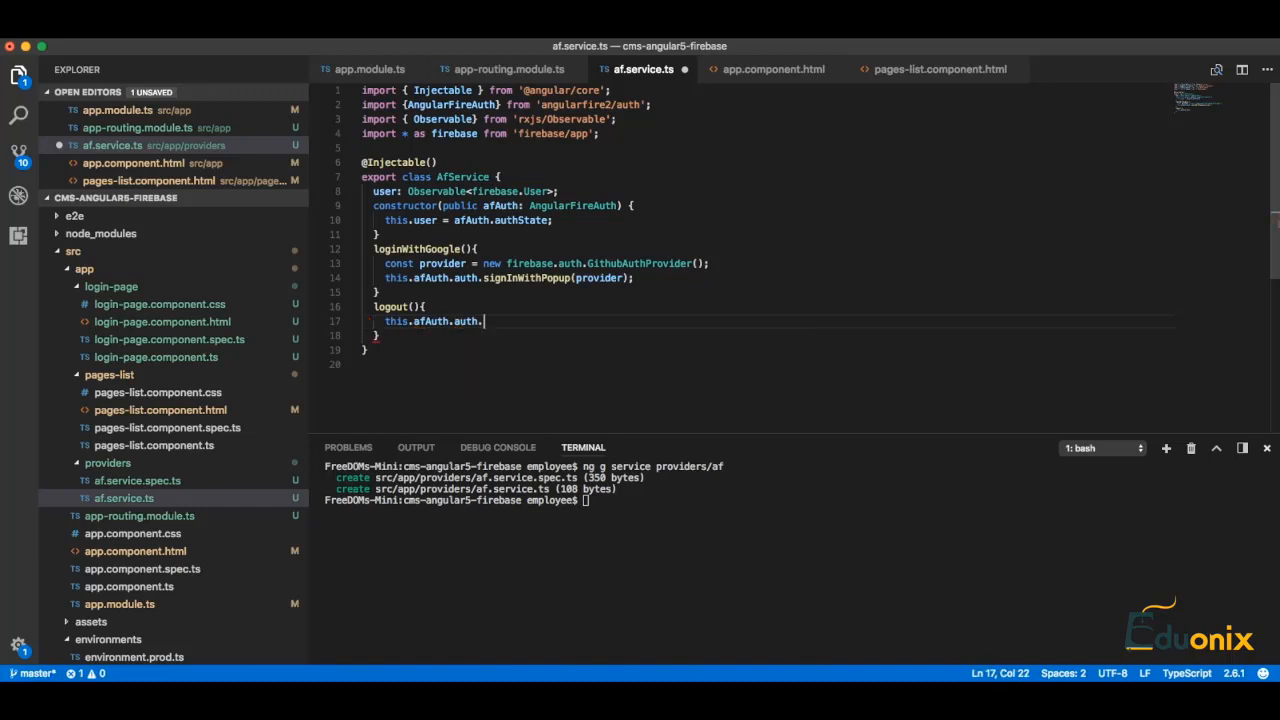
pyautogui.write('signOut')
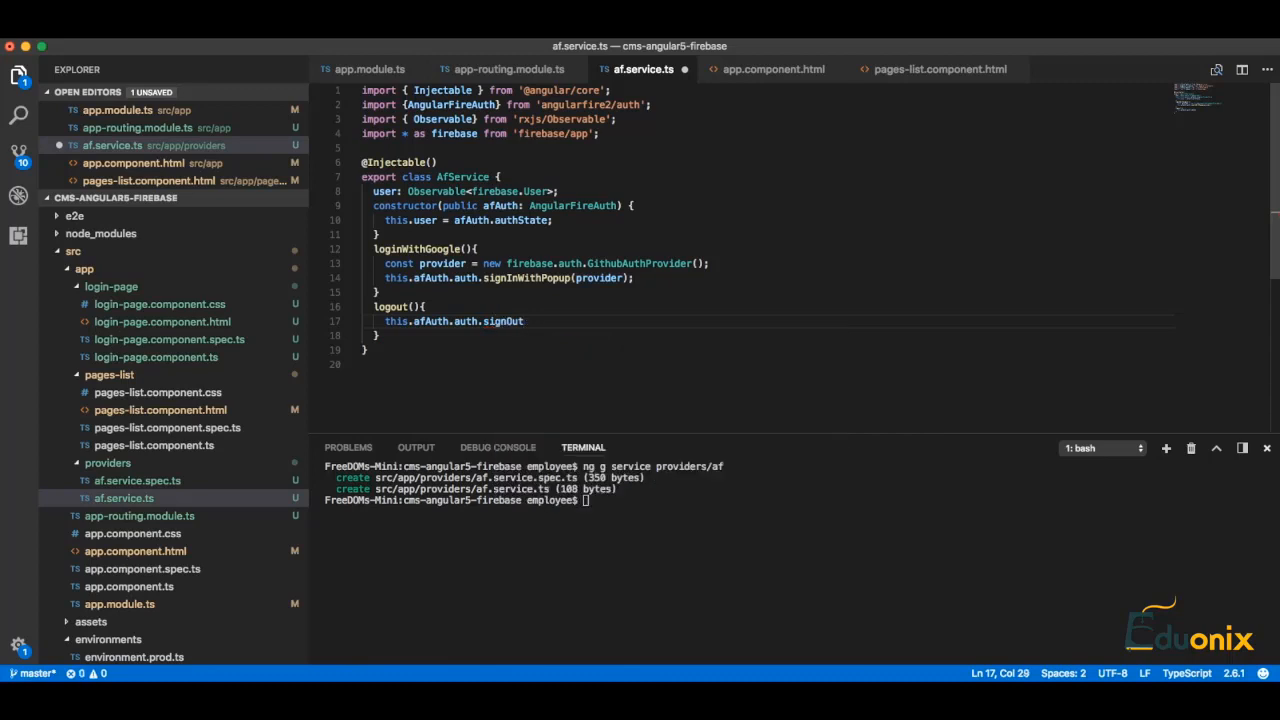
pyautogui.write('()')
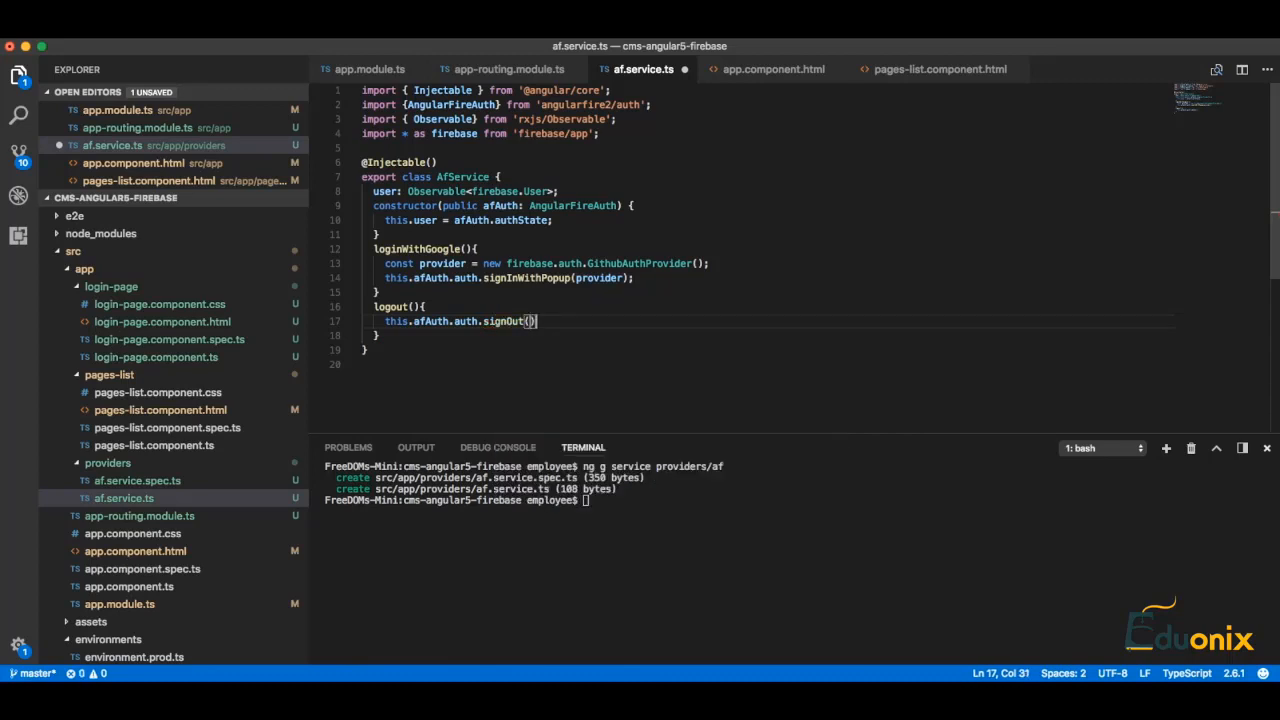
pyautogui.write(';')
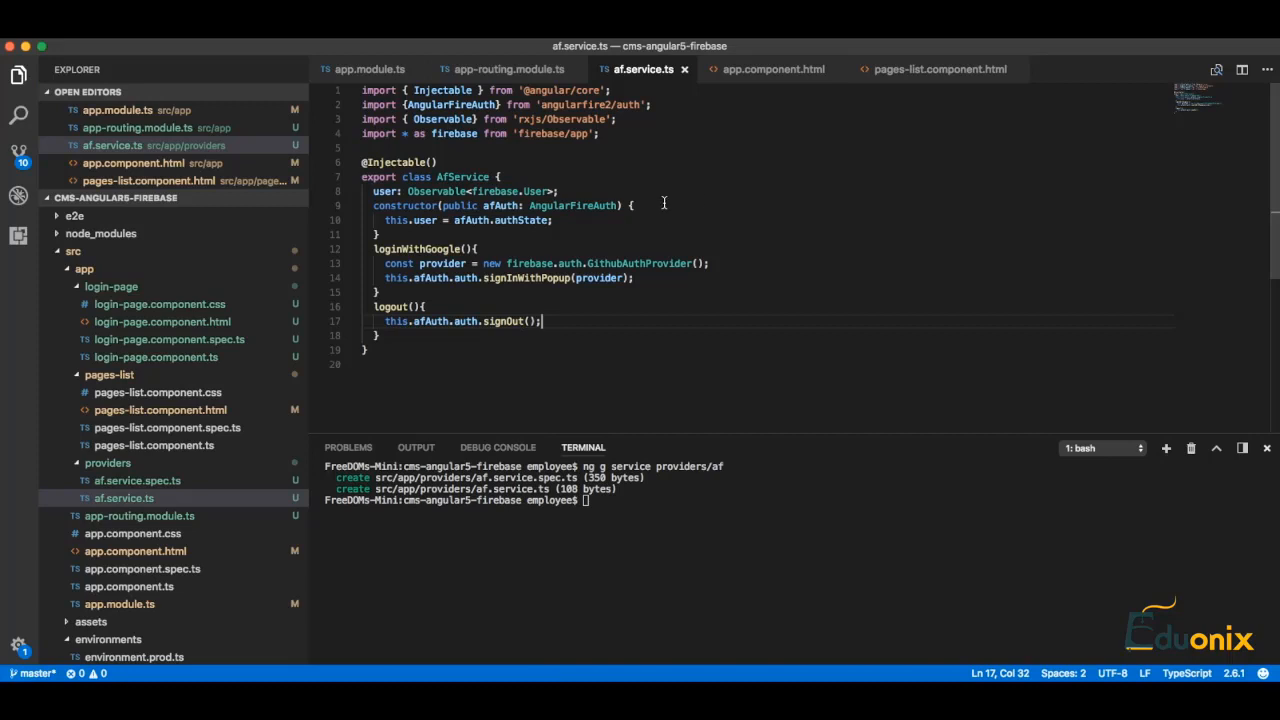
pyautogui.moveTo(622, 222)
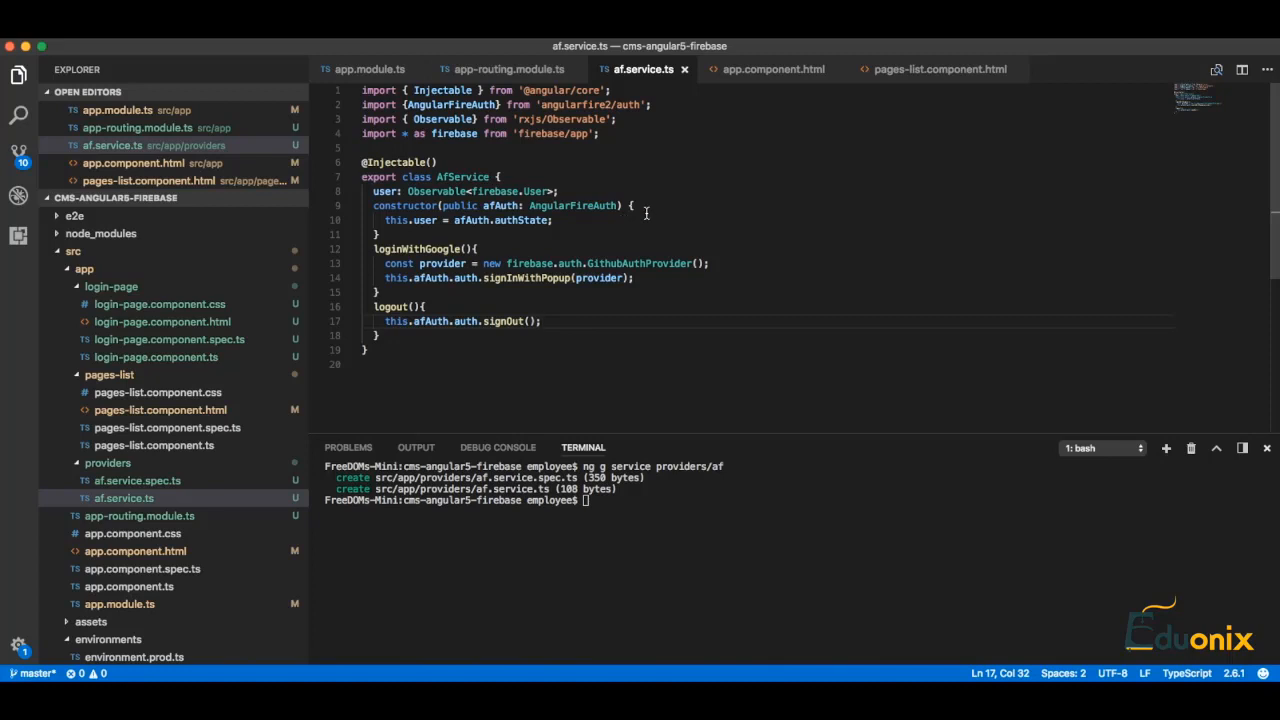
pyautogui.moveTo(156, 356)
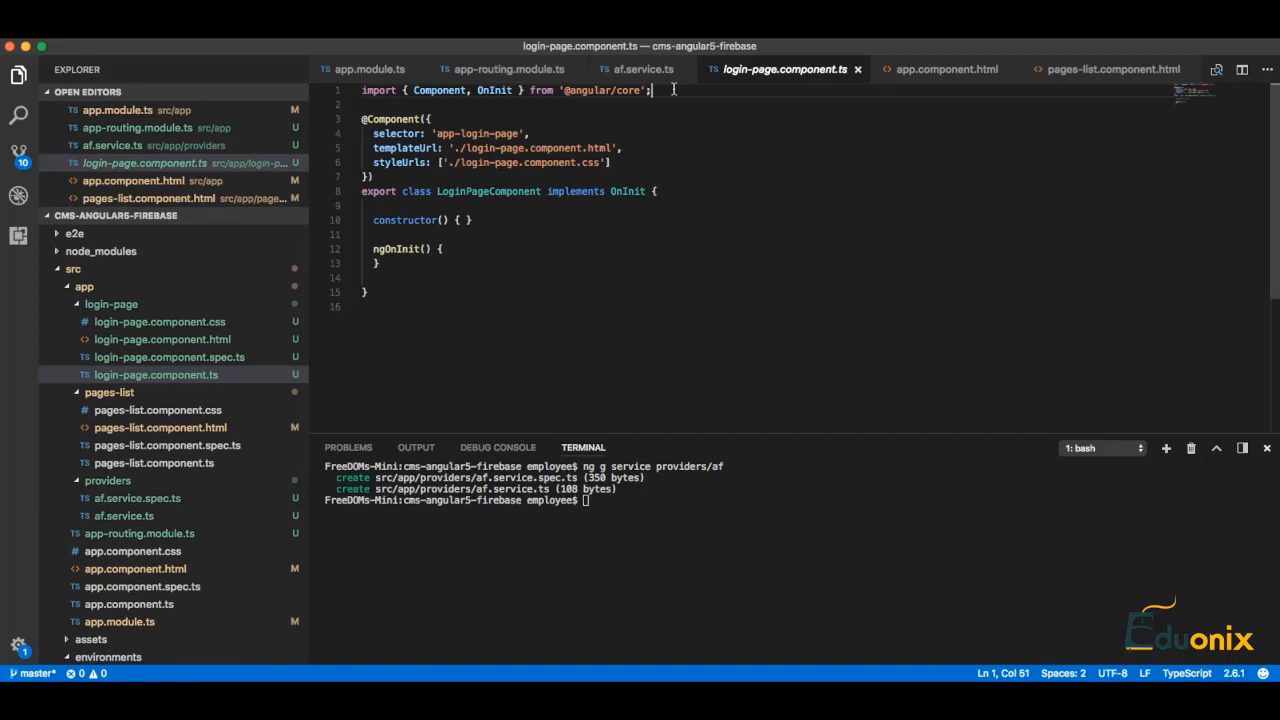
# In login-page.component.ts, import { AfService } from '../providers/af.service'
pyautogui.write('import {afServic')
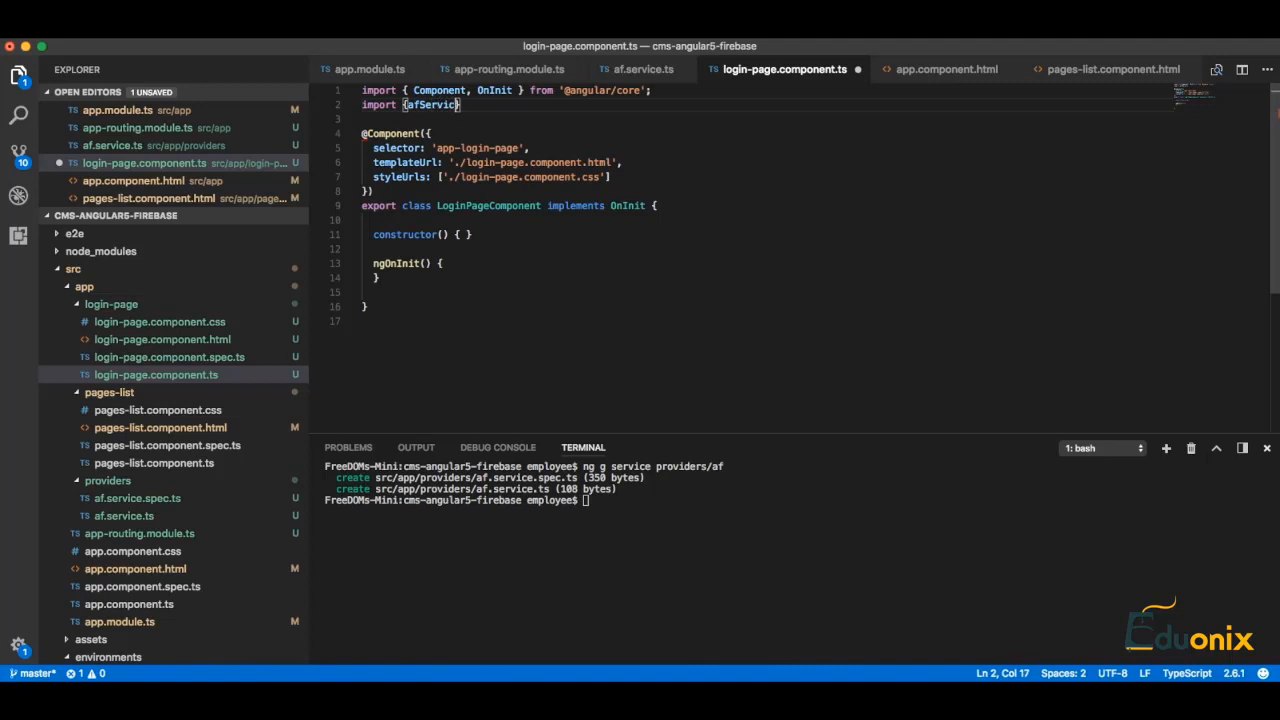
pyautogui.write('} from')
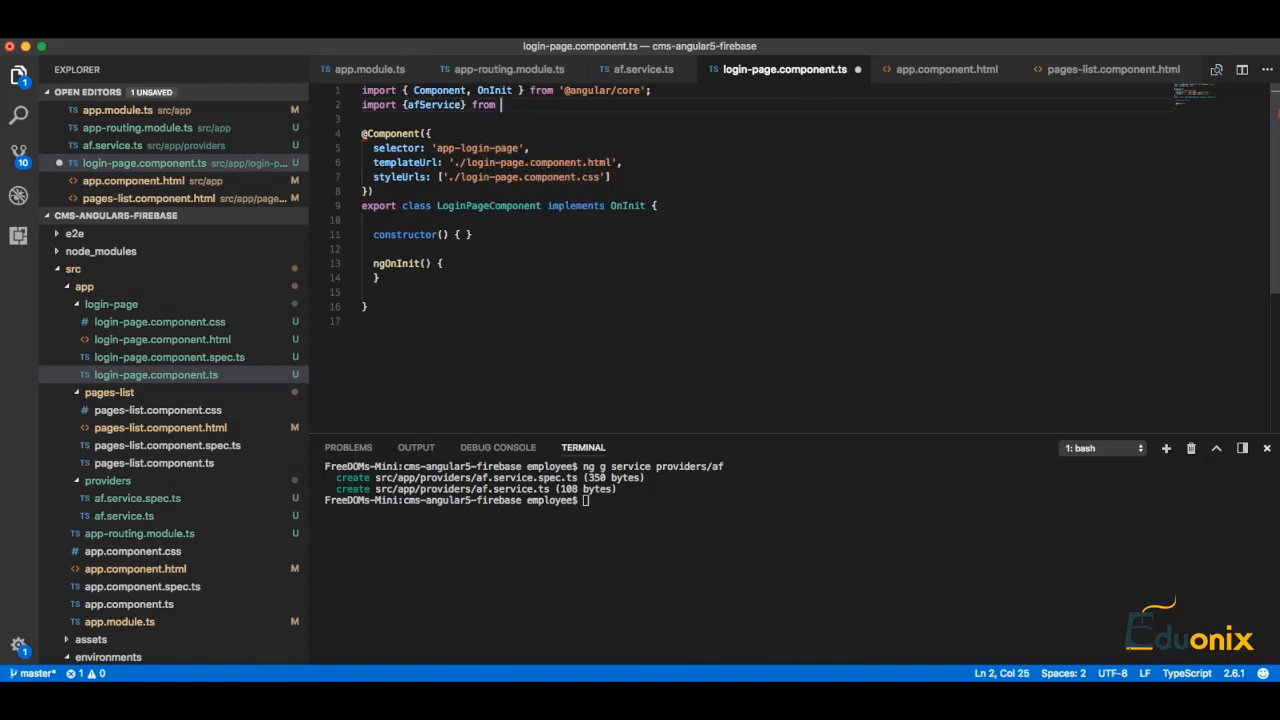
pyautogui.write("'")
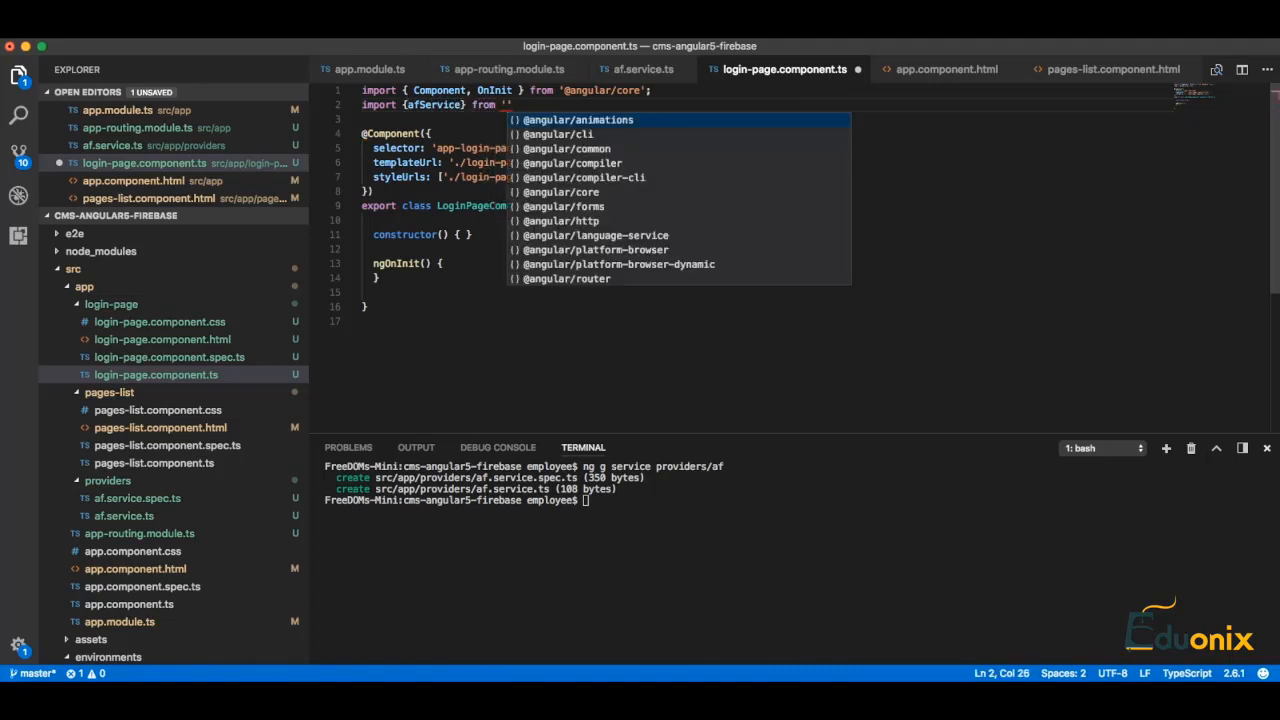
pyautogui.write('../')
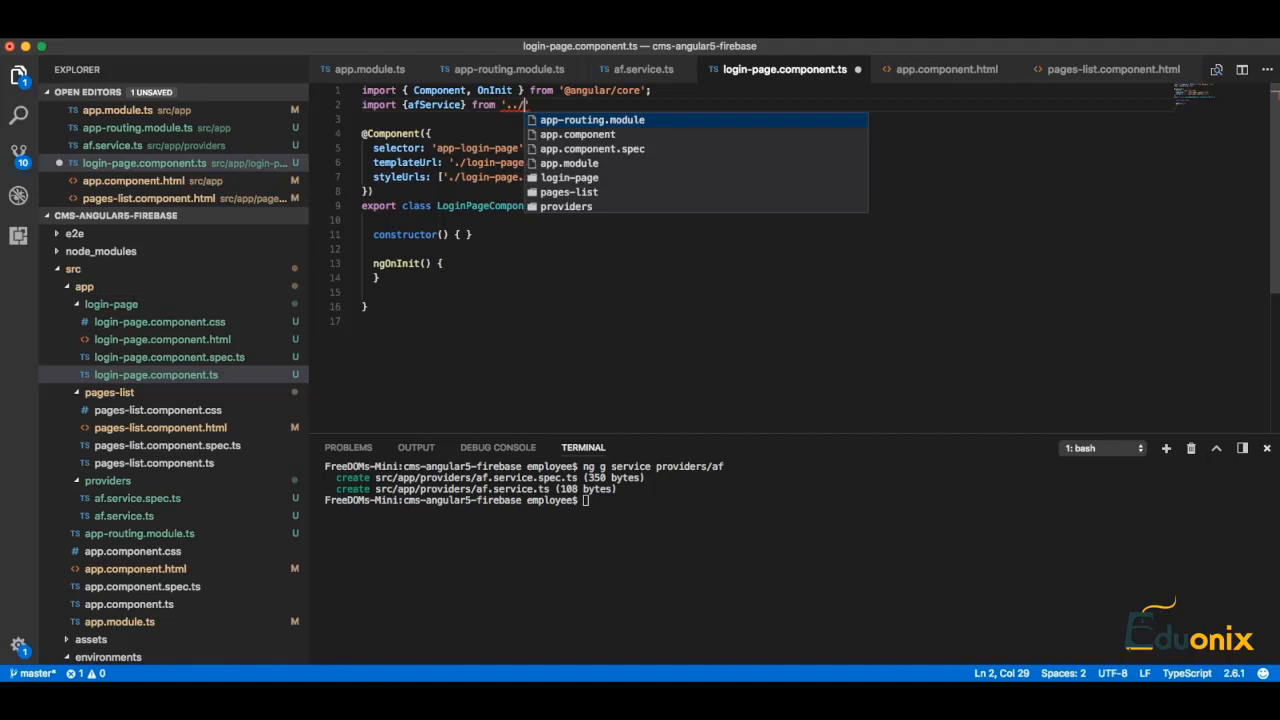
pyautogui.write('providers')
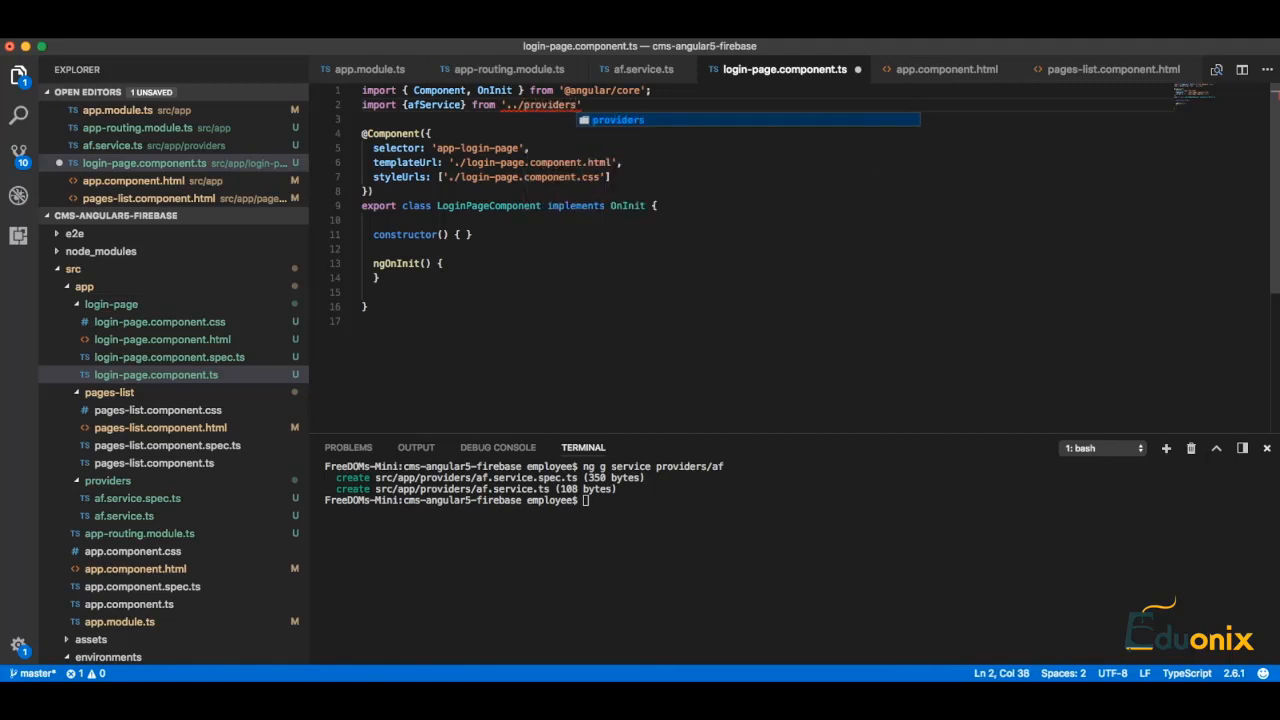
pyautogui.write('/af.service')
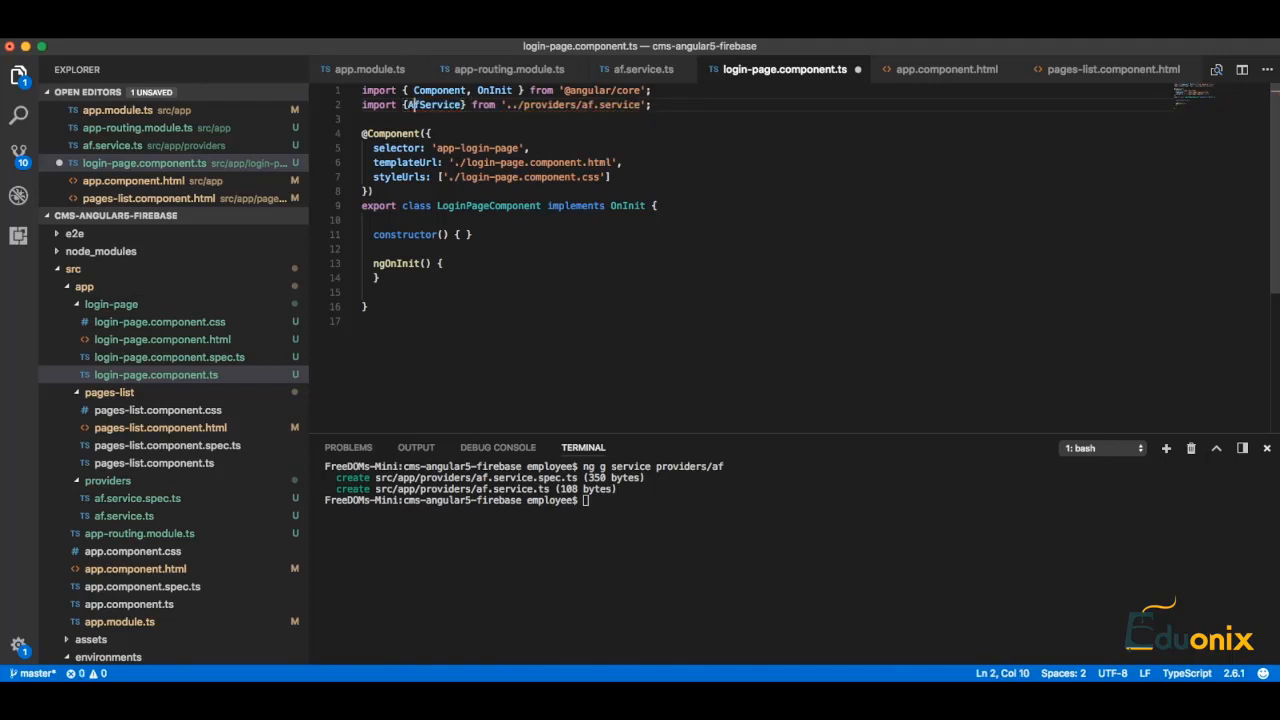
pyautogui.doubleClick(434, 104)
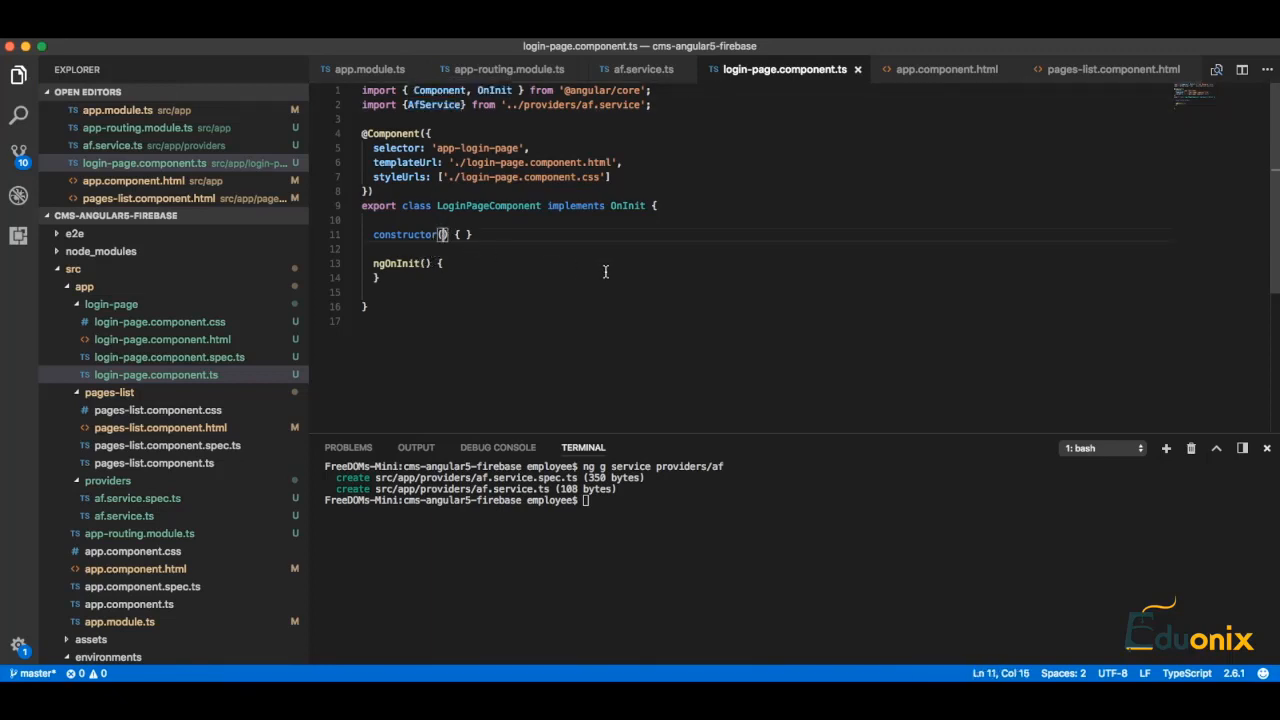
# Add public AfService: AfService to the constructor's parameter list
pyautogui.write('p')
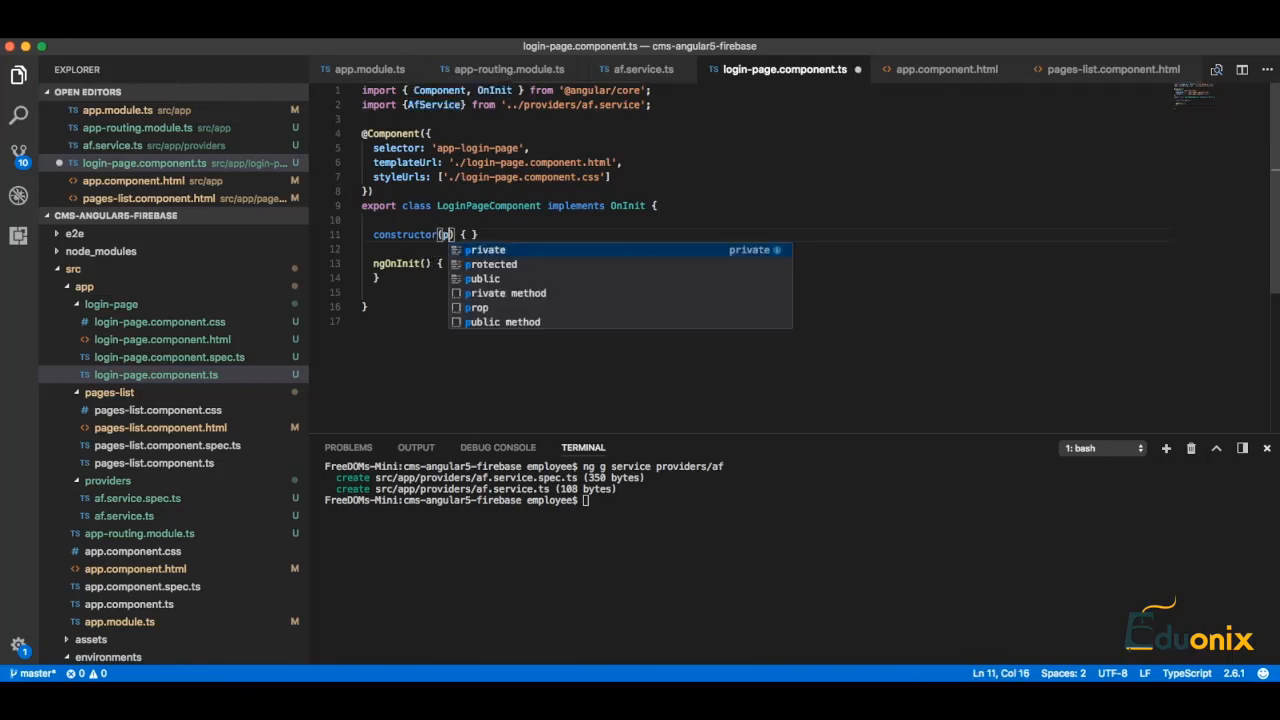
pyautogui.write('public A')
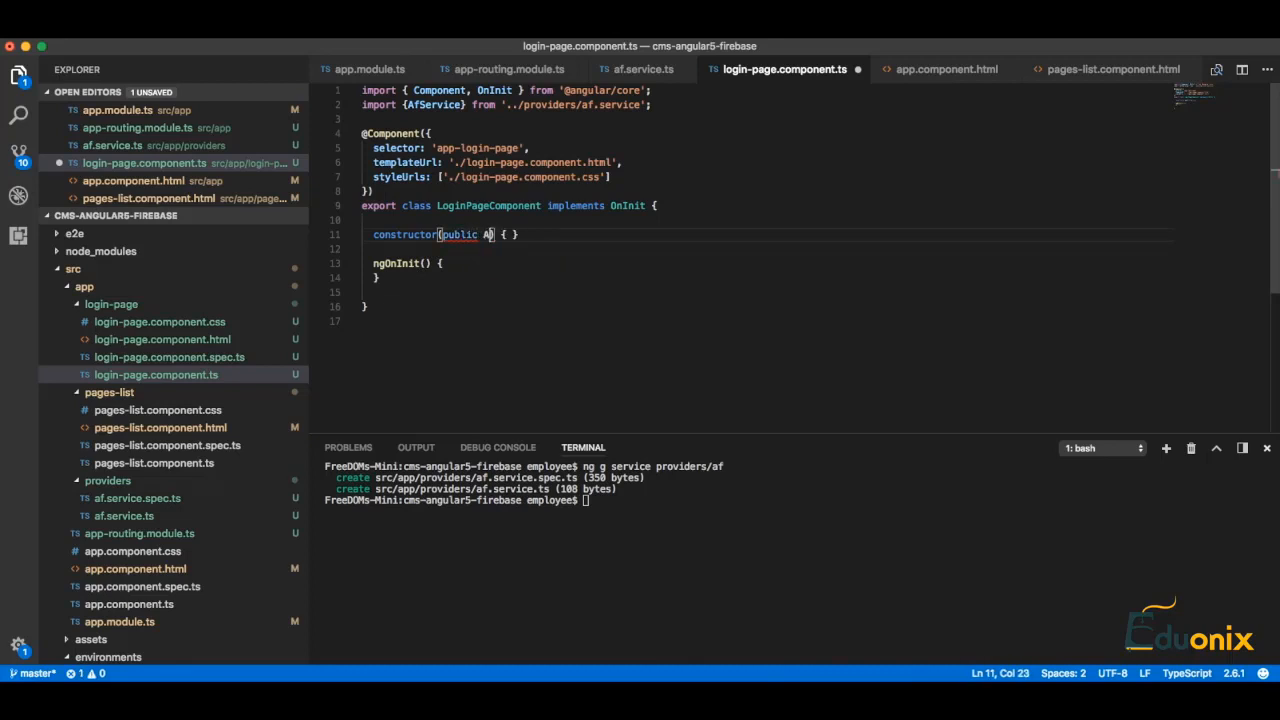
pyautogui.write('fService:')
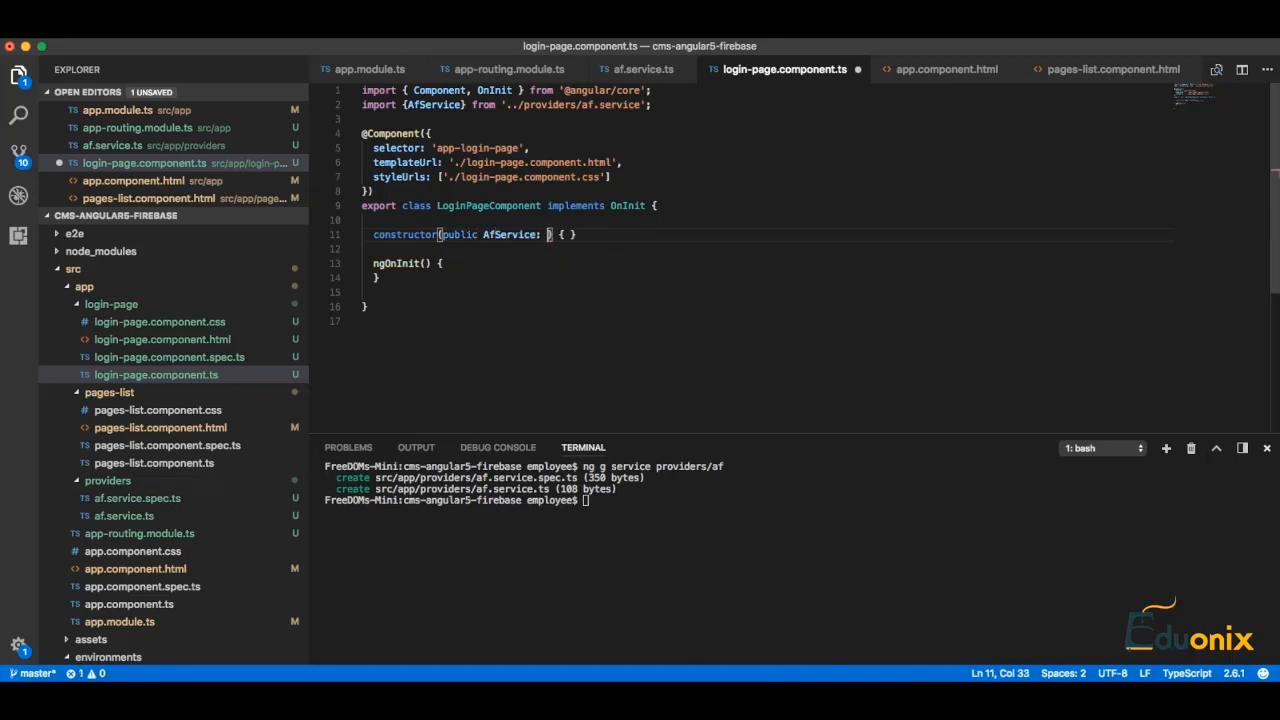
pyautogui.write('AfService')
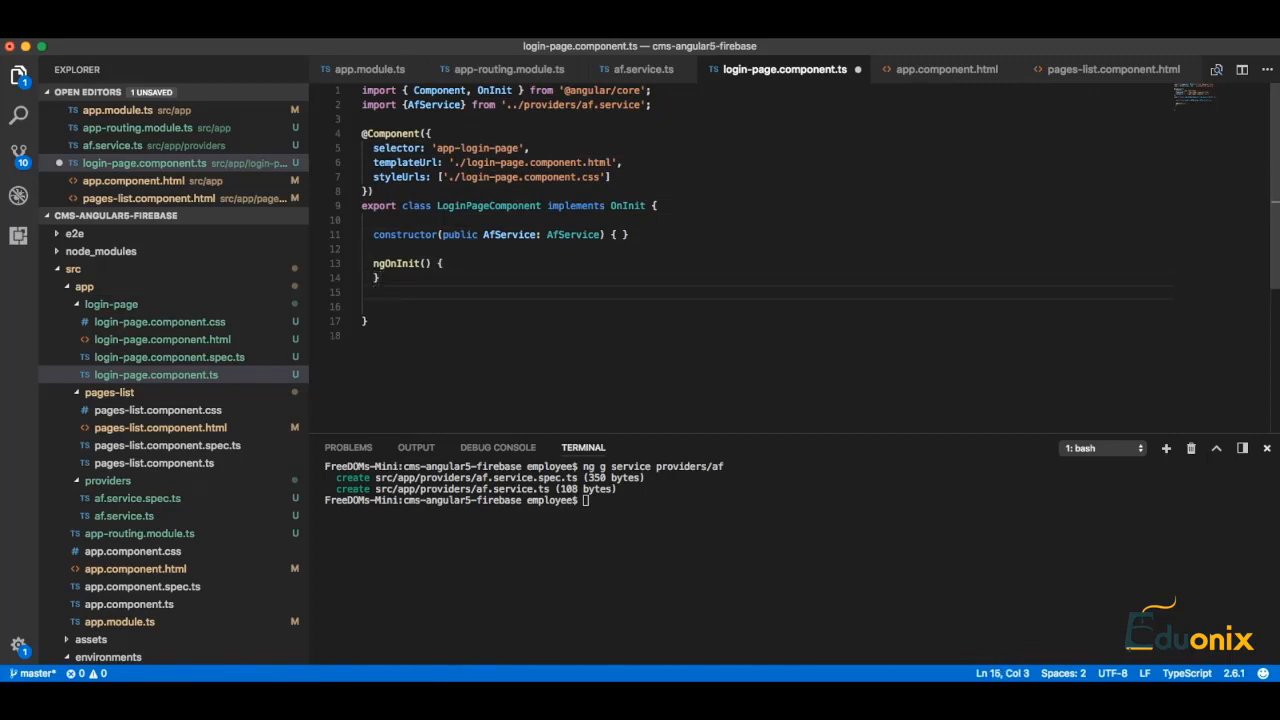
# Add login() calling this.AfService.loginWithGoogle(), then switch to login-page.component.html
pyautogui.write('login(){')
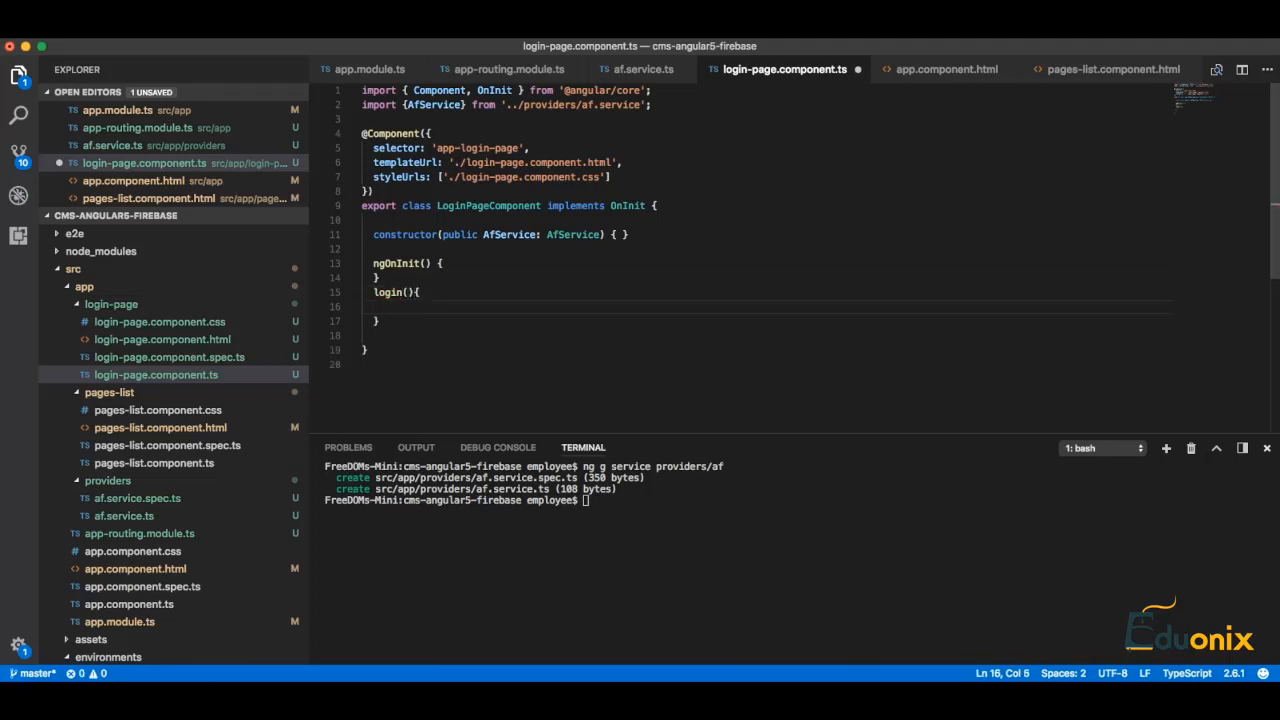
pyautogui.write('this.')
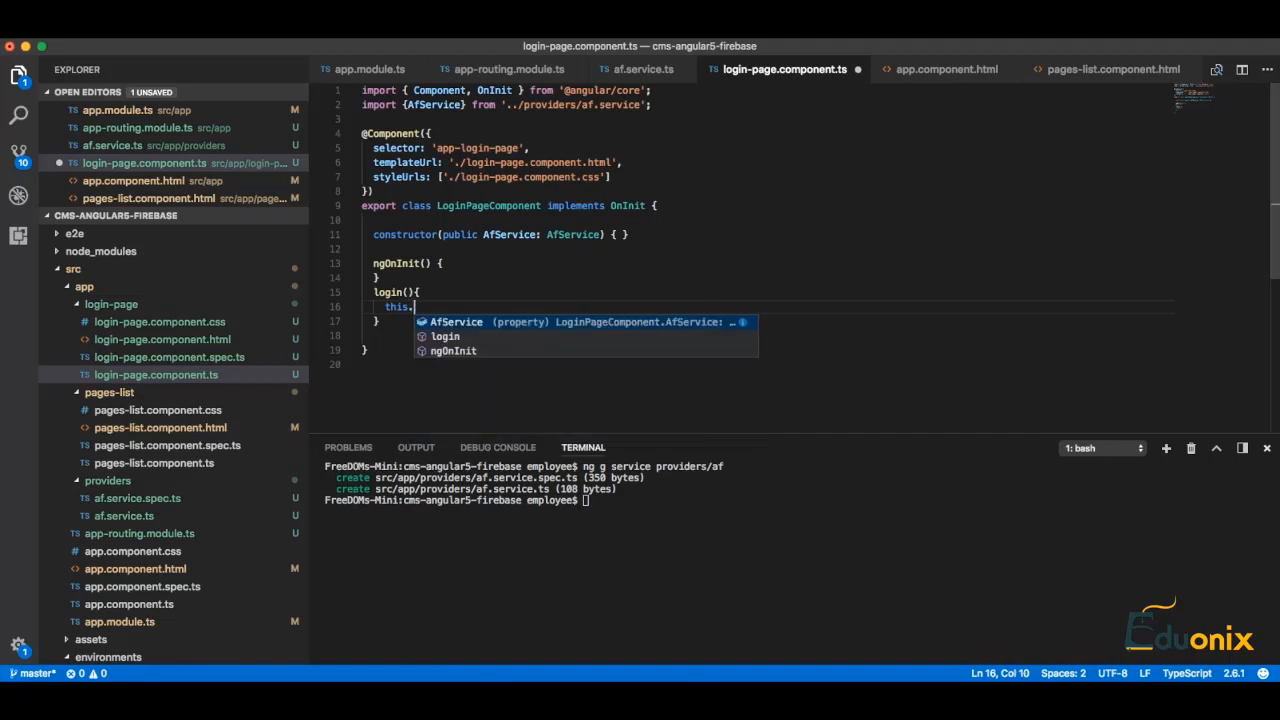
pyautogui.write('AfService.loginWithGoogle();')
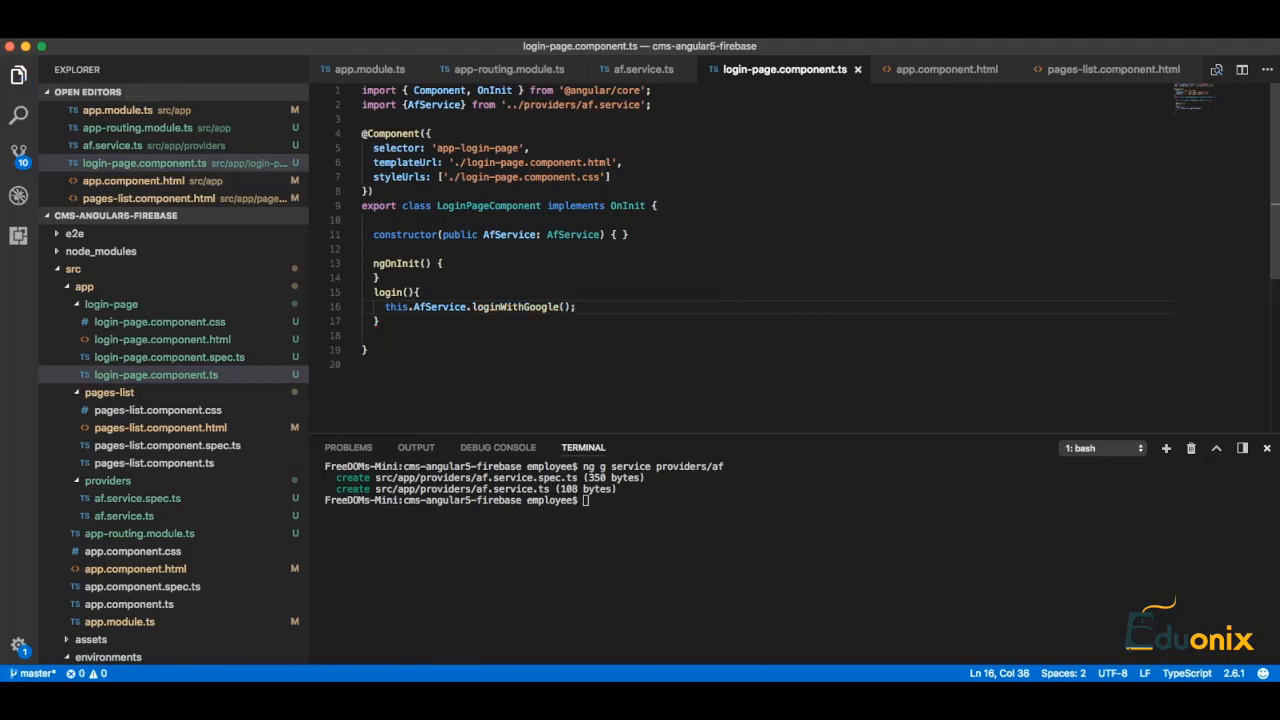
pyautogui.click(160, 340)
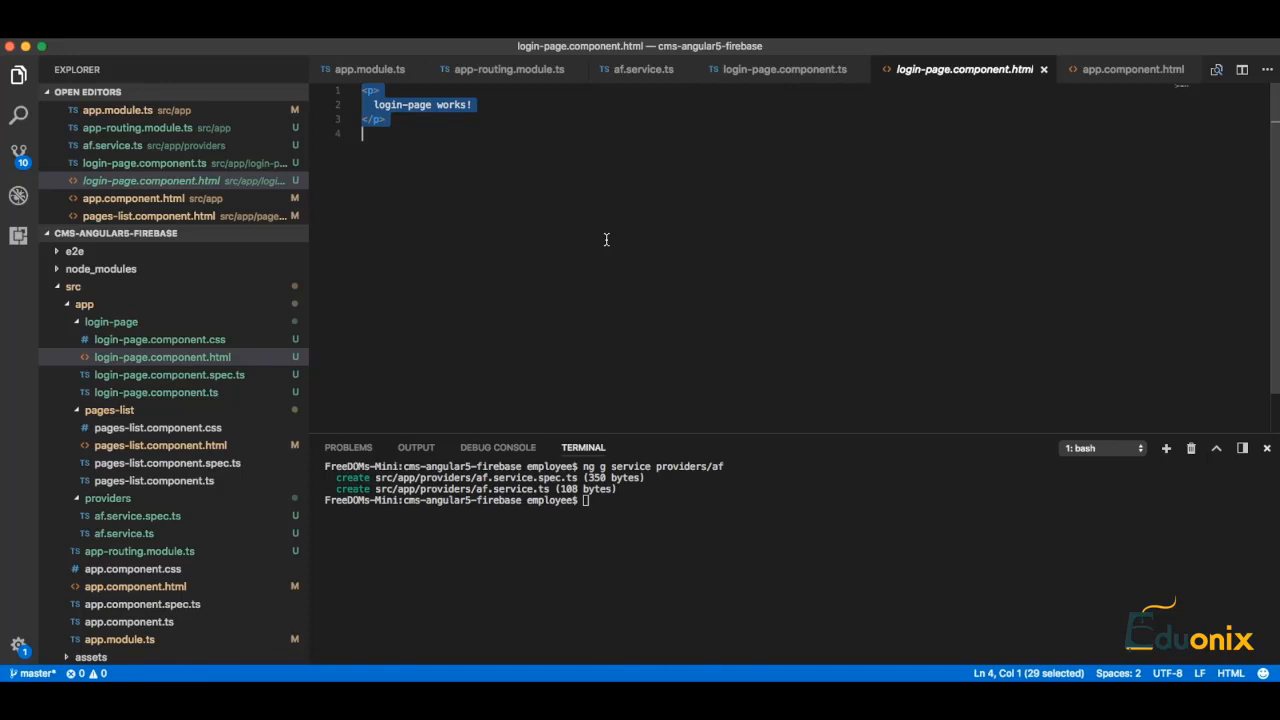
# Replace the placeholder with an h1 'Login your account using Google'
pyautogui.press('Delete')
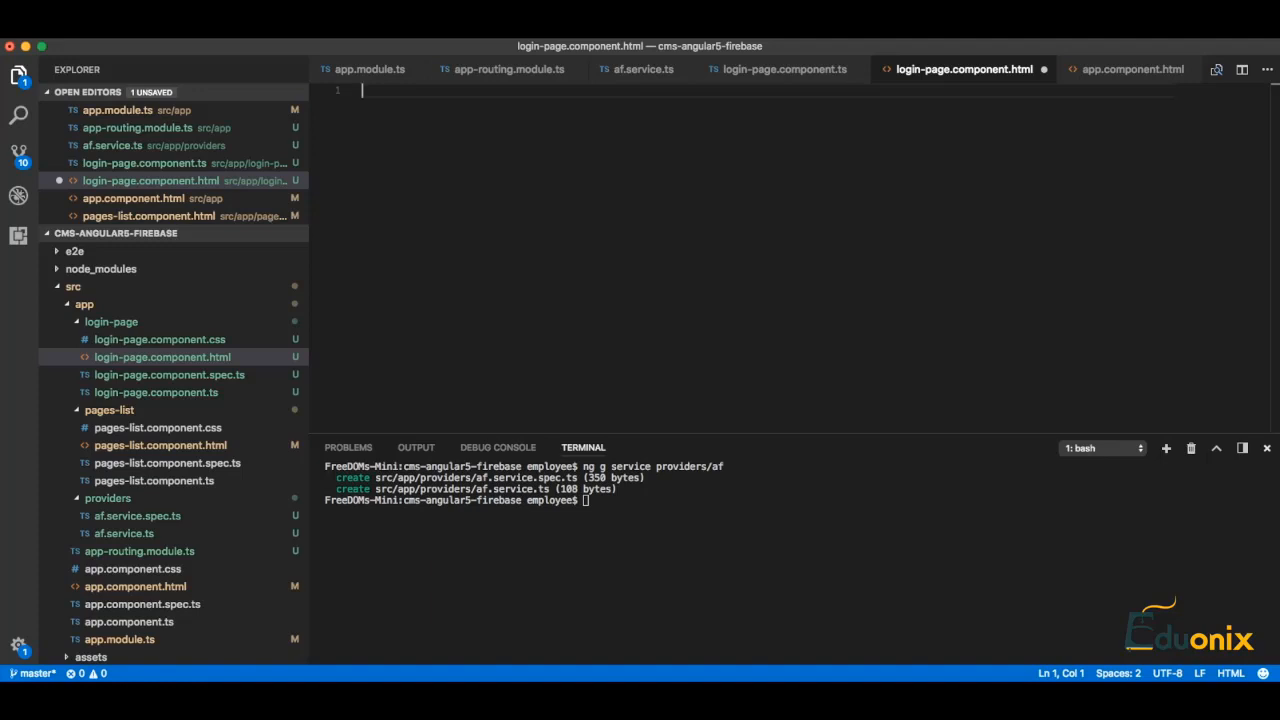
pyautogui.write('<h1')
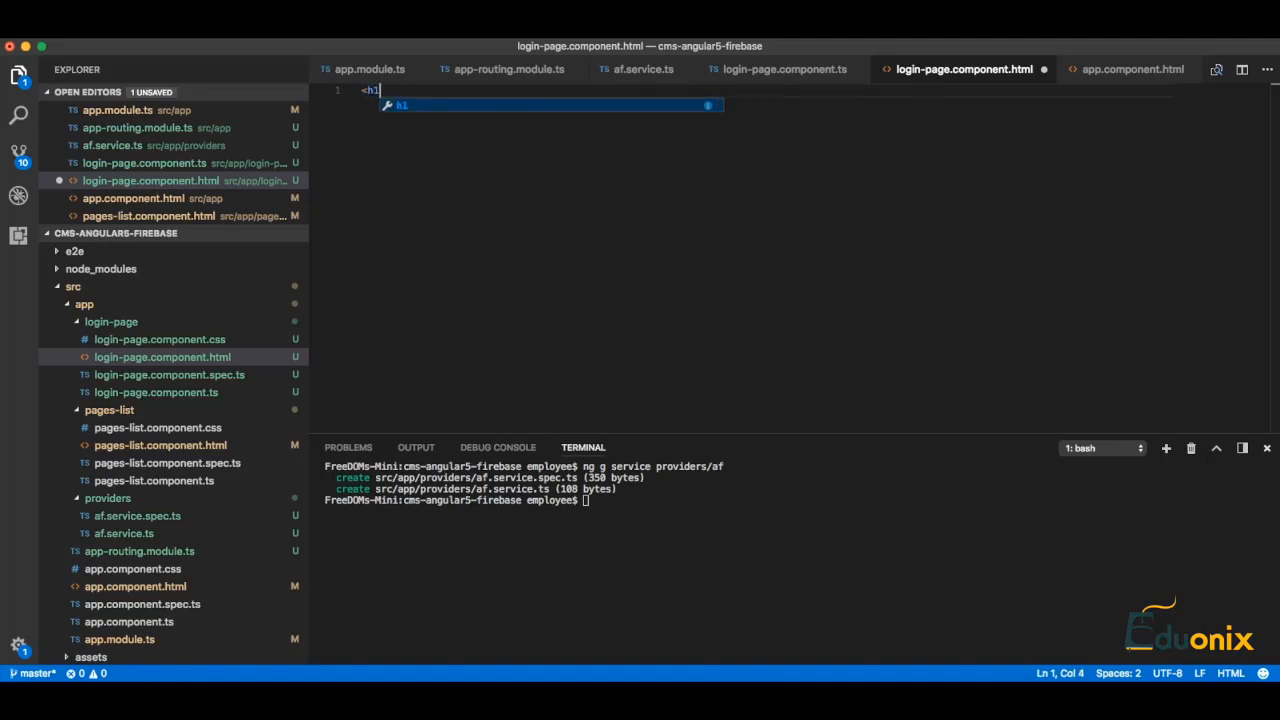
pyautogui.write('>Login to </h1>')
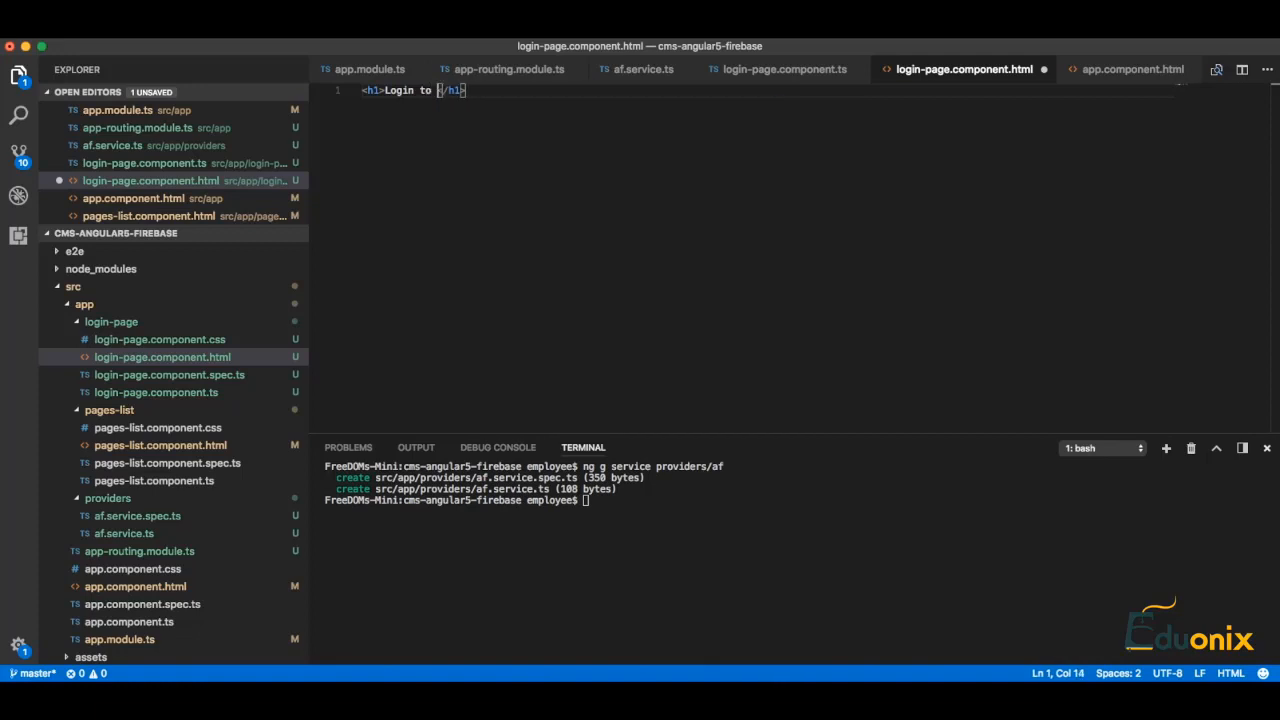
pyautogui.write('your account')
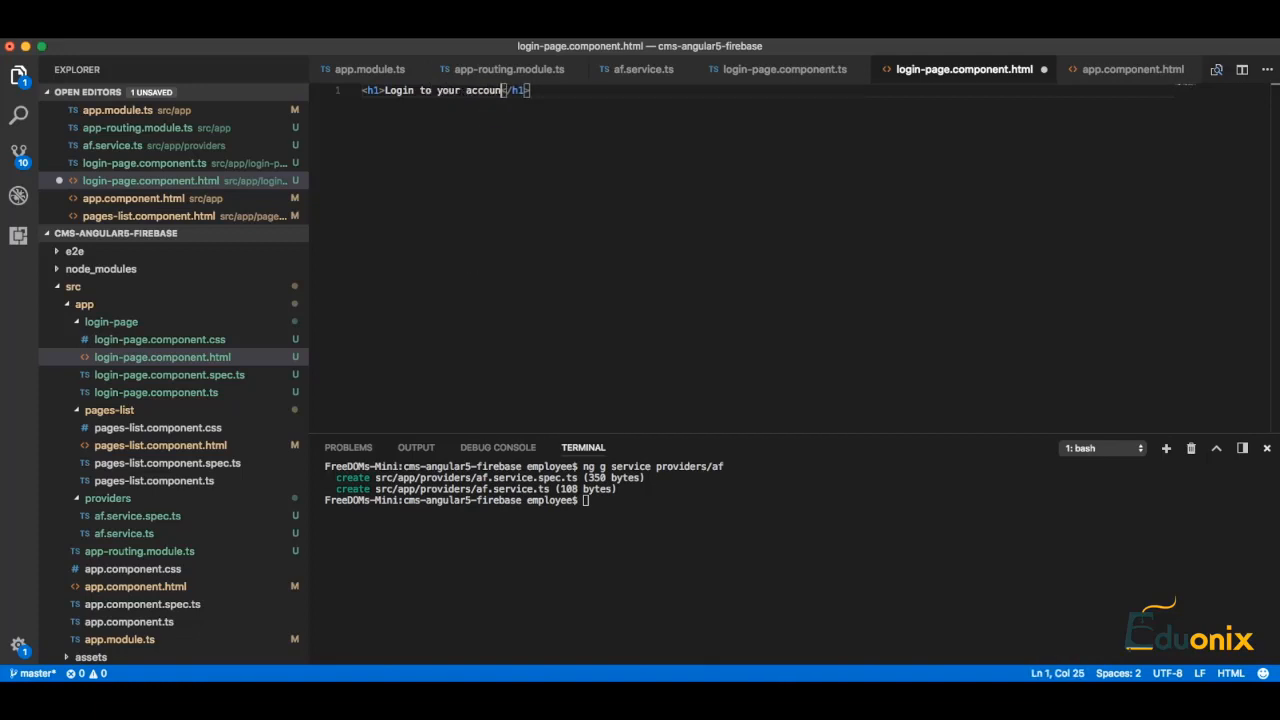
pyautogui.write('using G')
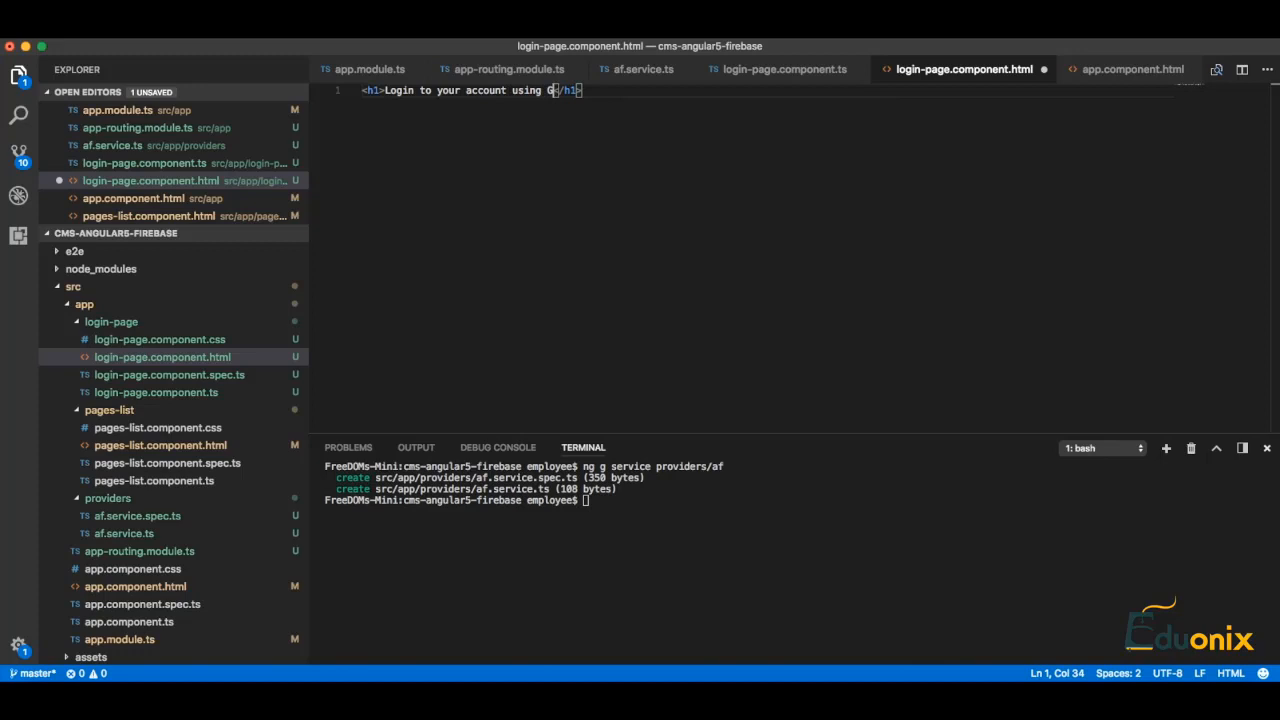
pyautogui.write('o')
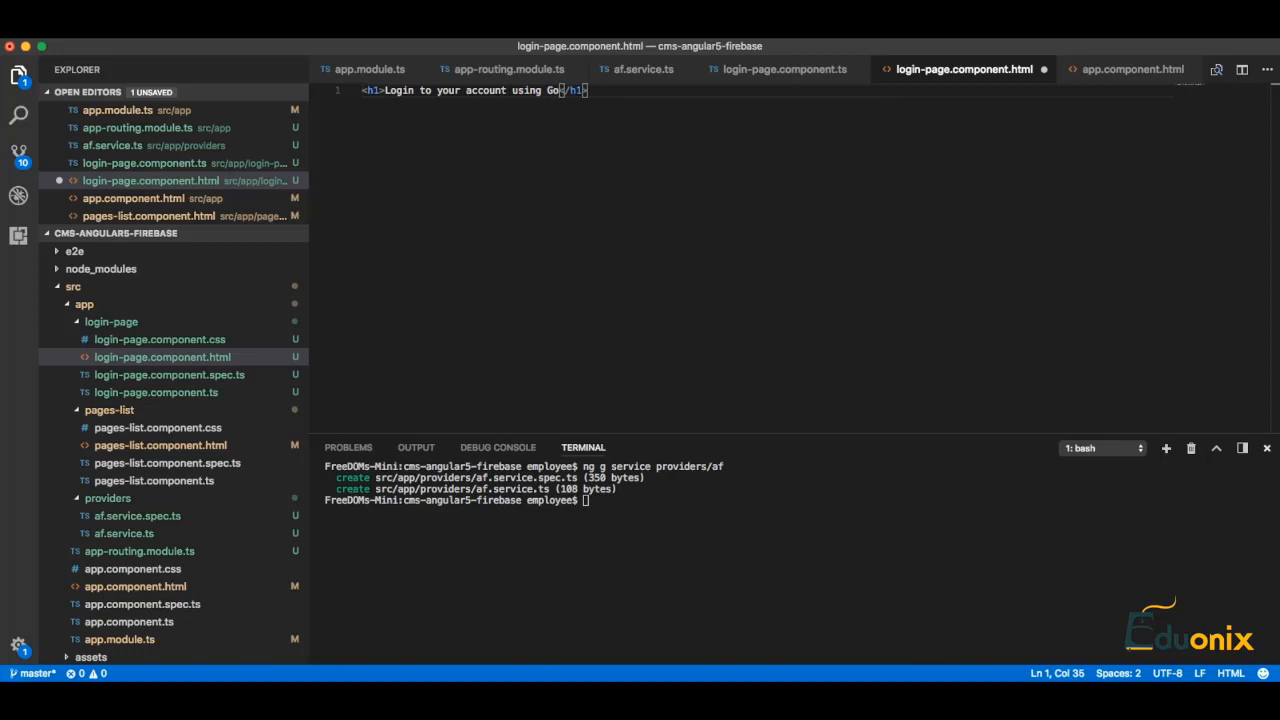
pyautogui.write('ogle')
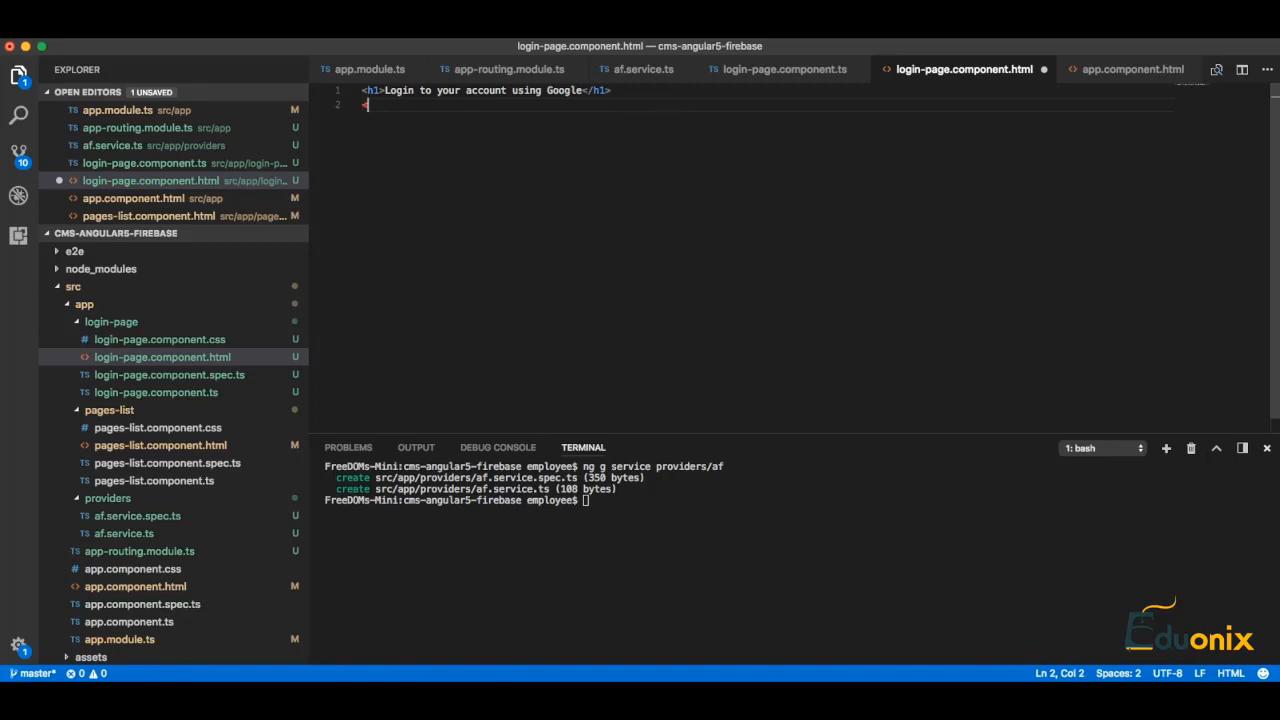
# Add a Login button with (click)="login()"
pyautogui.write('<button')
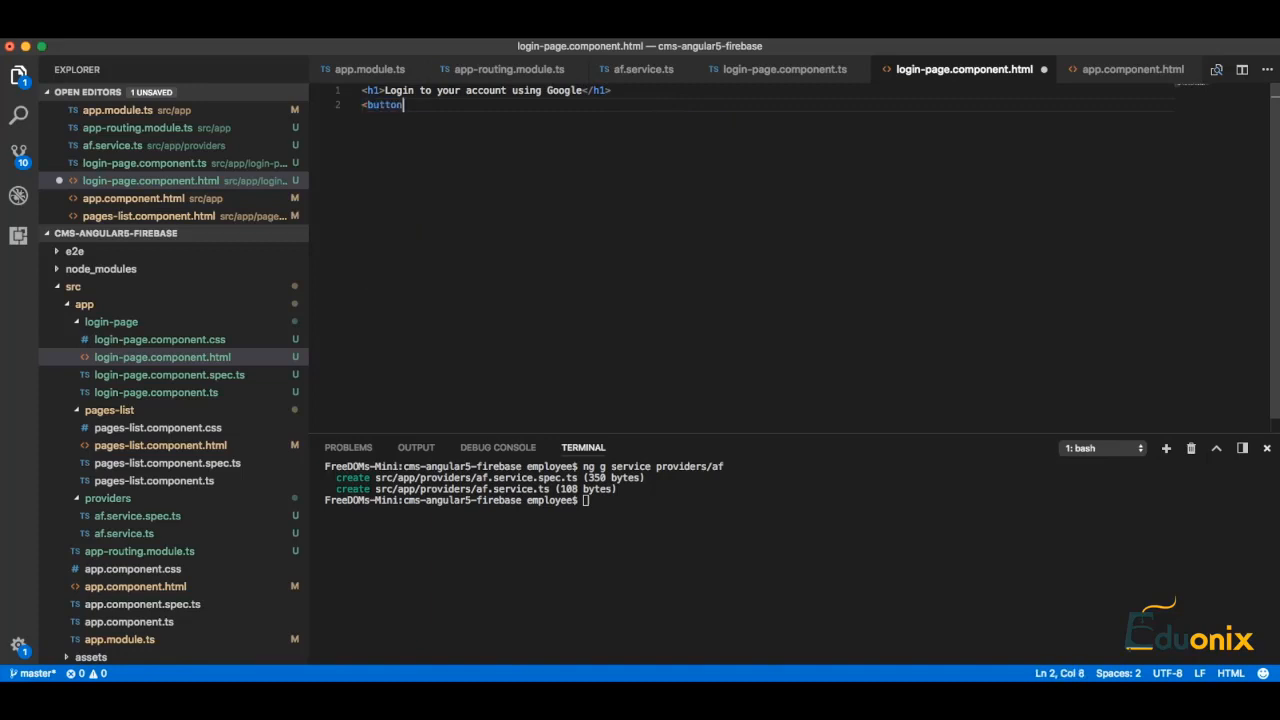
pyautogui.write('>Login</button>')
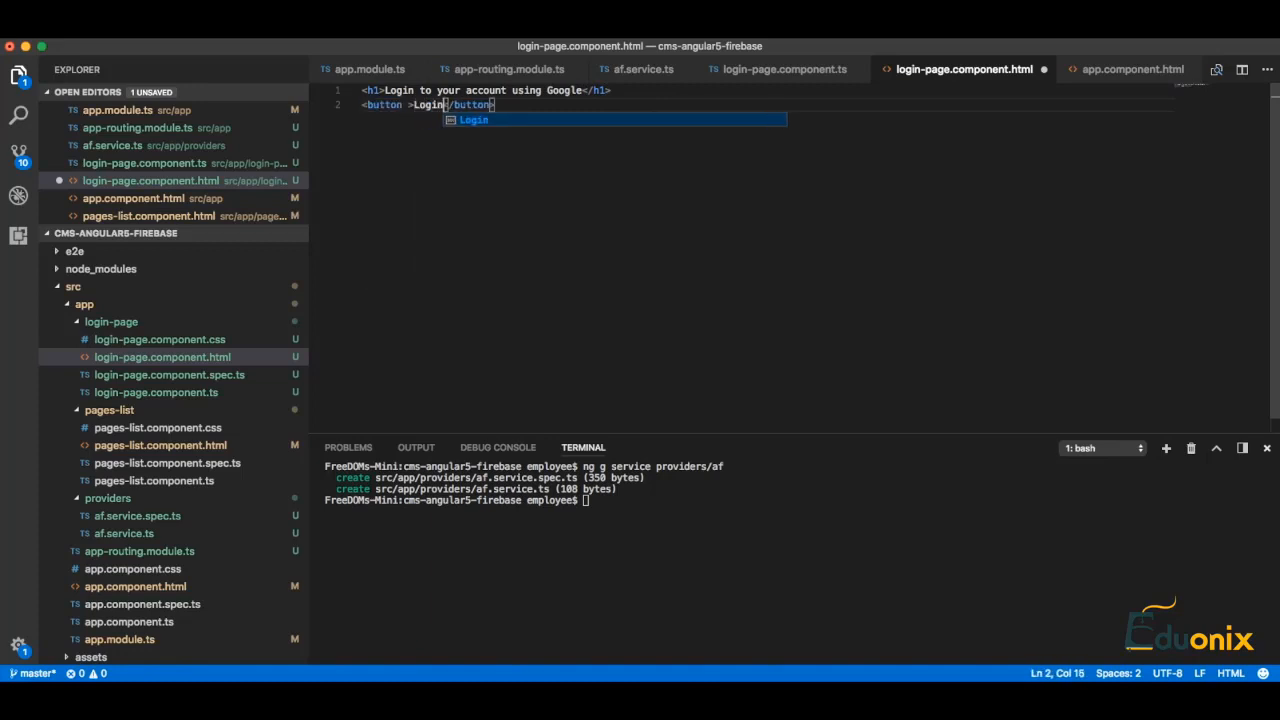
pyautogui.write('()')
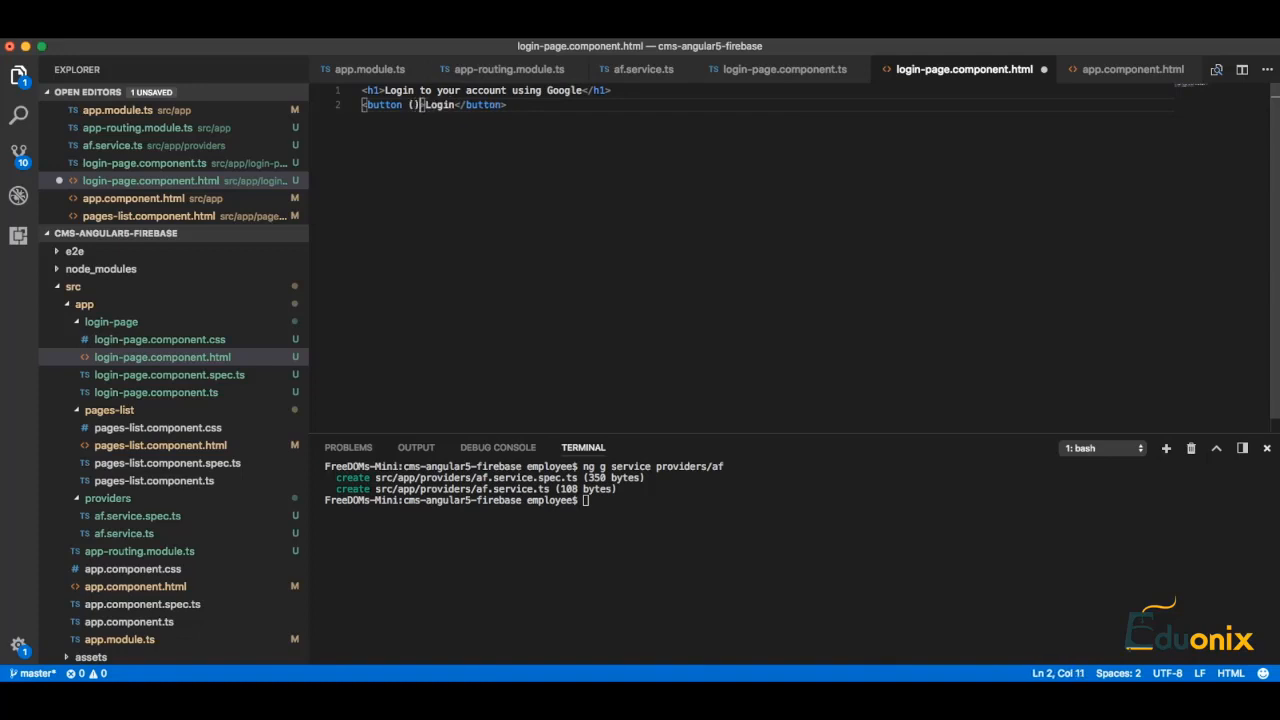
pyautogui.write('click')
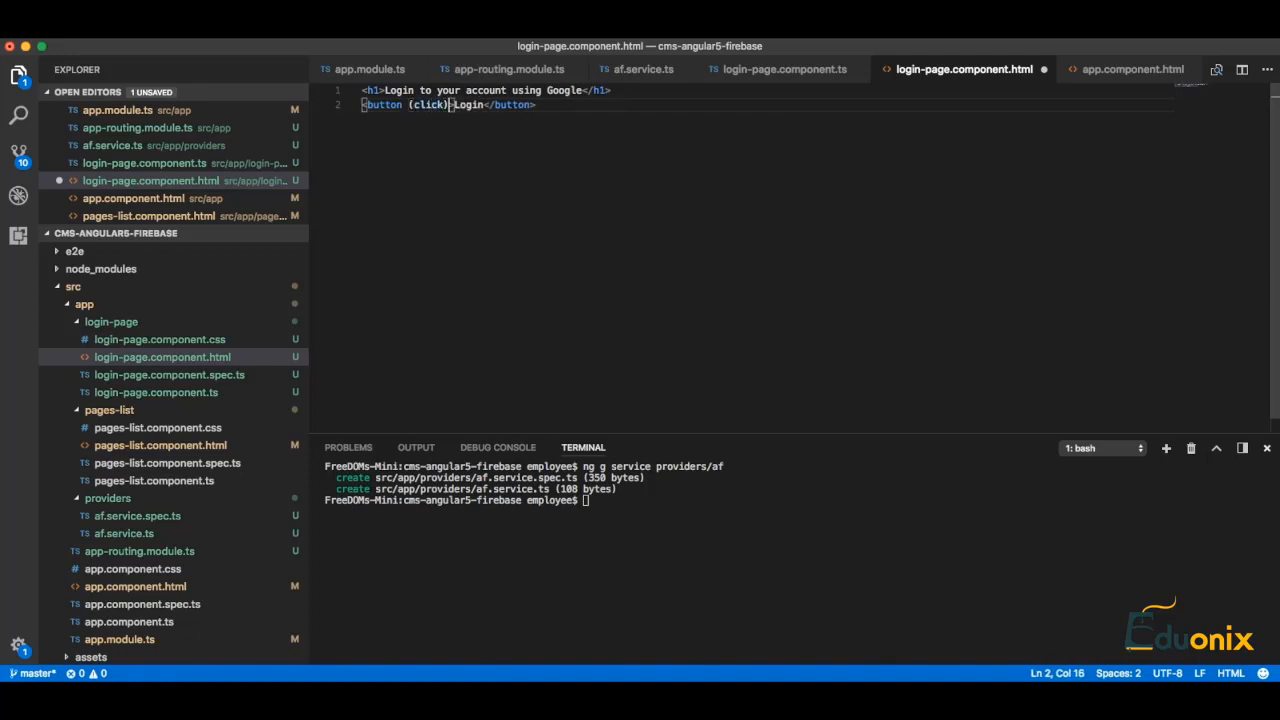
pyautogui.write('=')
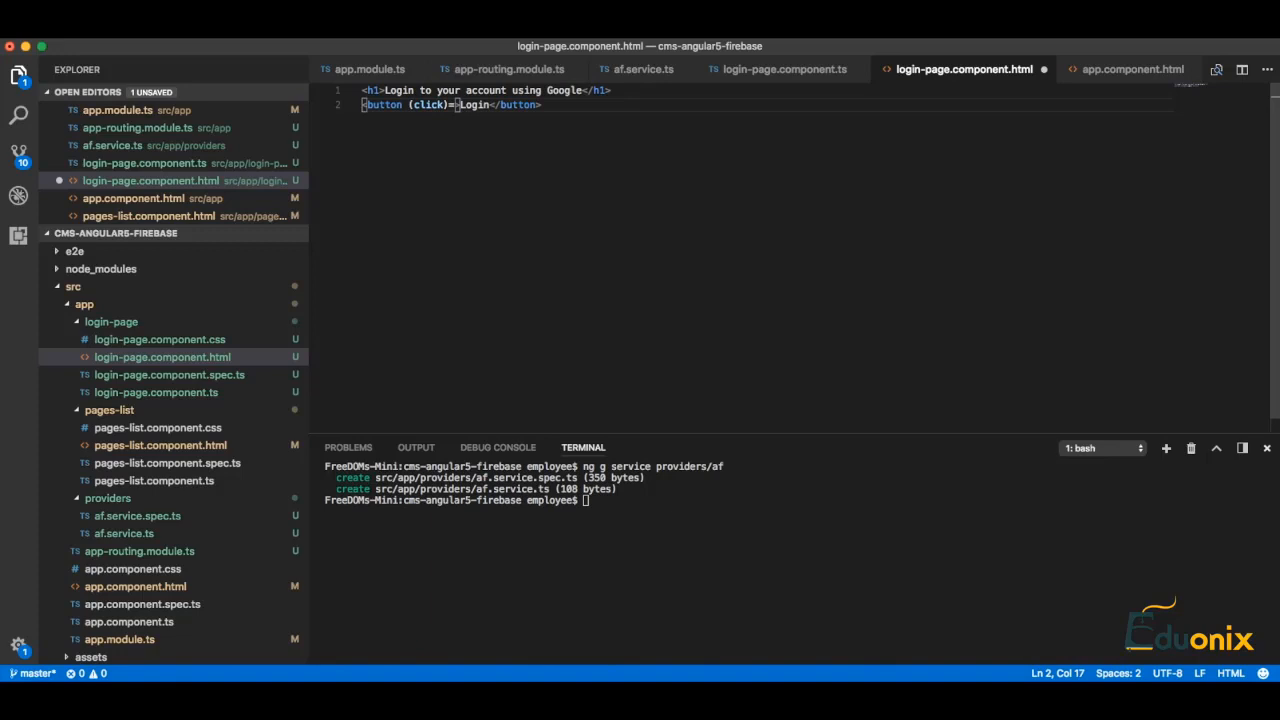
pyautogui.write('"')
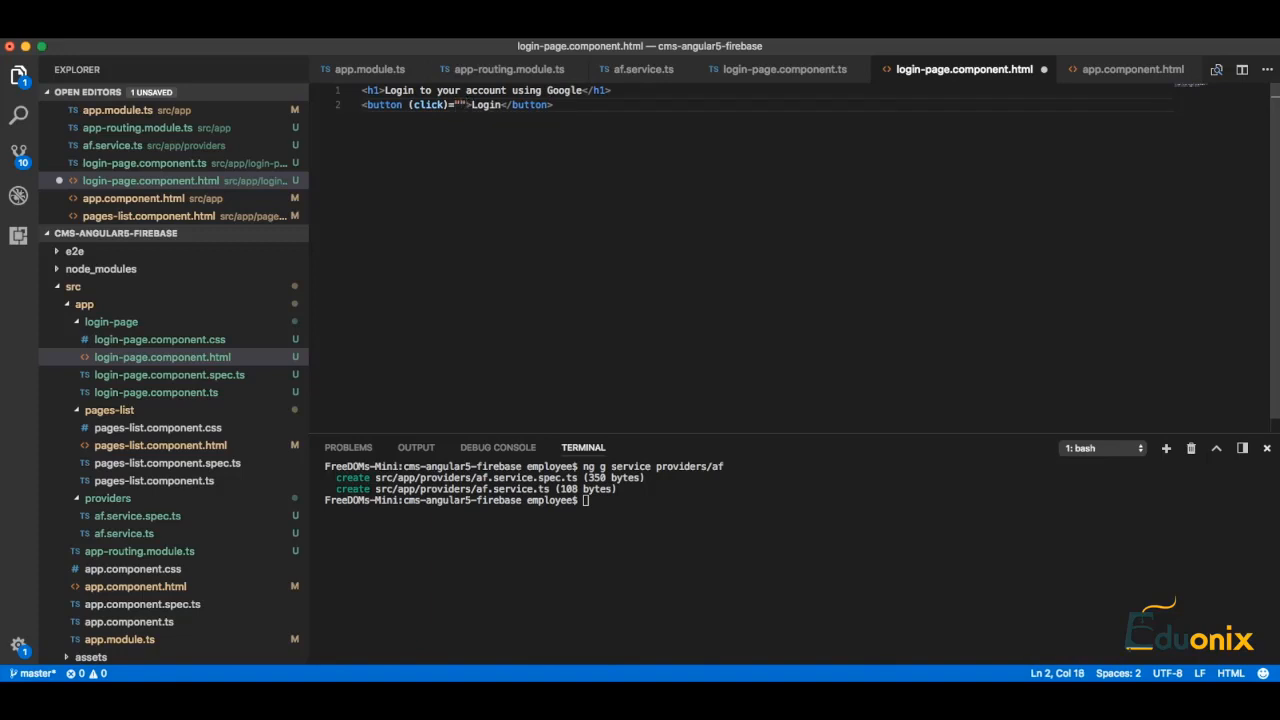
pyautogui.write('login()')
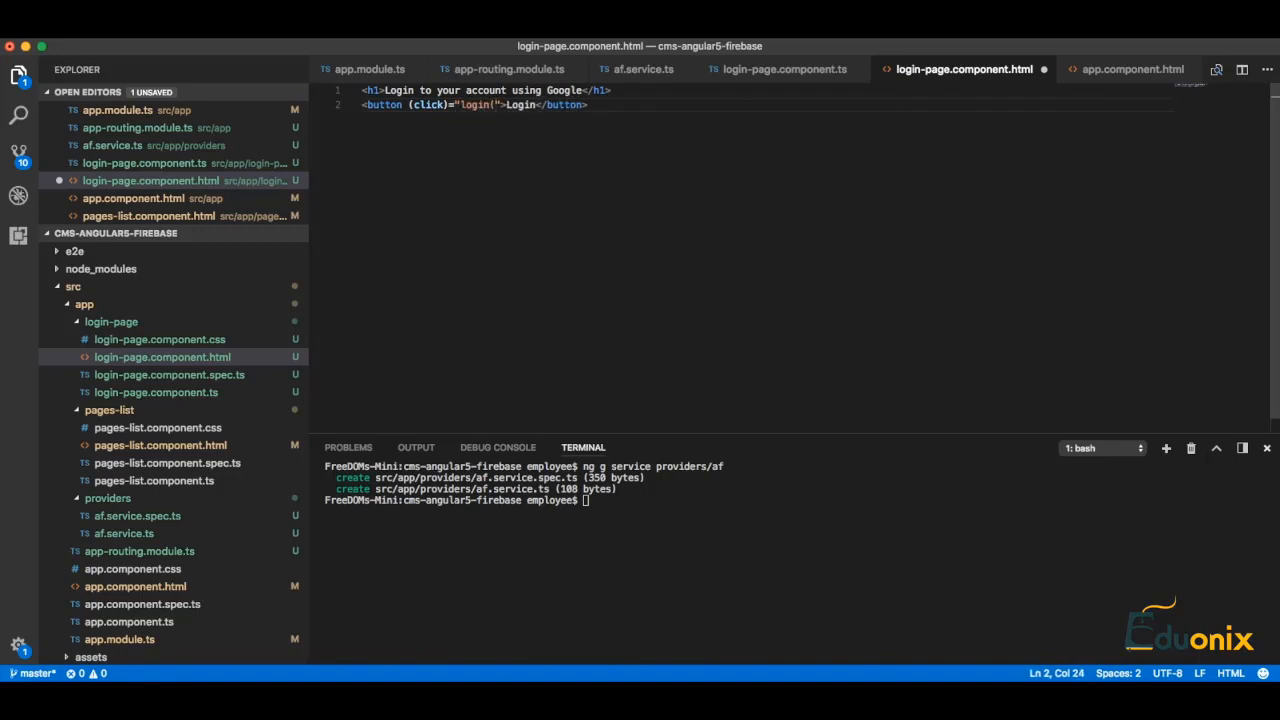
pyautogui.write('()')
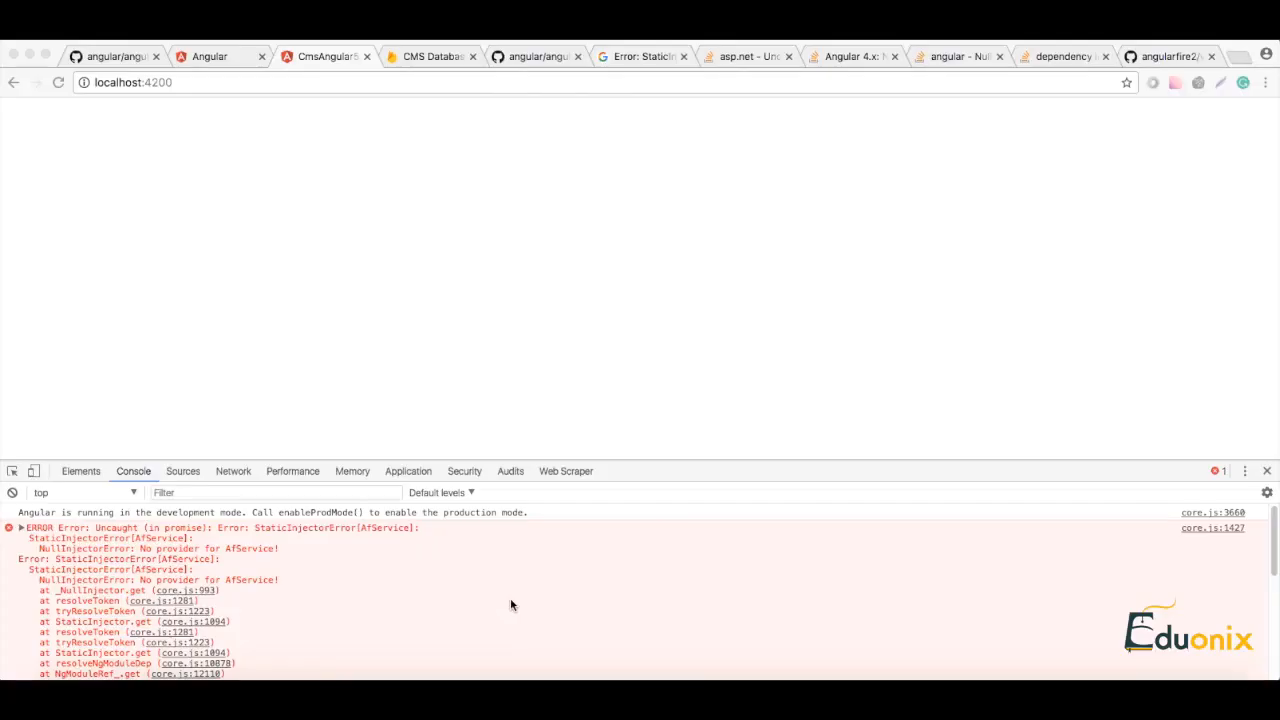
pyautogui.moveTo(168, 536)
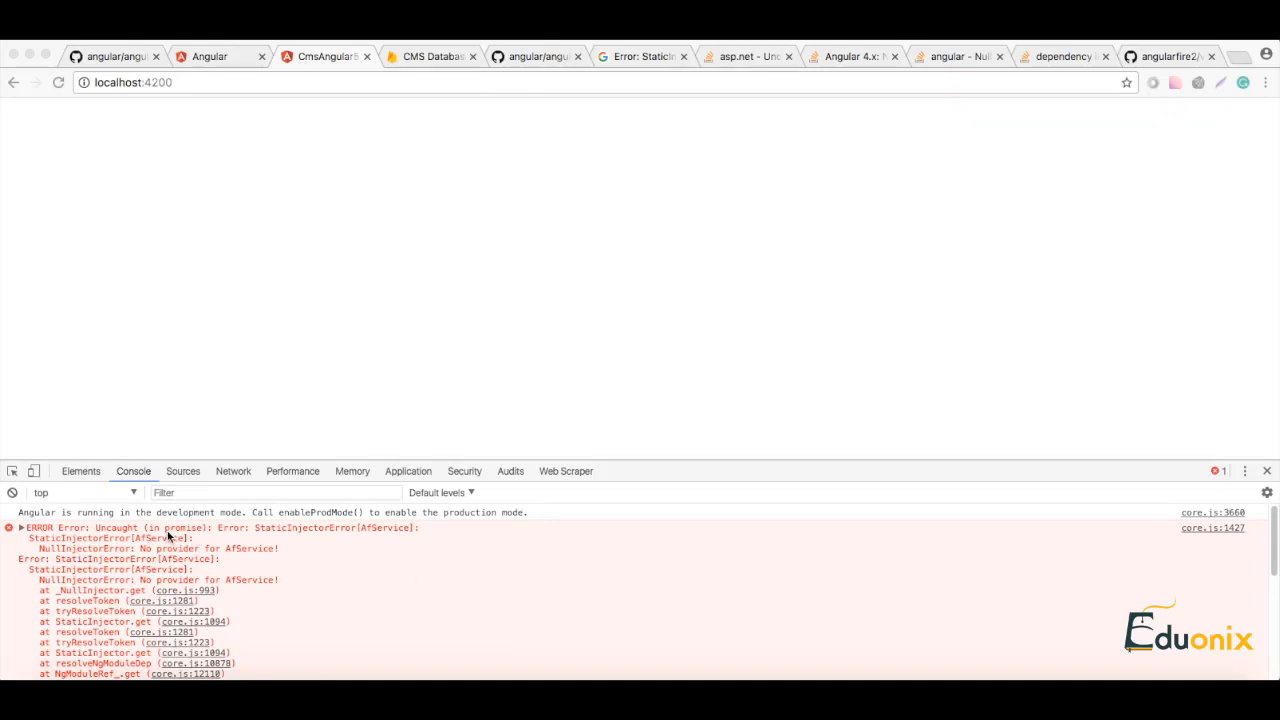
pyautogui.moveTo(240, 532)
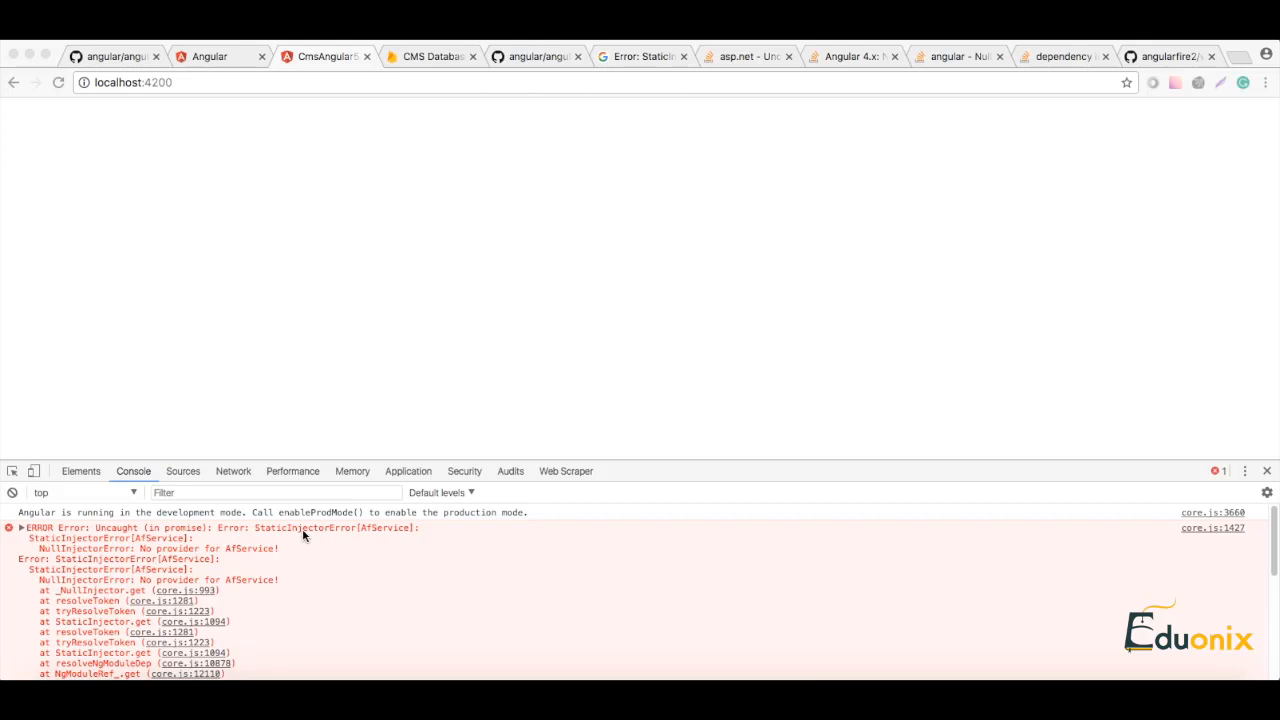
pyautogui.moveTo(276, 552)
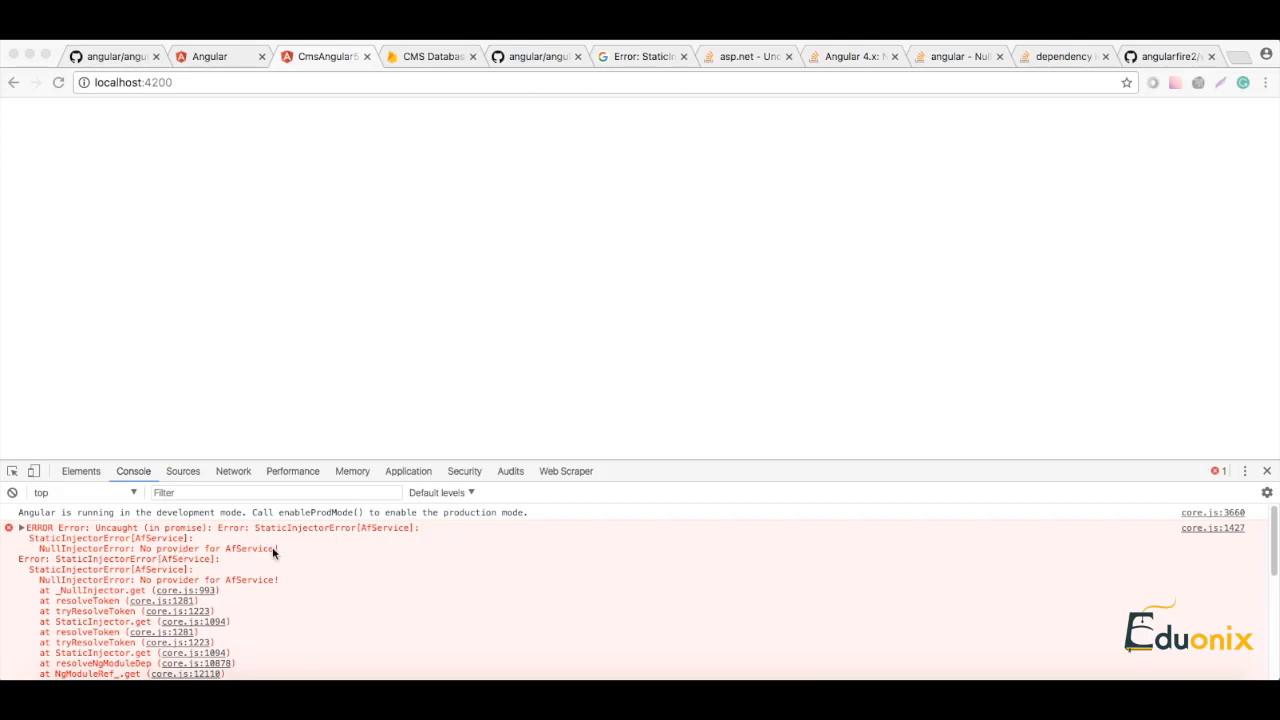
pyautogui.moveTo(238, 560)
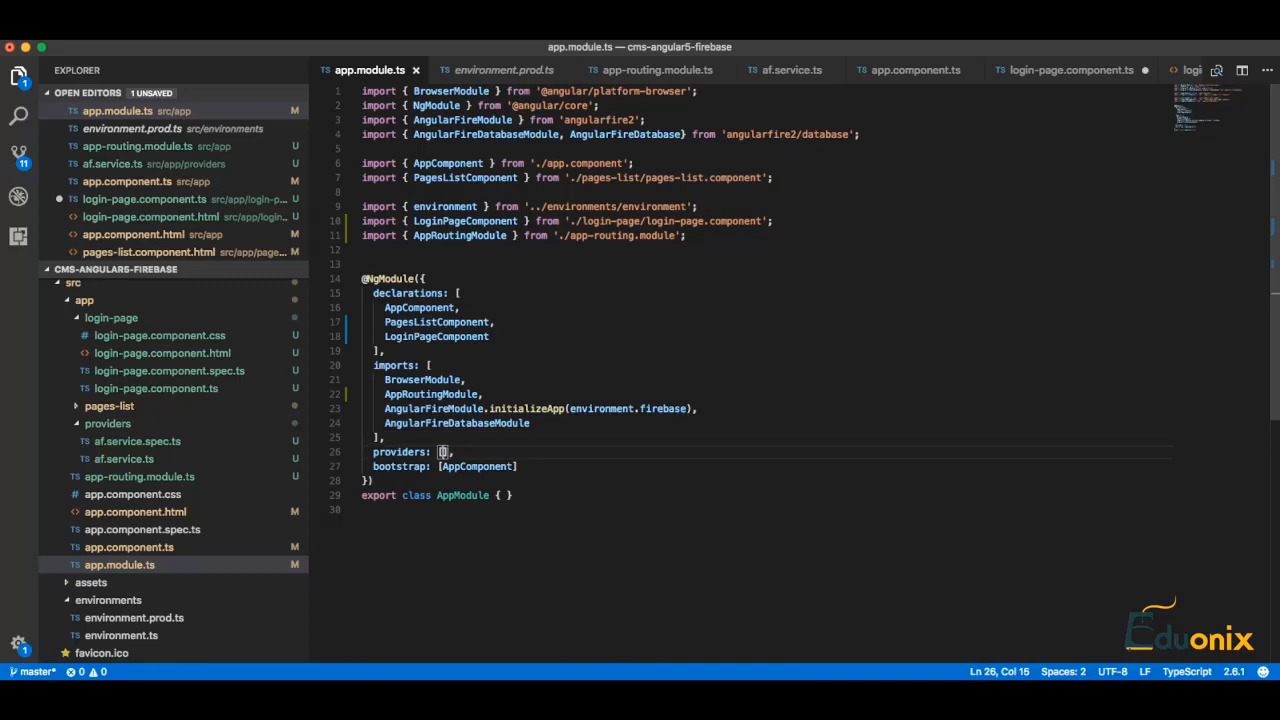
# Add AfService to providers and AngularFireAuthModule to the imports array in app.module.ts
pyautogui.write('AfS')
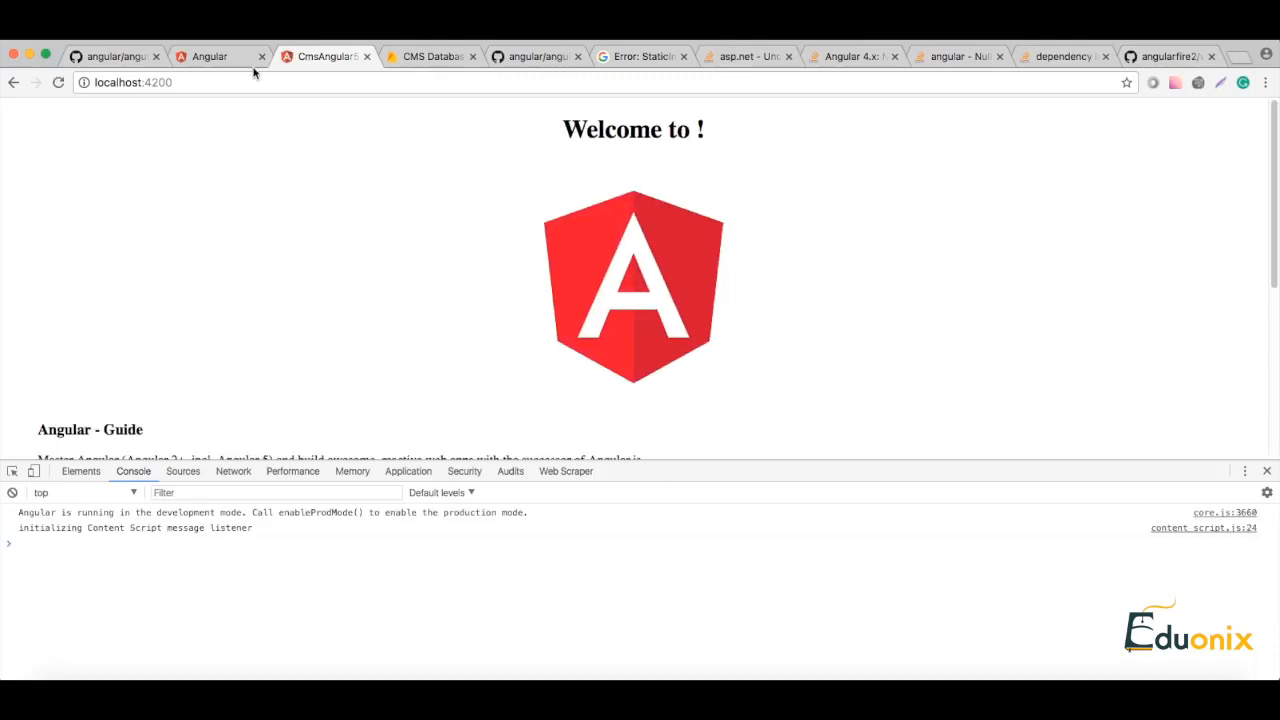
pyautogui.click(400, 82)
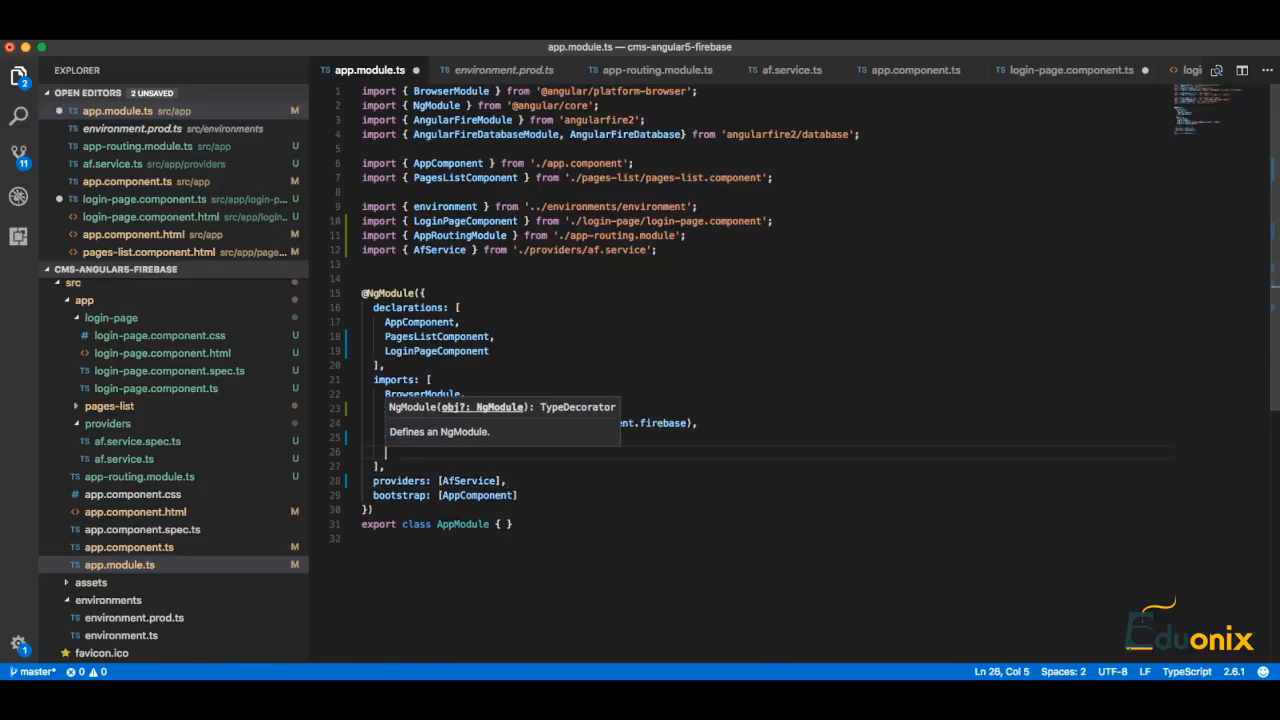
pyautogui.write('AngularFireAuth')
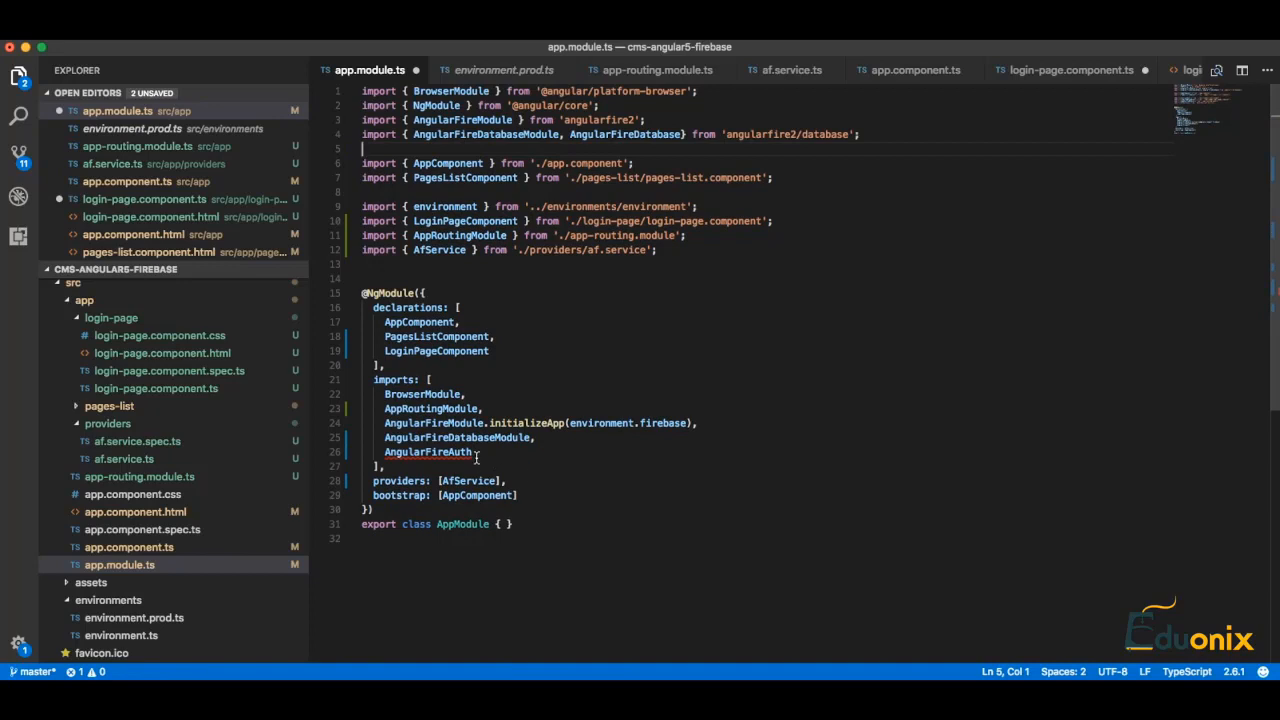
pyautogui.write('M')
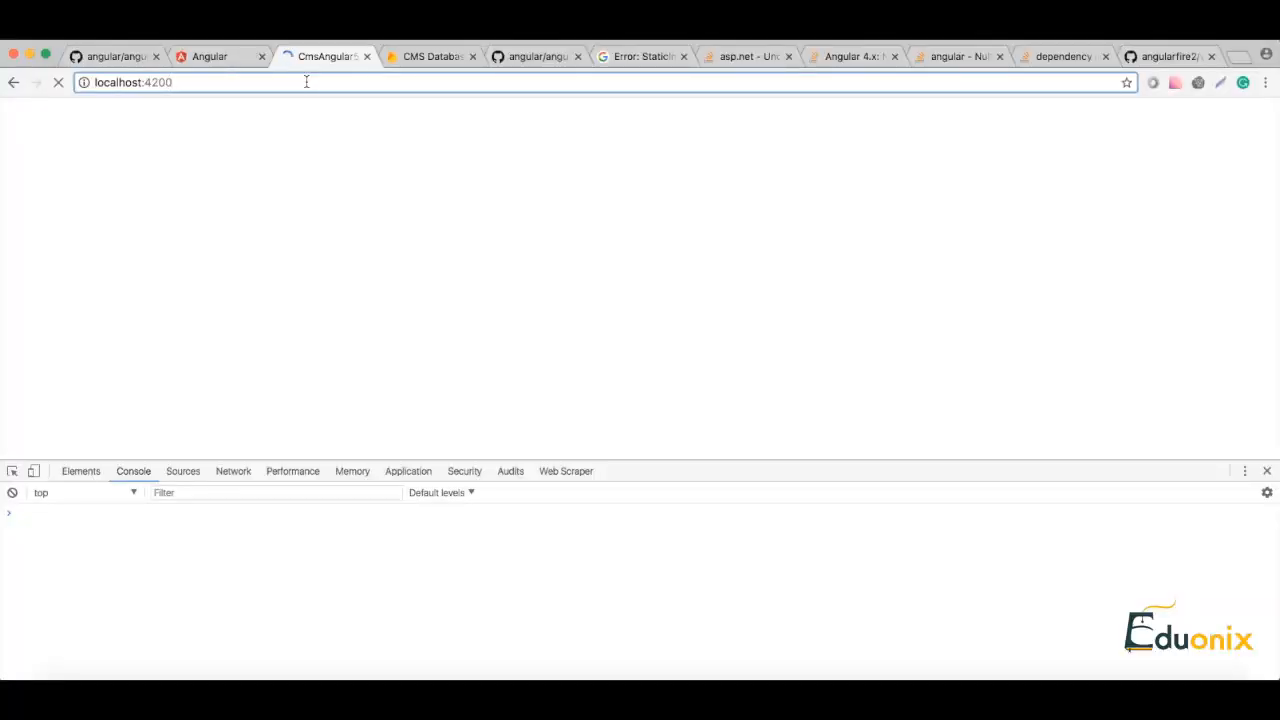
# Visit localhost:4200/login, try Login and inspect the 'sign-in provider is disabled' console error
pyautogui.write('/login')
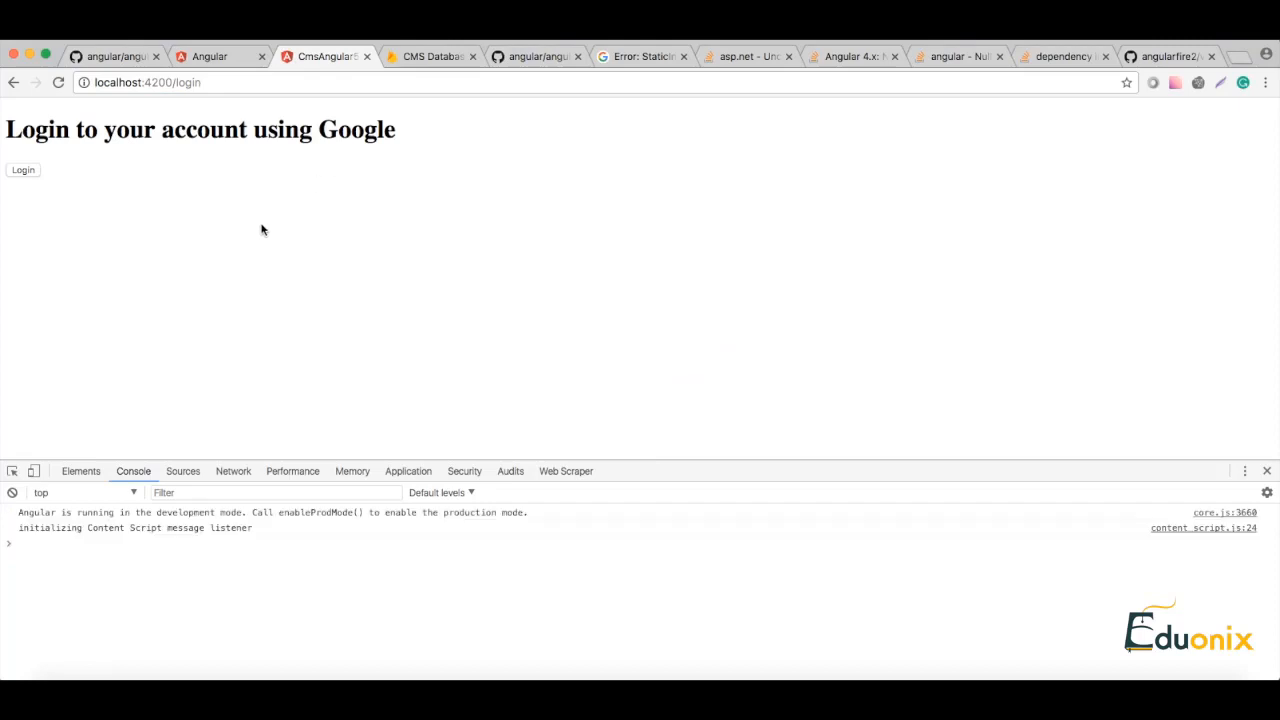
pyautogui.moveTo(68, 184)
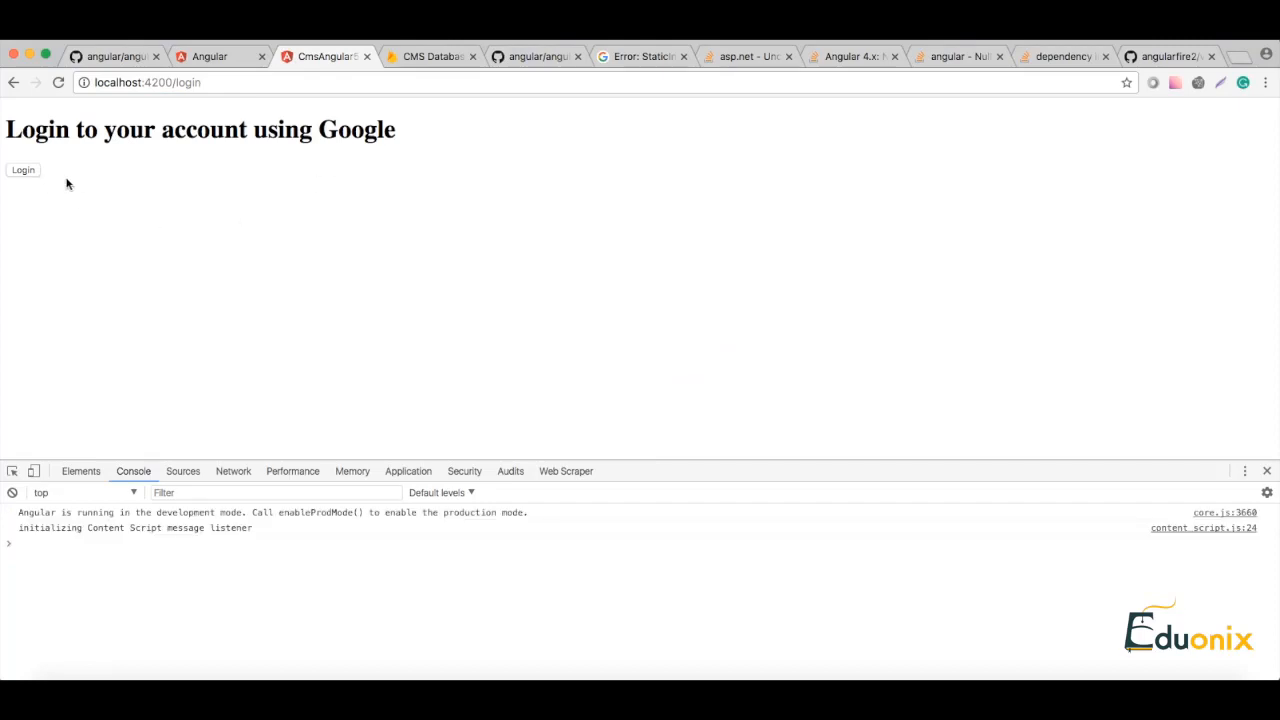
pyautogui.click(24, 168)
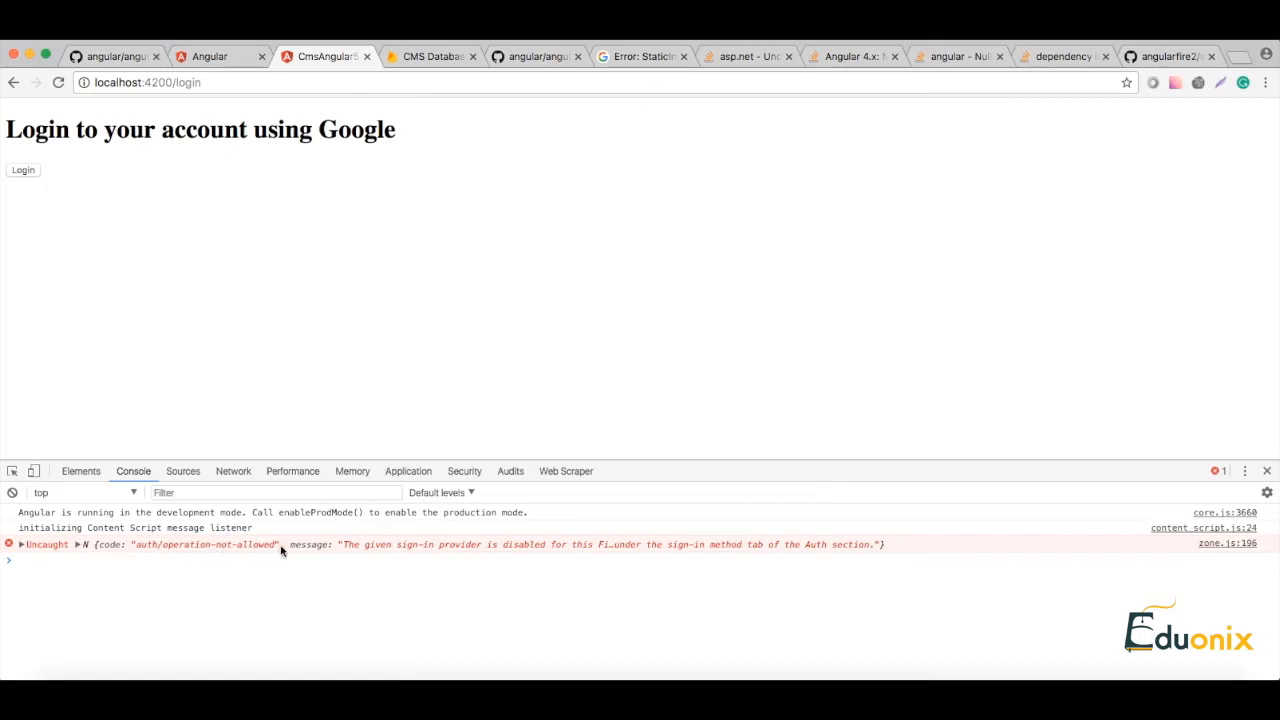
pyautogui.moveTo(400, 556)
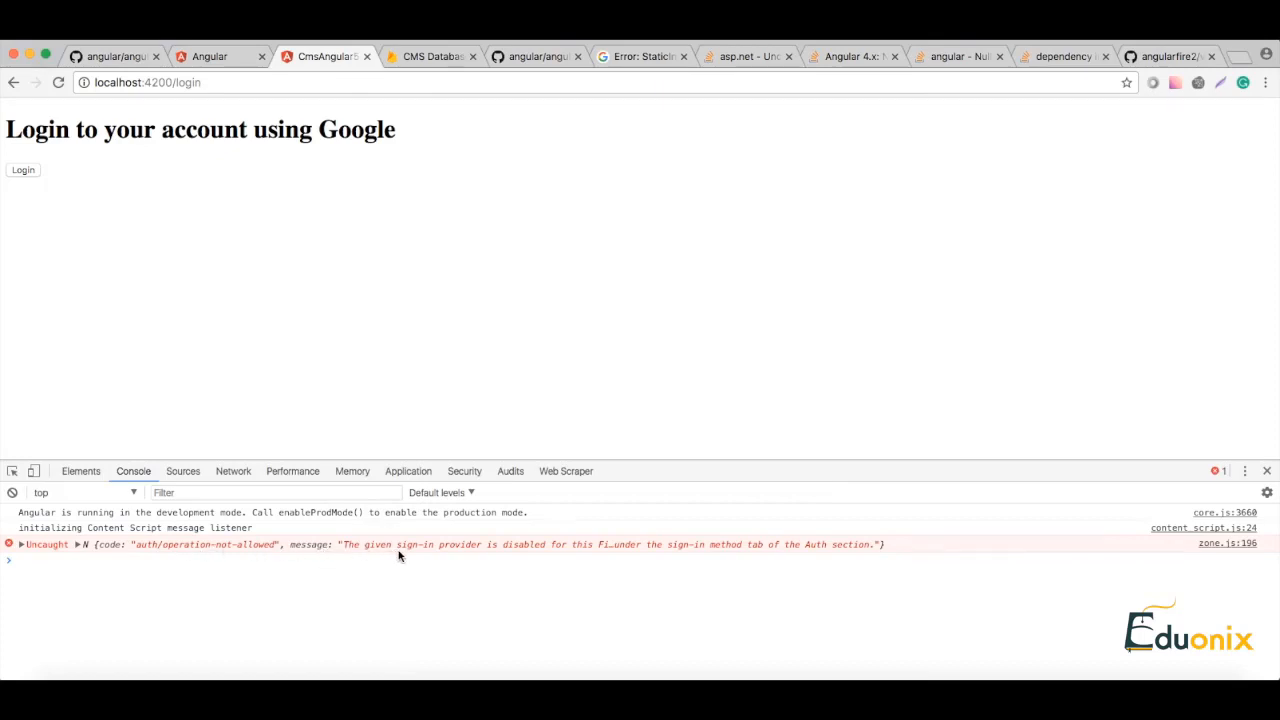
pyautogui.click(20, 544)
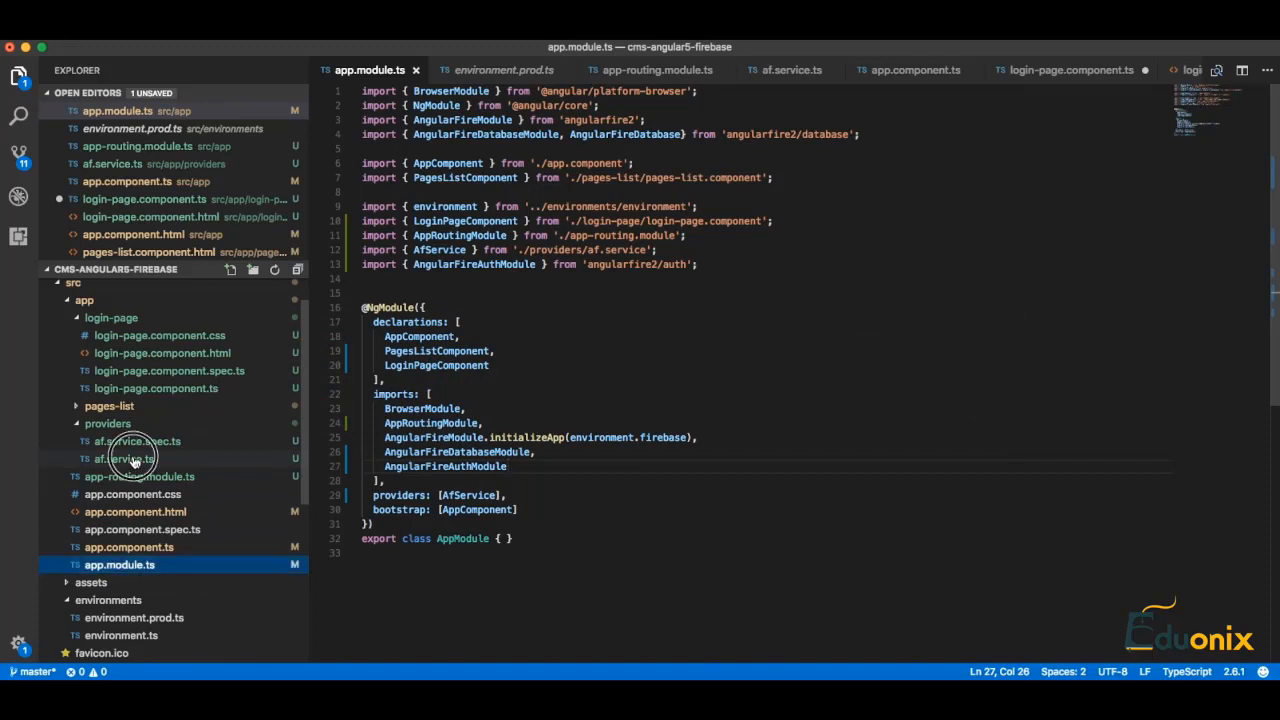
# In af.service.ts make loginWithGoogle use new firebase.auth.GoogleAuthProvider()
pyautogui.click(124, 458)
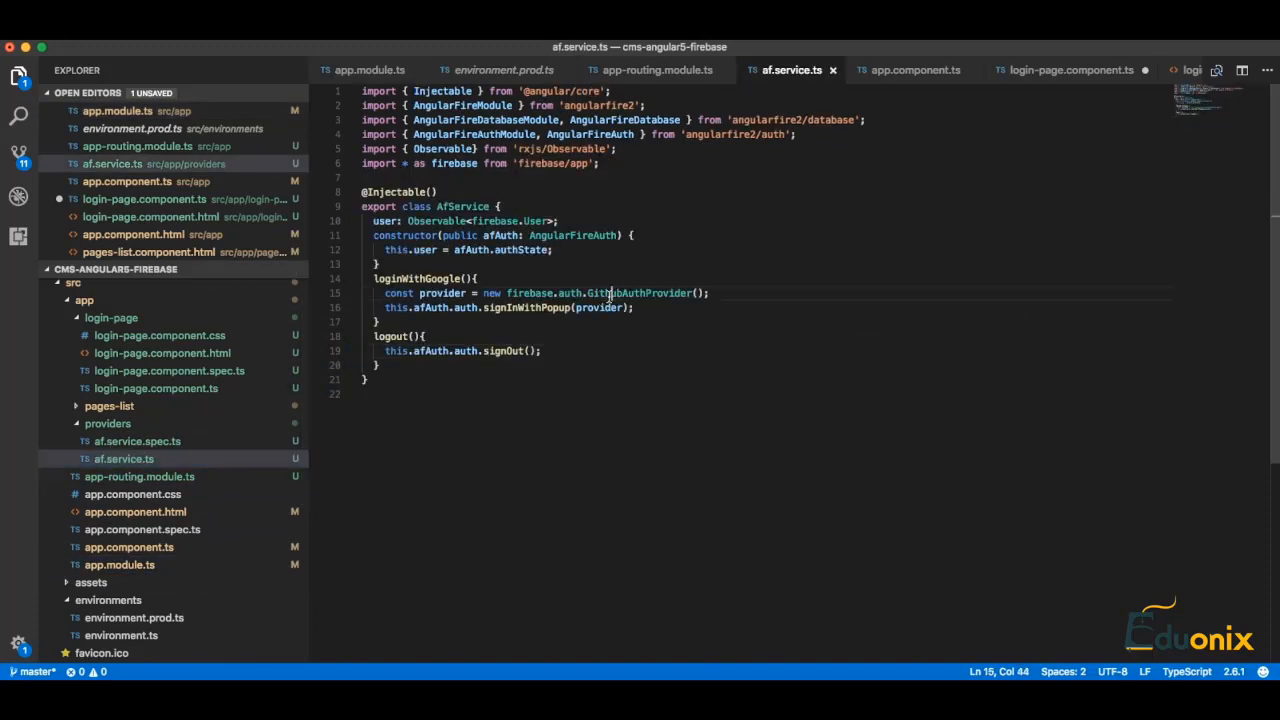
pyautogui.write('Go')
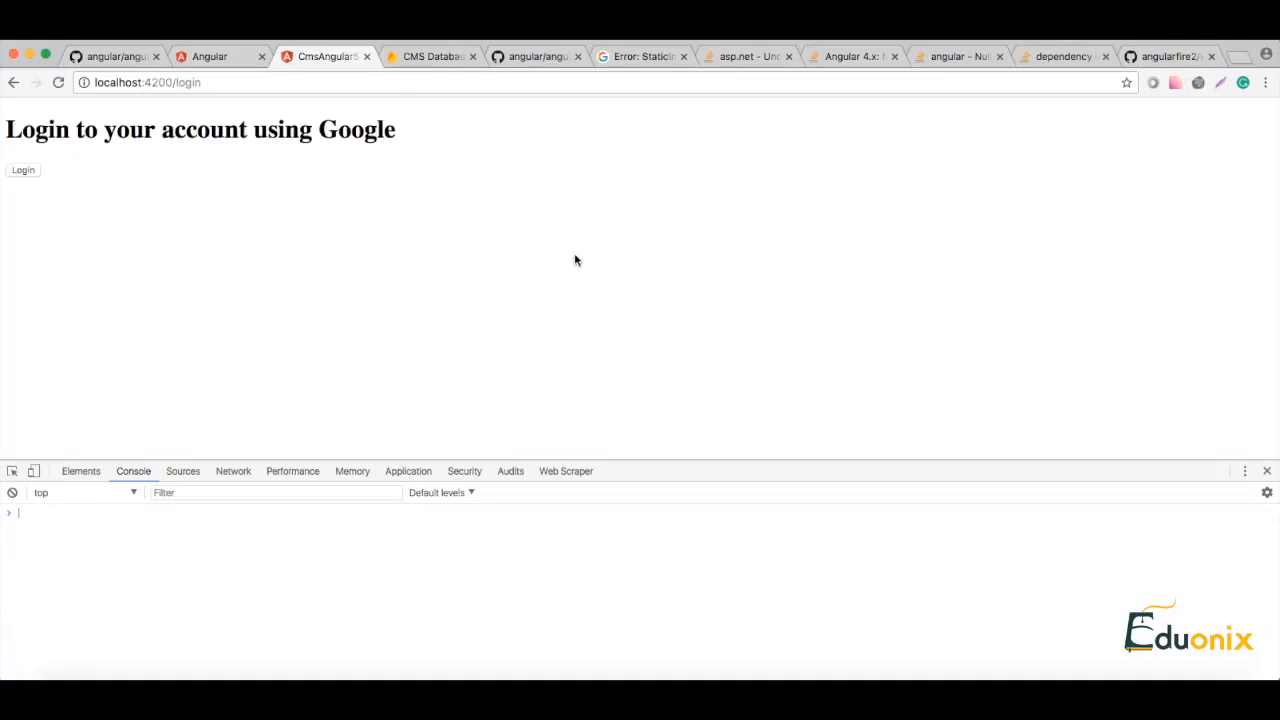
# Log in from the login page and choose a Google account in the popup chooser
pyautogui.click(24, 168)
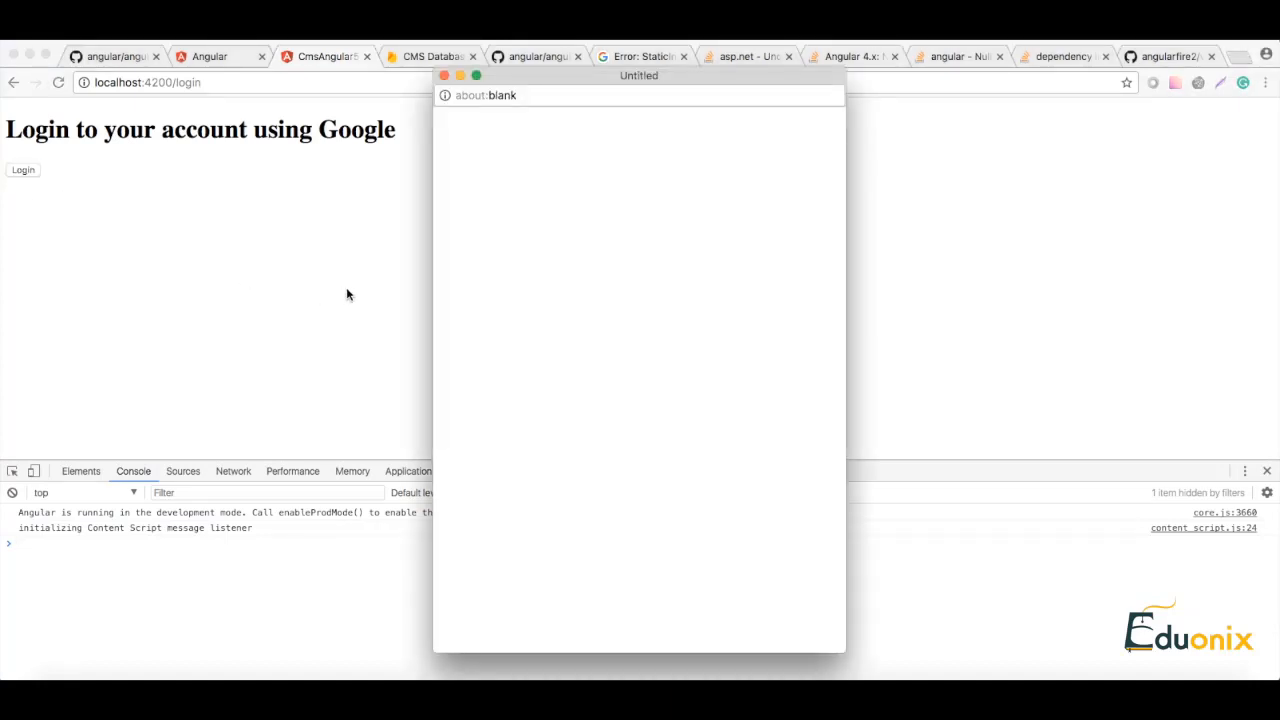
pyautogui.click(24, 168)
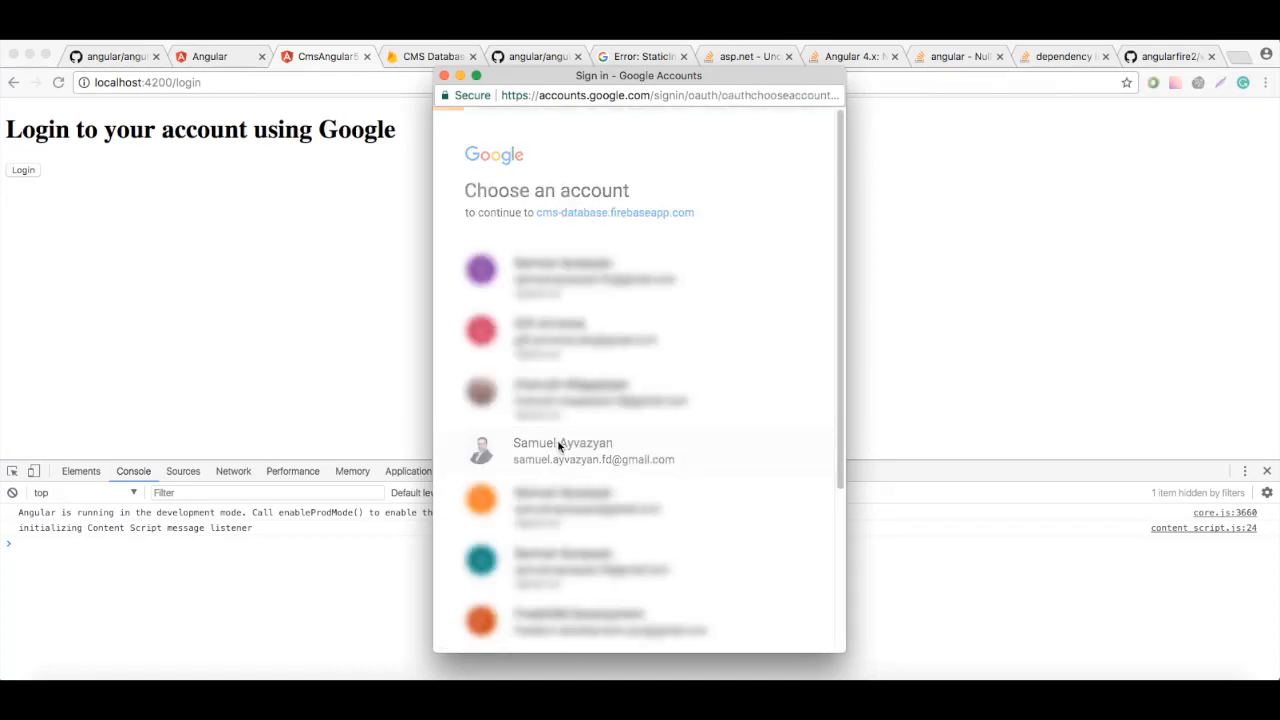
pyautogui.click(592, 450)
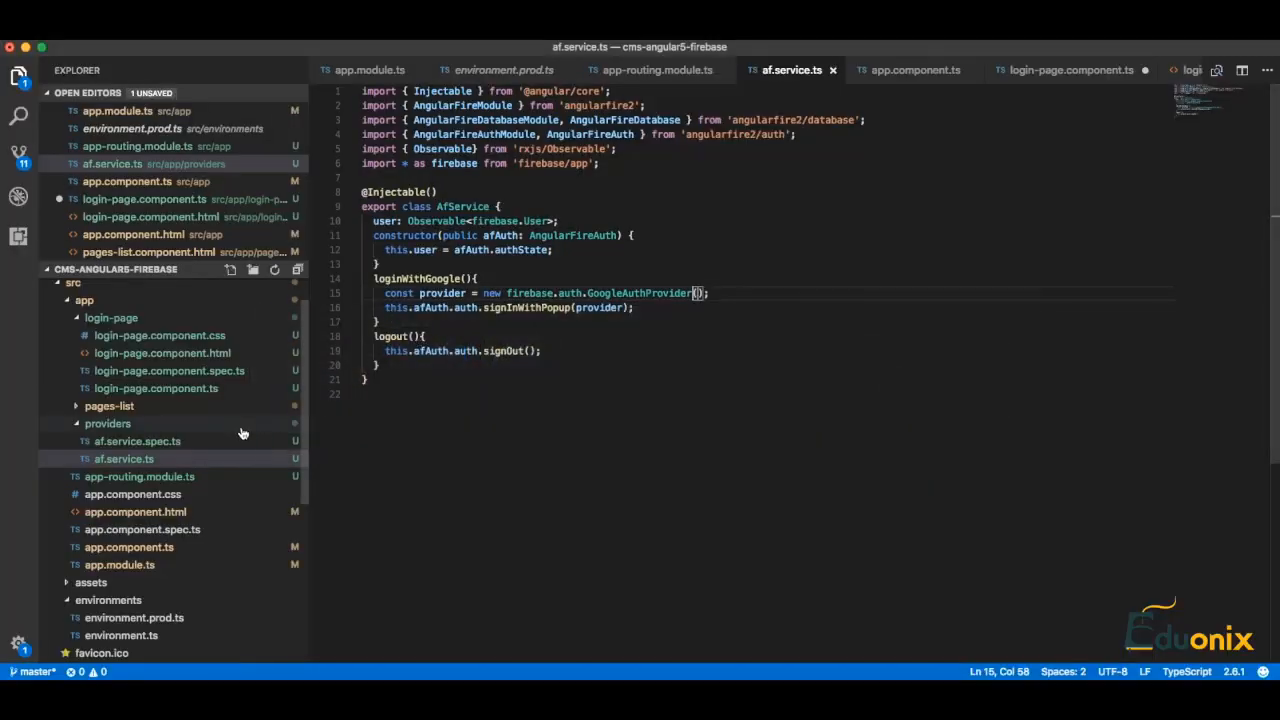
pyautogui.moveTo(156, 388)
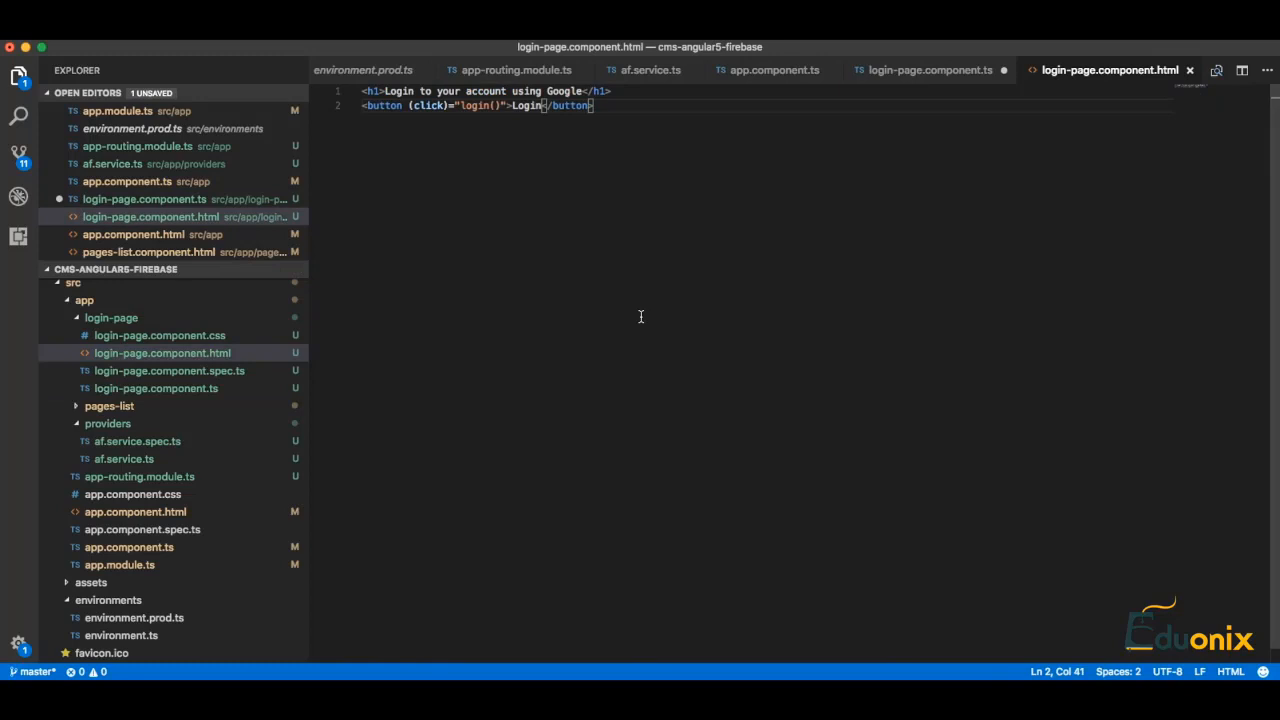
# Add a div with *ngIf="afService.user" to login-page.component.html
pyautogui.write('<')
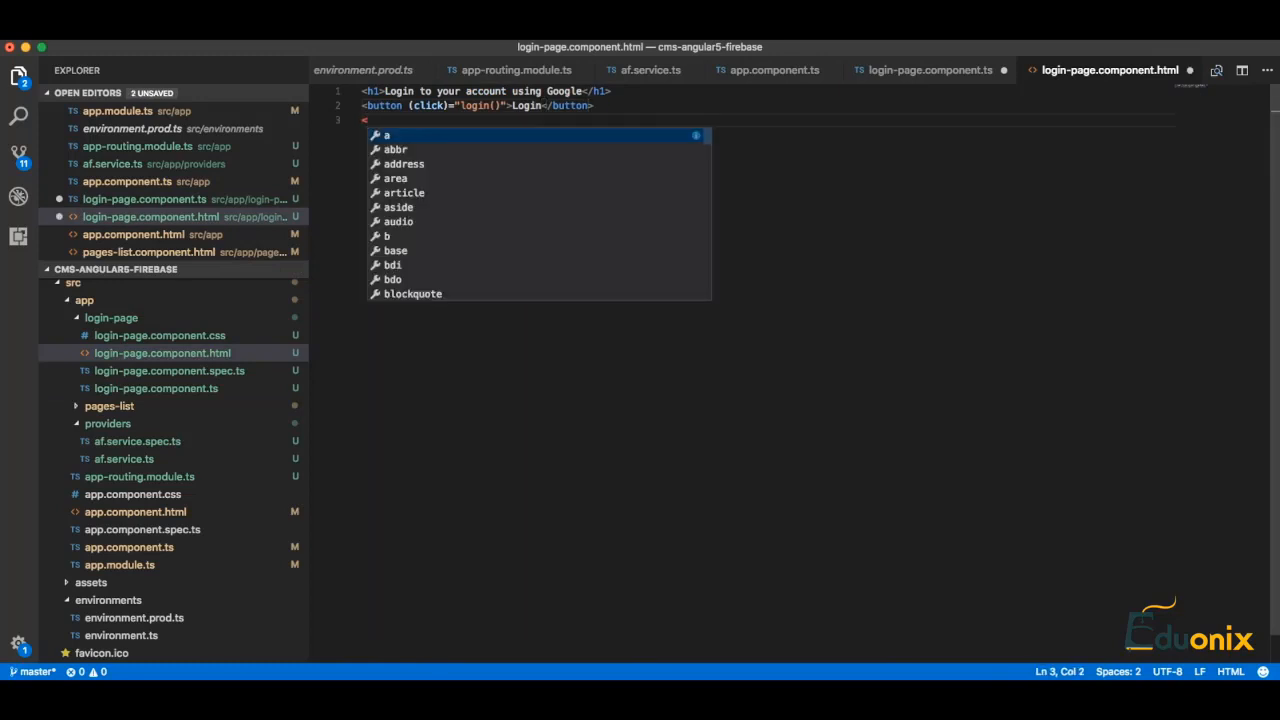
pyautogui.write('div ></div>')
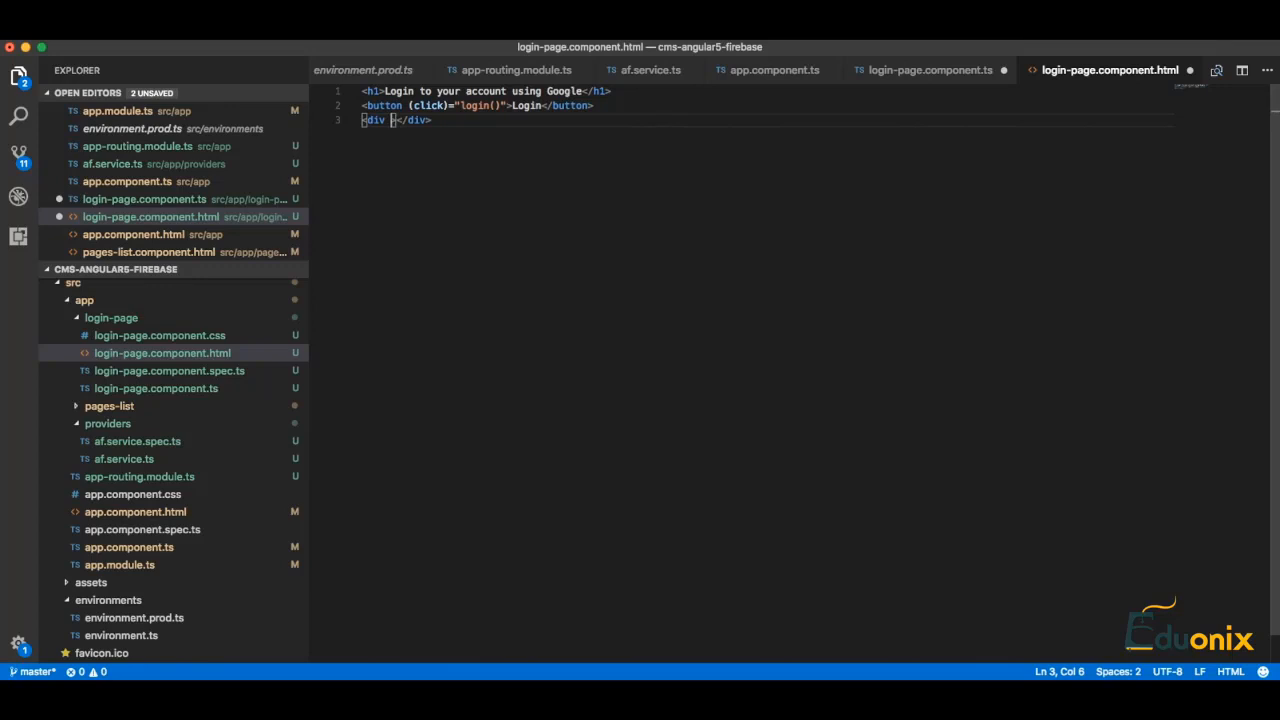
pyautogui.write('*ng')
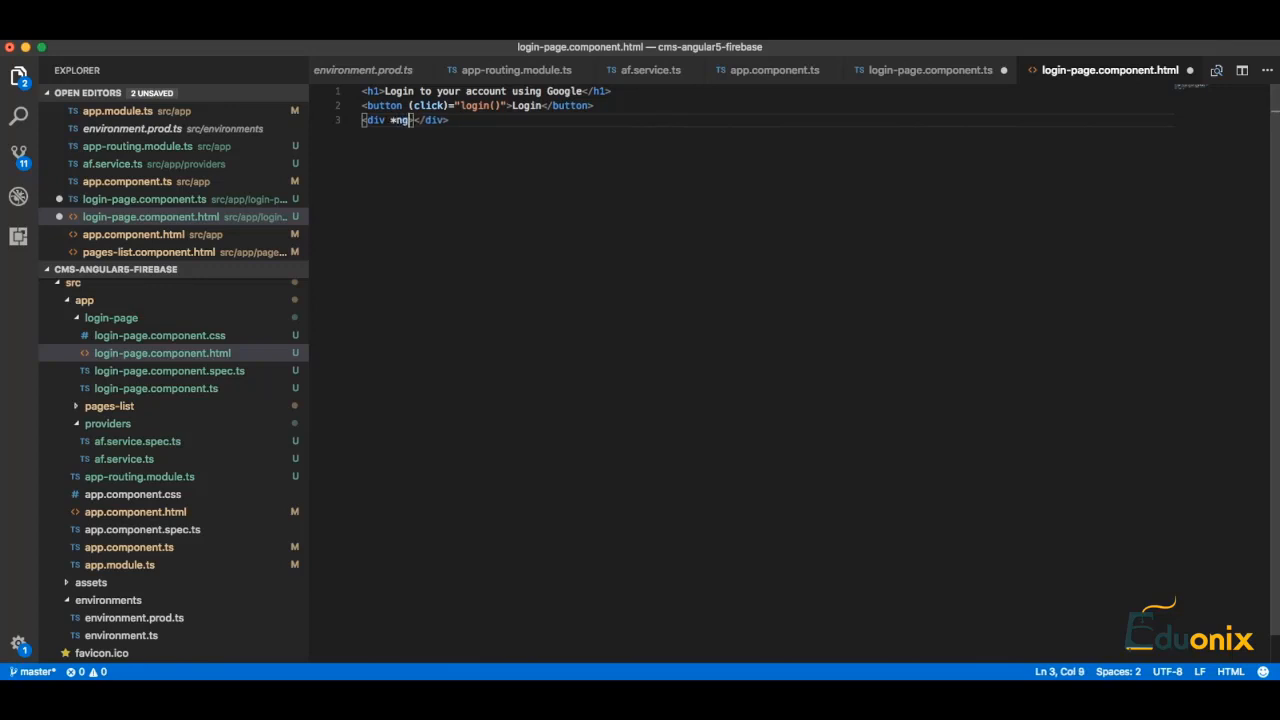
pyautogui.write('If="')
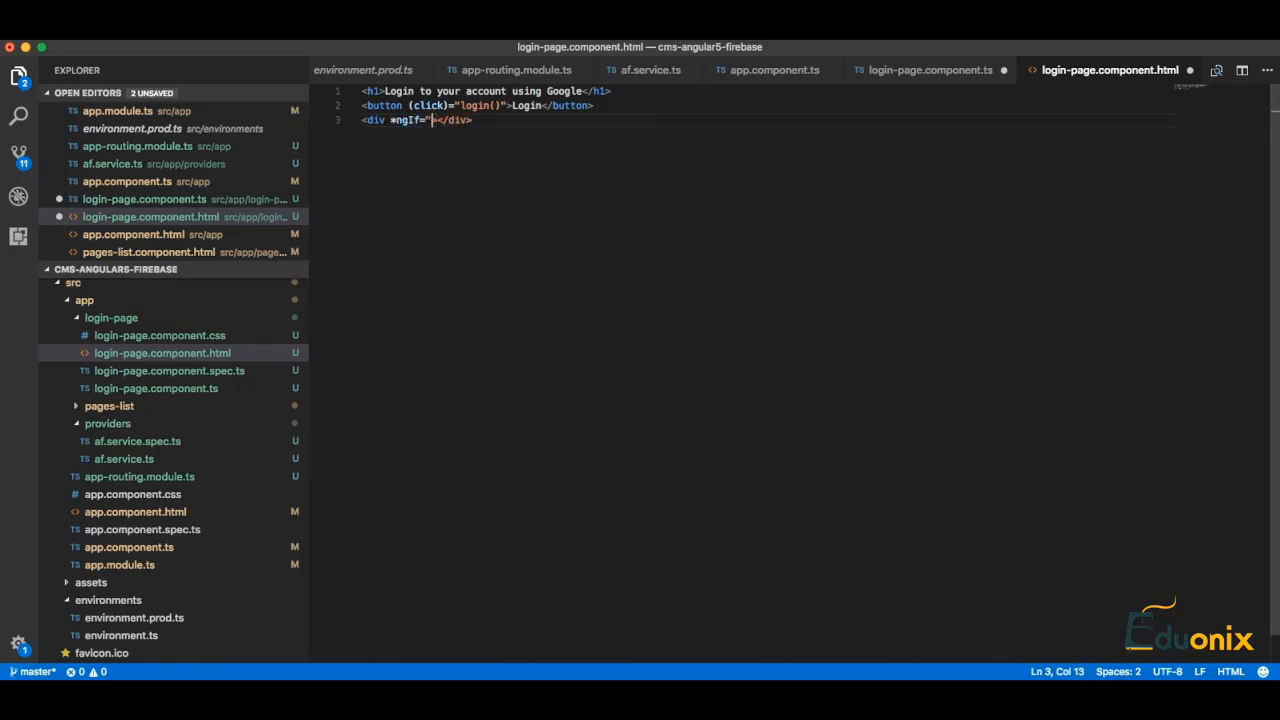
pyautogui.write('a')
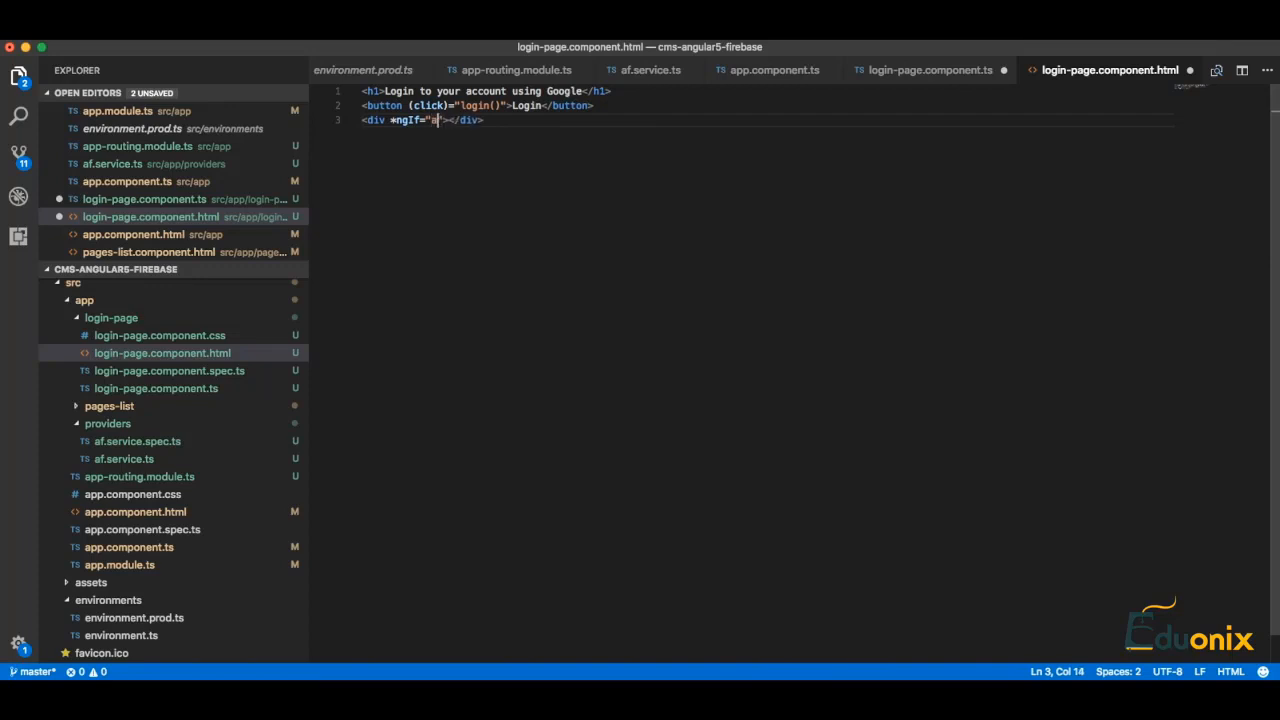
pyautogui.write('fService')
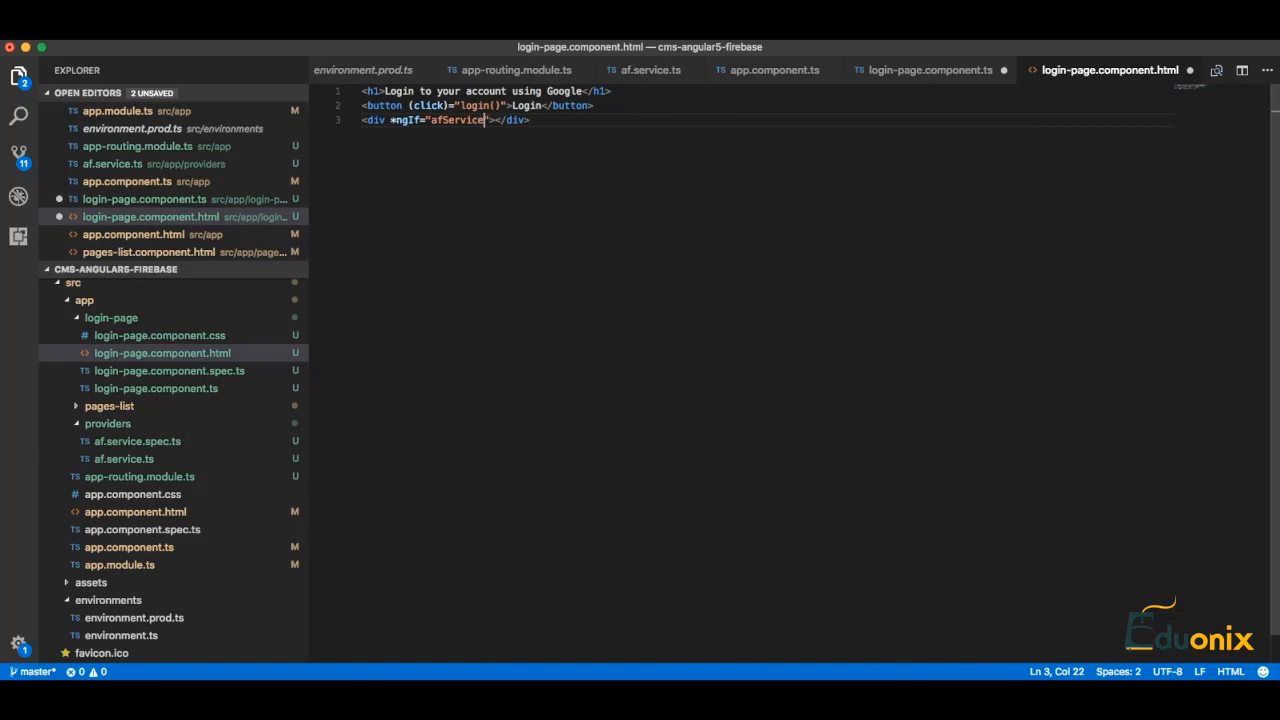
pyautogui.write('.user | async as user')
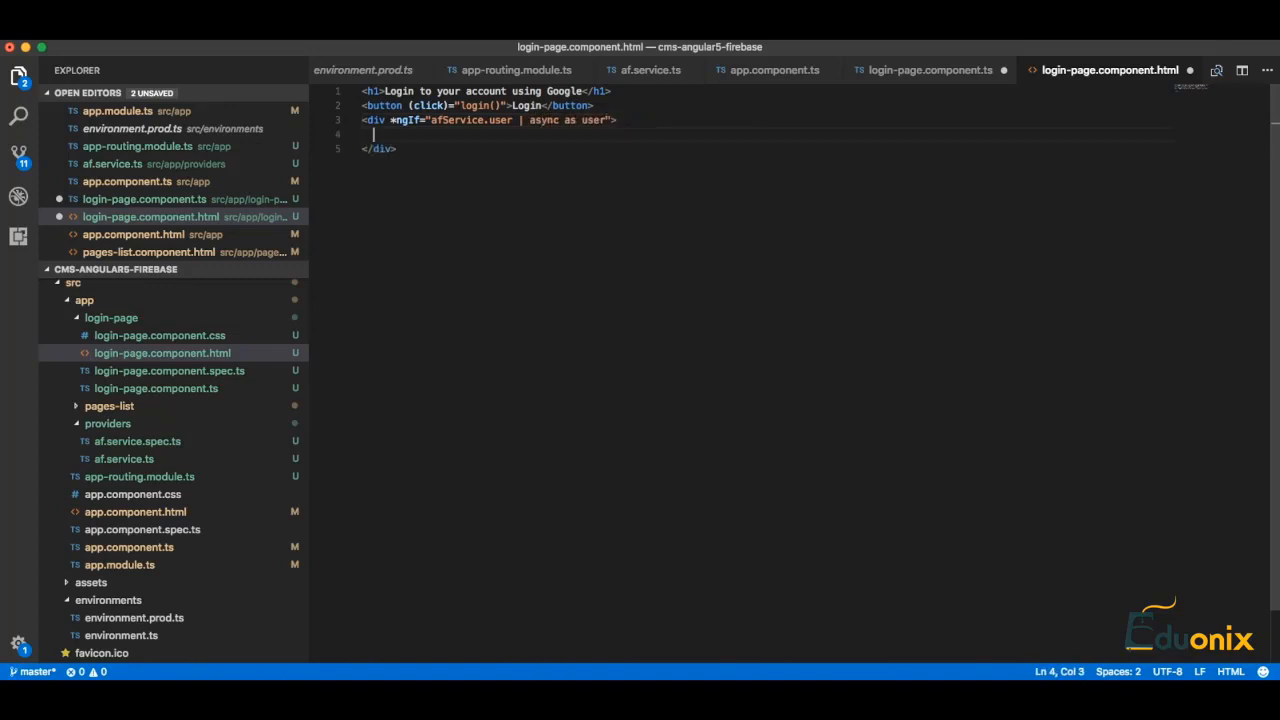
# Inside it add <h3>Heelo {{user.displayName}}</h3> to greet the user
pyautogui.write('<')
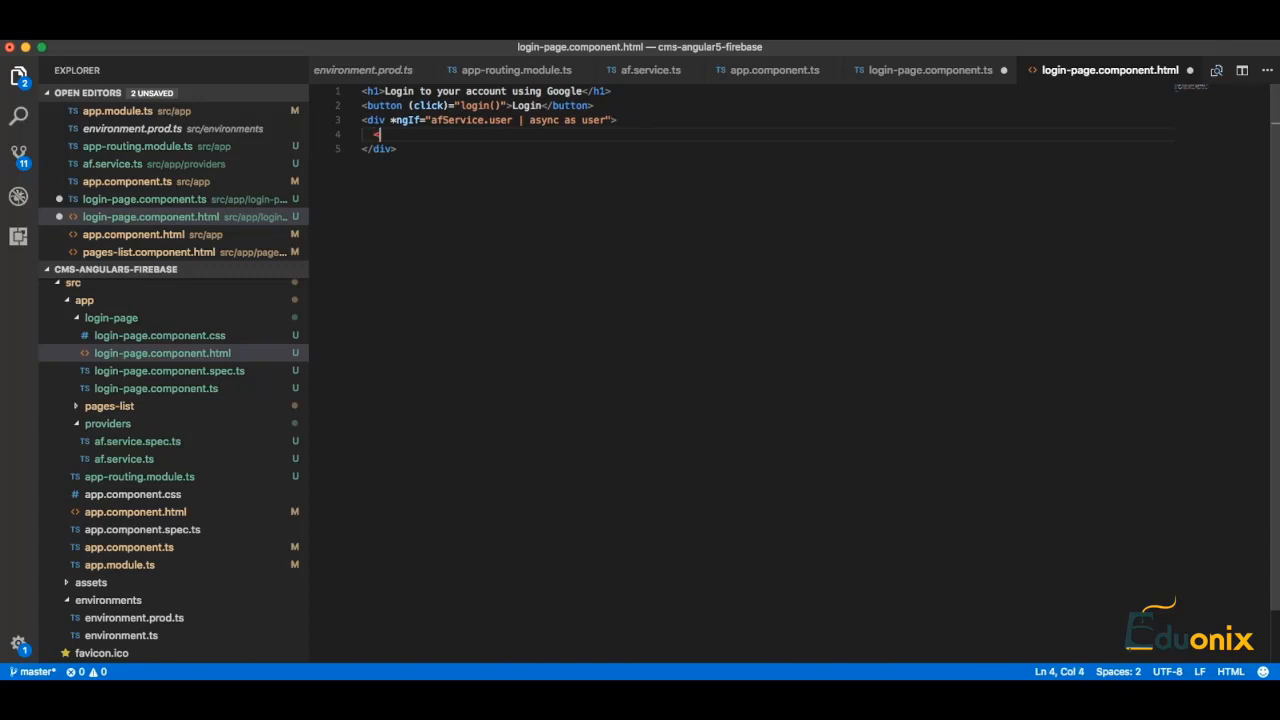
pyautogui.write('h3></h3>')
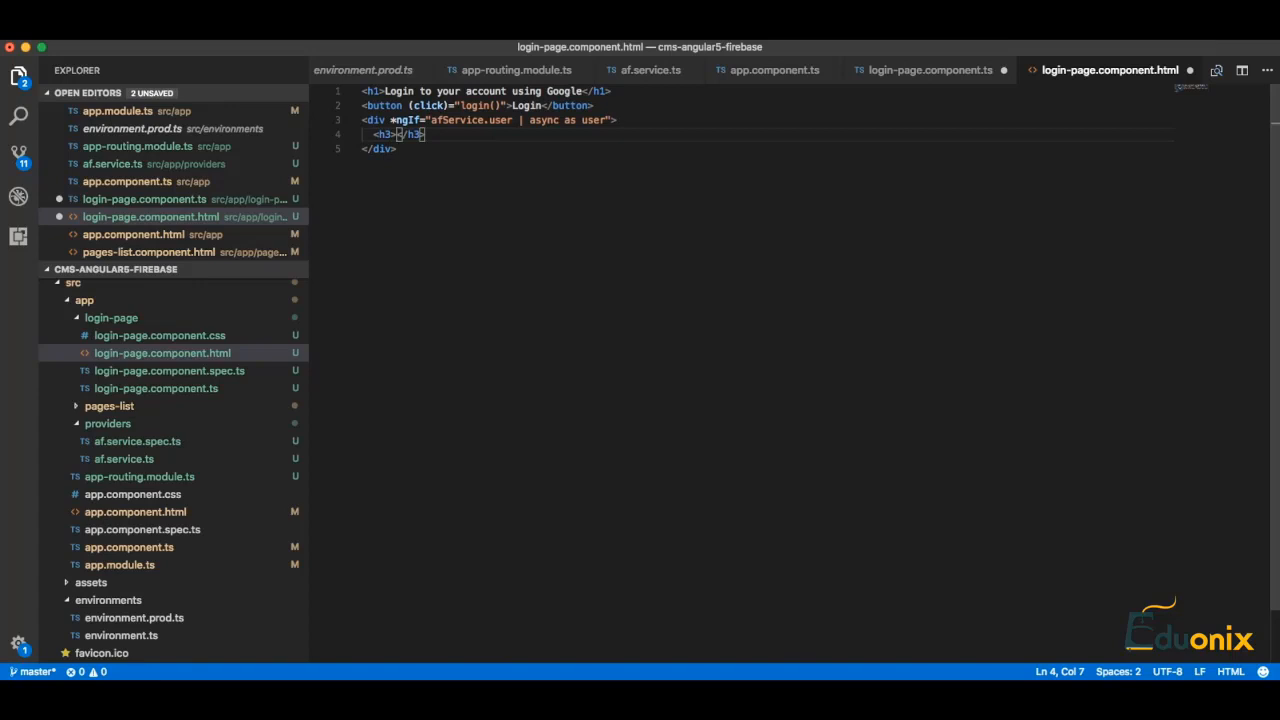
pyautogui.write('Heelo {}')
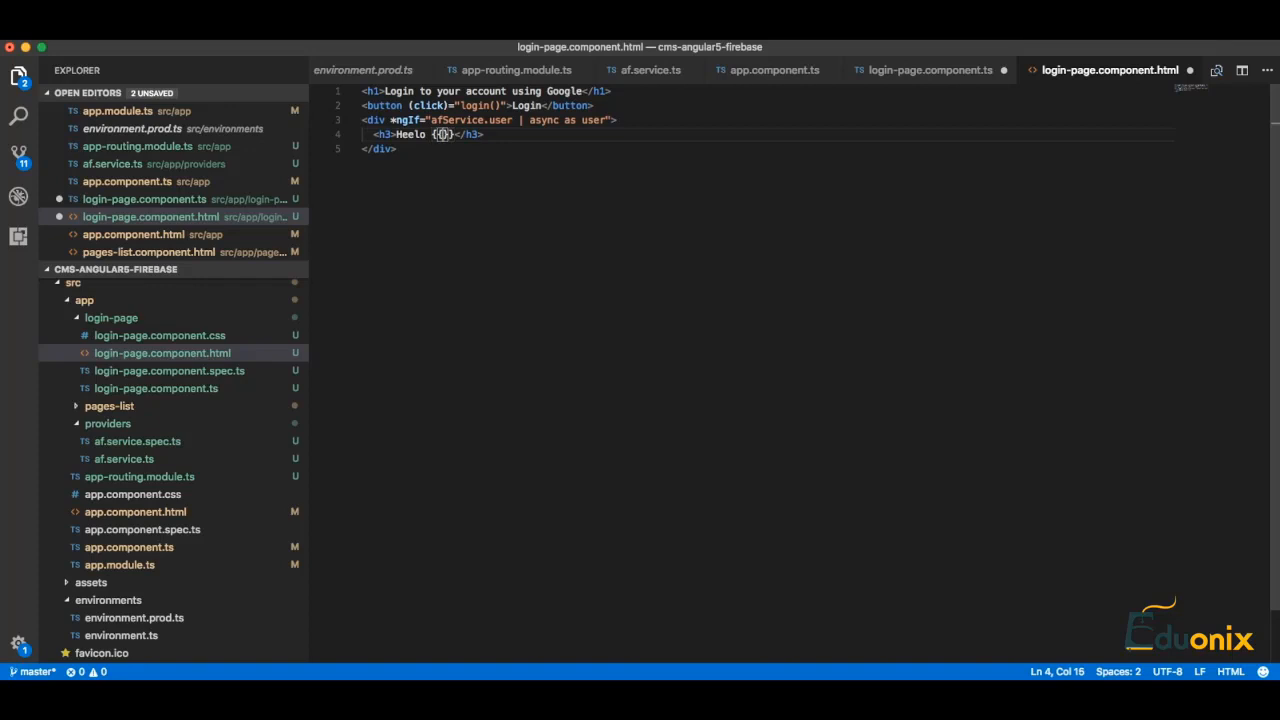
pyautogui.write('user')
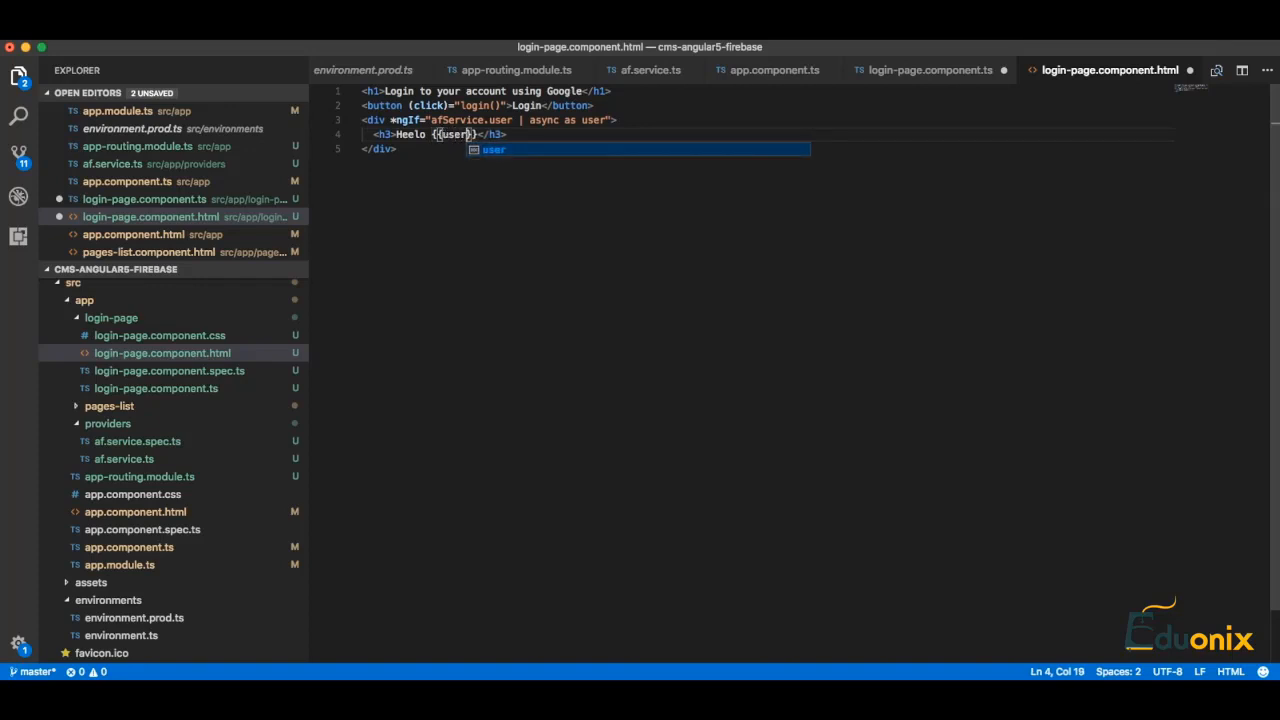
pyautogui.write('.')
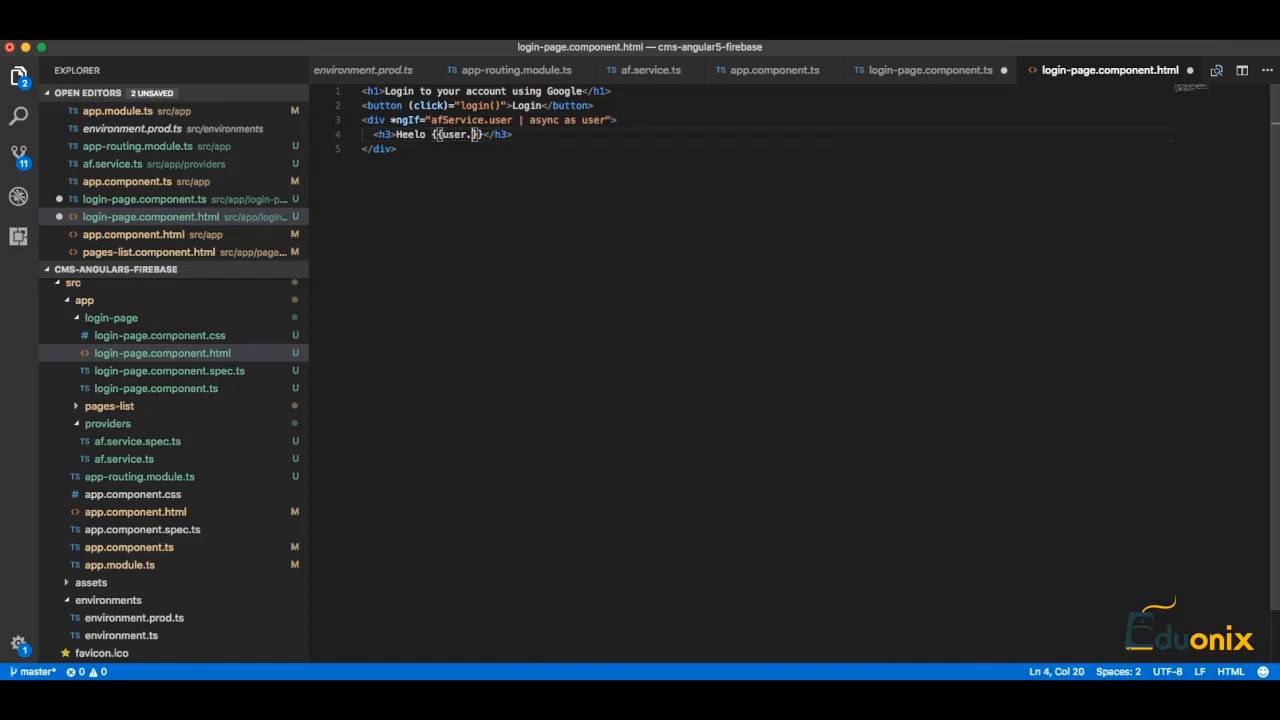
pyautogui.write('displayName')
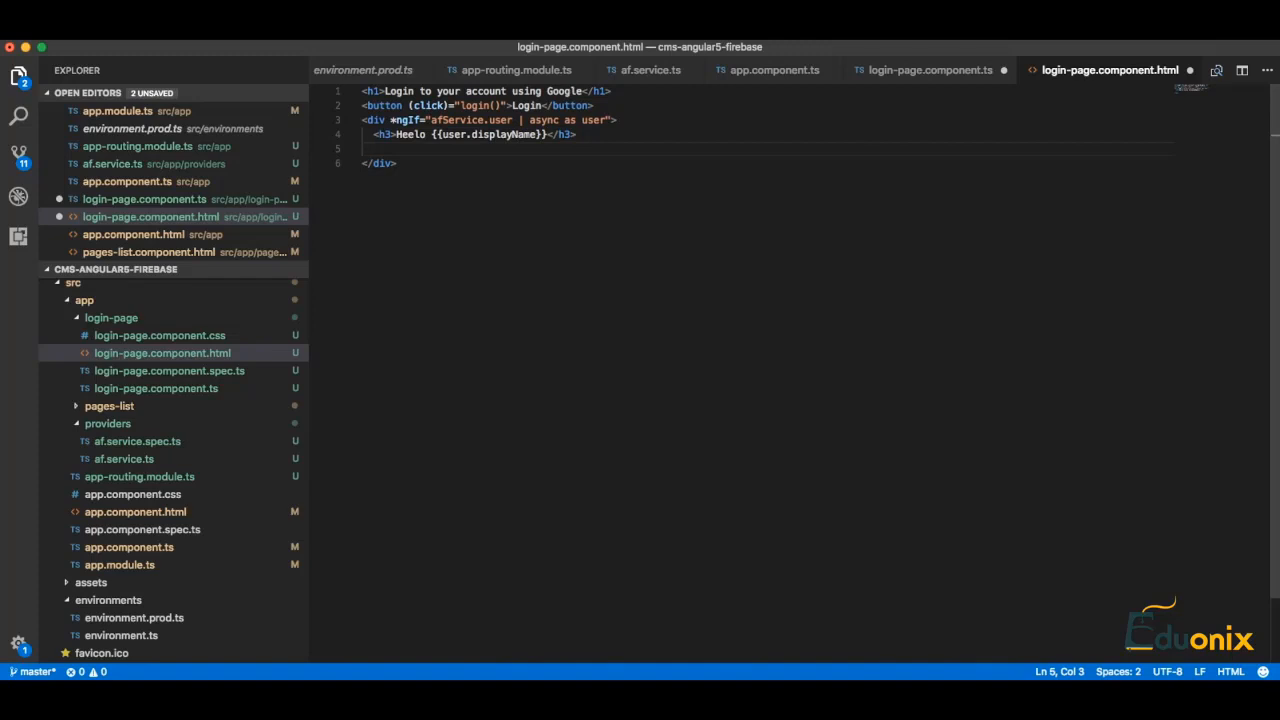
# Add a Log out button with (click)="afService.signOut()"
pyautogui.write('<button></button>')
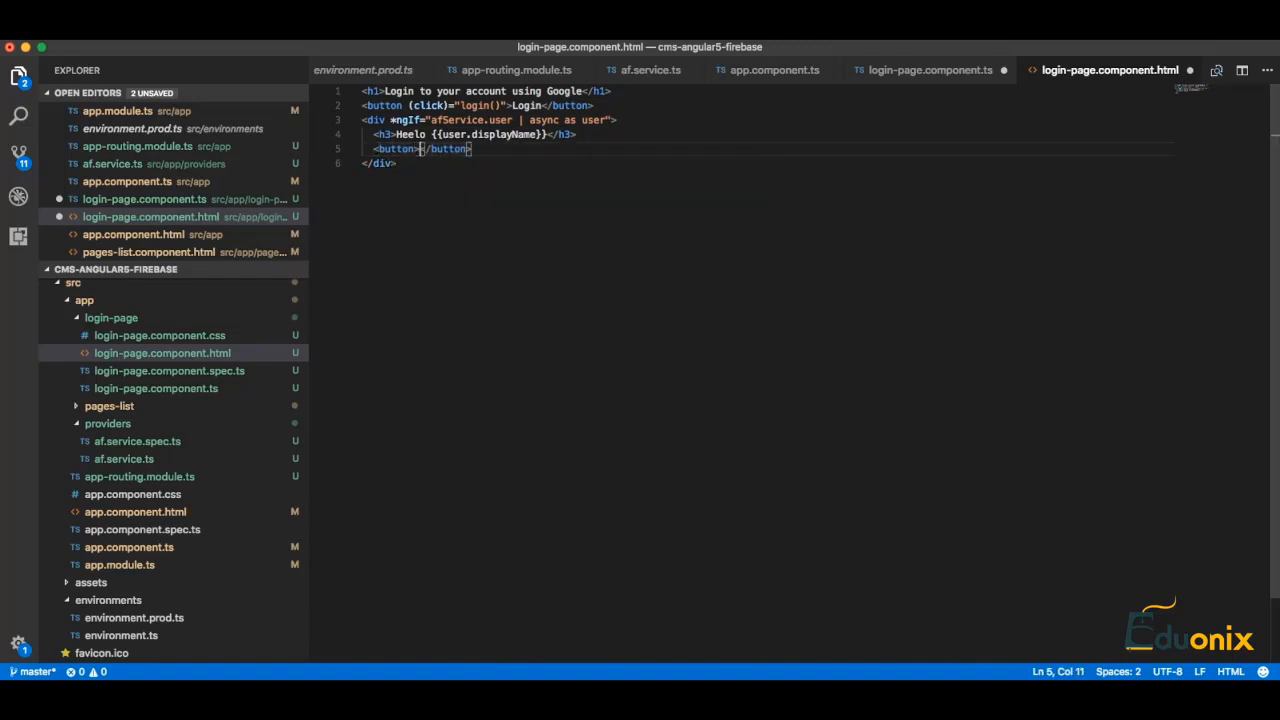
pyautogui.write('Log out')
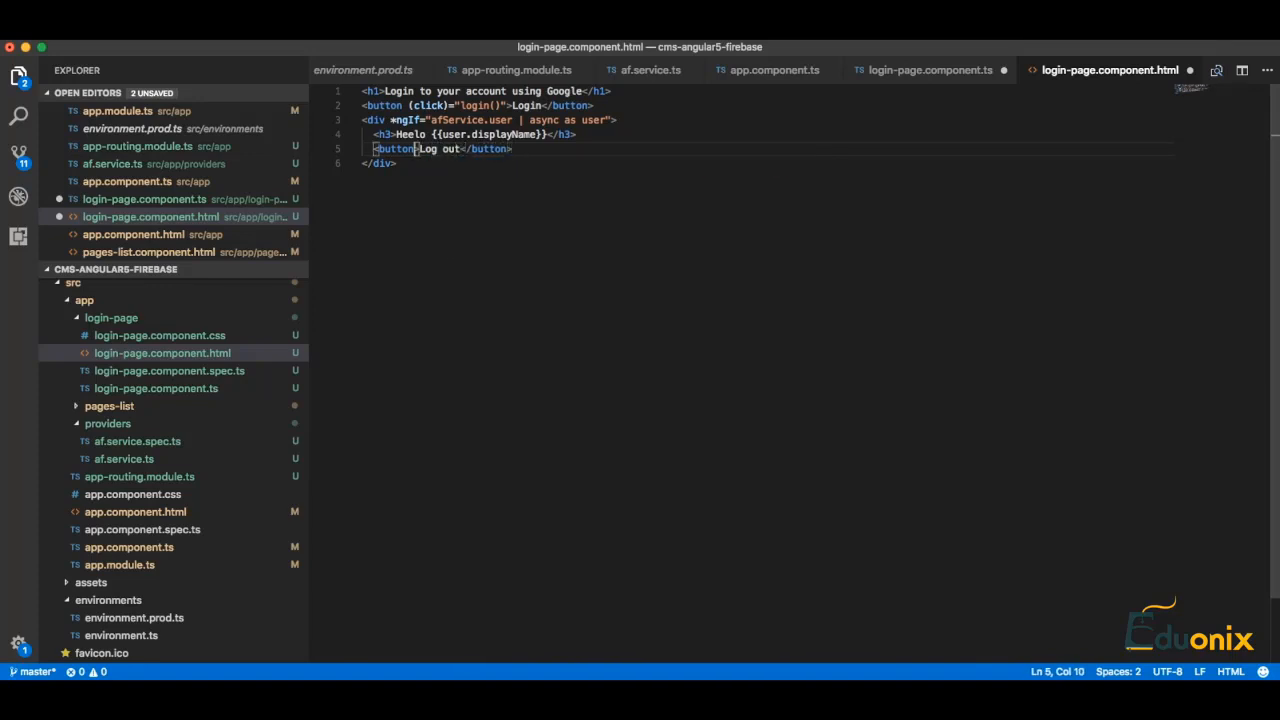
pyautogui.write('(click)=""')
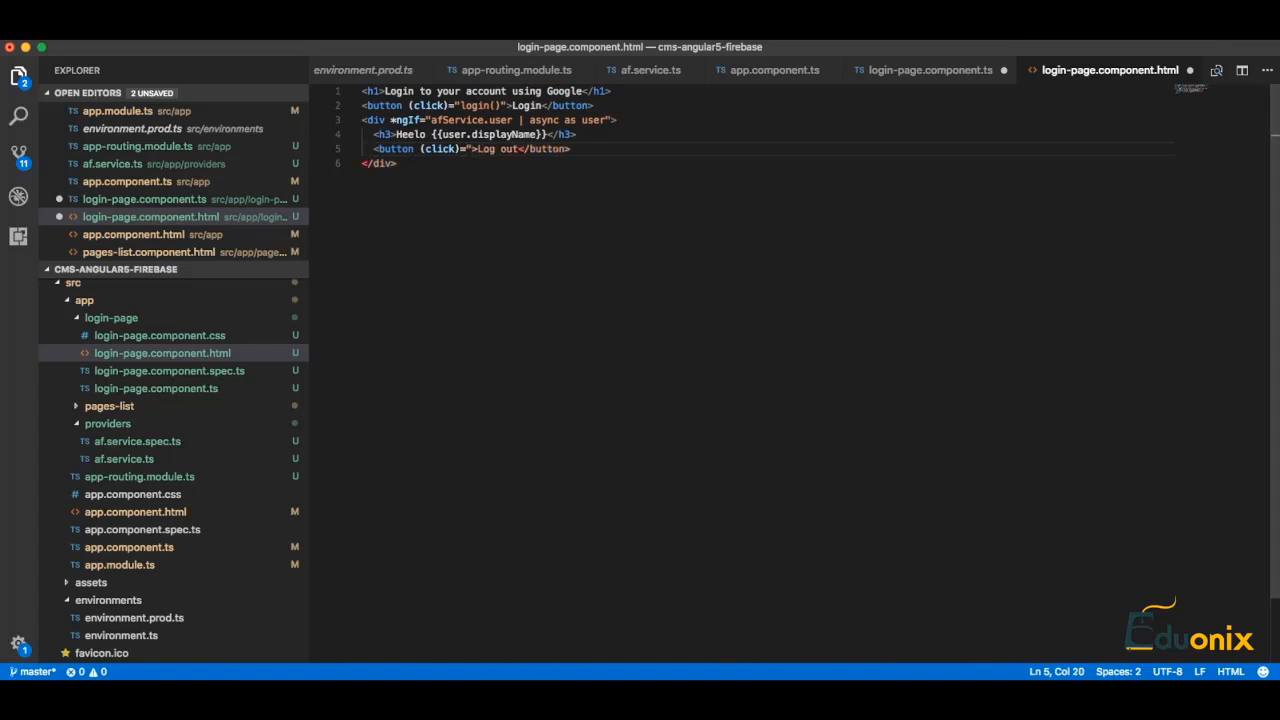
pyautogui.write('a')
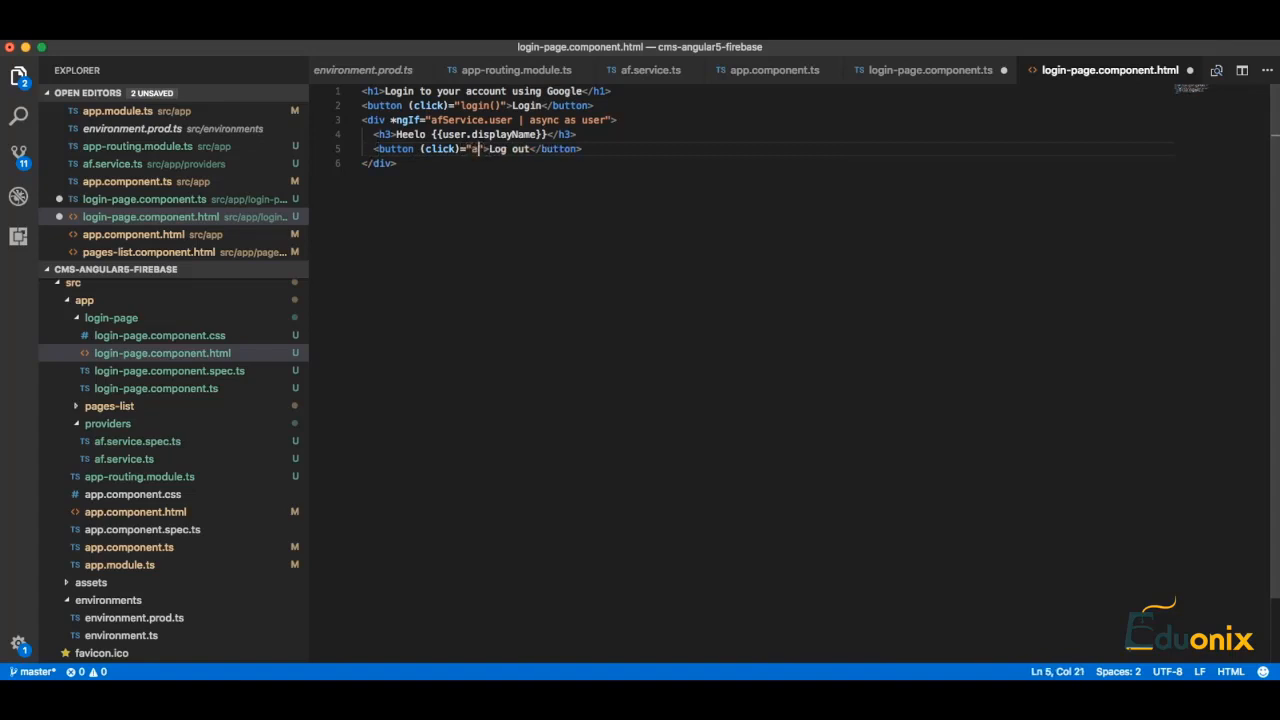
pyautogui.write('fServ')
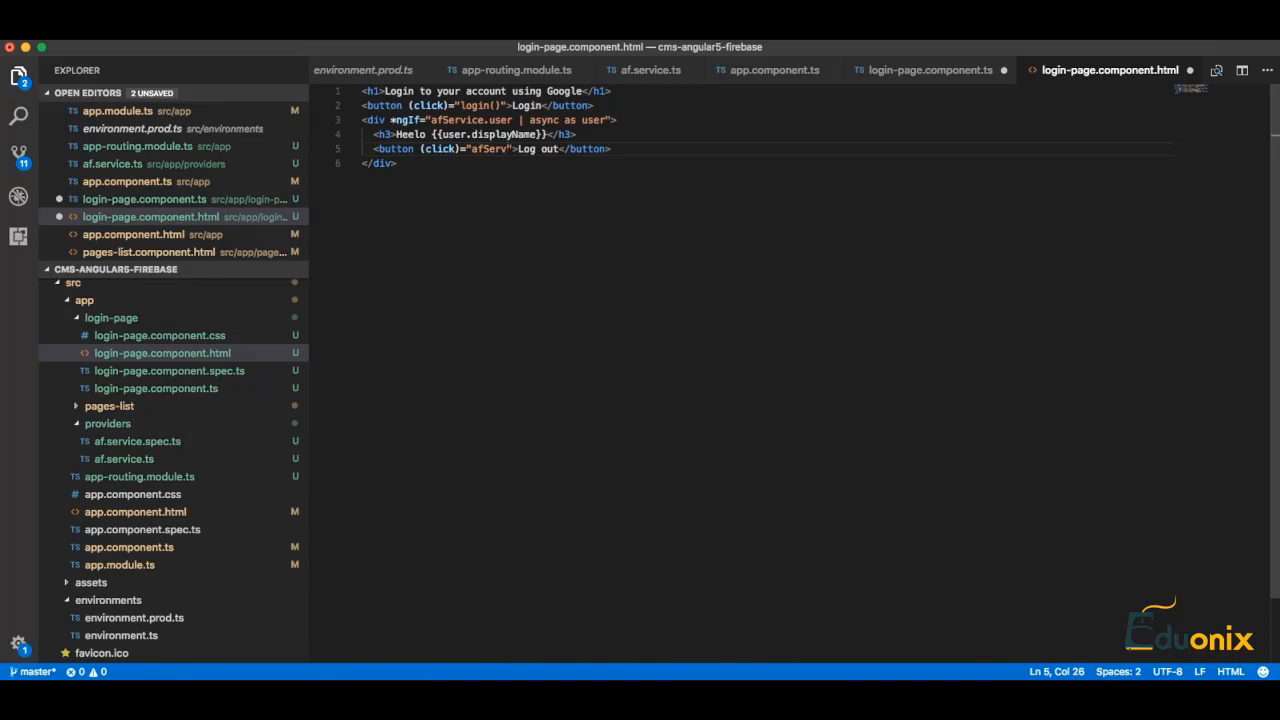
pyautogui.write('ice.signOut')
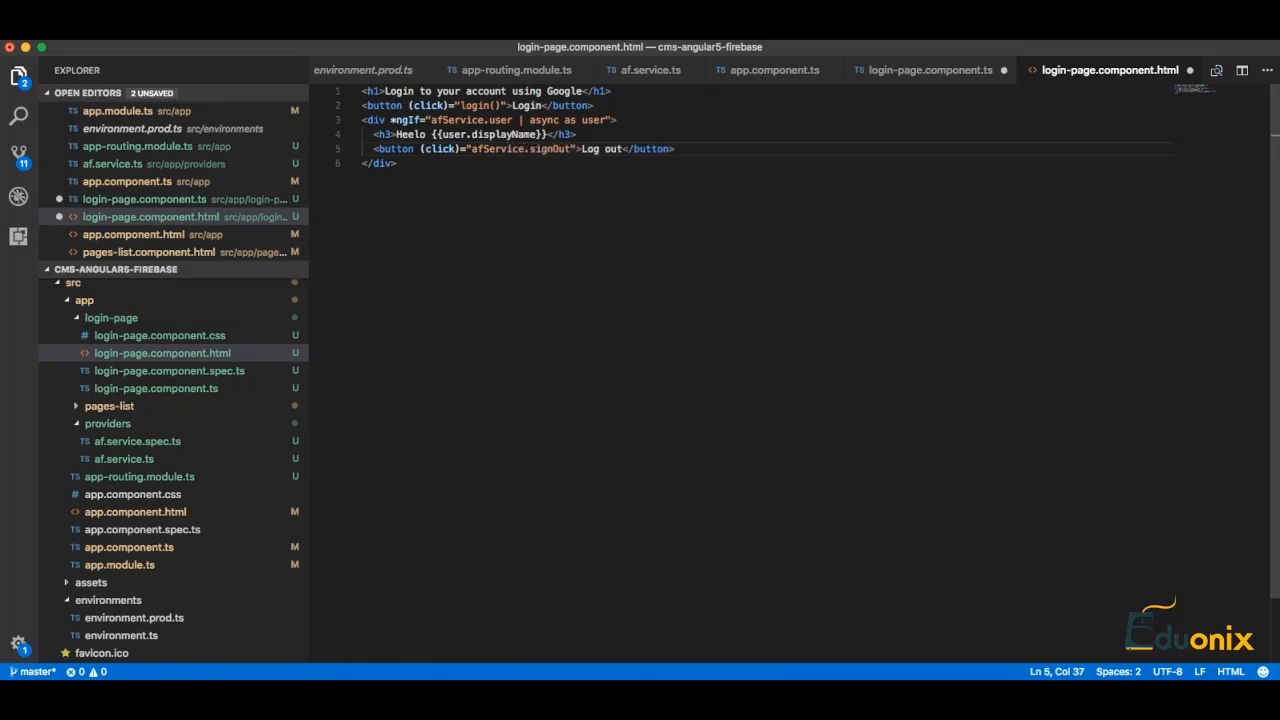
pyautogui.write('()')
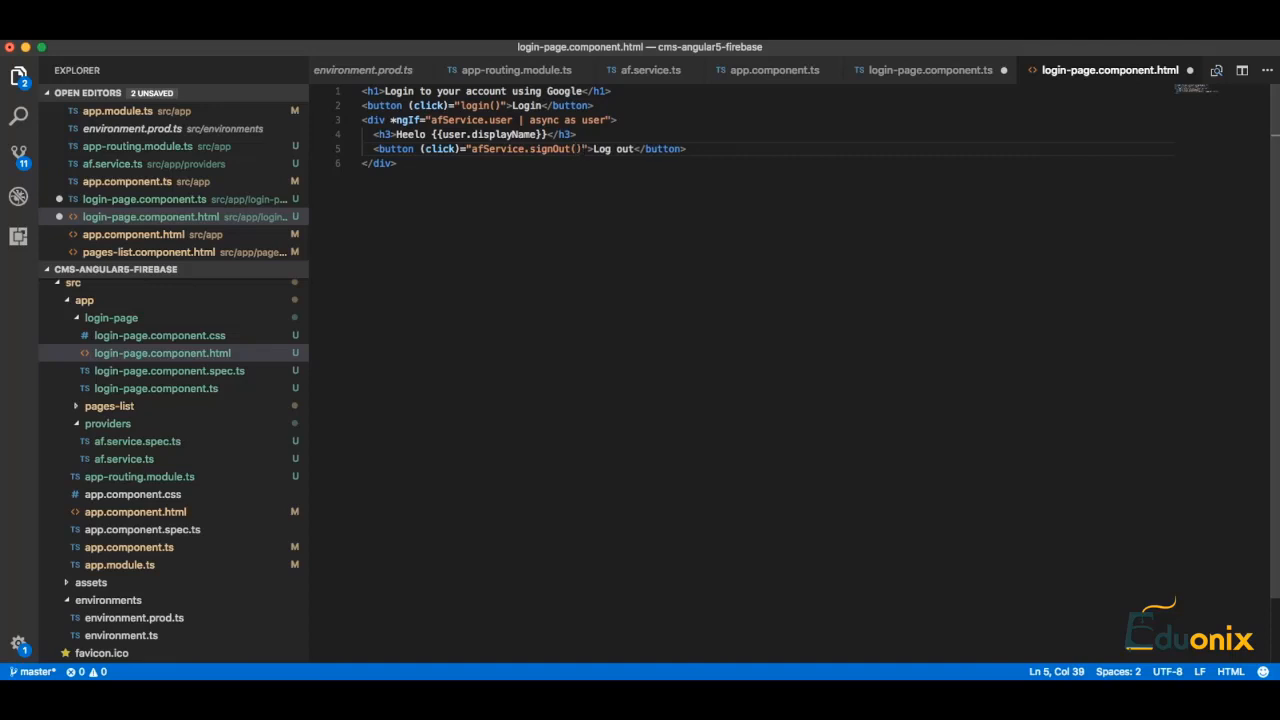
# Above the button add <img [src]="user.photoURL"> for the profile photo
pyautogui.press('Enter')
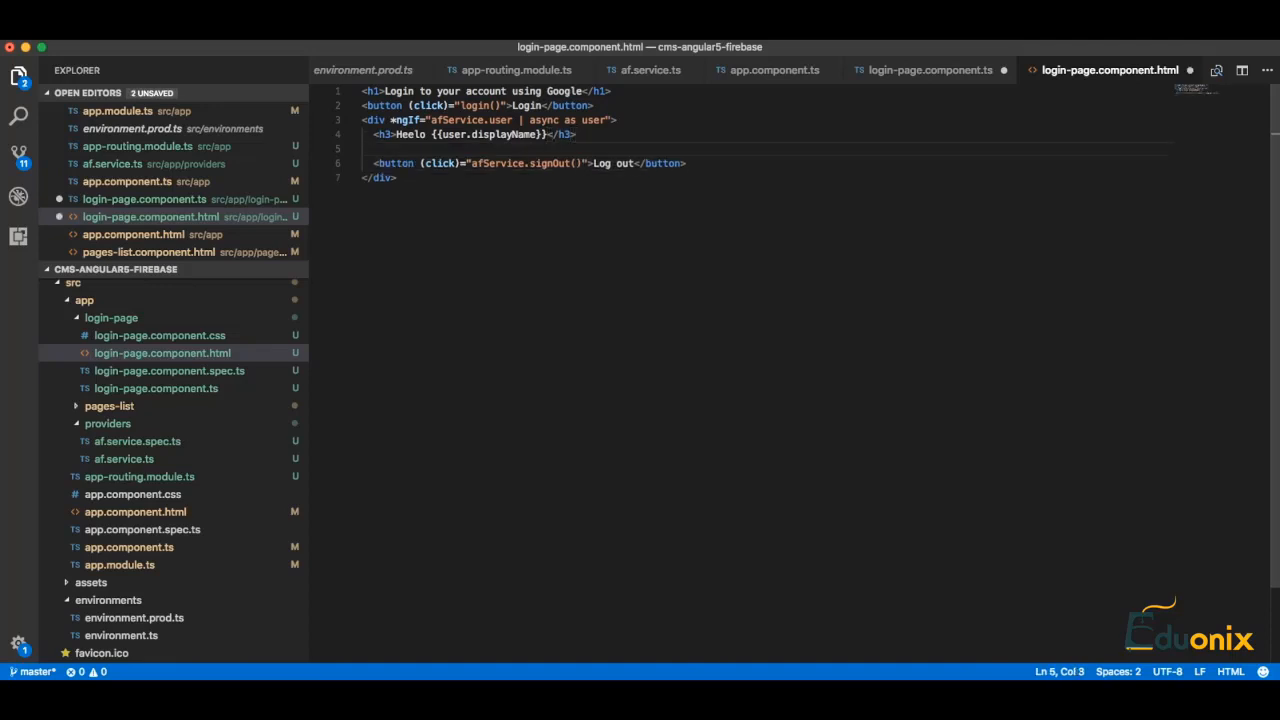
pyautogui.write('<img')
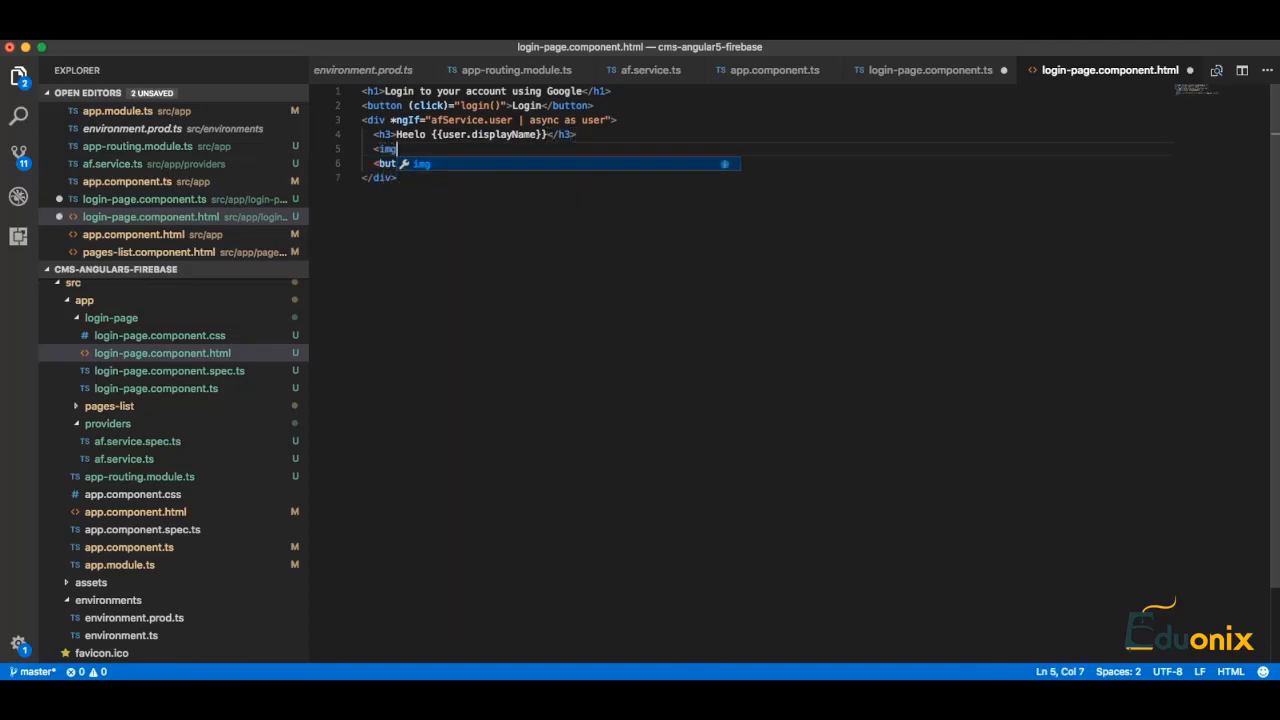
pyautogui.write('button (click)="afService.signOut()">Log out</button>')
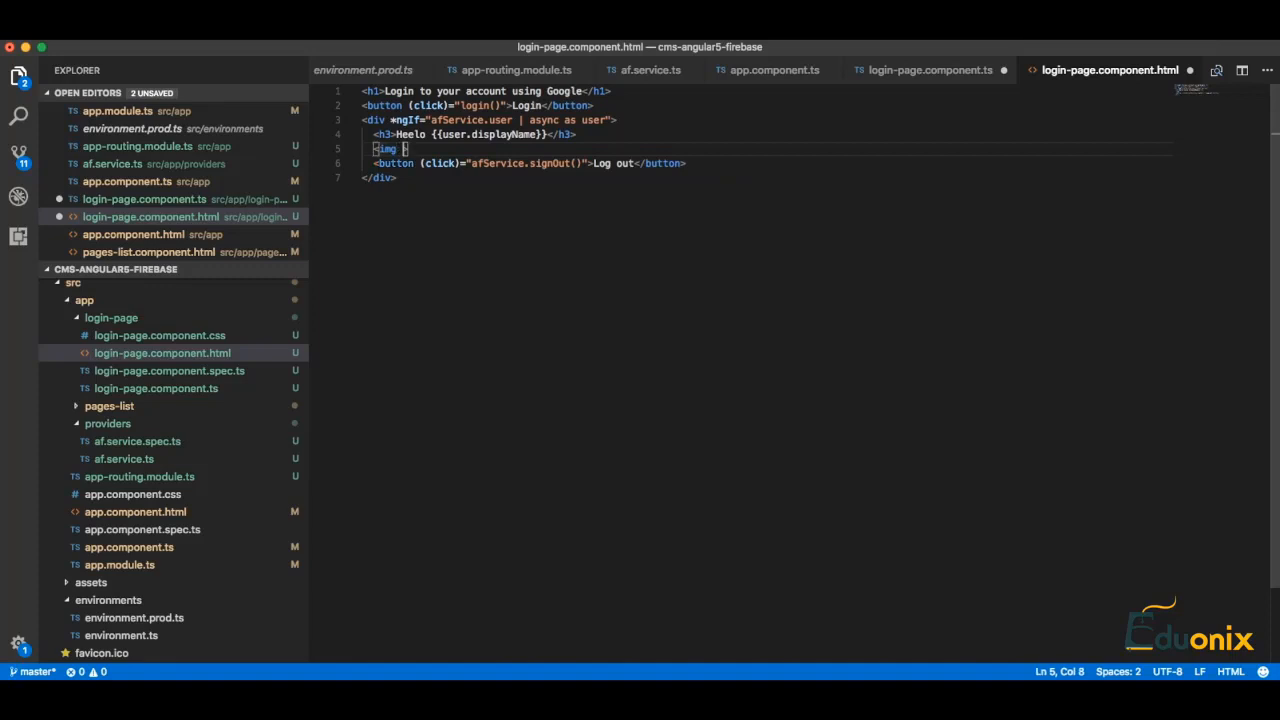
pyautogui.write('[src]')
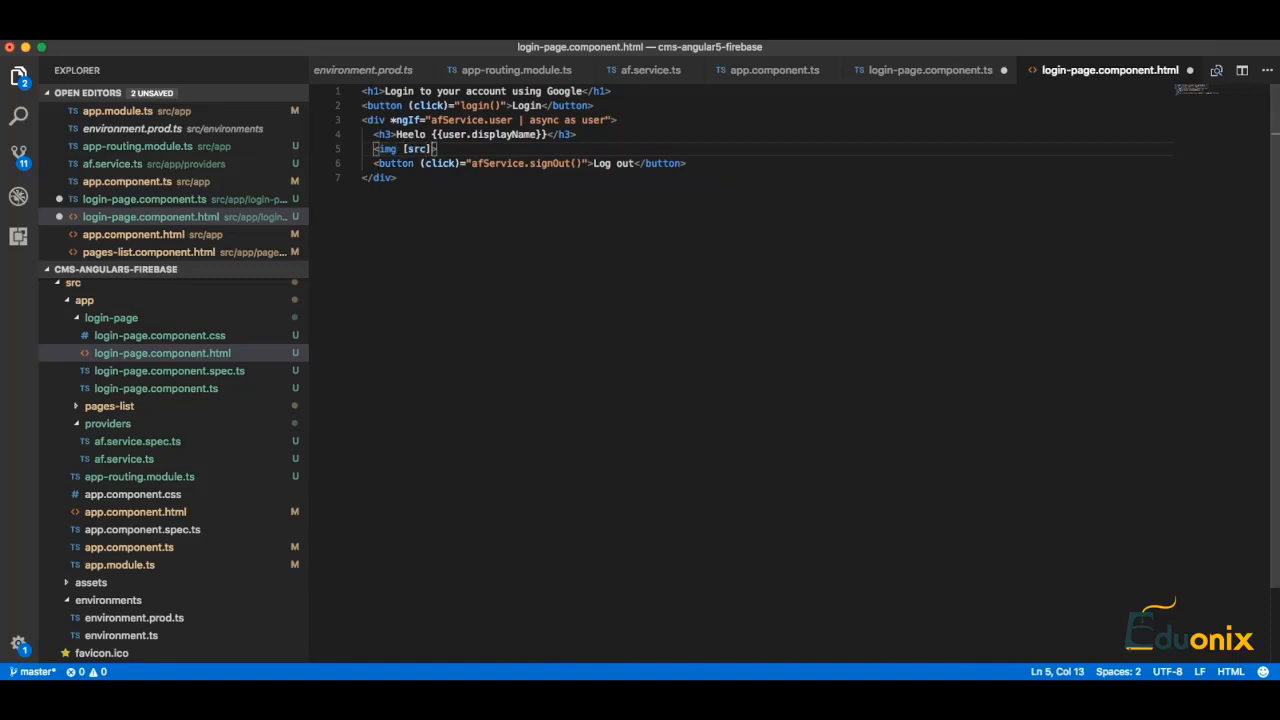
pyautogui.write('="user"')
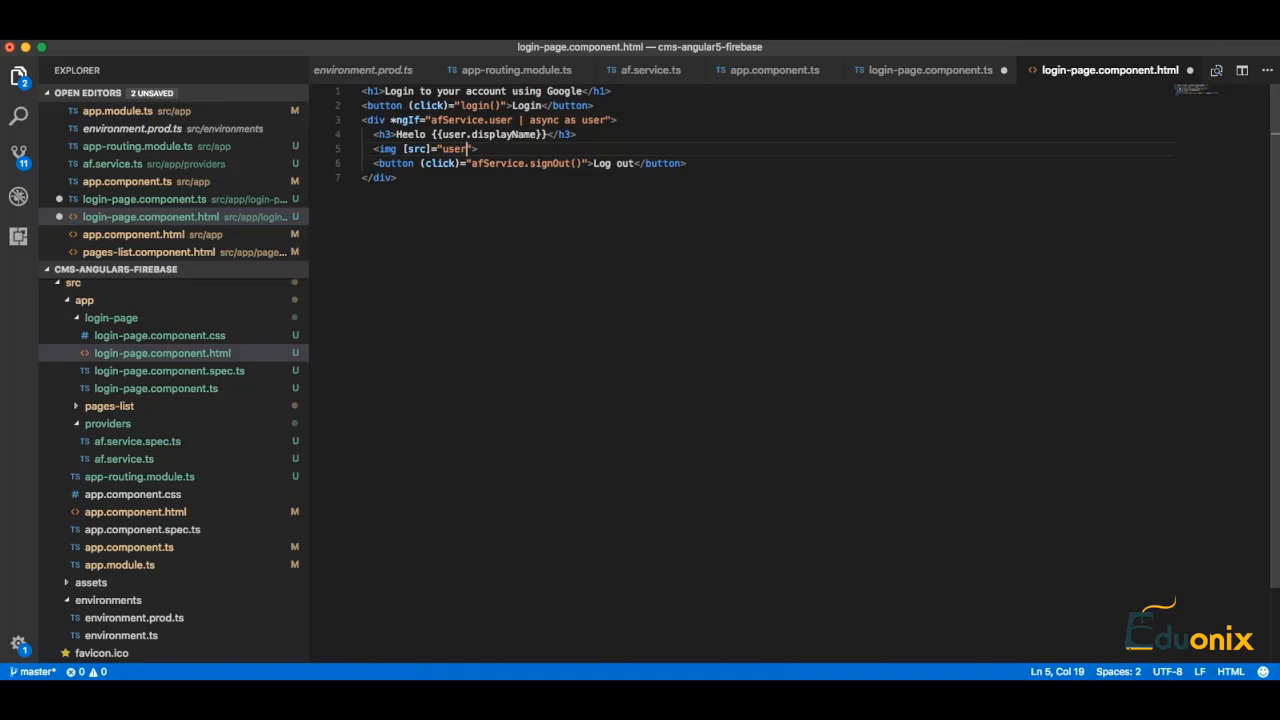
pyautogui.write('.')
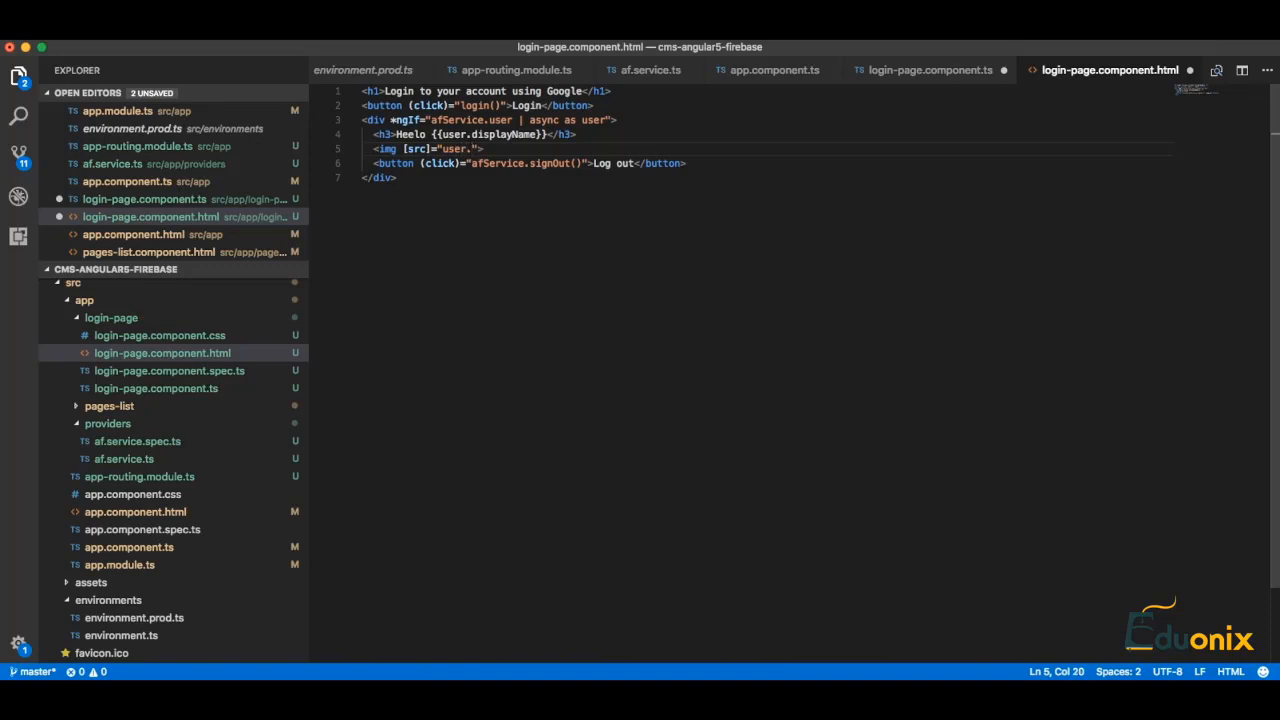
pyautogui.write('photoURL')
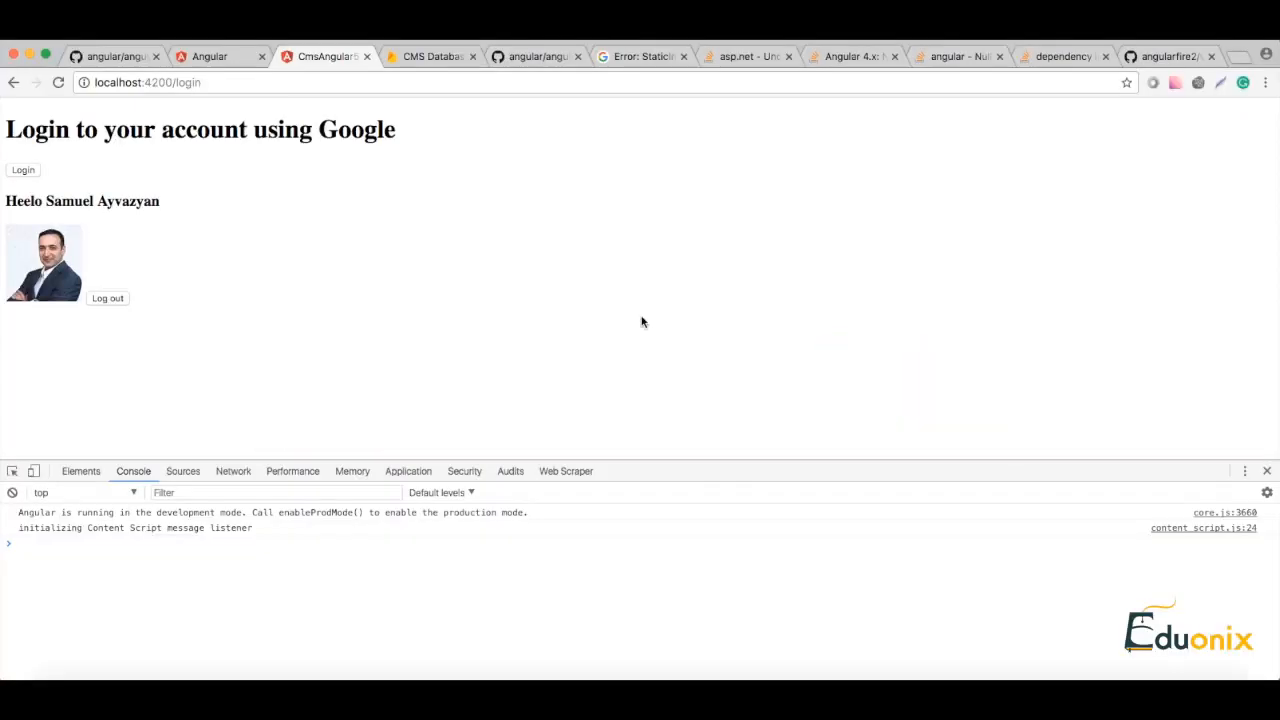
pyautogui.moveTo(88, 236)
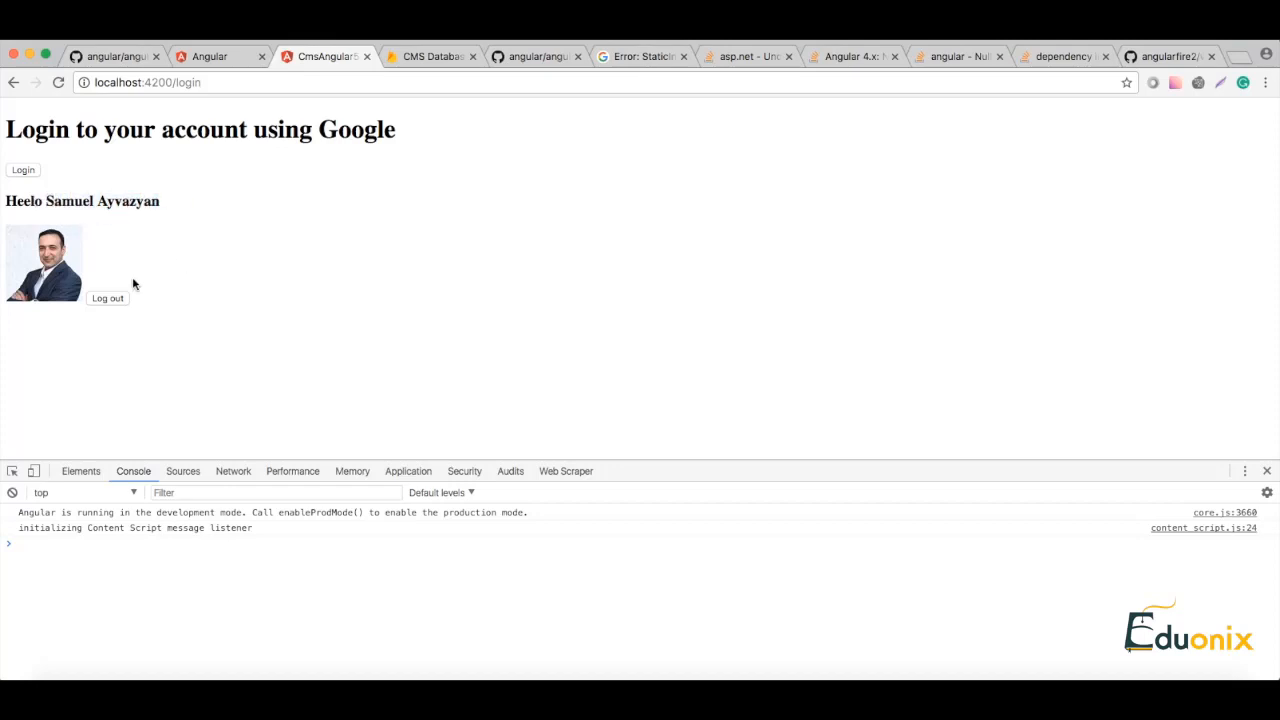
pyautogui.moveTo(52, 258)
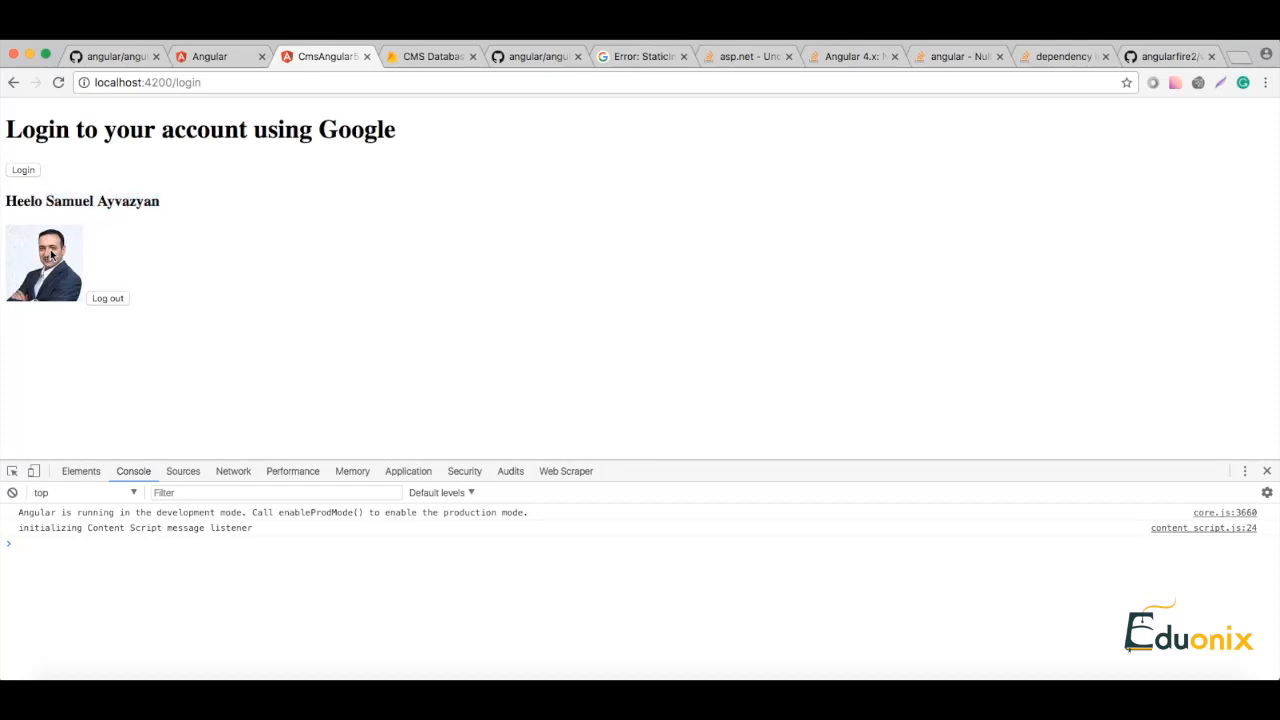
pyautogui.click(108, 298)
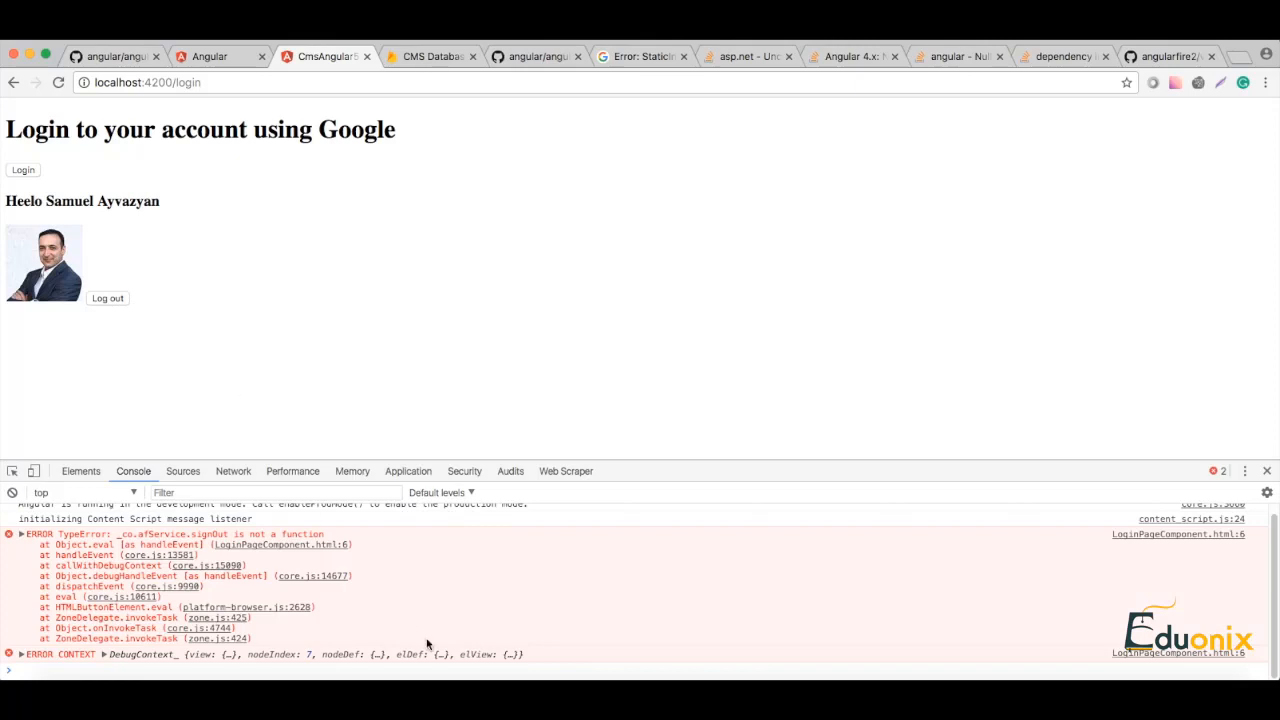
pyautogui.moveTo(422, 606)
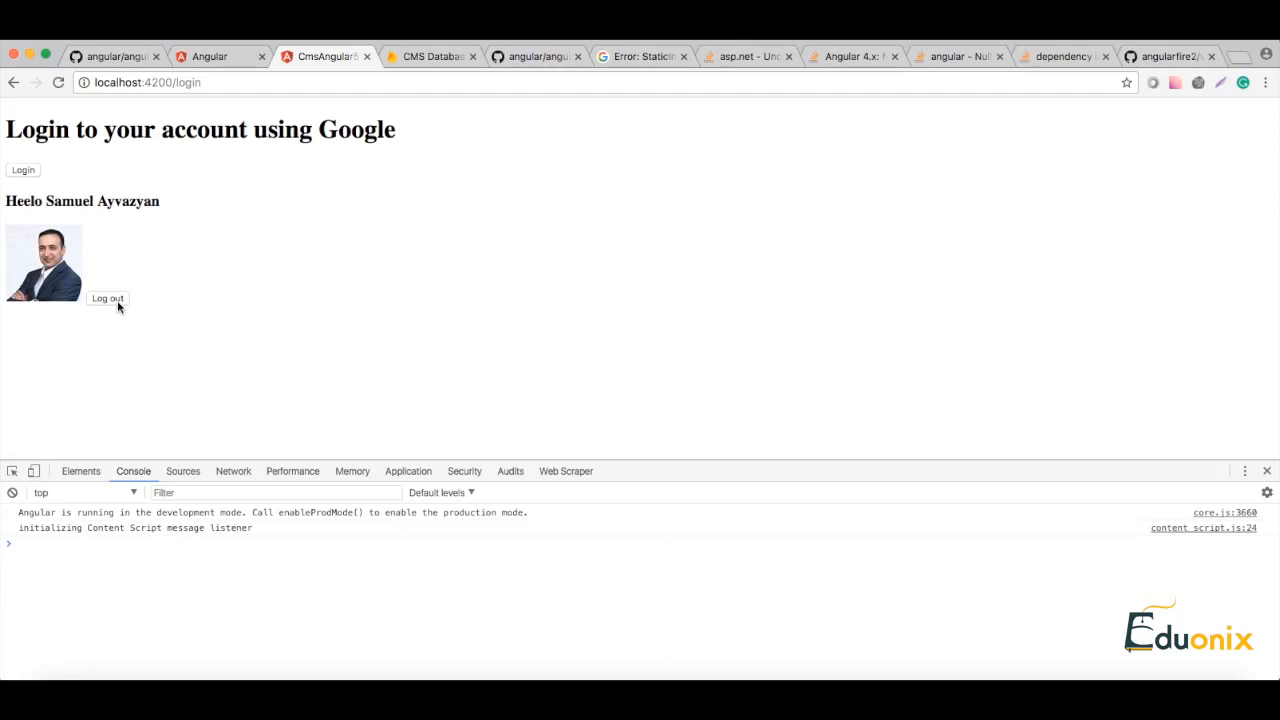
# Log out, then sign back in with the Google account to restore the greeting and photo
pyautogui.click(108, 298)
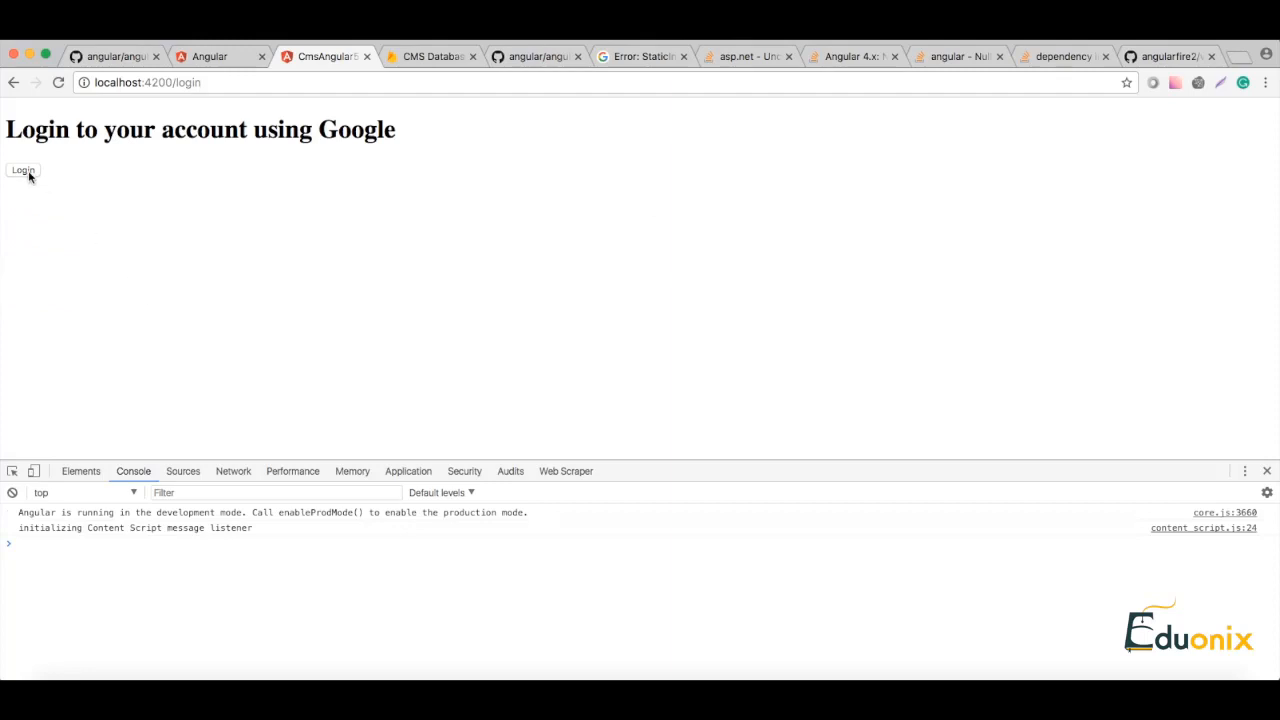
pyautogui.moveTo(32, 182)
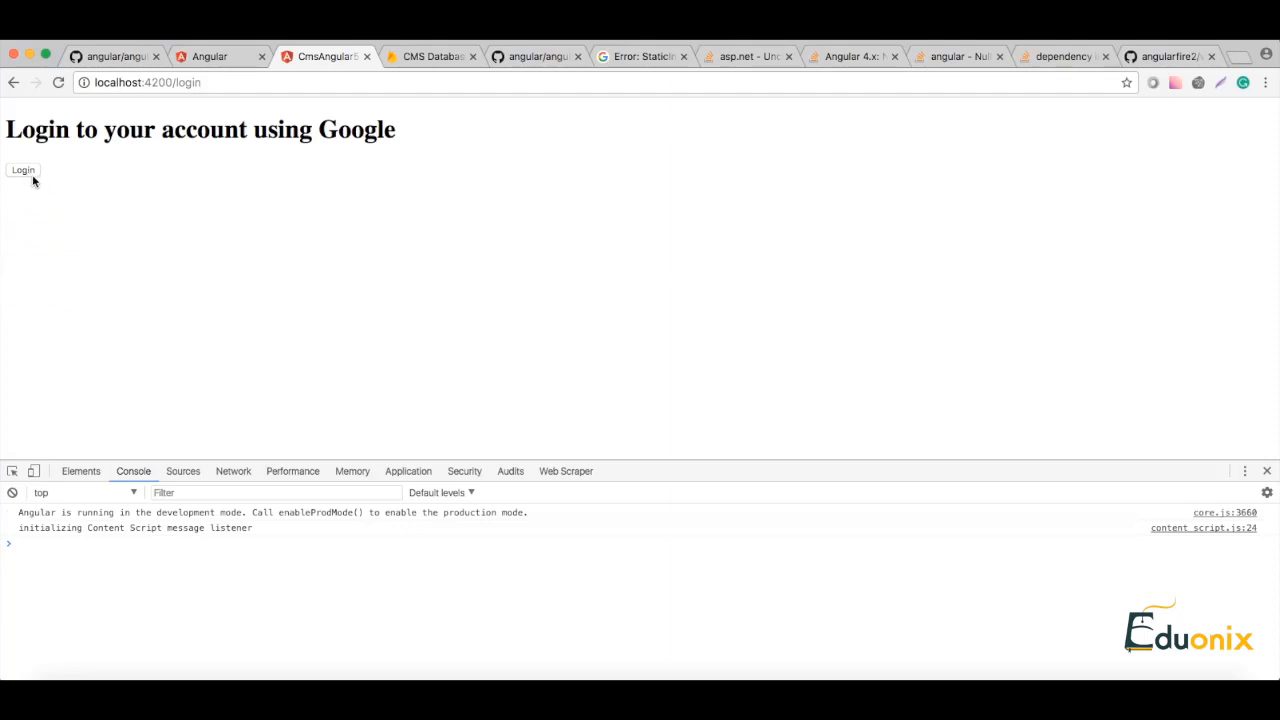
pyautogui.click(24, 168)
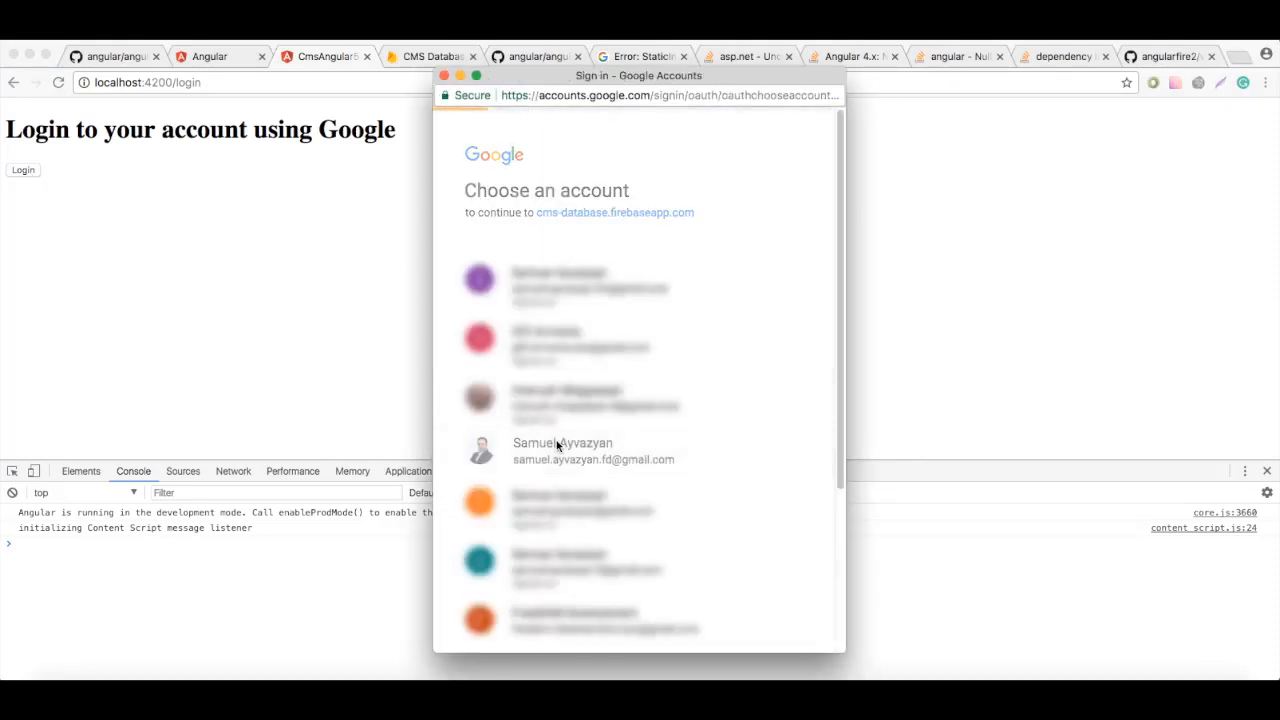
pyautogui.click(592, 450)
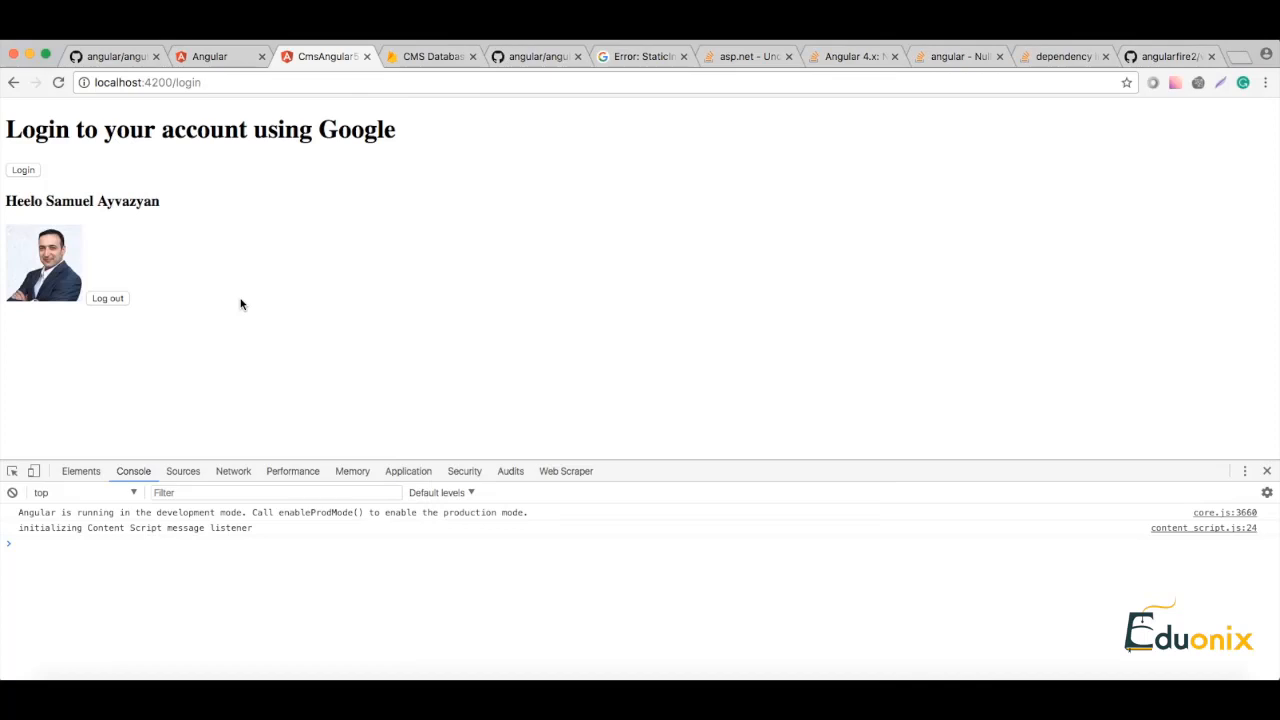
# Reload localhost:4200/login to confirm the greeting now reads Hello
pyautogui.doubleClick(24, 200)
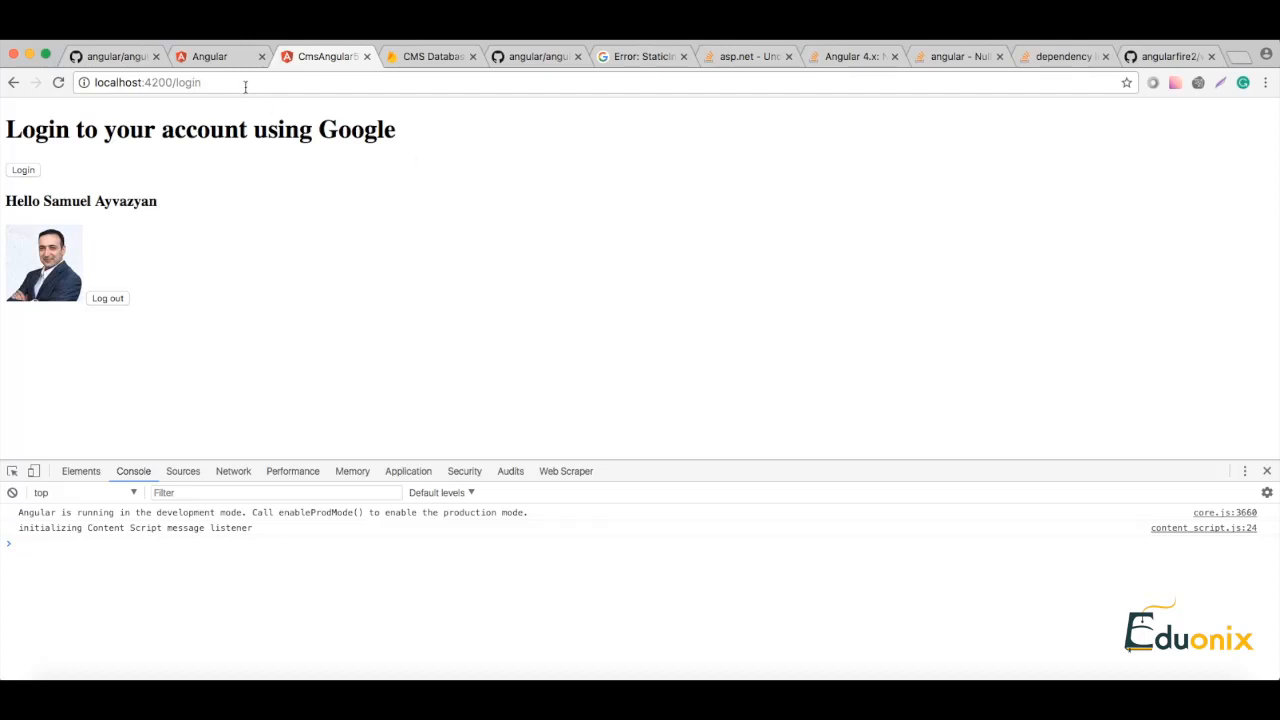
pyautogui.moveTo(352, 248)
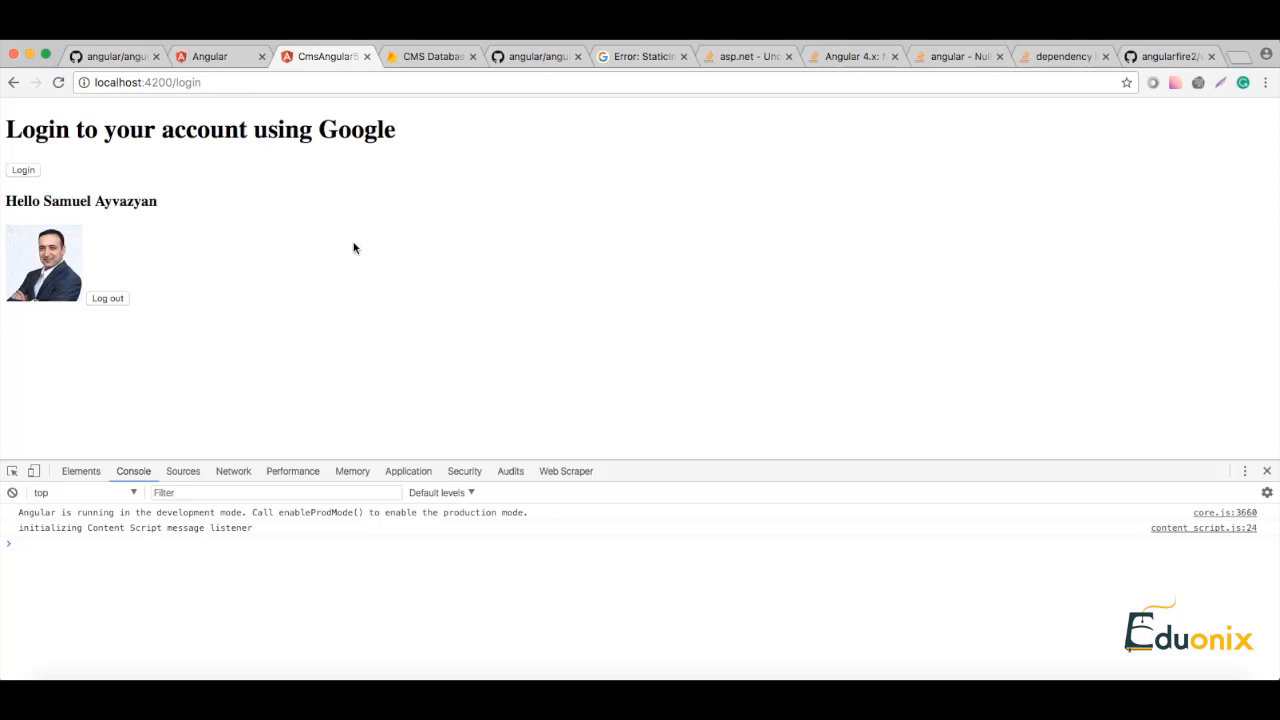